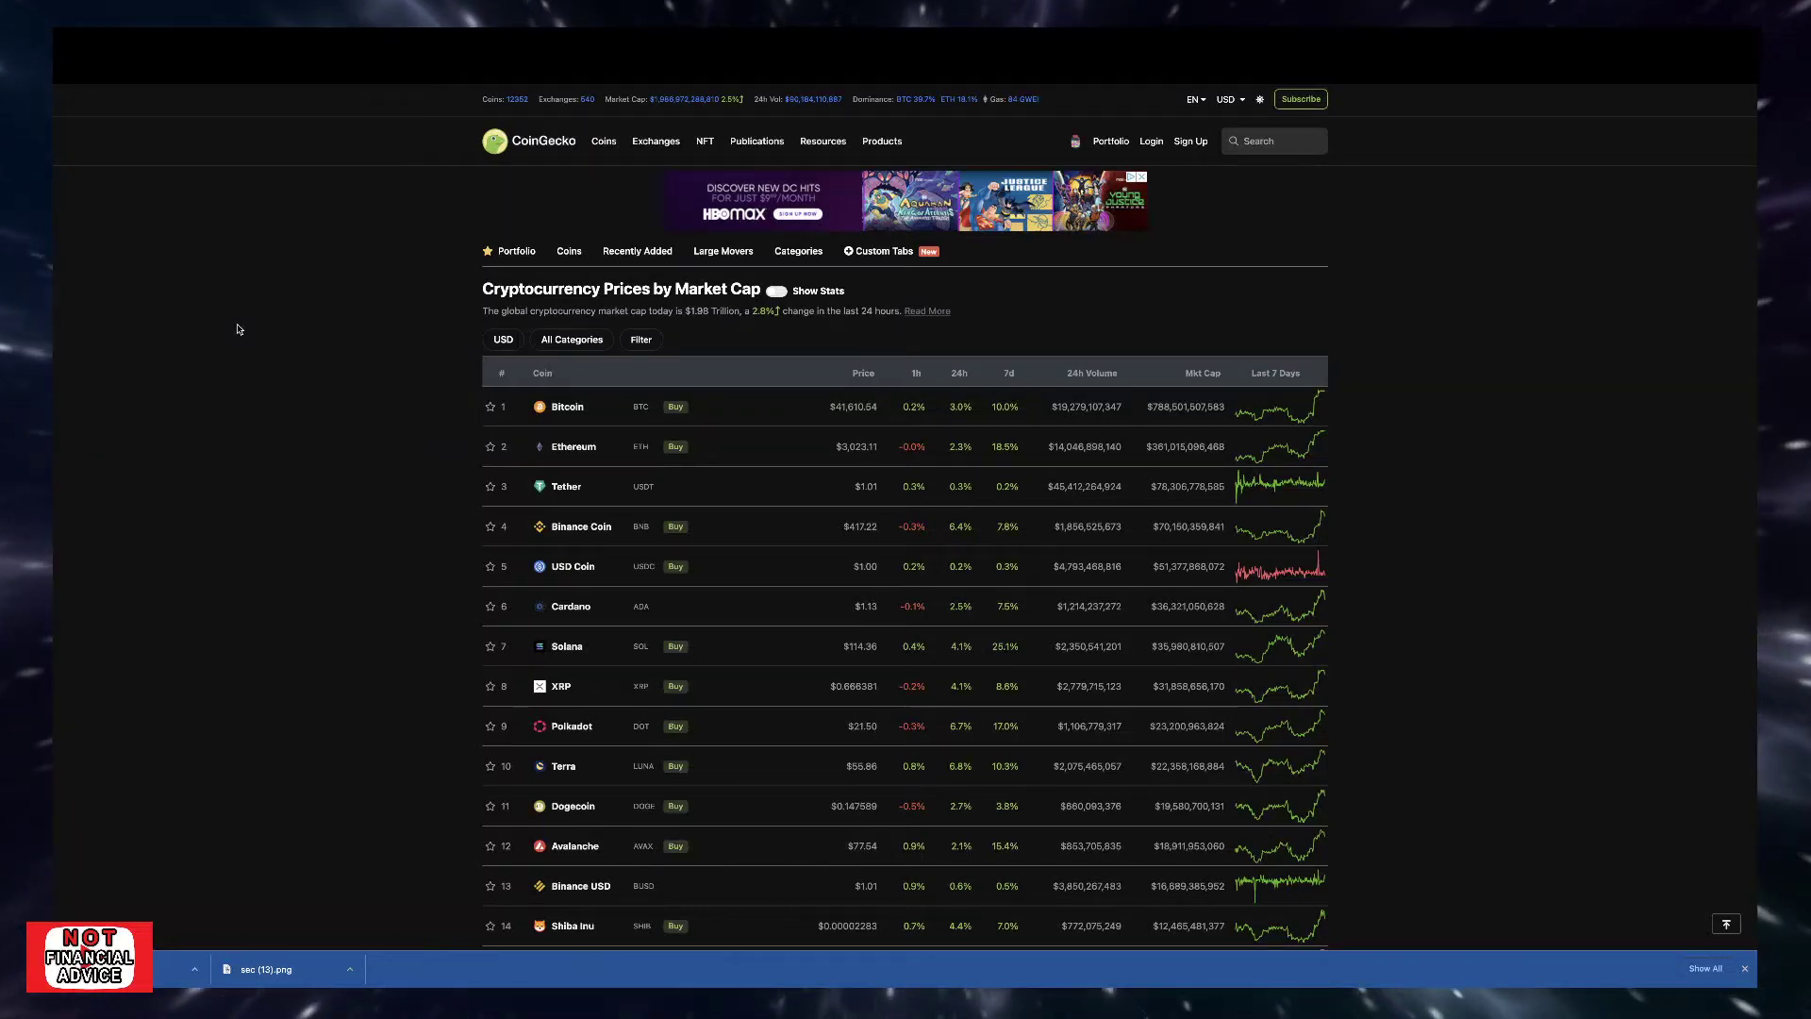
pyautogui.moveTo(598, 153)
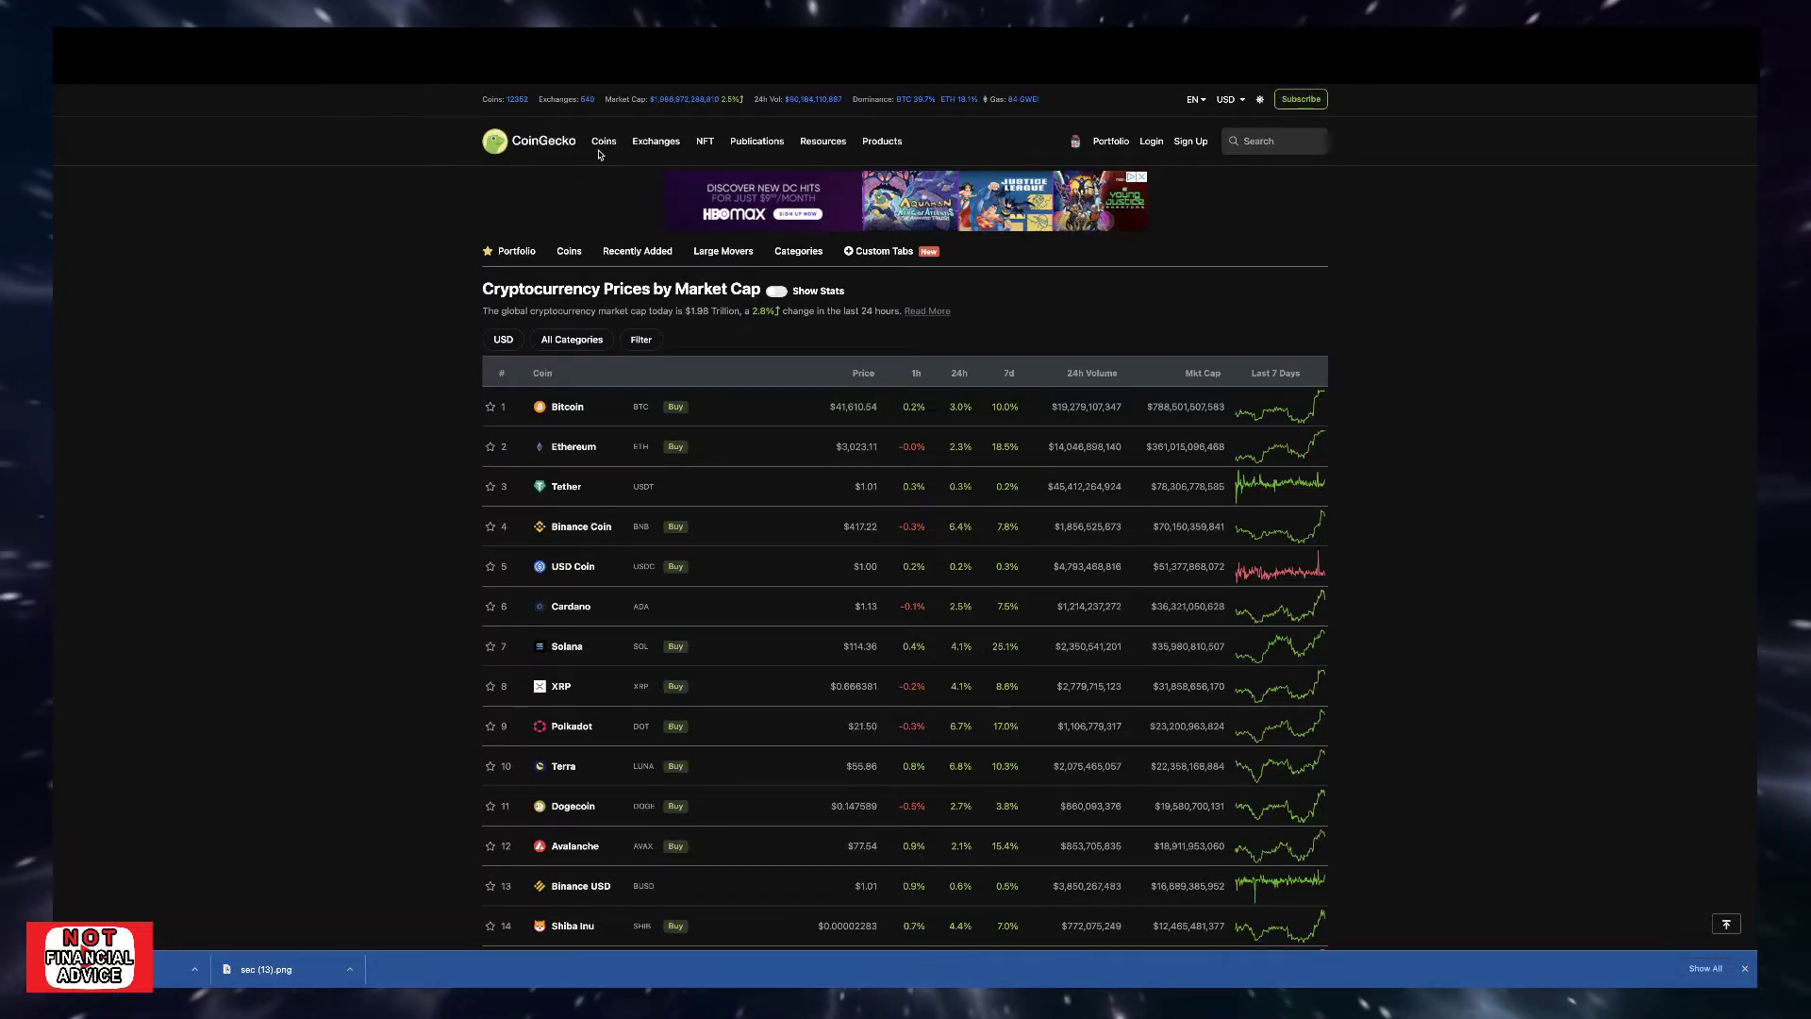
pyautogui.moveTo(673, 113)
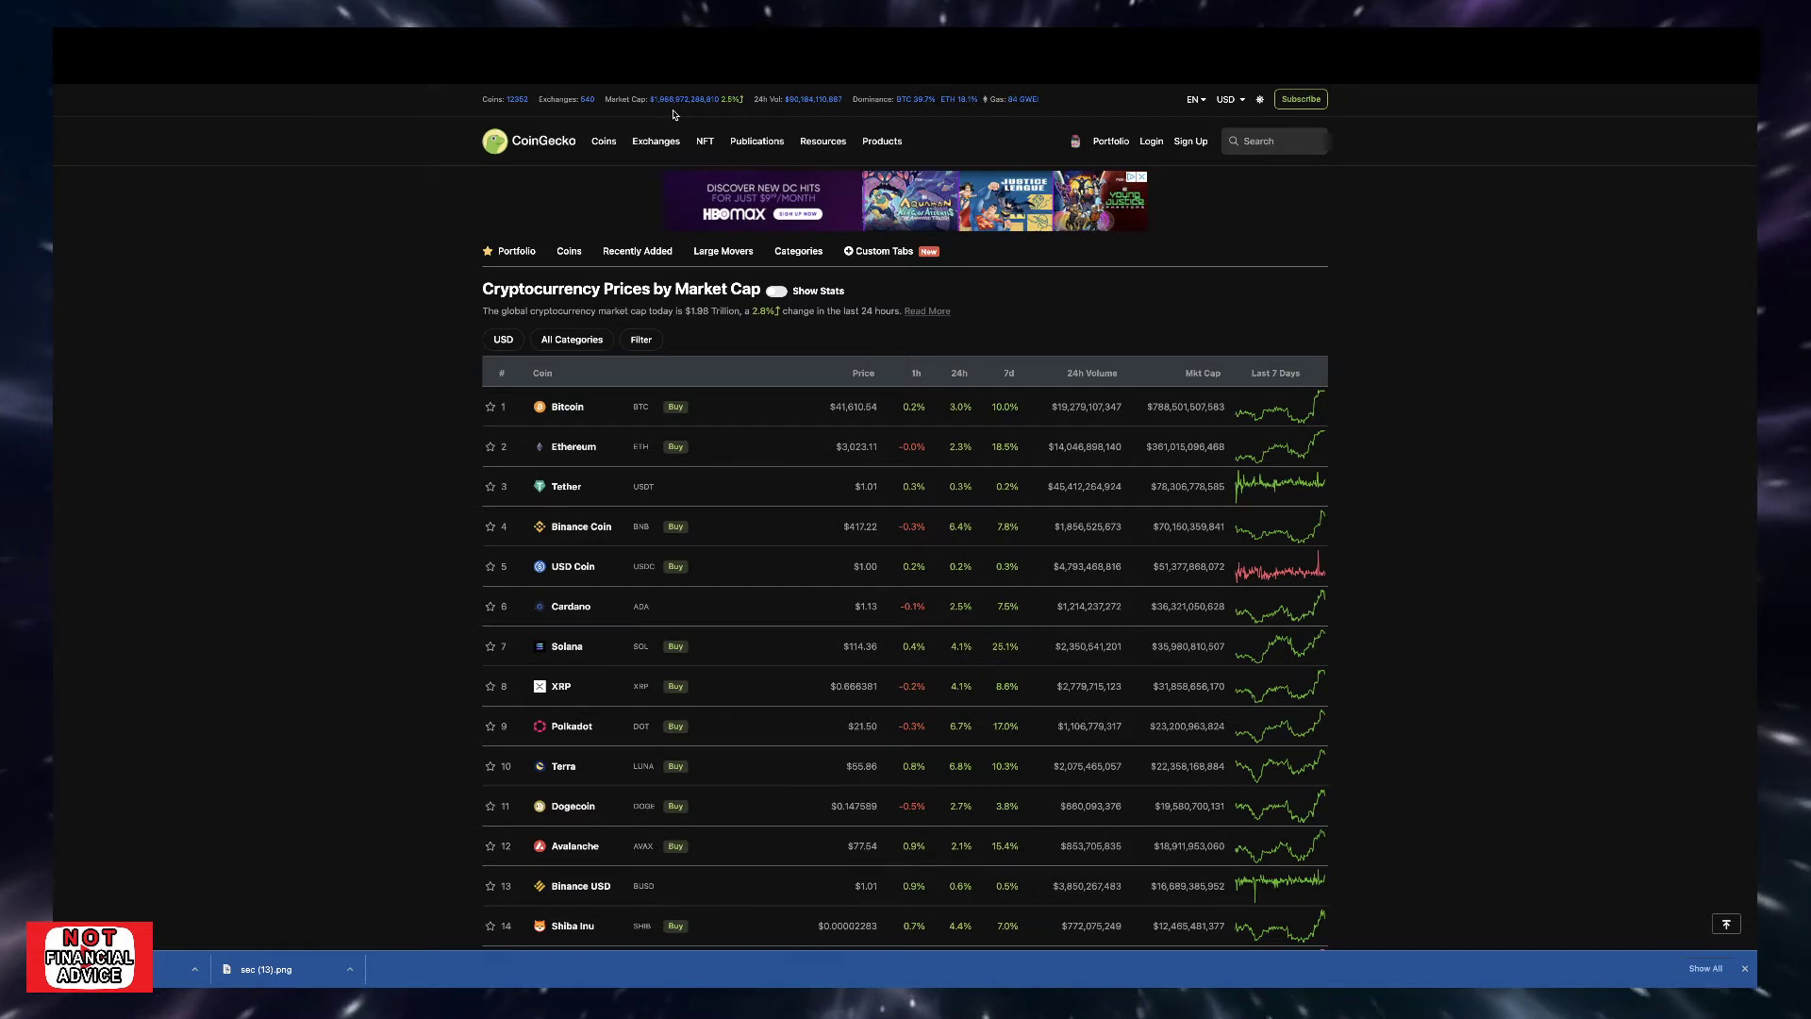
pyautogui.moveTo(679, 242)
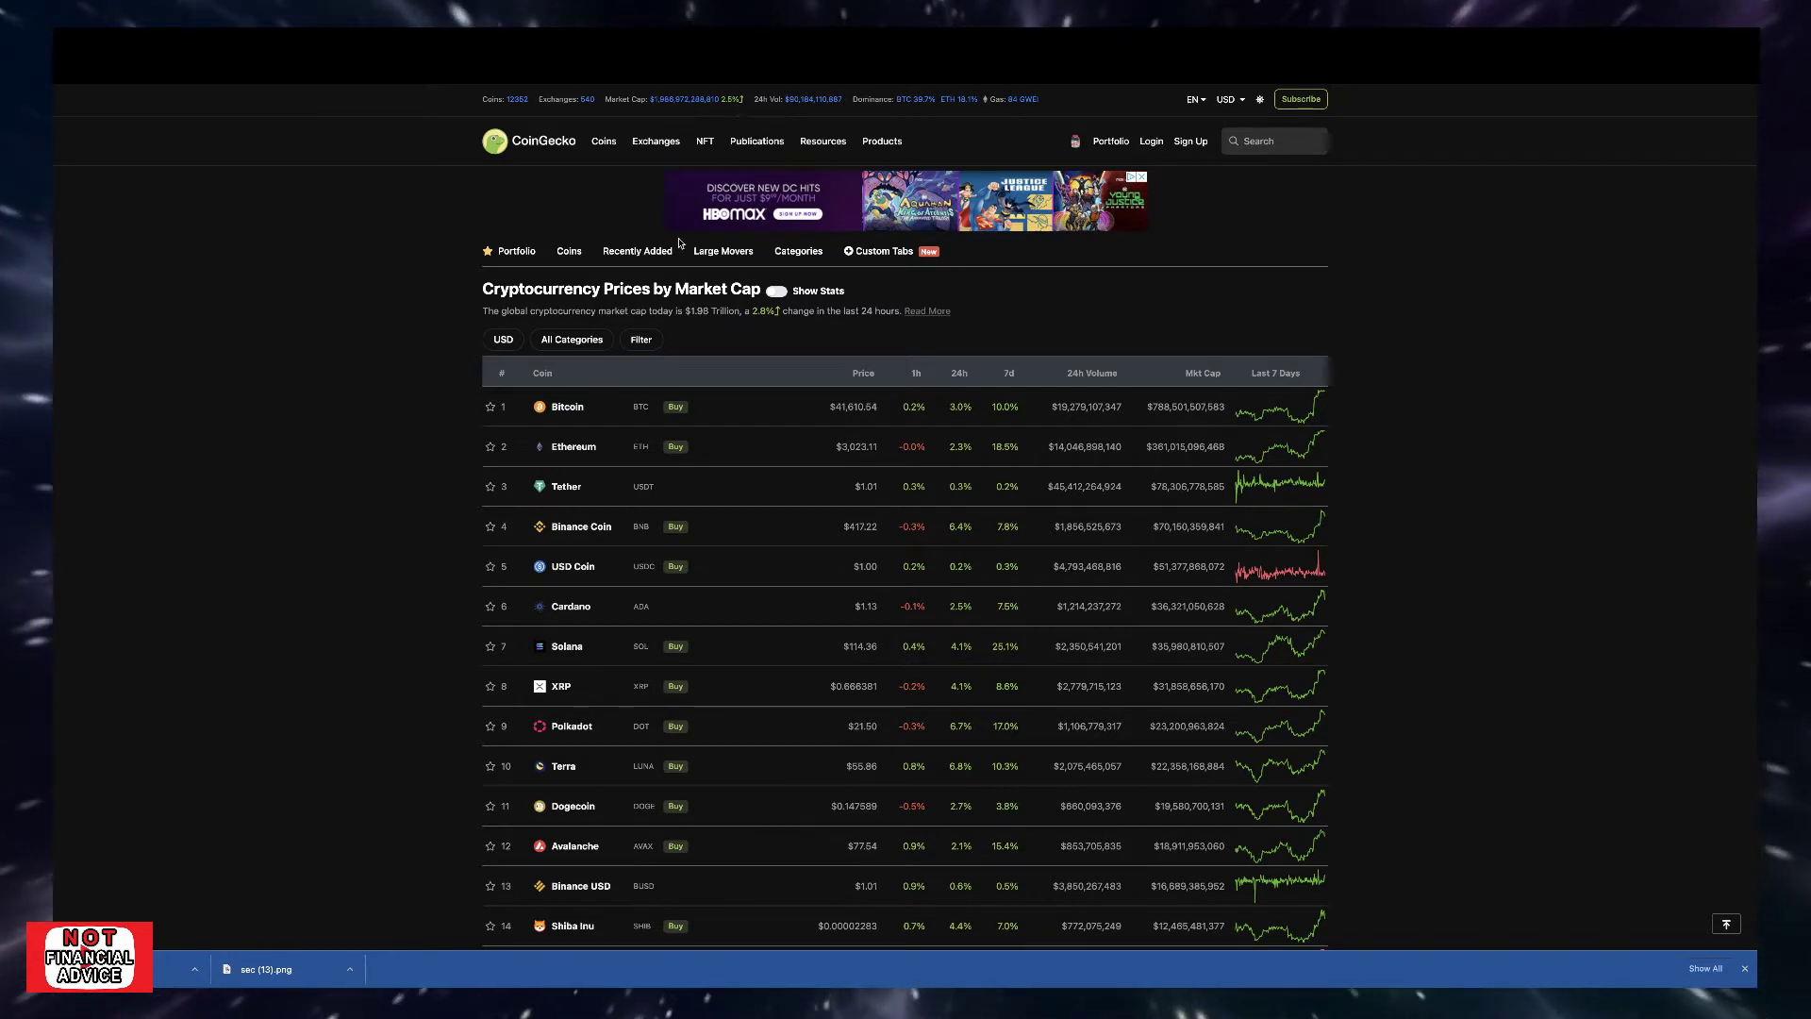
# Step: Scroll through CoinGecko's market-cap table to review coins sorted by 24-hour gain, Gala first
pyautogui.scroll(-3)
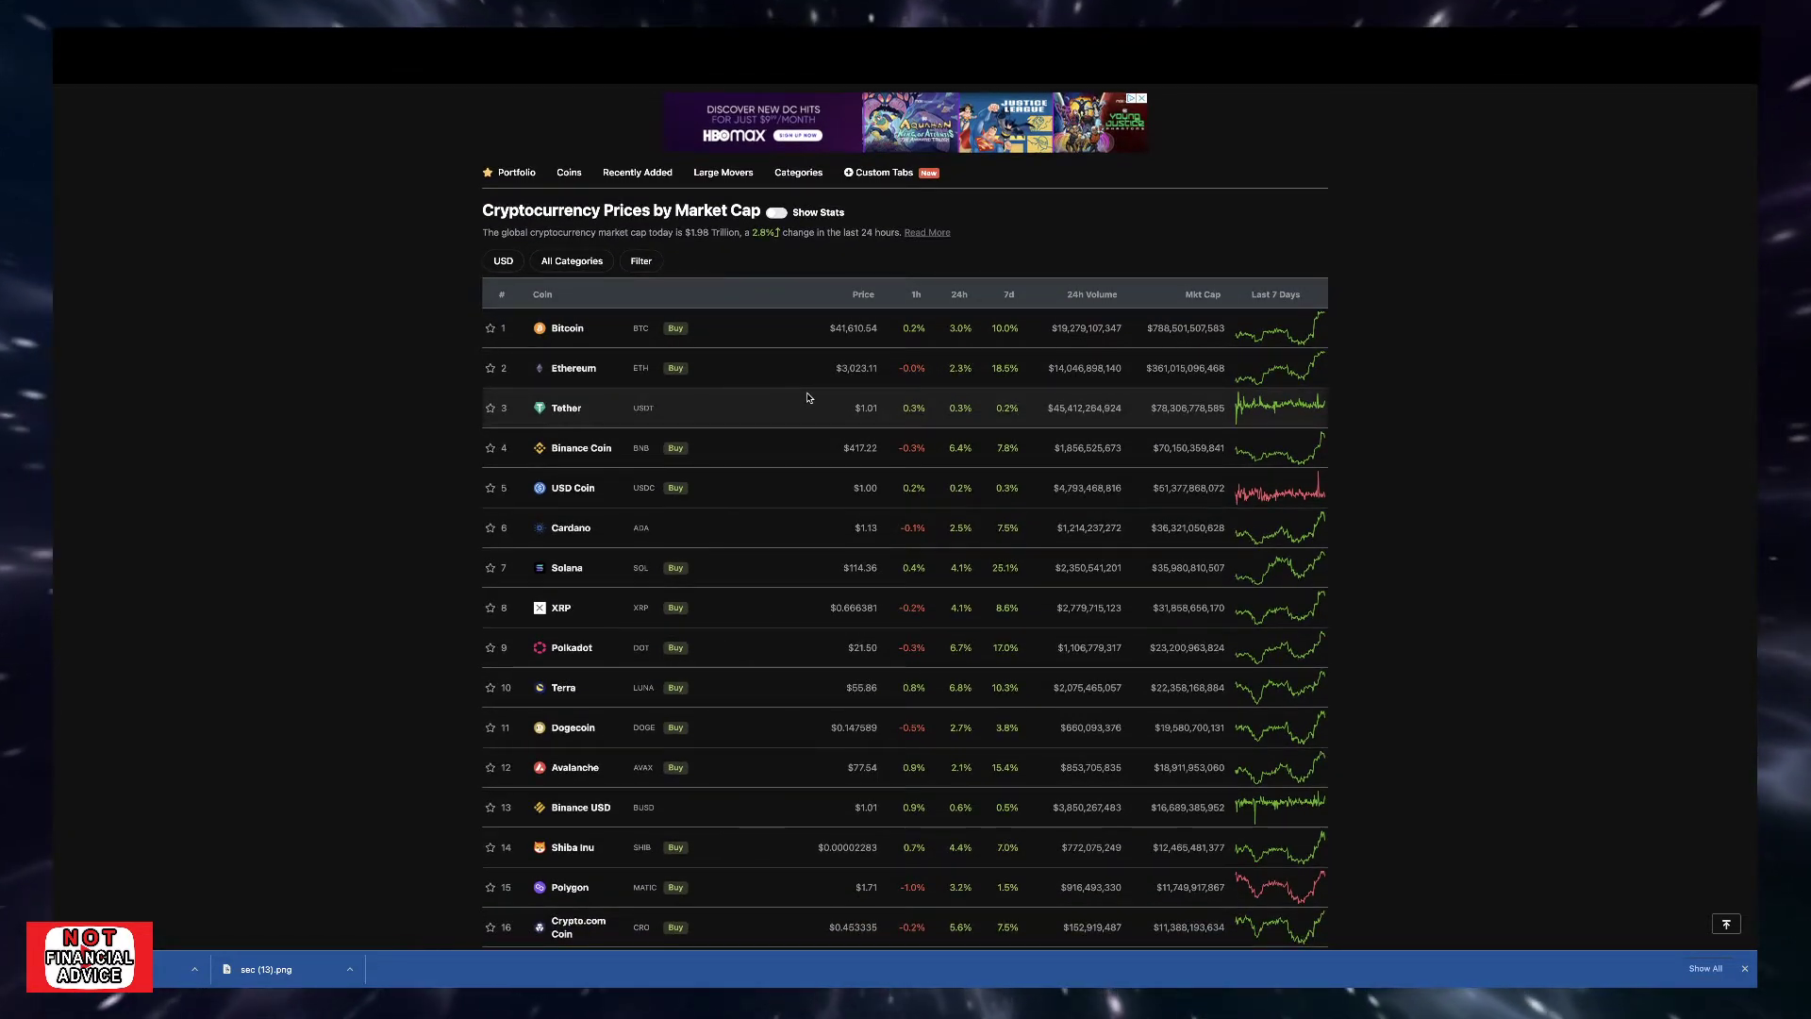
pyautogui.scroll(-3)
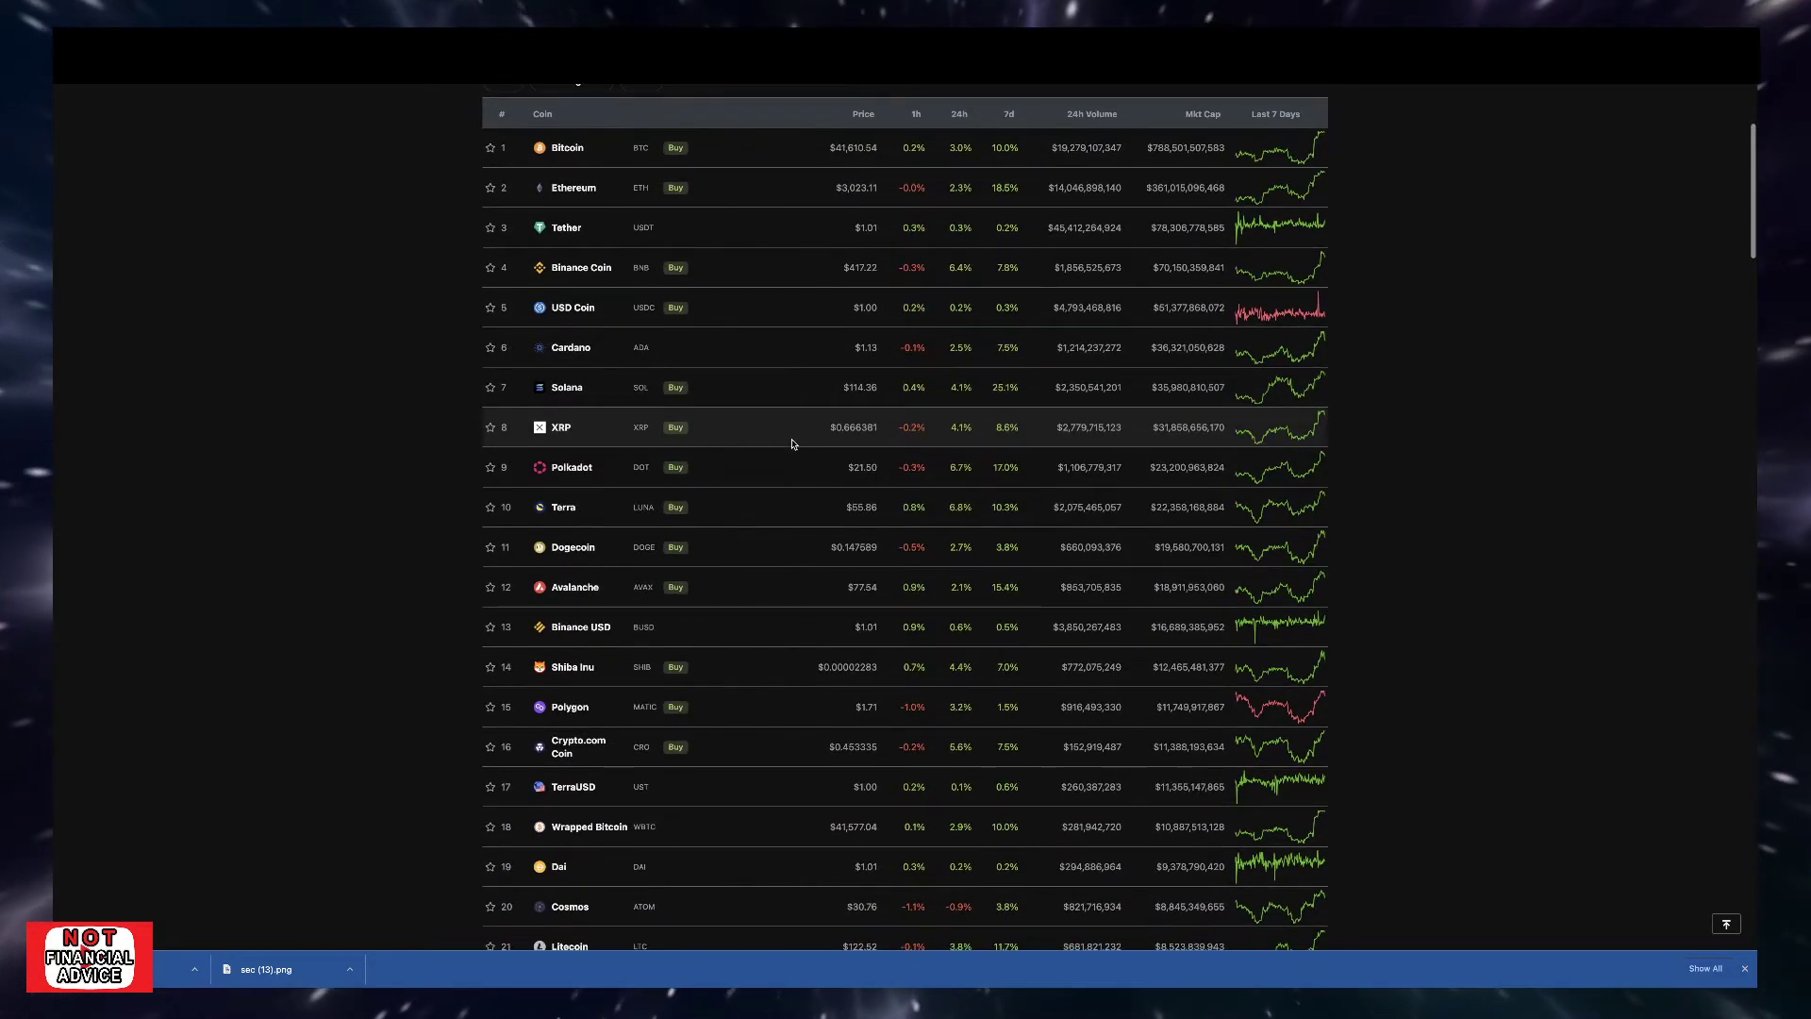
pyautogui.scroll(-3)
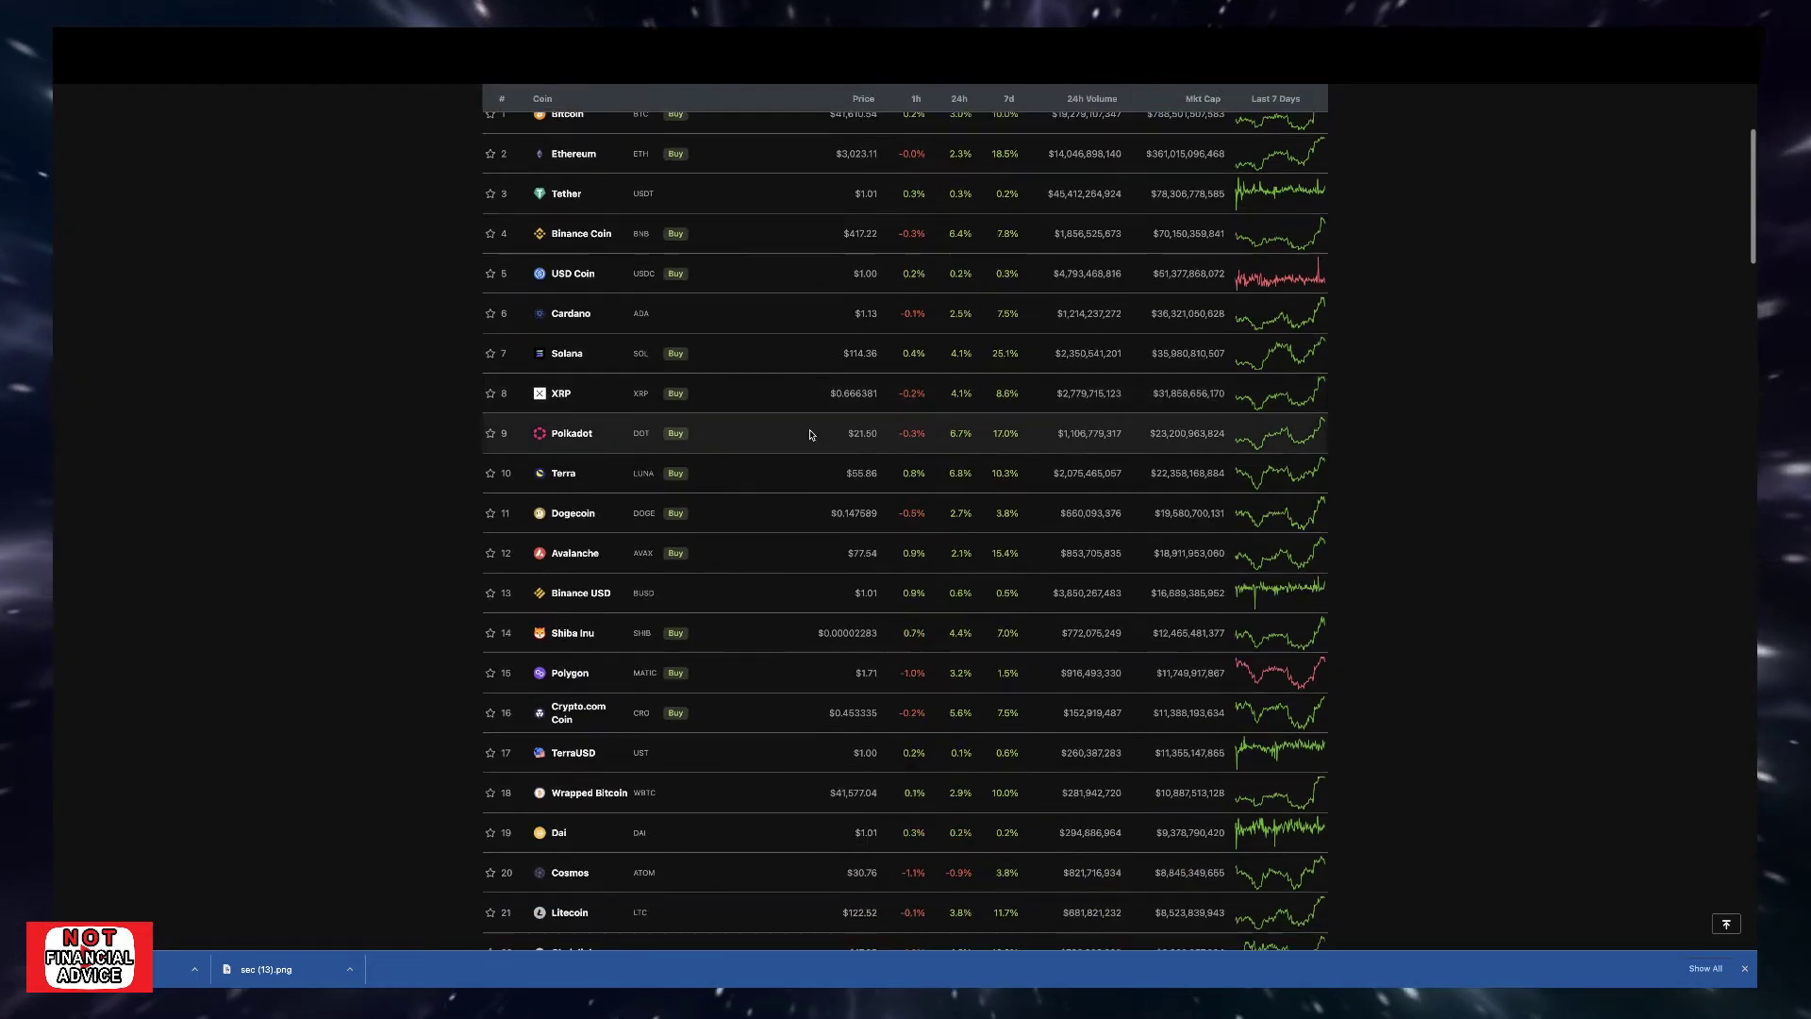
pyautogui.moveTo(799, 479)
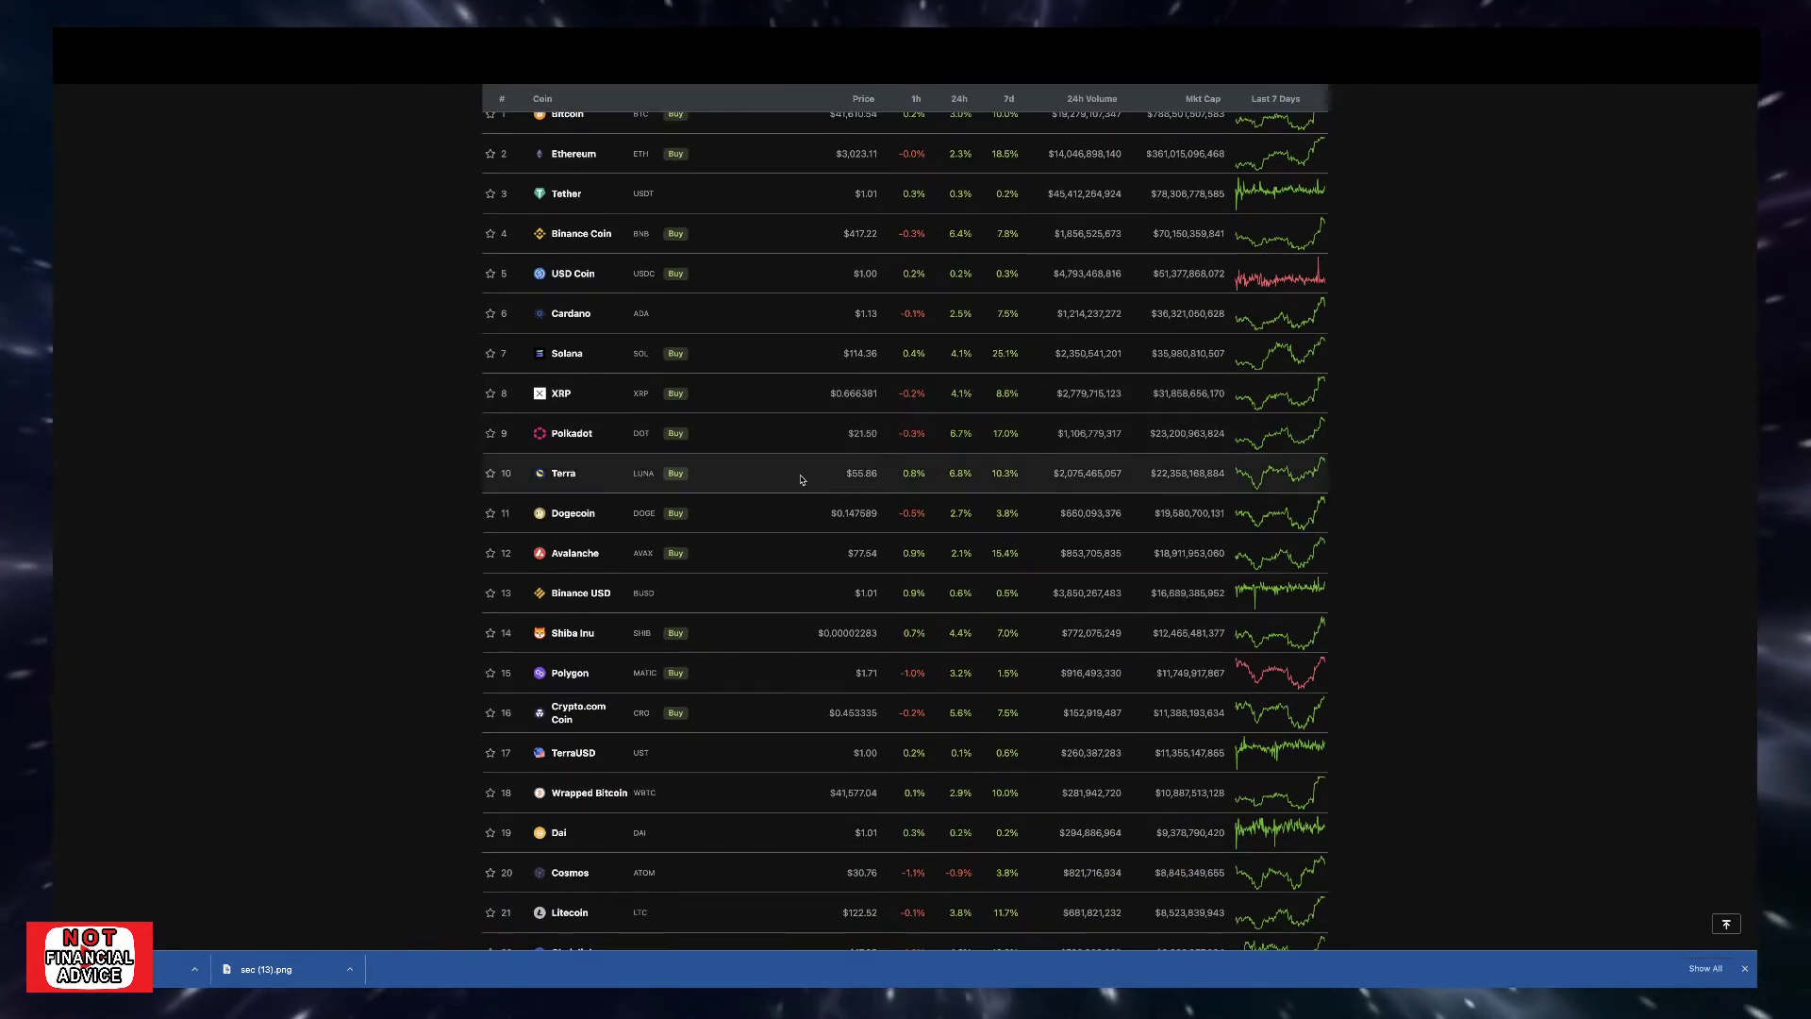
pyautogui.moveTo(943, 509)
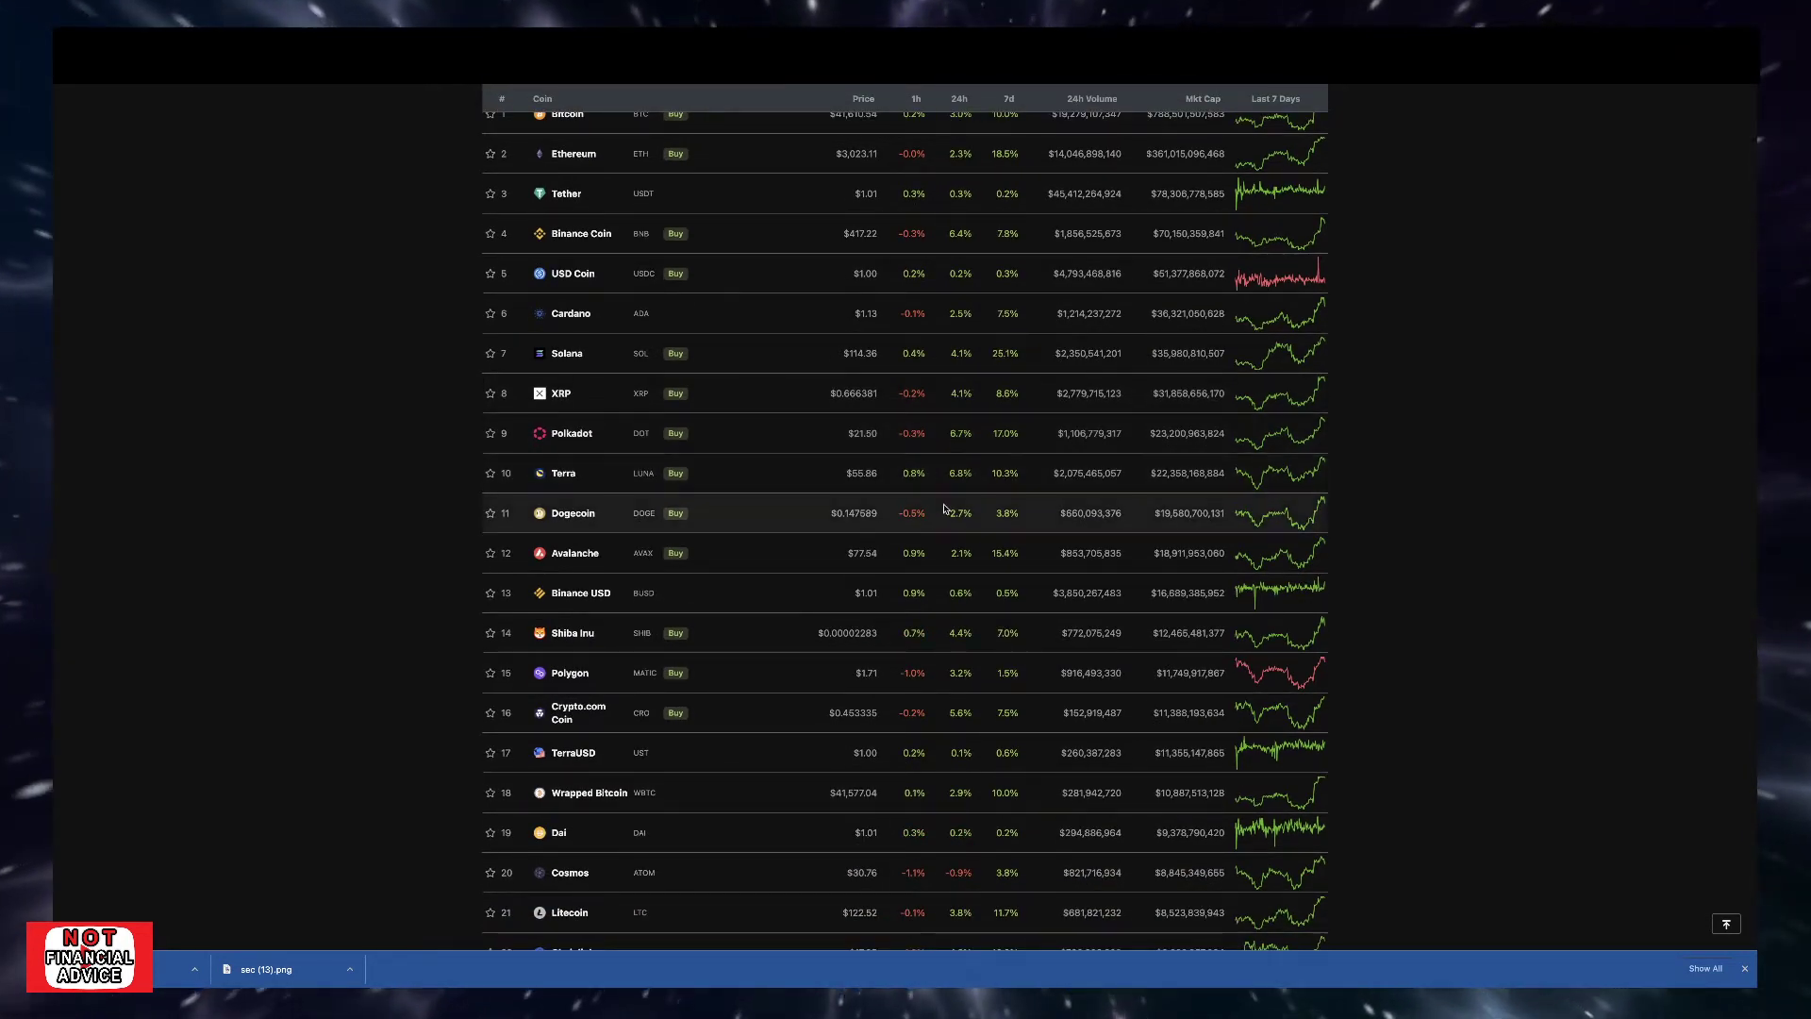
pyautogui.scroll(-3)
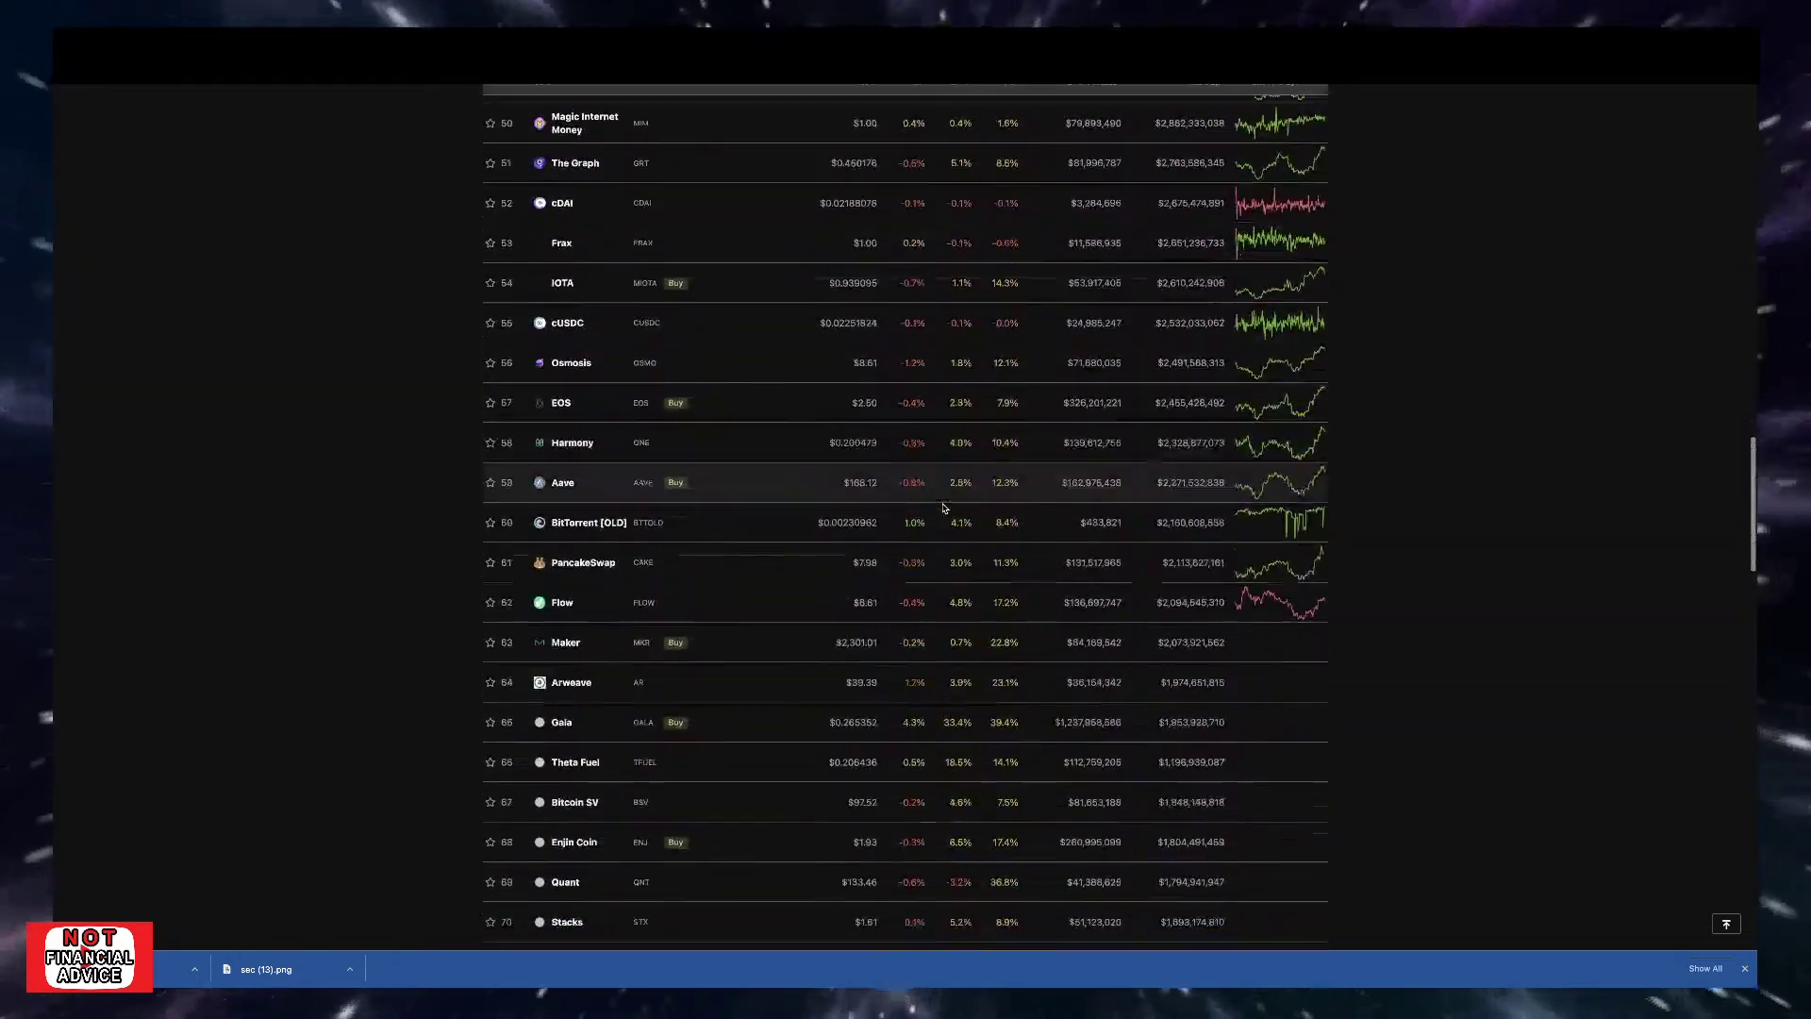
pyautogui.scroll(3)
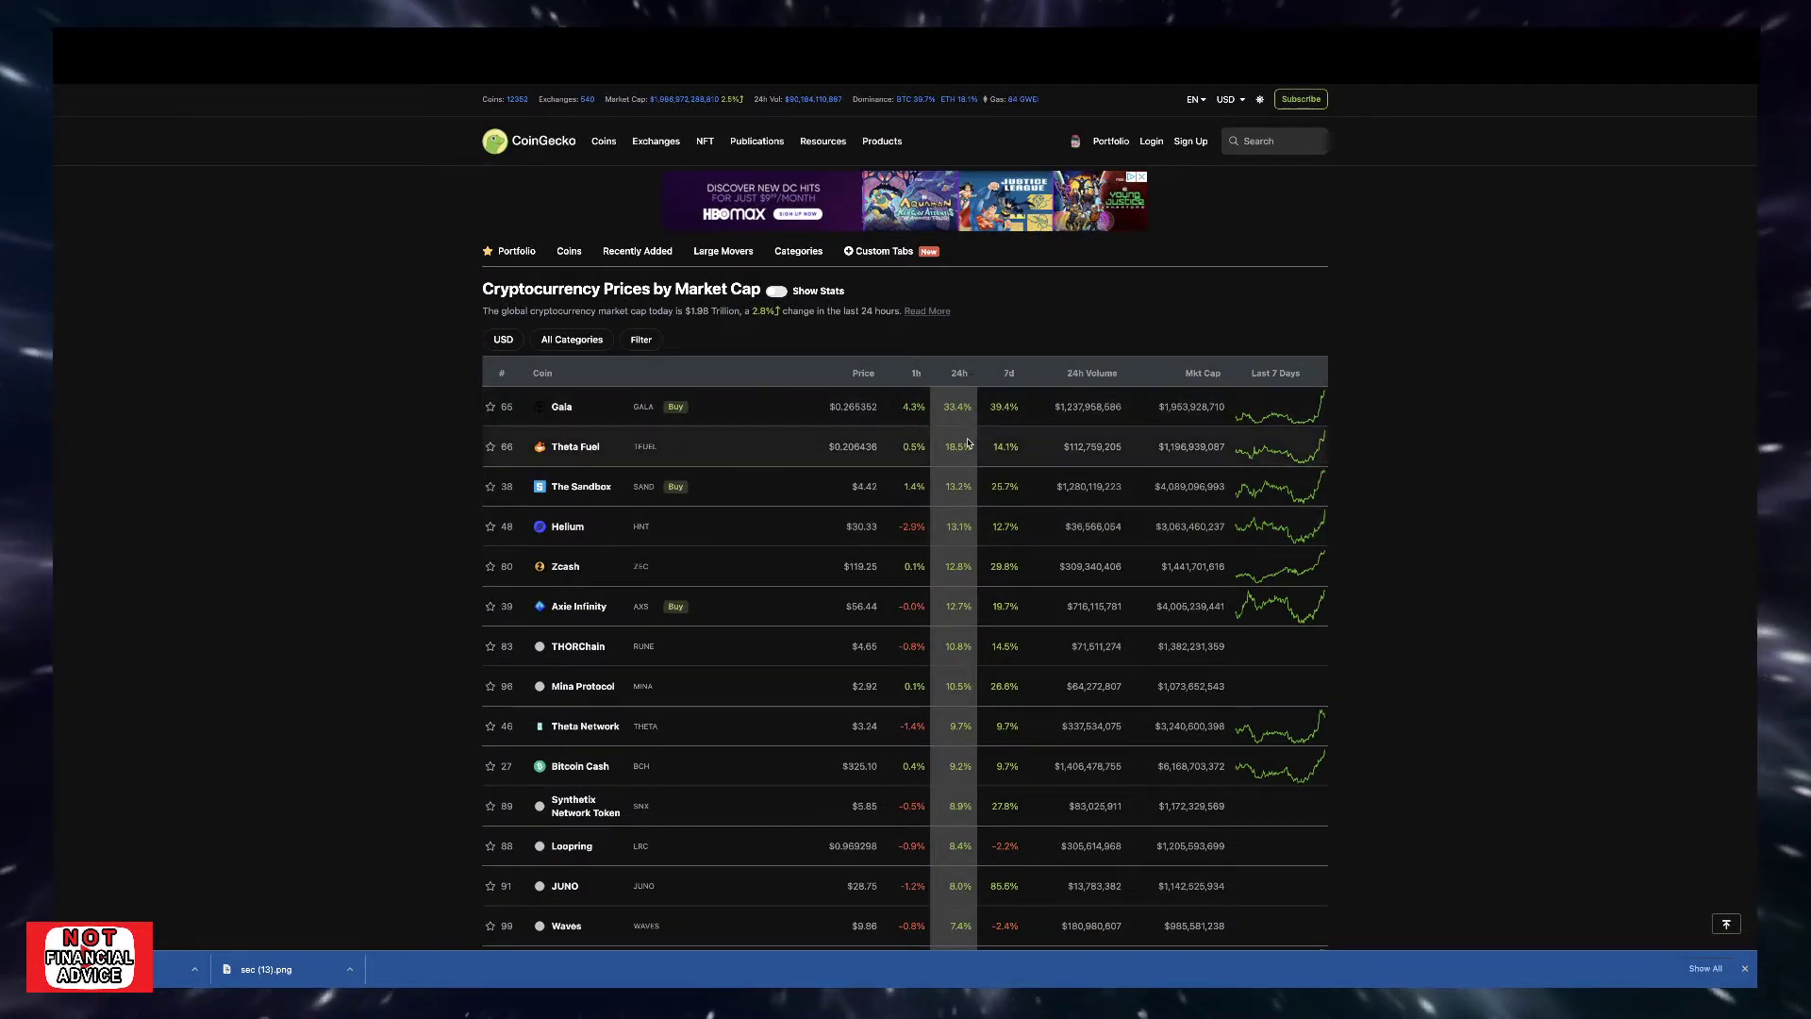
pyautogui.scroll(-3)
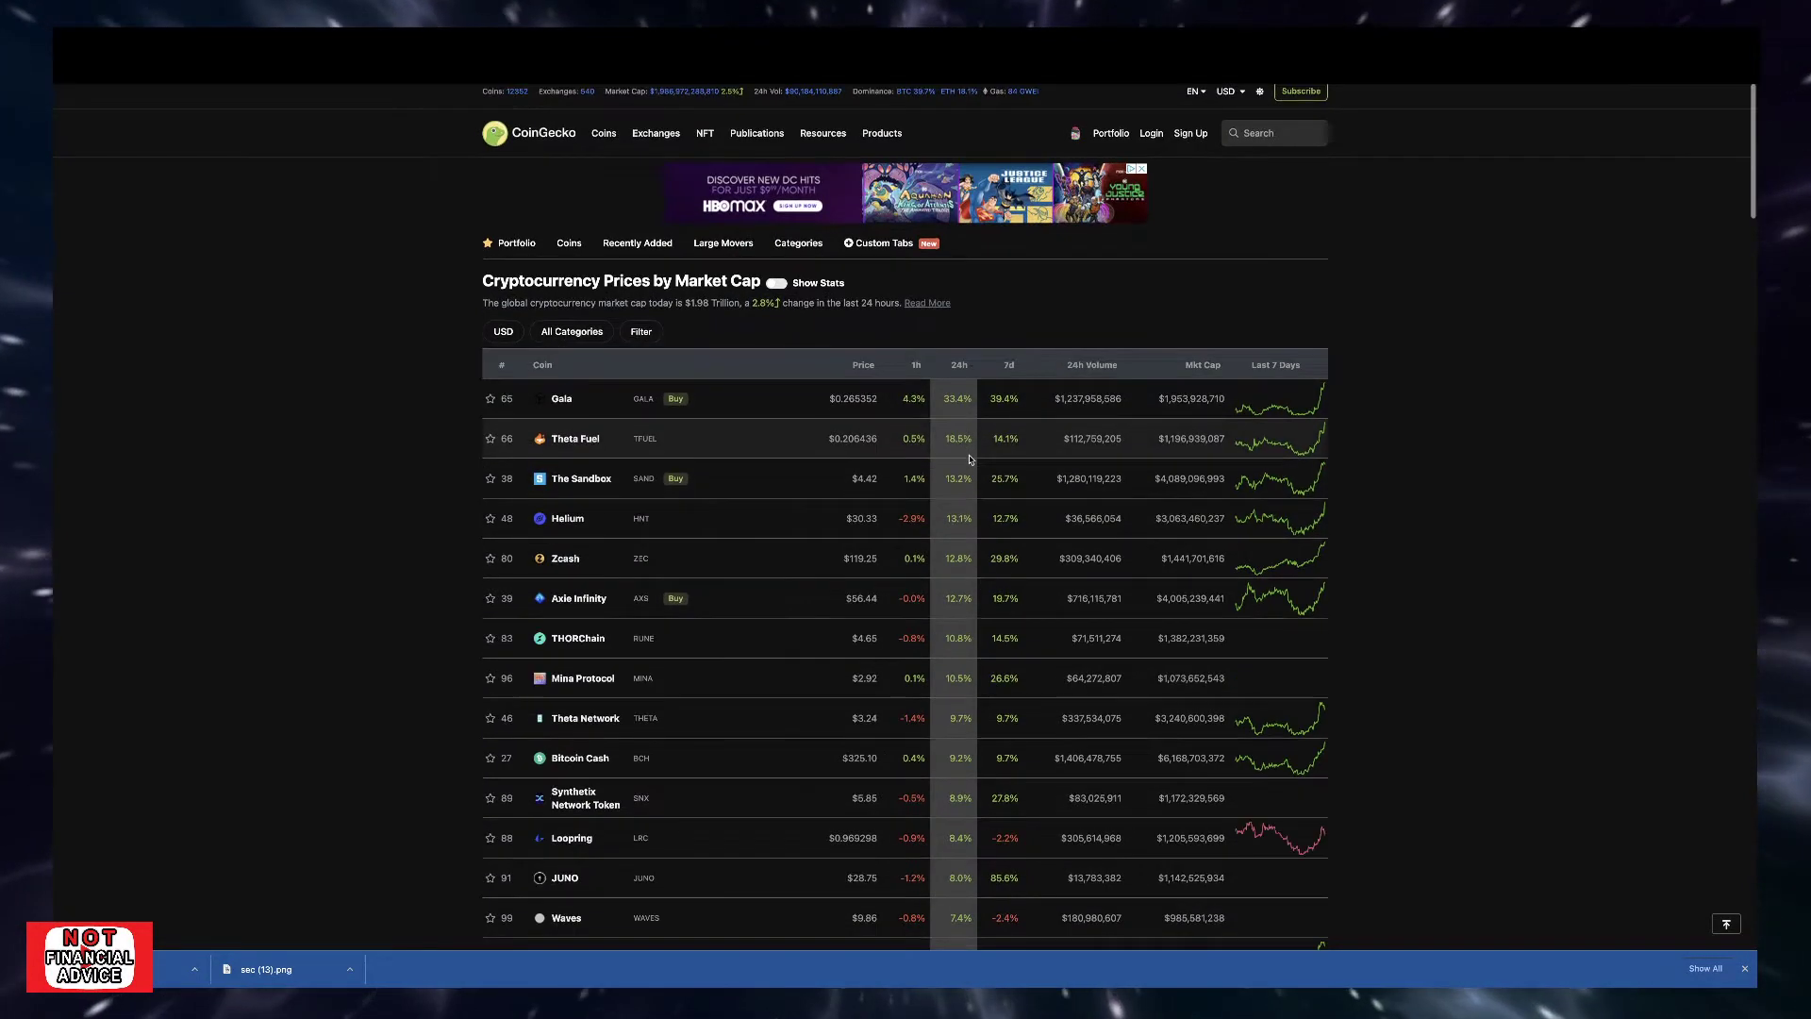
pyautogui.scroll(-3)
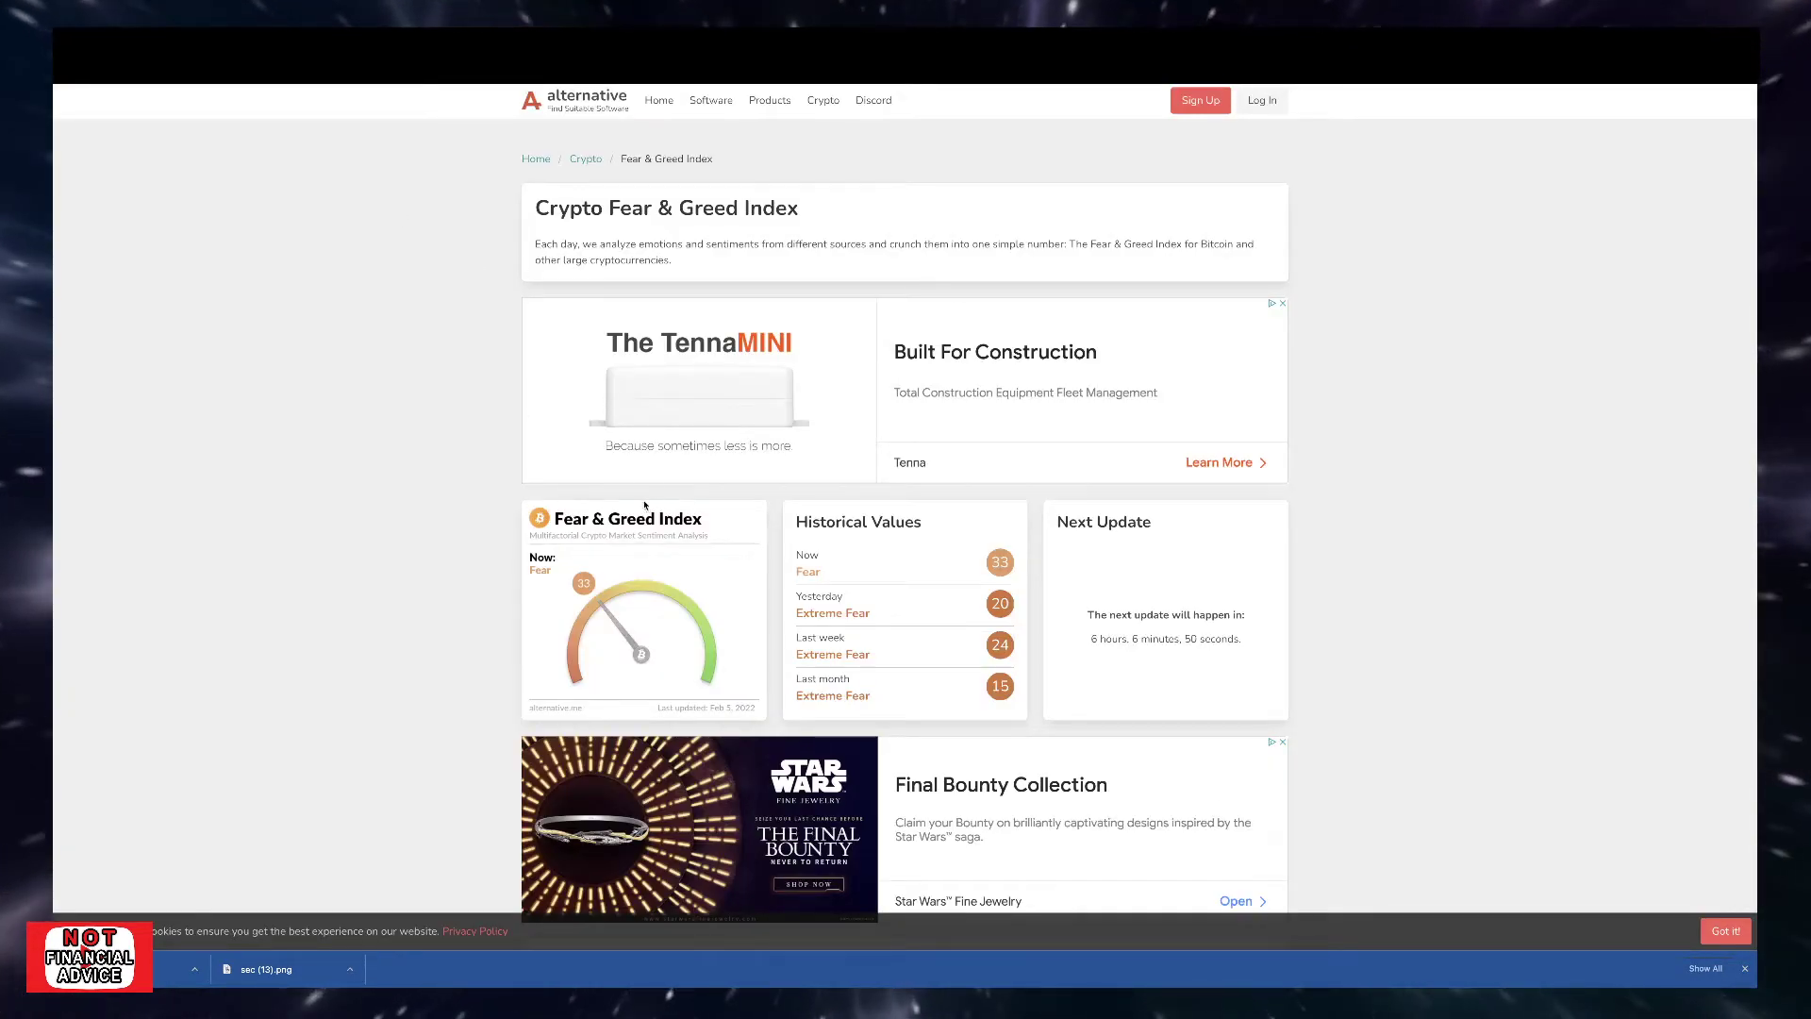
pyautogui.moveTo(575, 675)
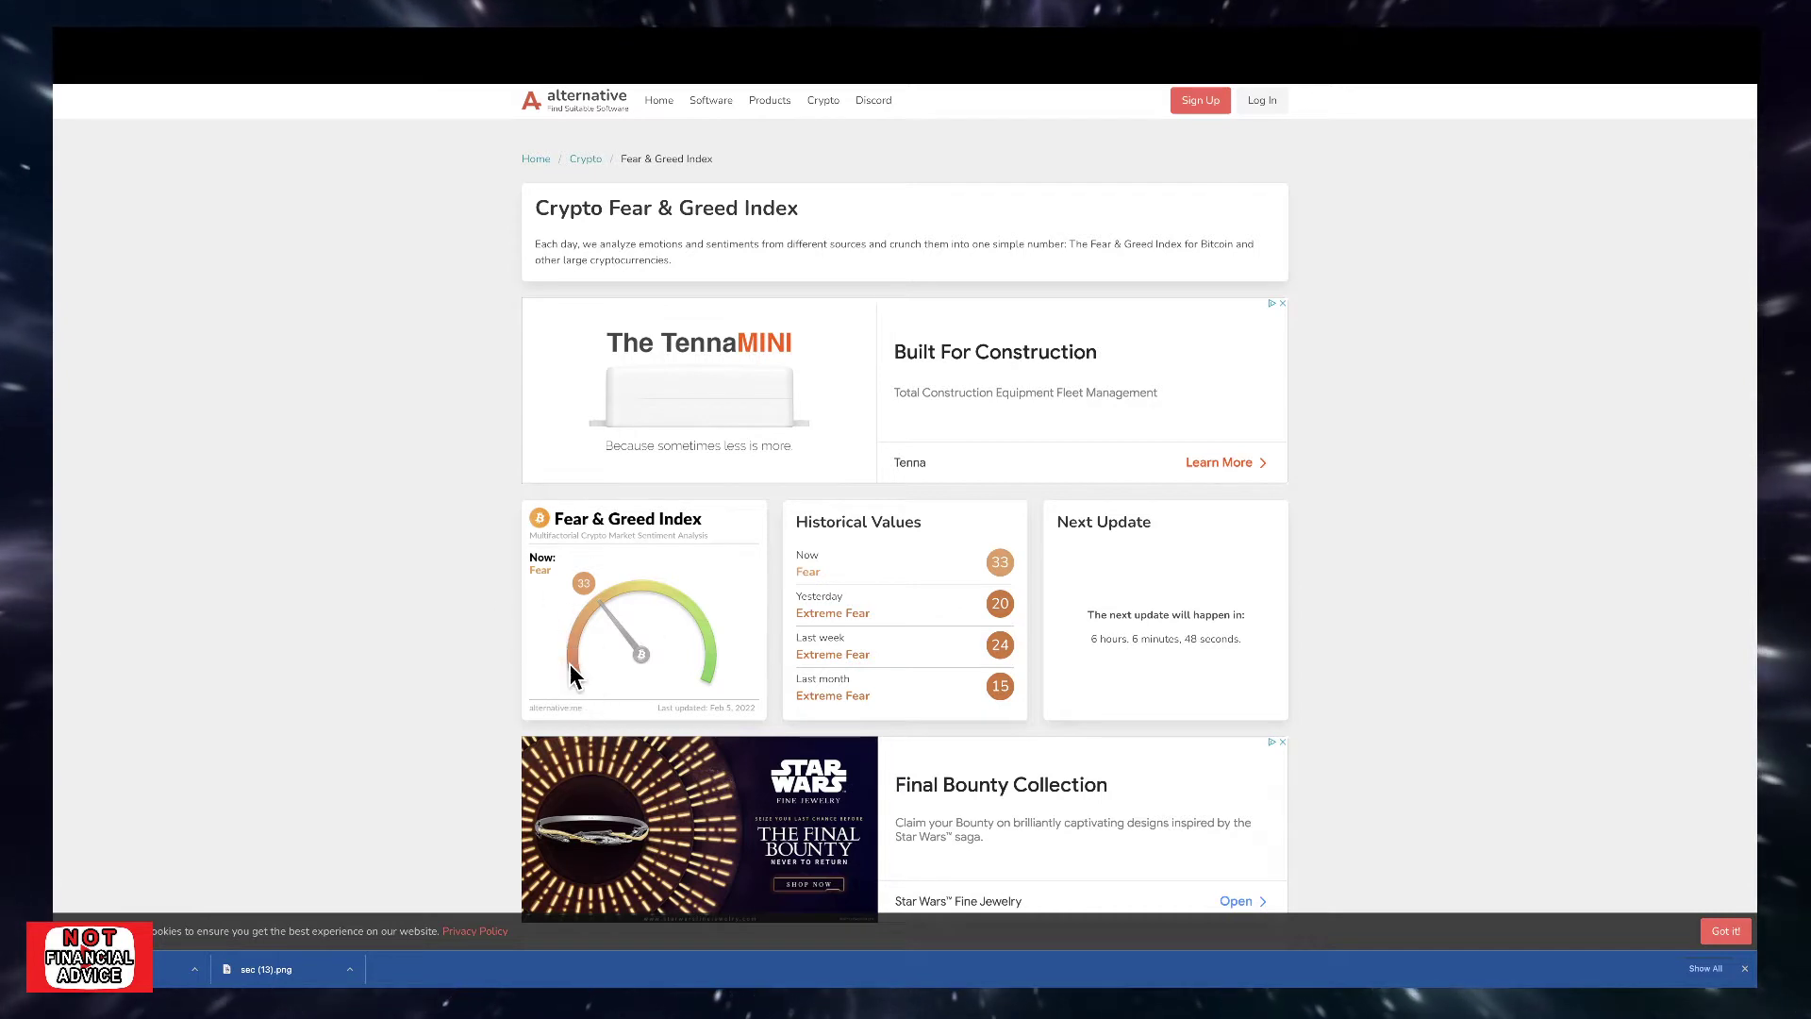
pyautogui.moveTo(806, 477)
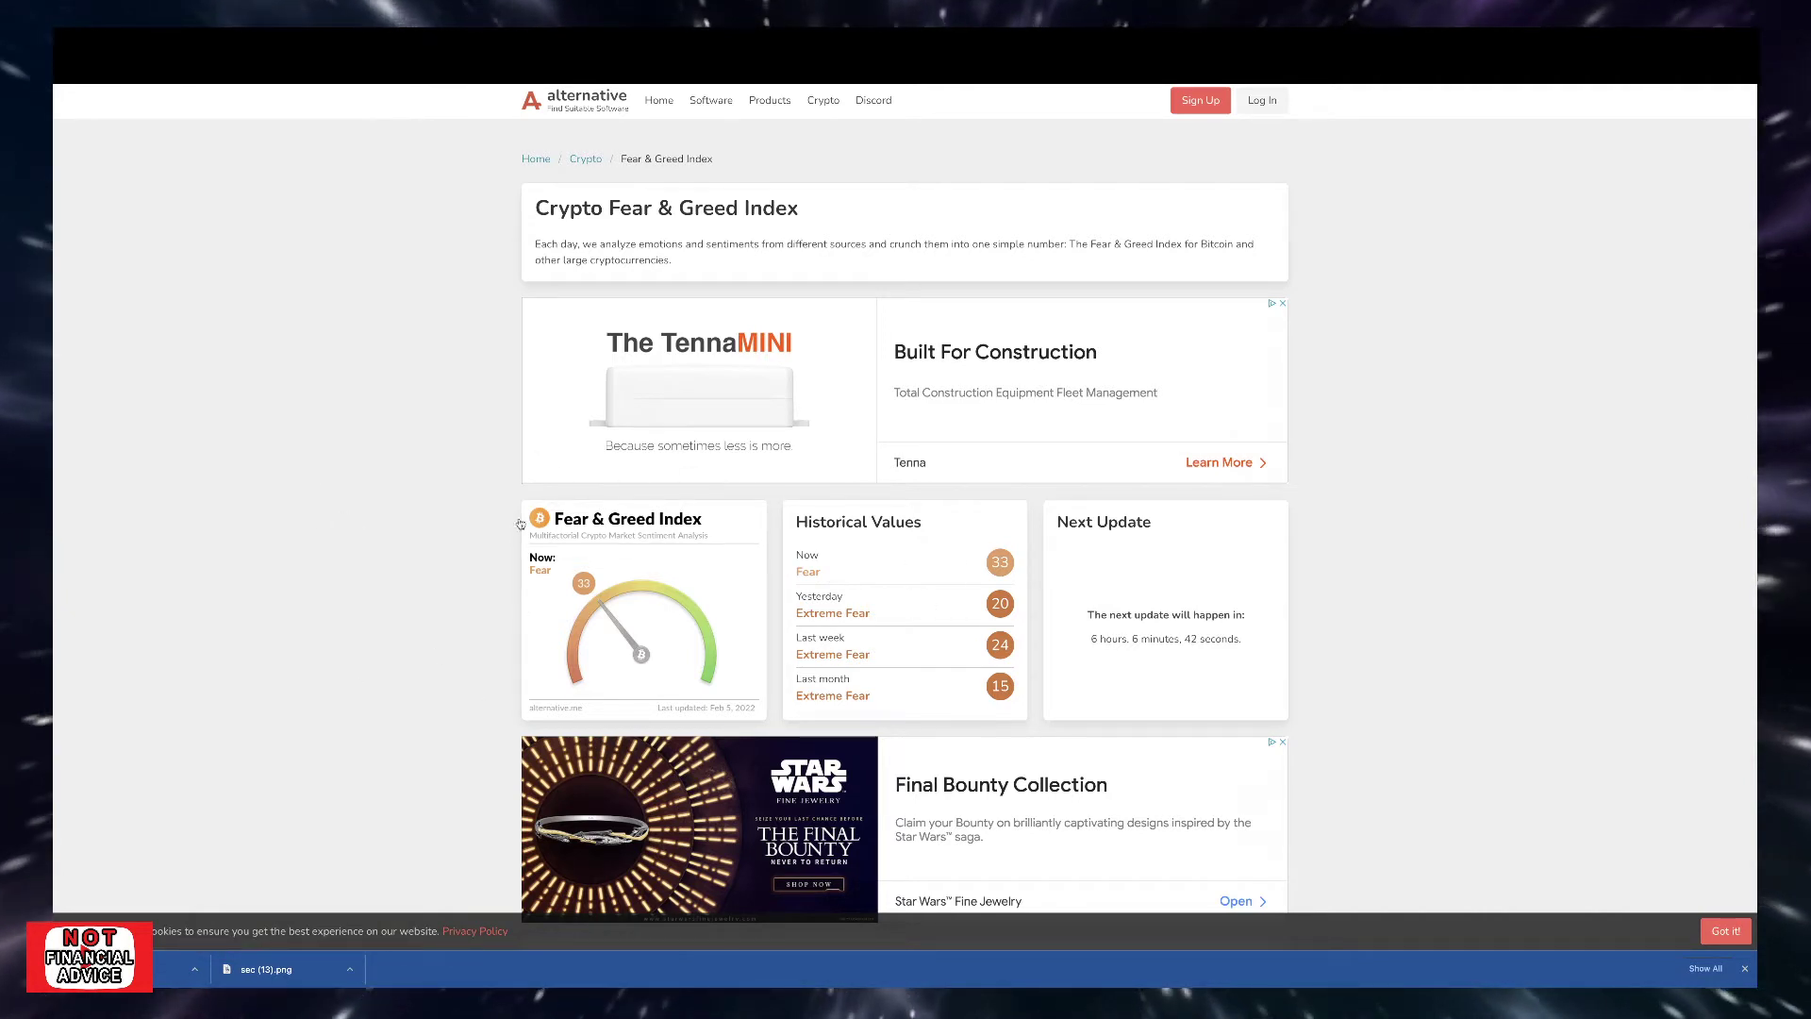
pyautogui.moveTo(964, 573)
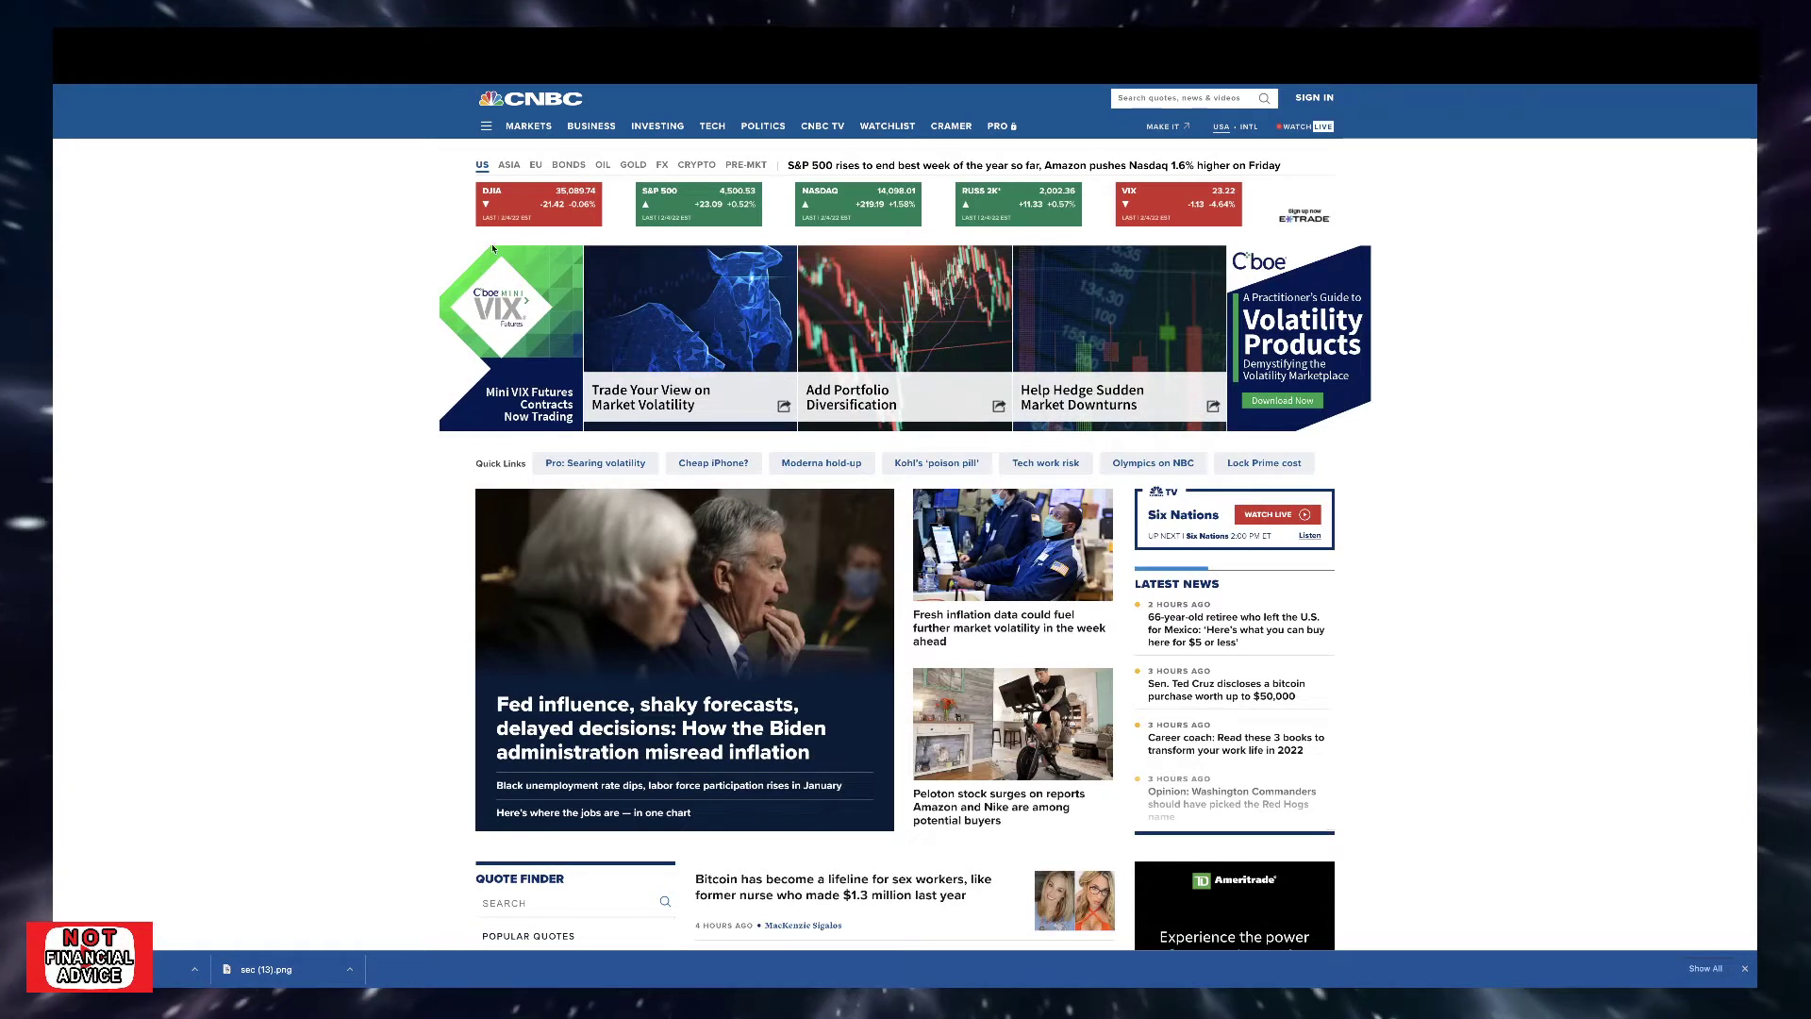
pyautogui.moveTo(772, 240)
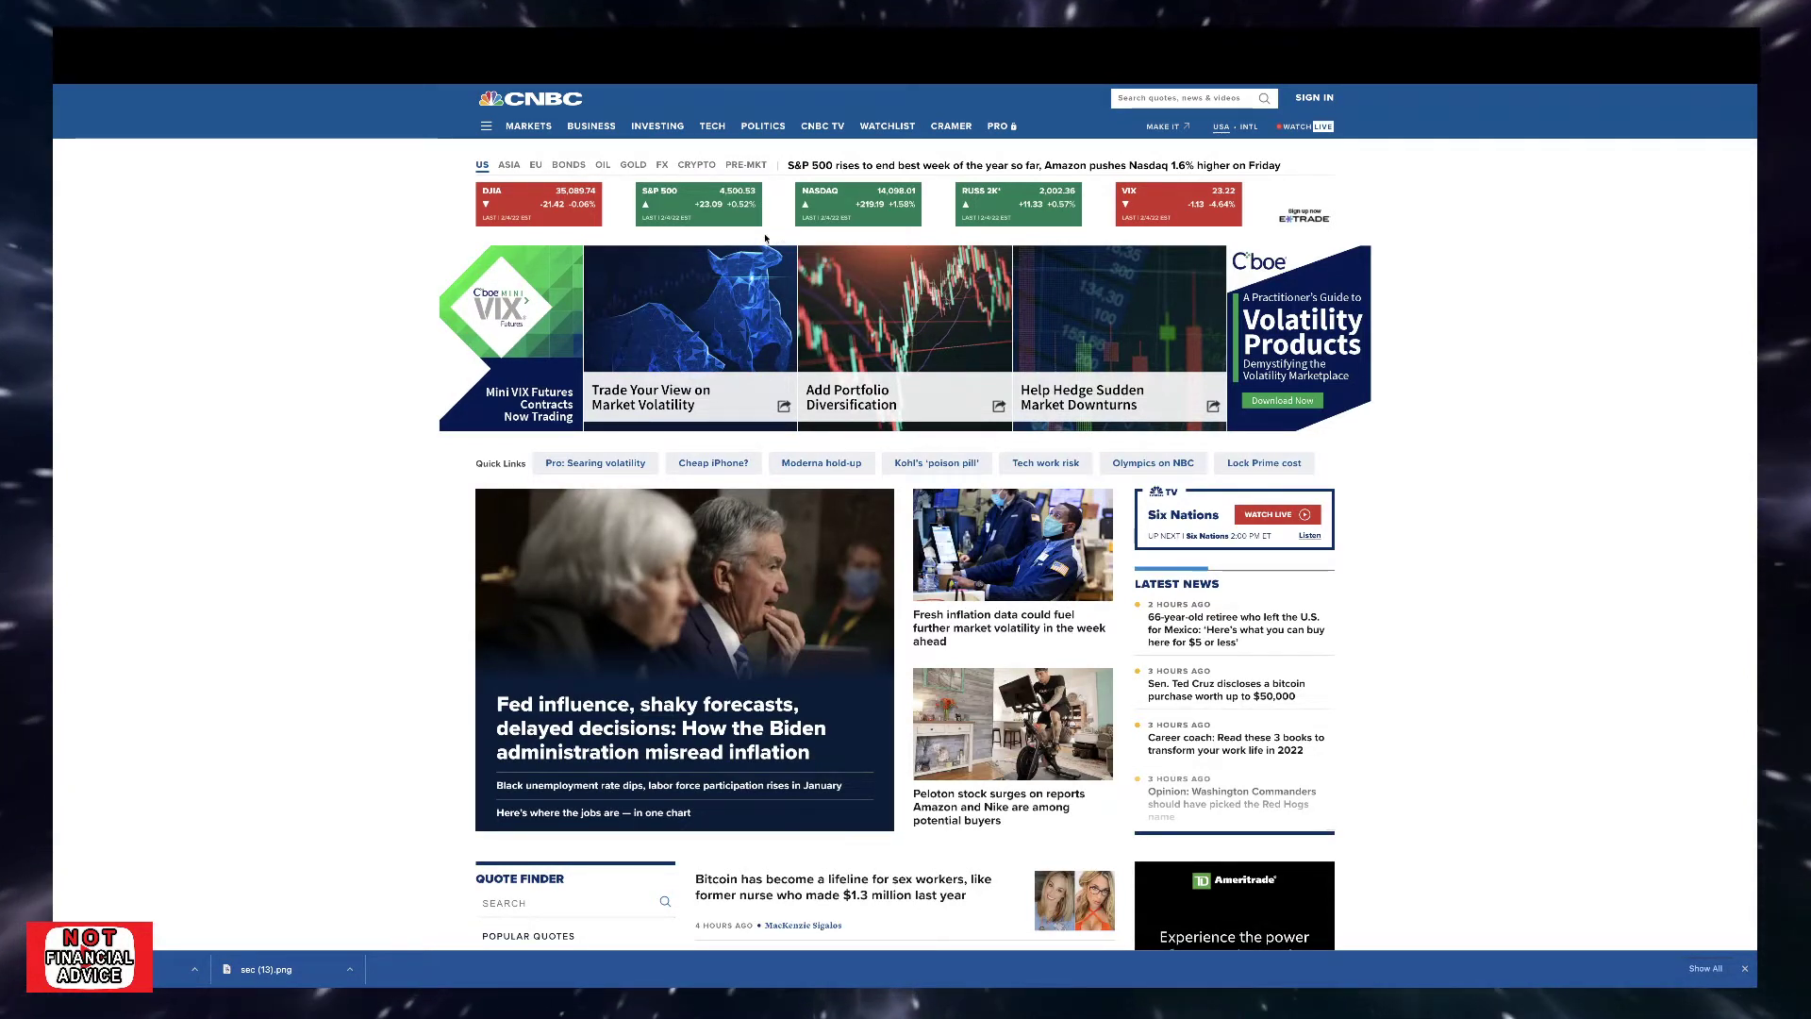
pyautogui.moveTo(855, 221)
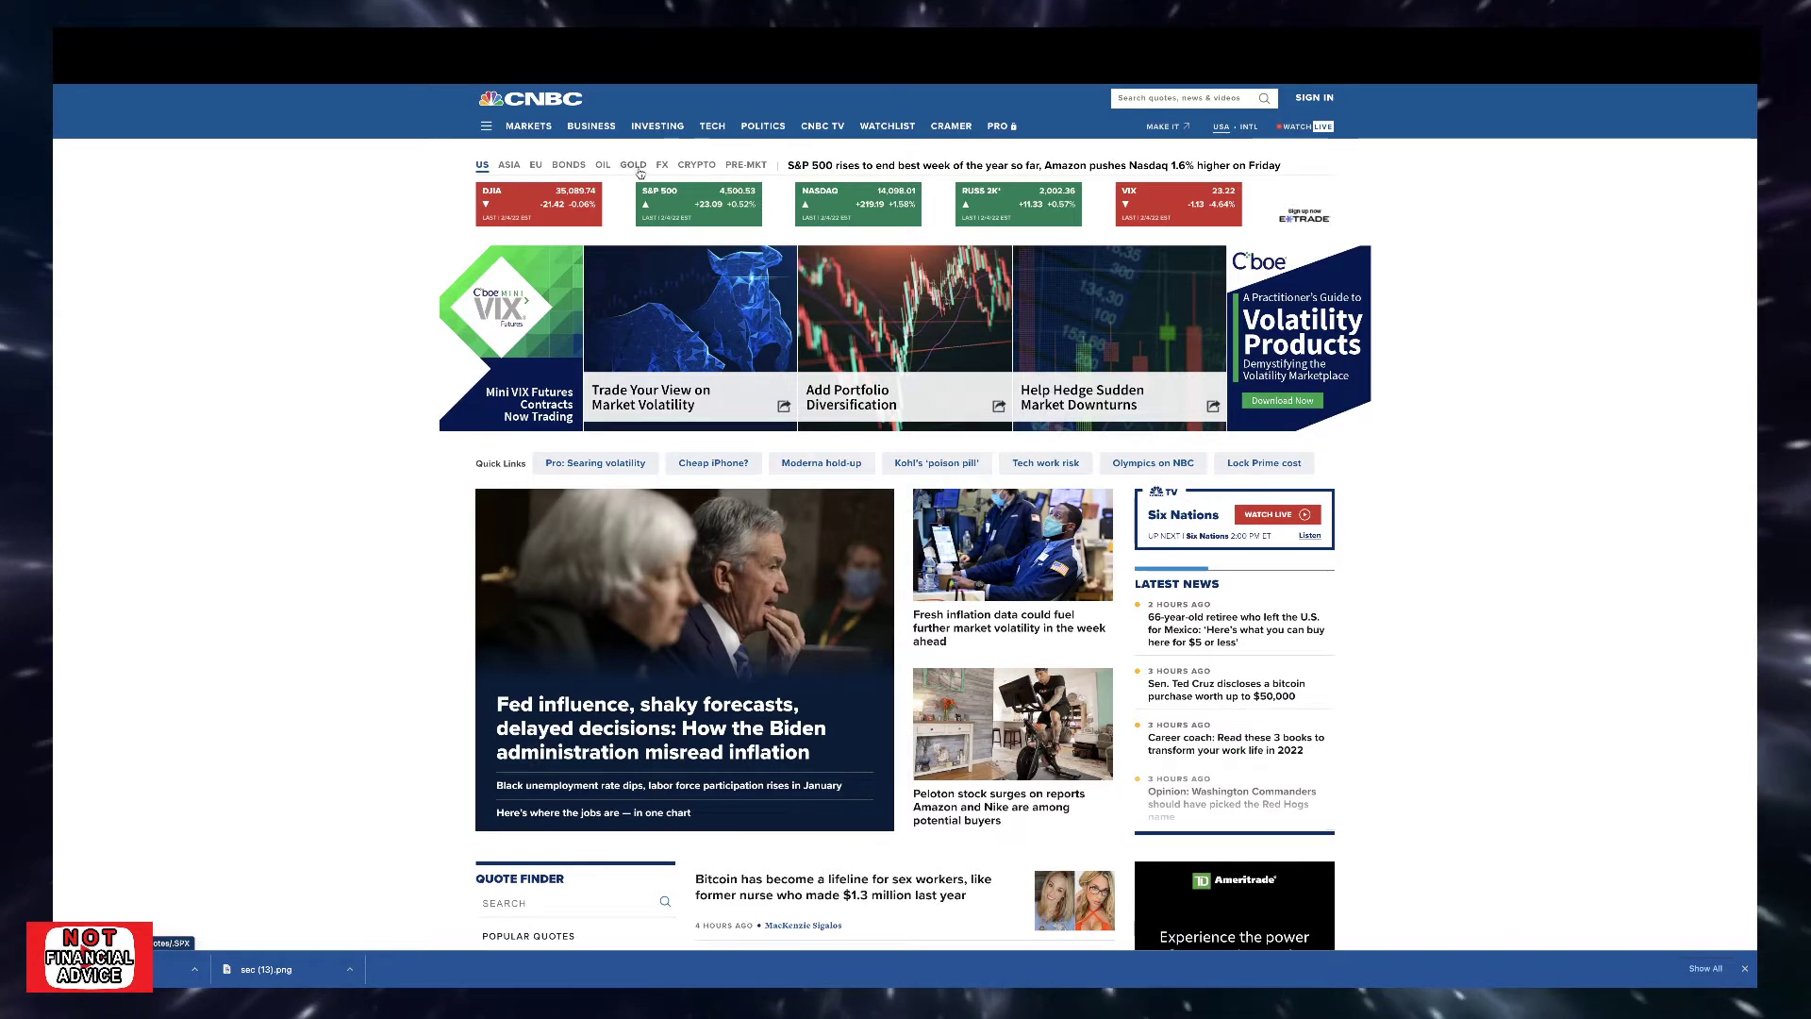
# Step: Switch CNBC's market ticker to crypto quotes showing Bitcoin, Ethereum, XRP and Litecoin
pyautogui.click(696, 168)
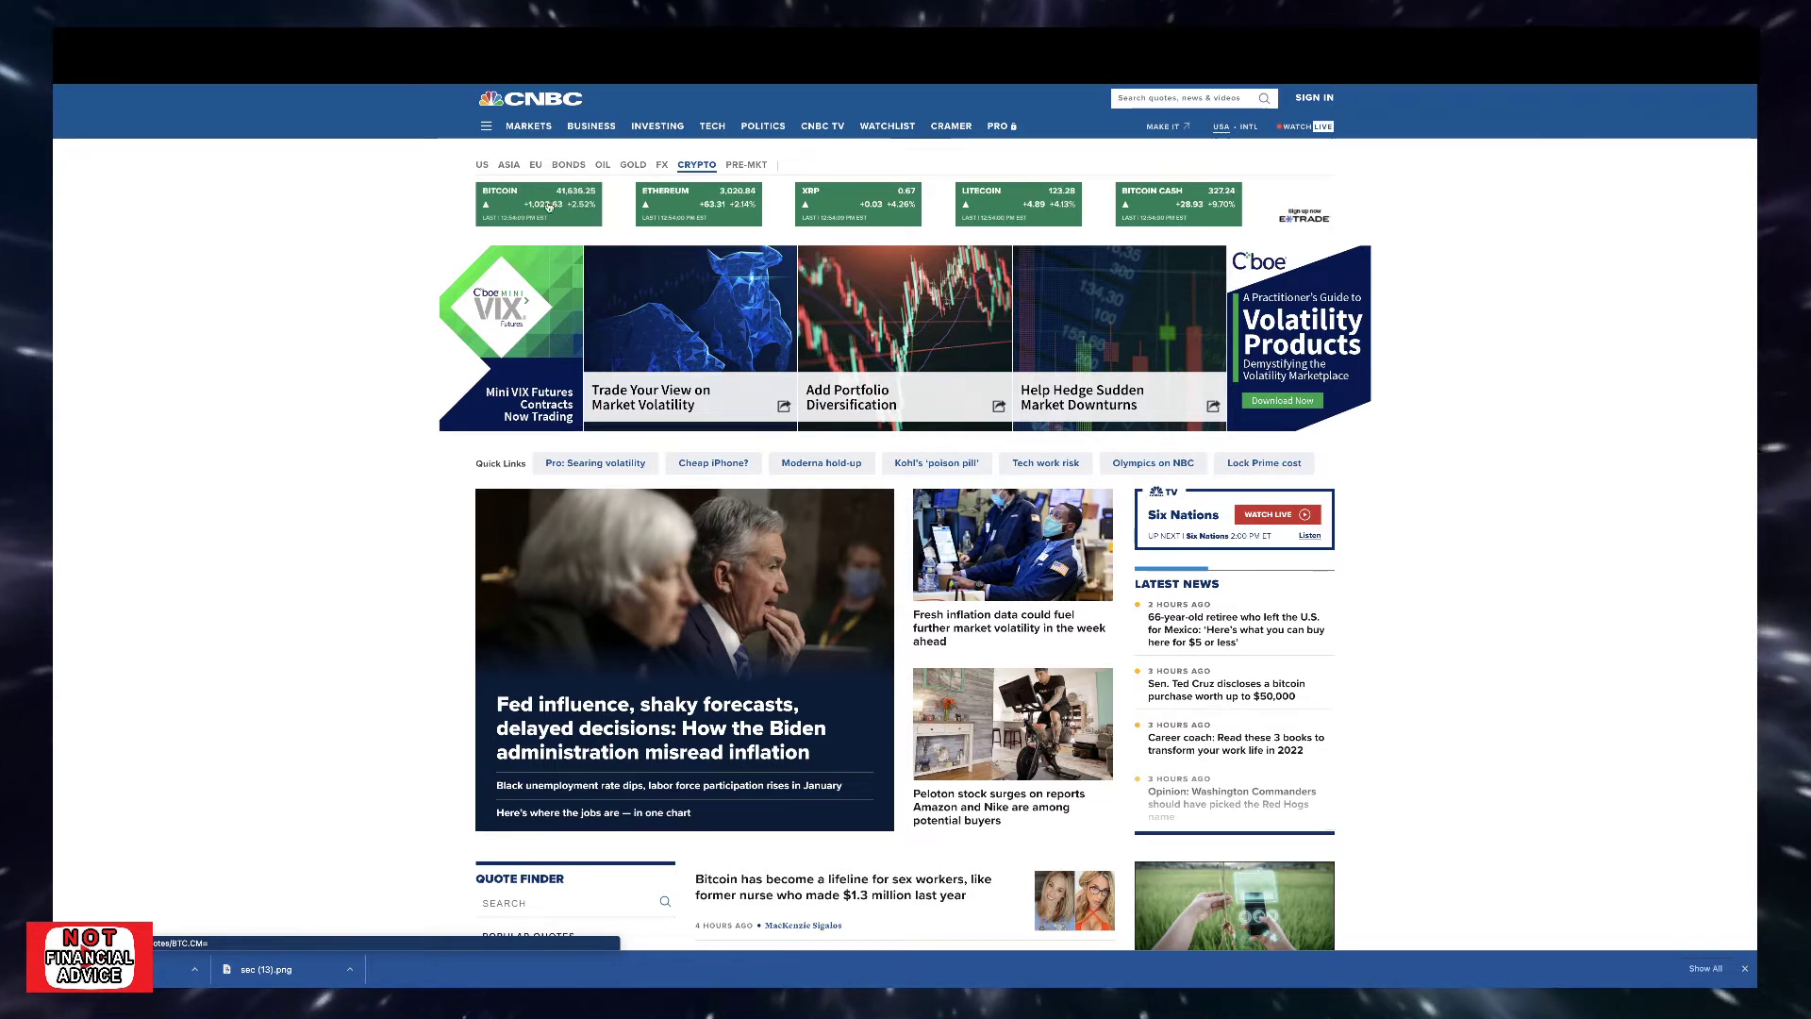
pyautogui.moveTo(628, 194)
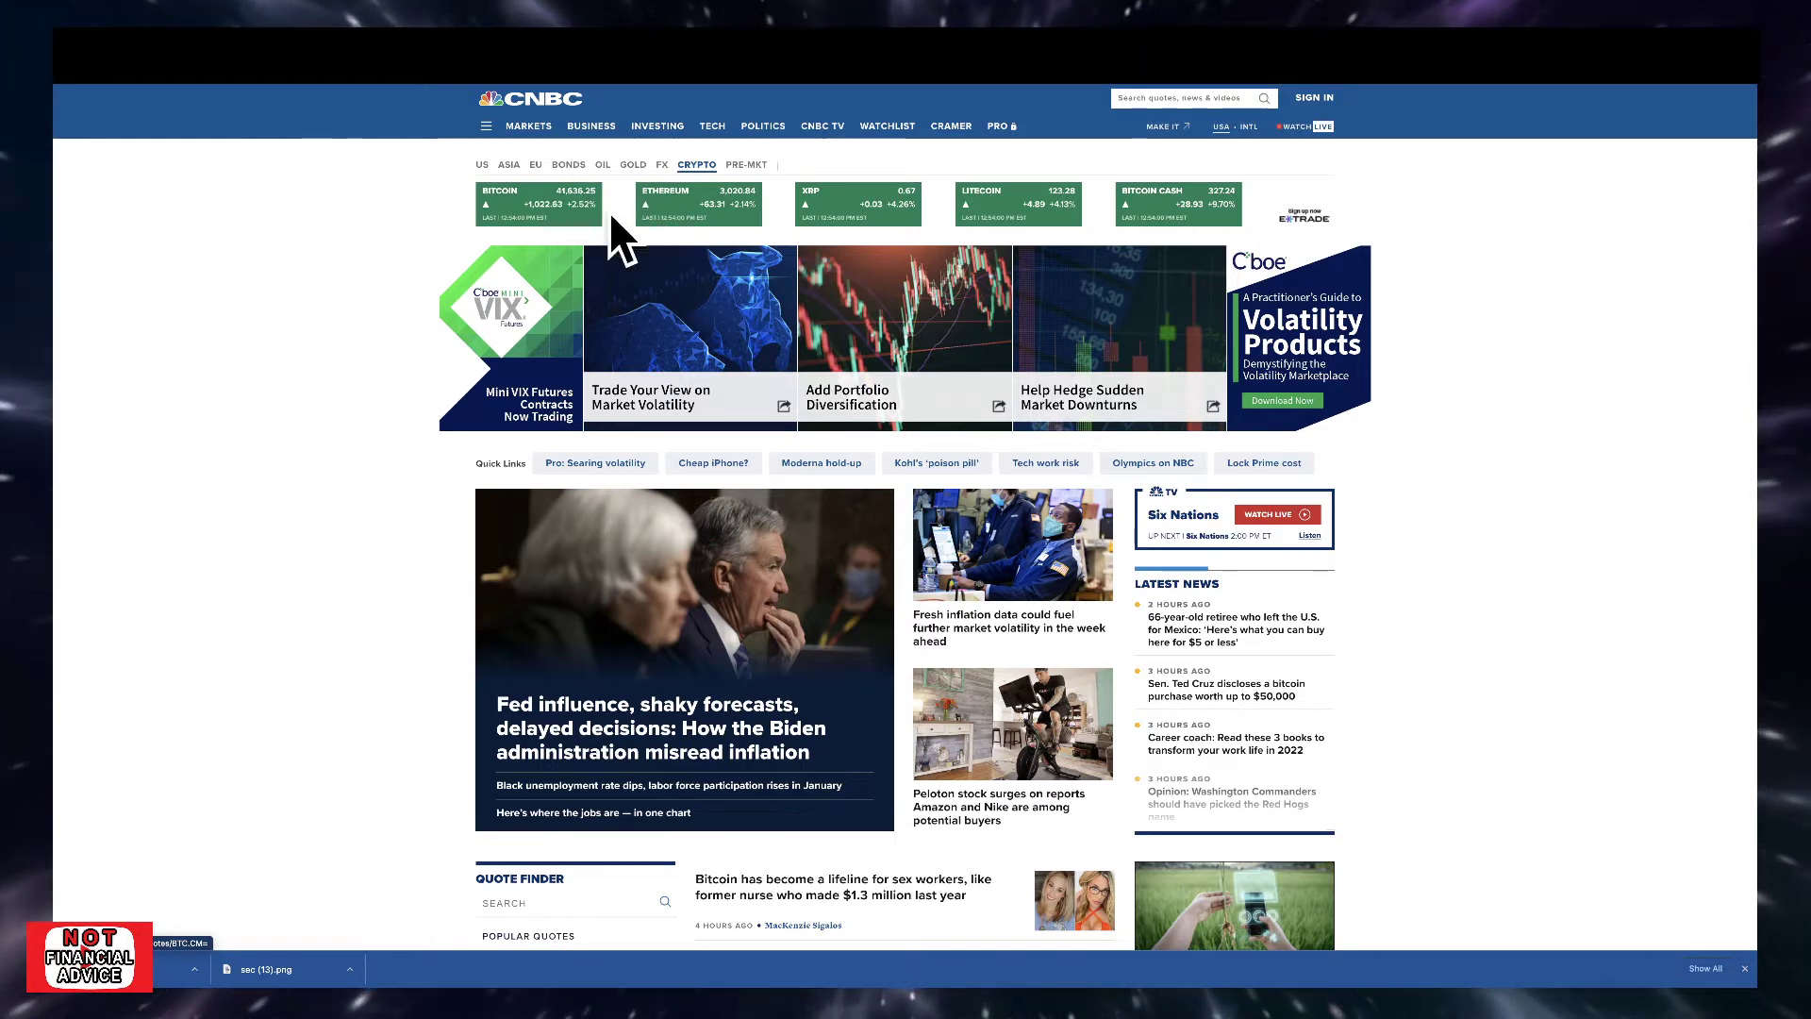
pyautogui.moveTo(575, 235)
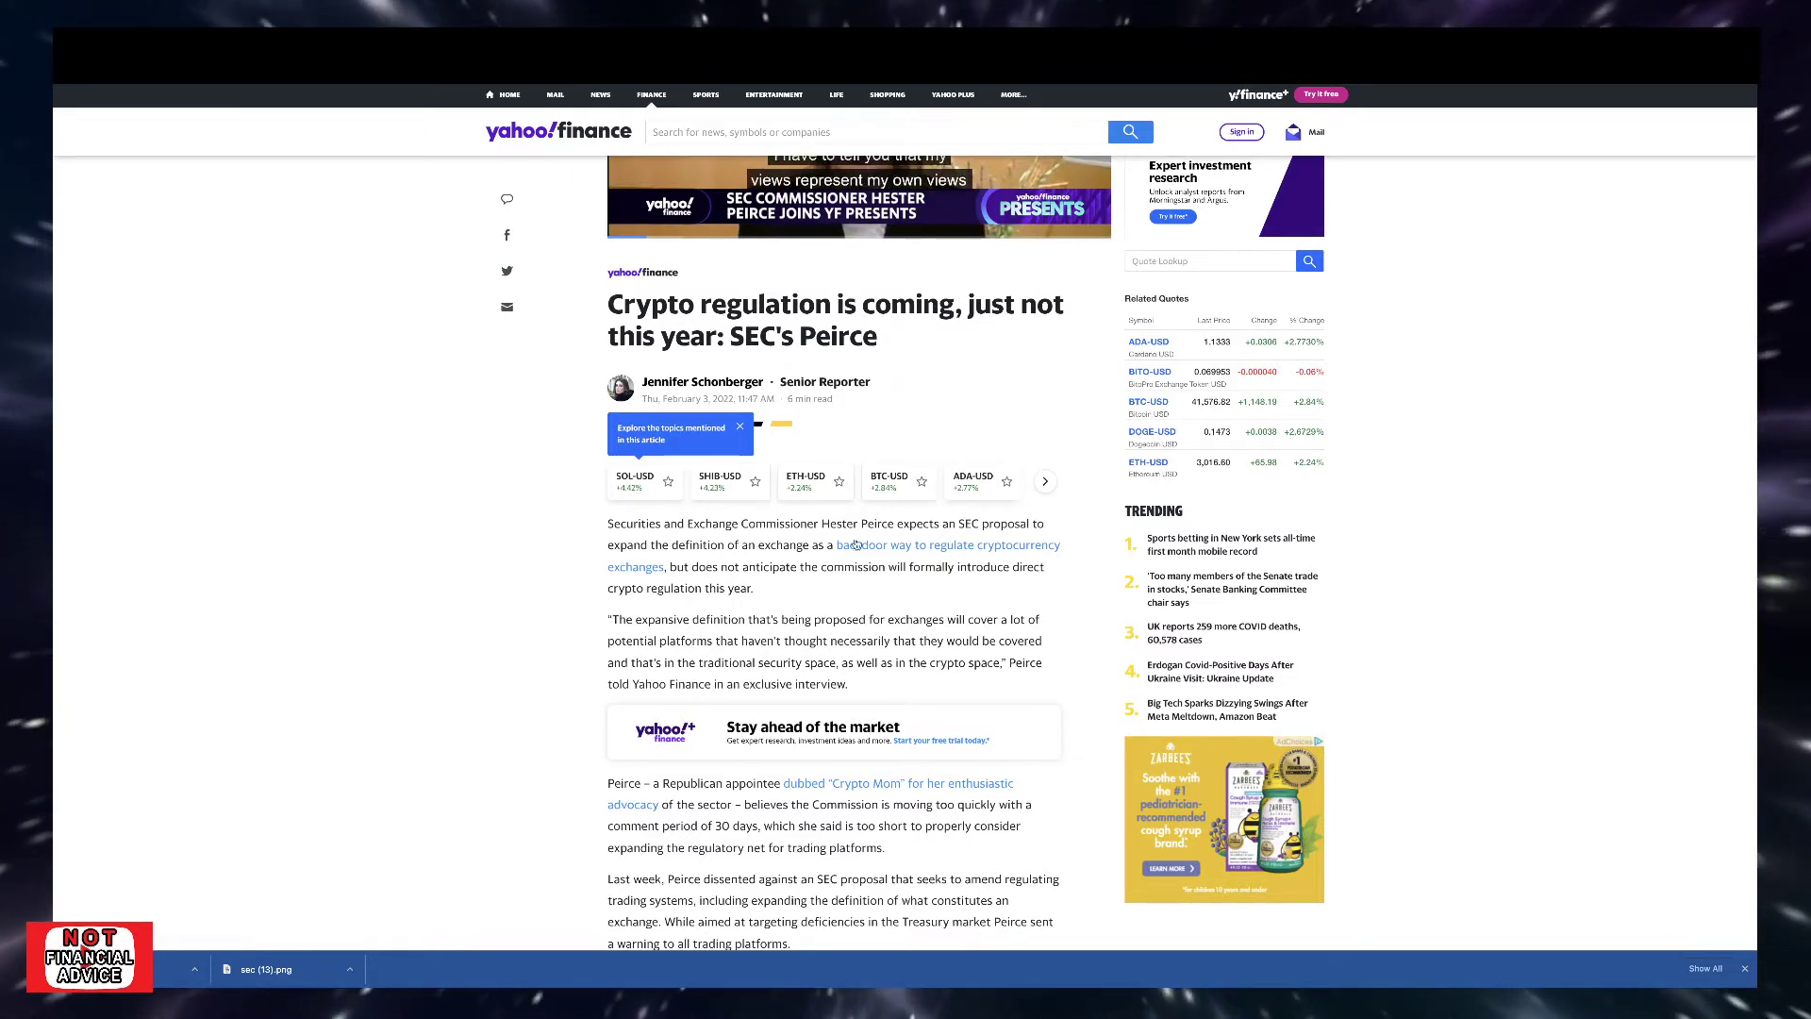
# Step: Scroll up in the Peirce crypto-regulation article to its embedded video
pyautogui.scroll(3)
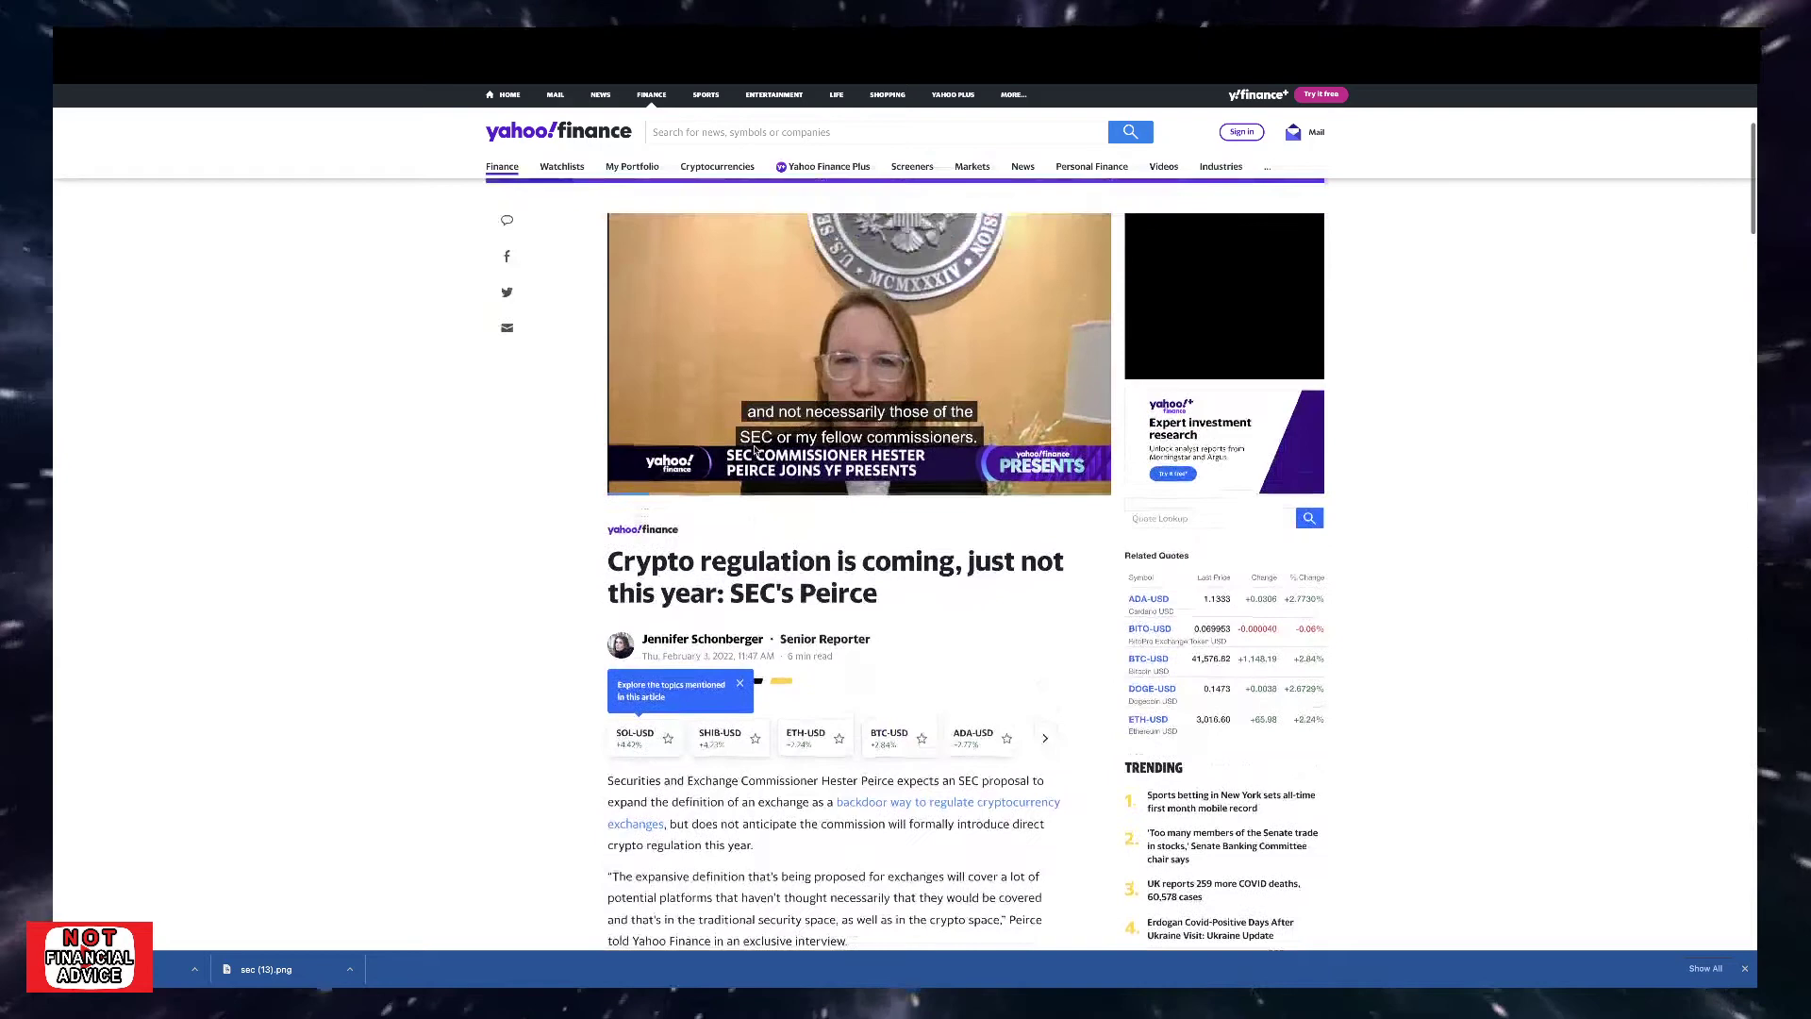
pyautogui.scroll(3)
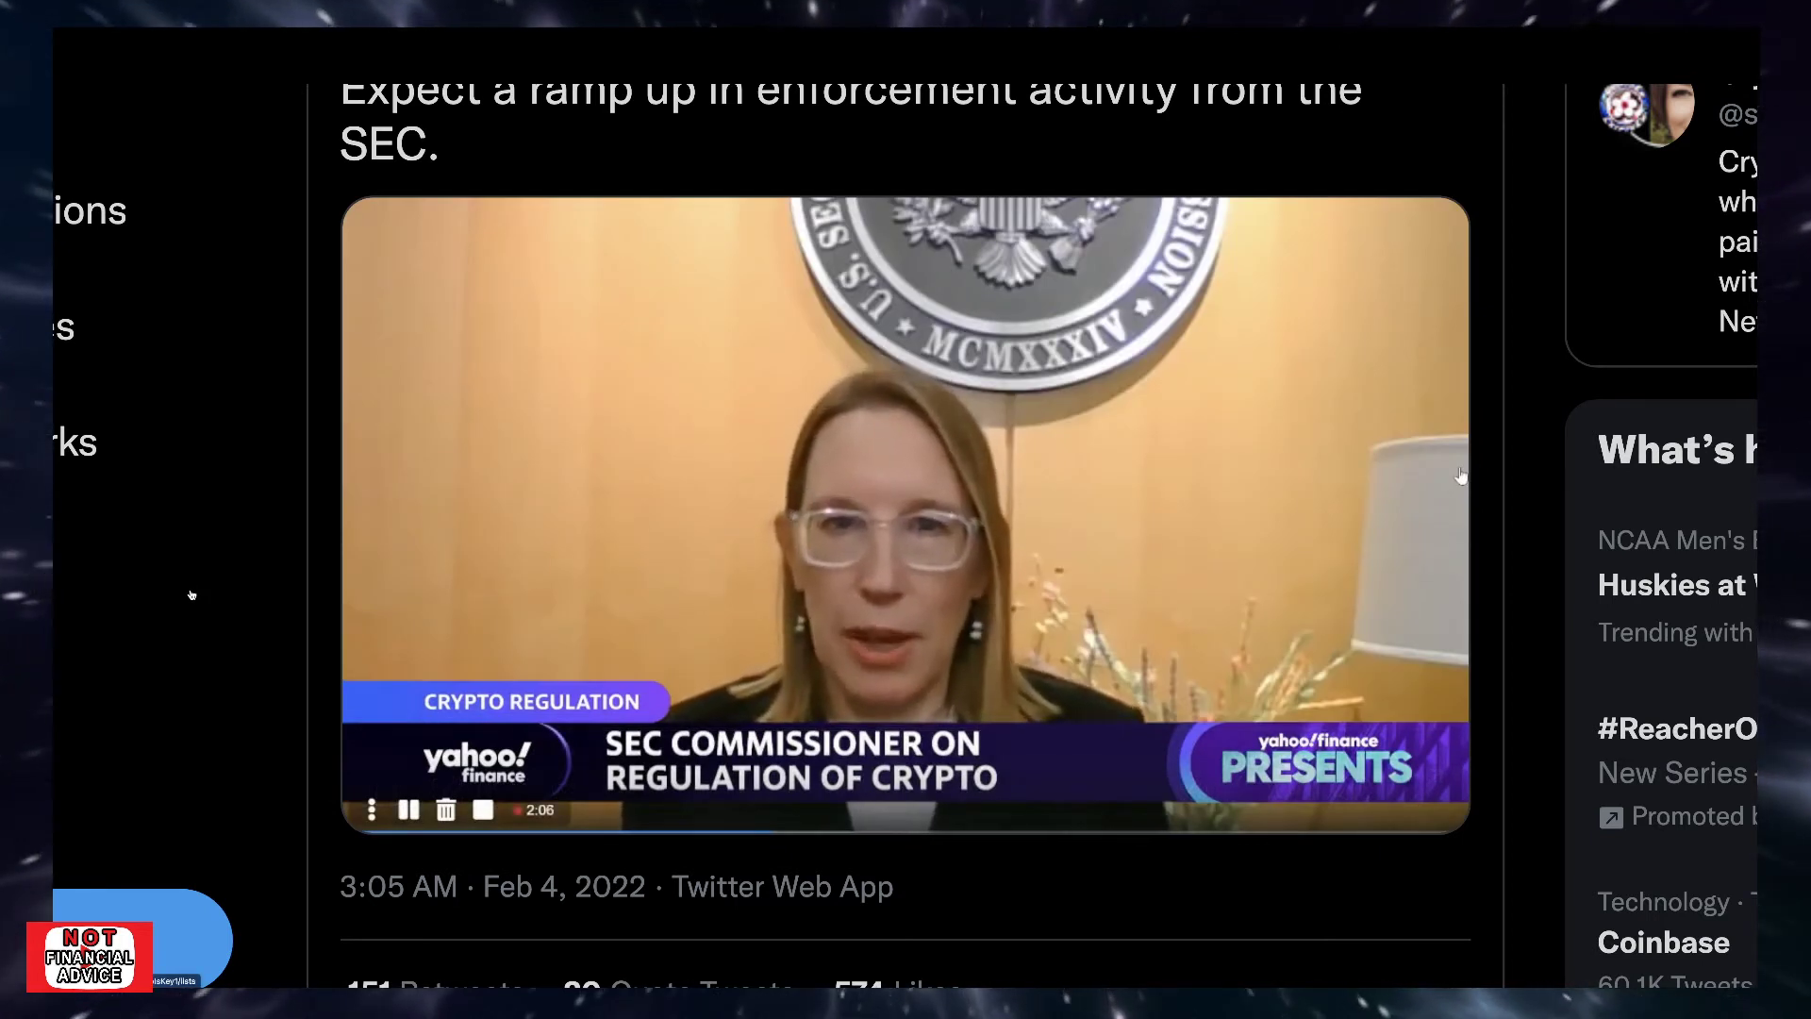
# Step: Scroll up the SEC enforcement tweet page past replies to the embedded video
pyautogui.scroll(3)
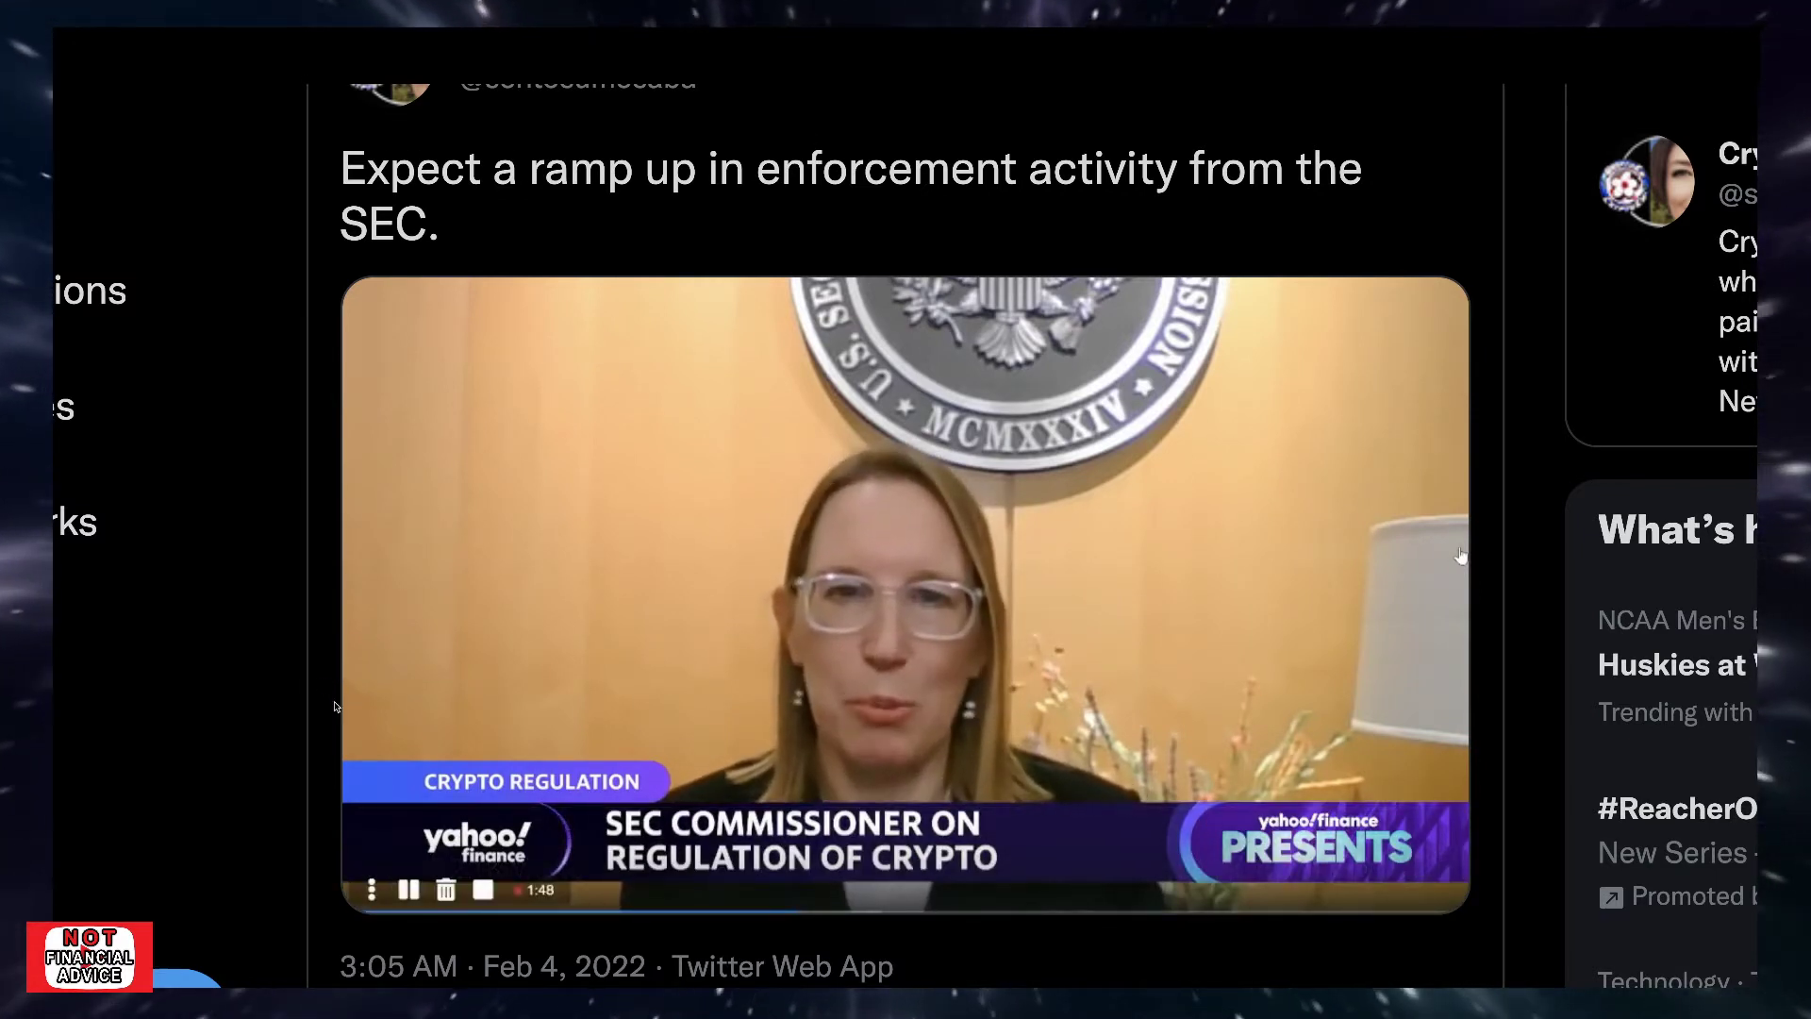
pyautogui.scroll(3)
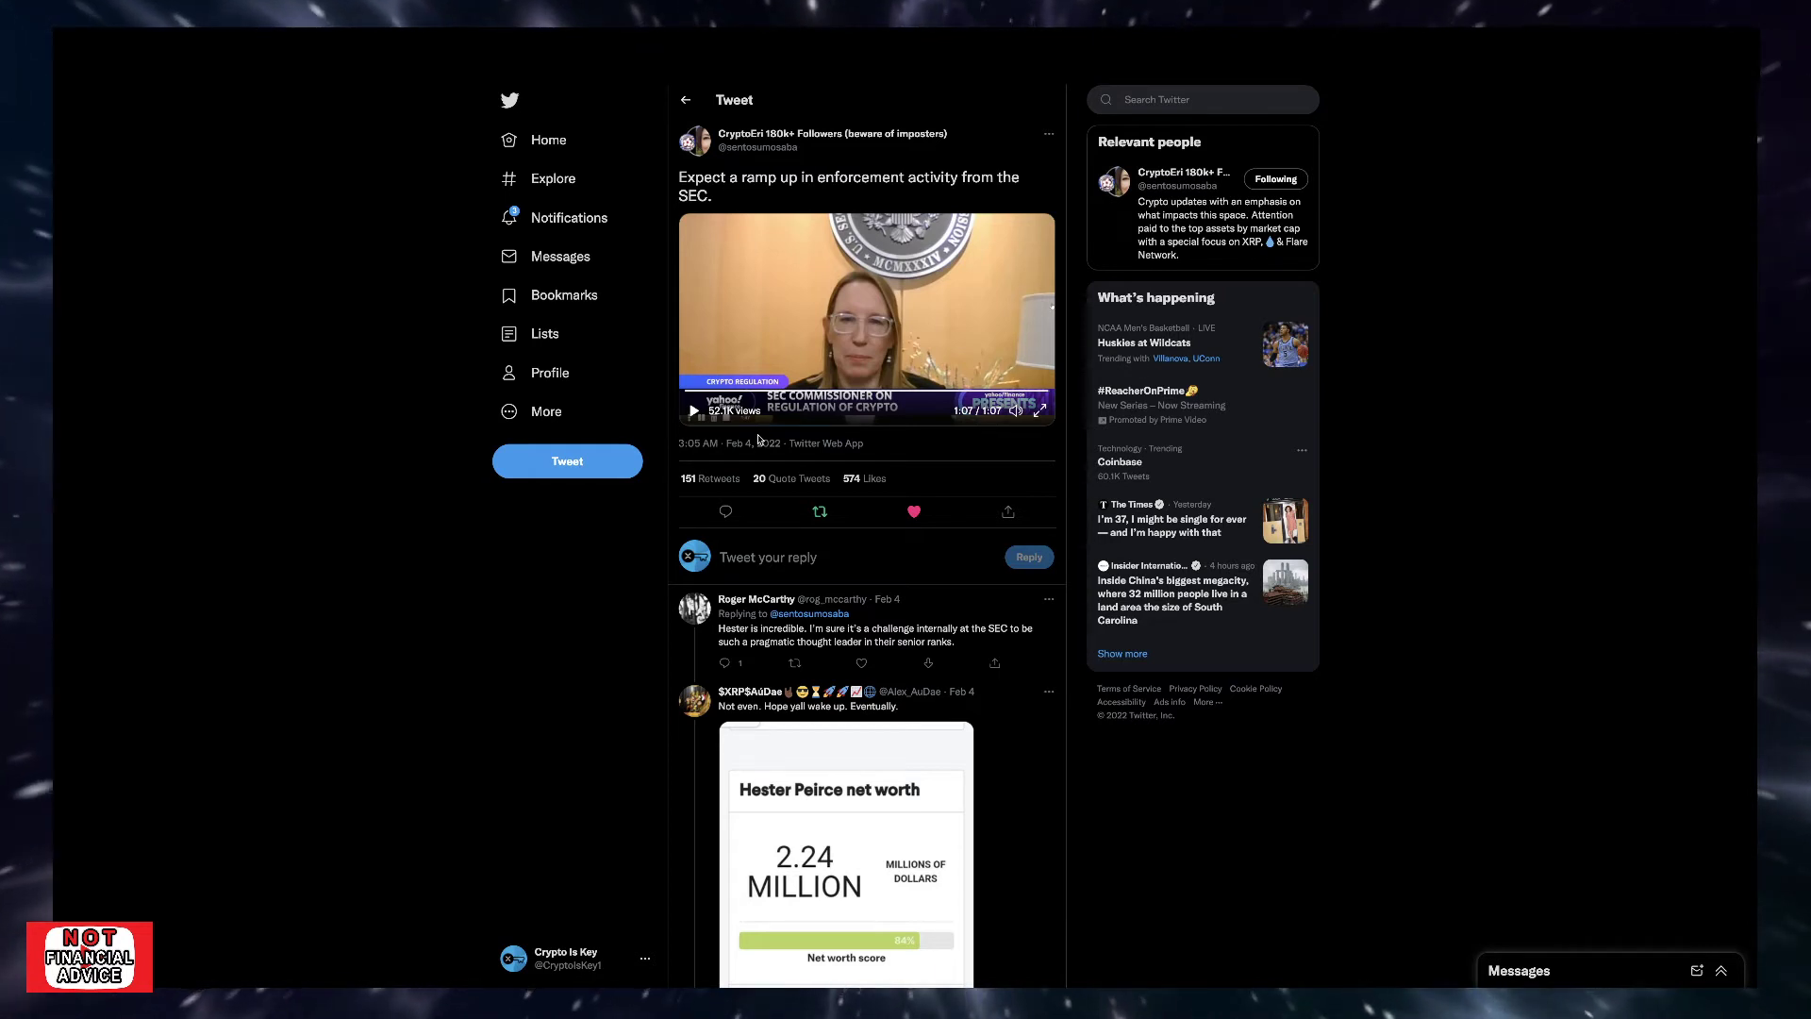
pyautogui.moveTo(629, 532)
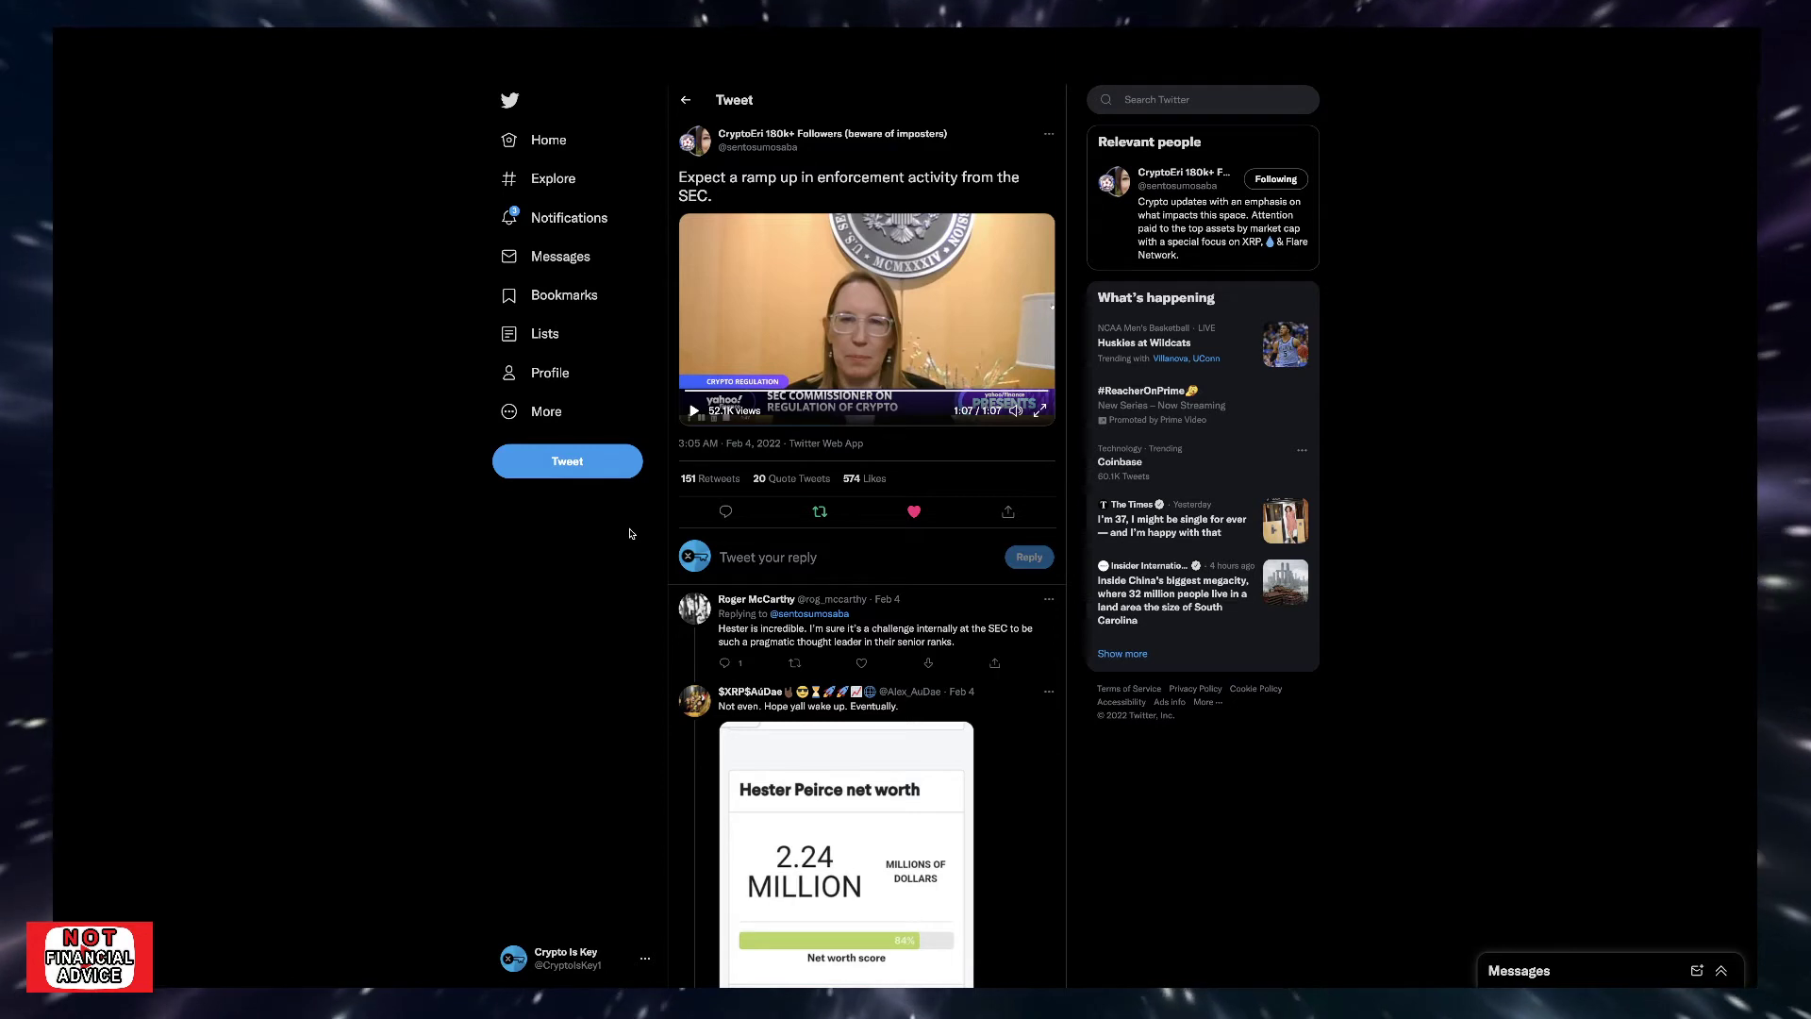
pyautogui.moveTo(580, 578)
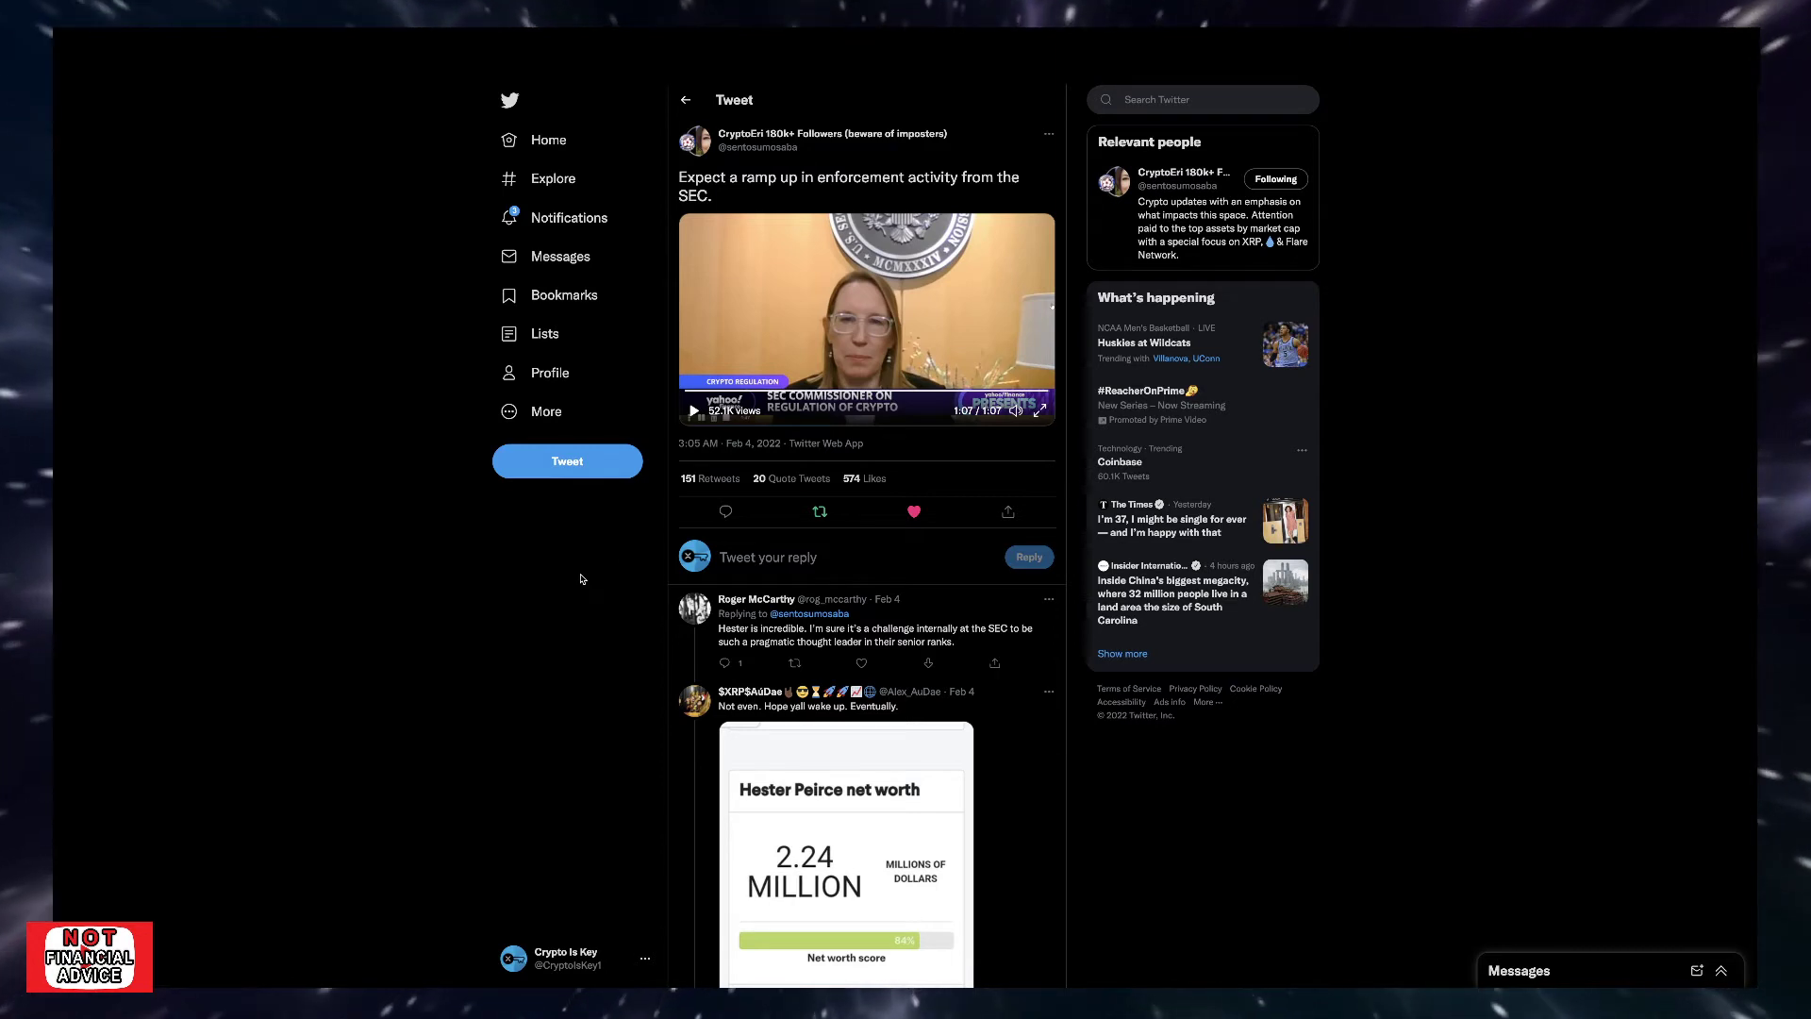
pyautogui.moveTo(592, 536)
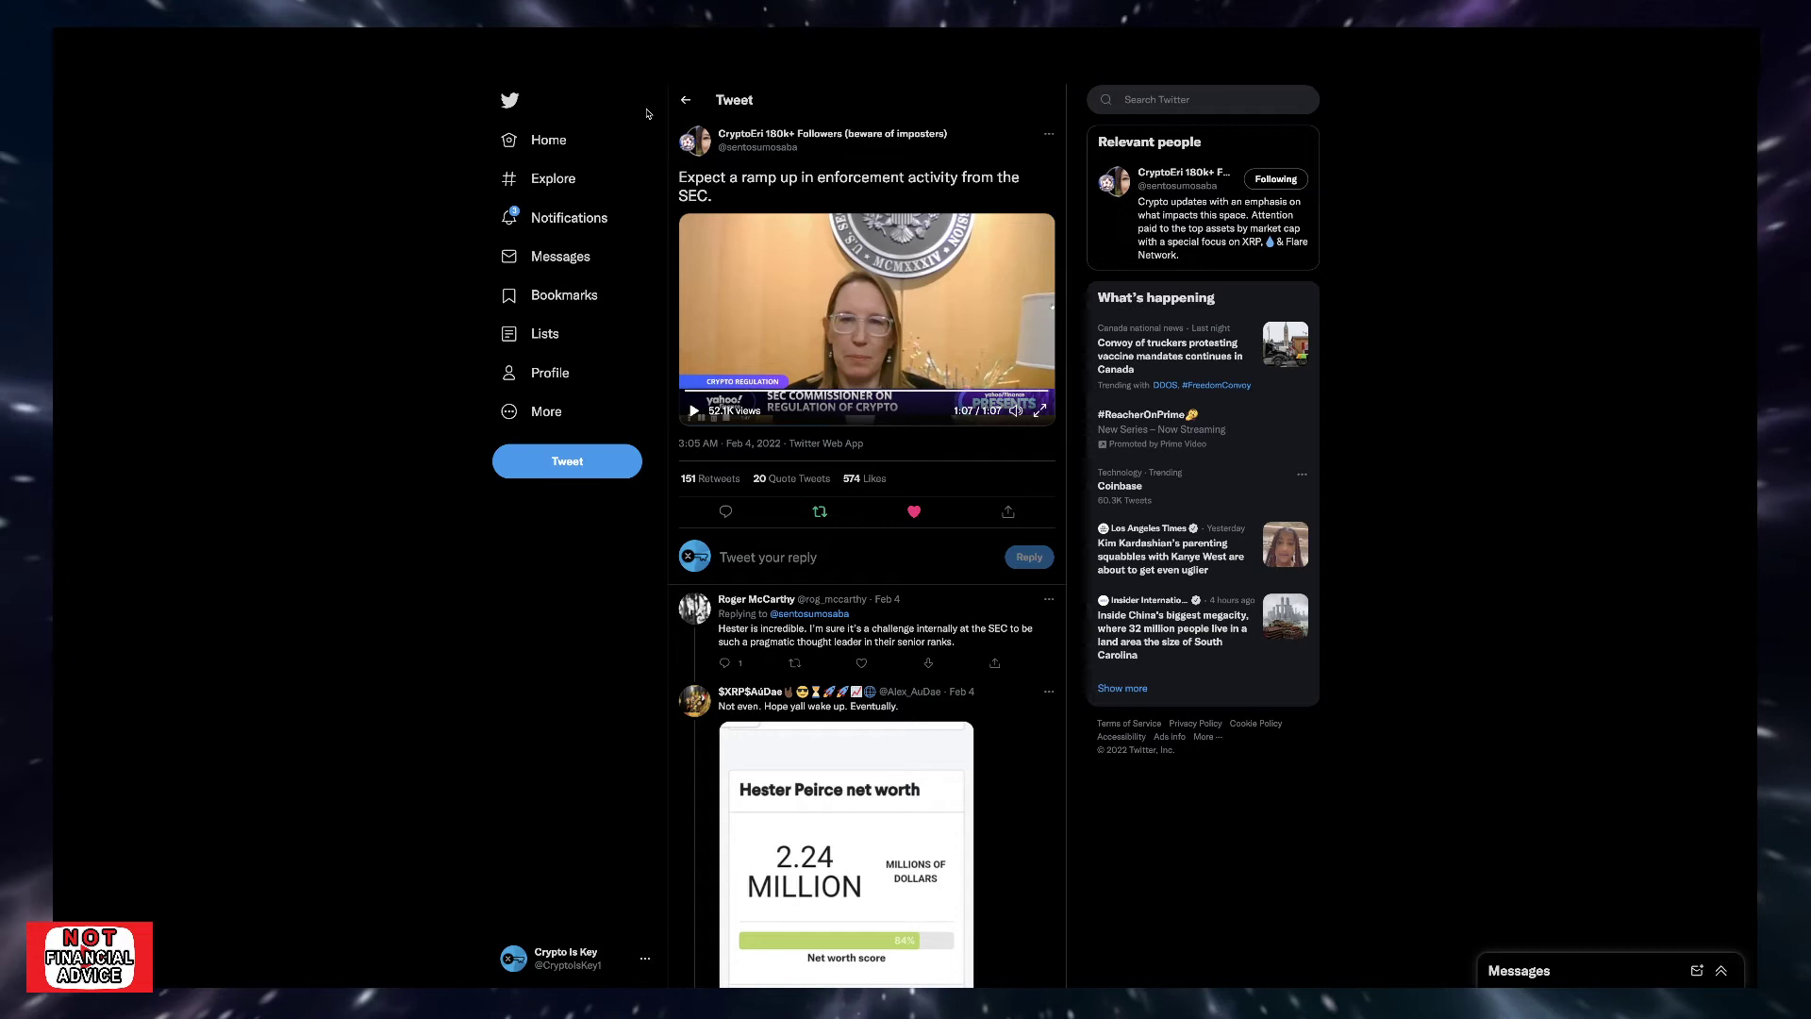
pyautogui.moveTo(648, 112)
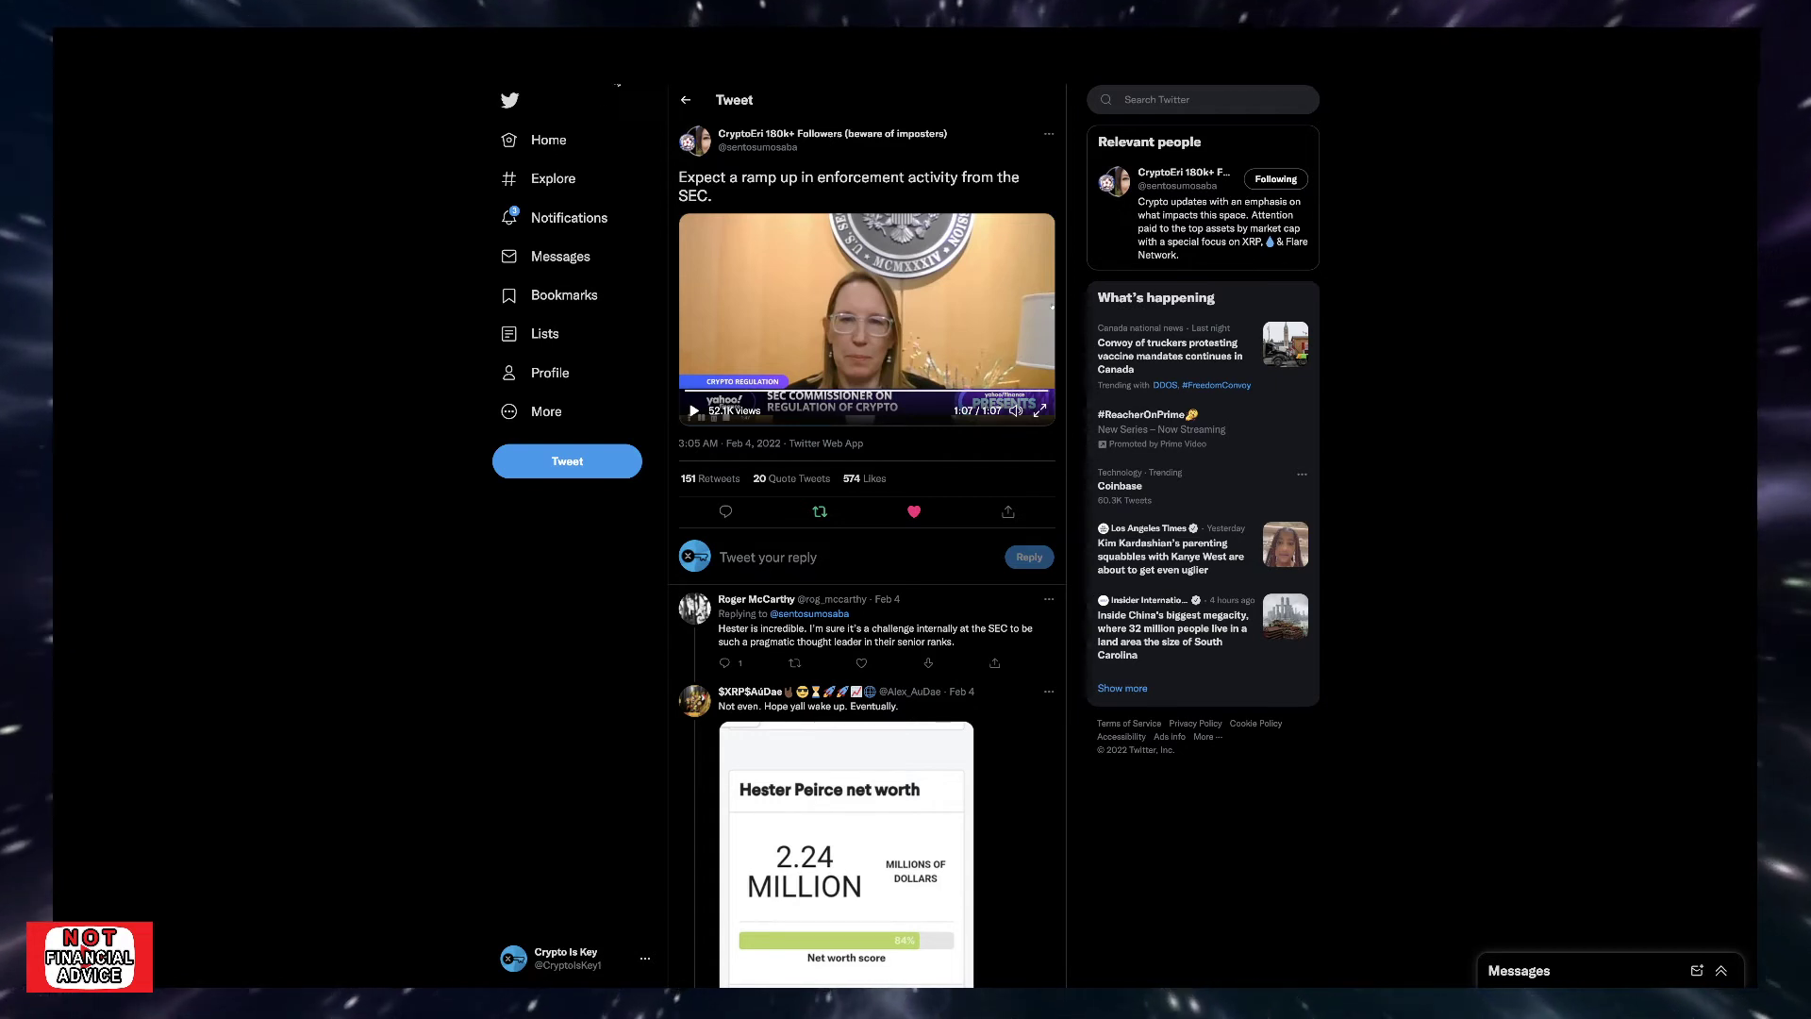
pyautogui.moveTo(804, 191)
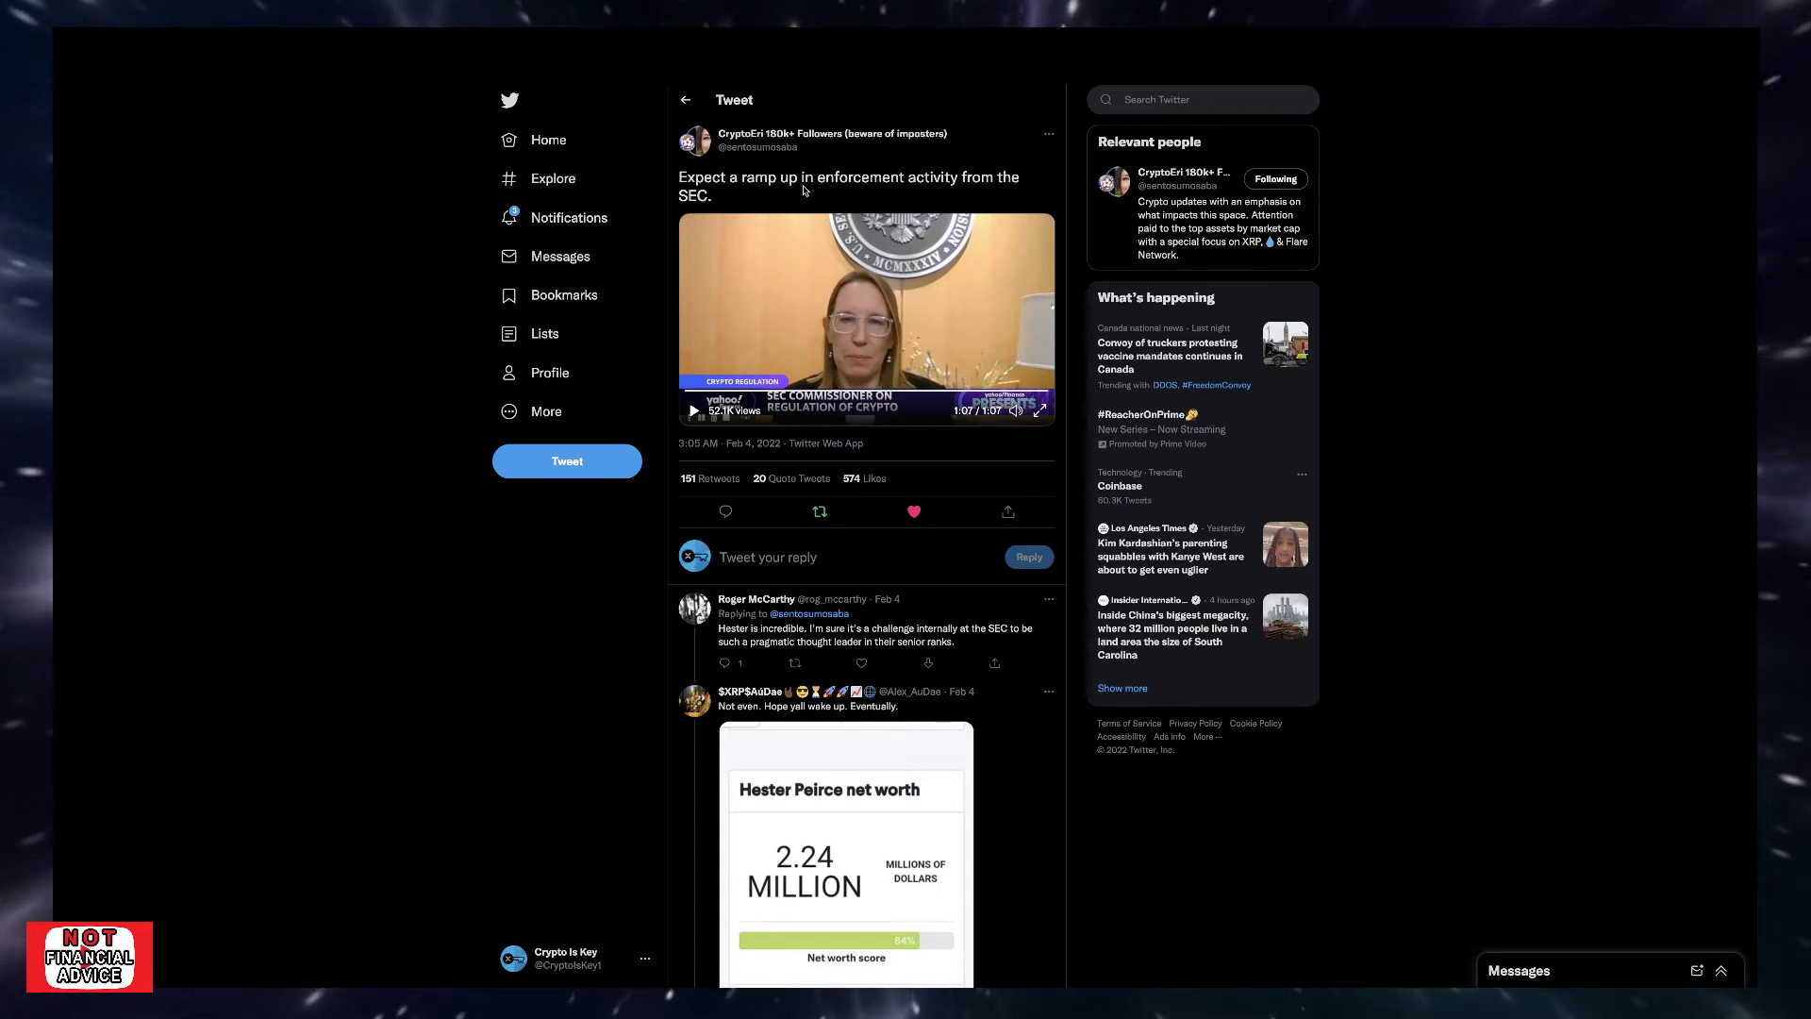
pyautogui.moveTo(820, 185)
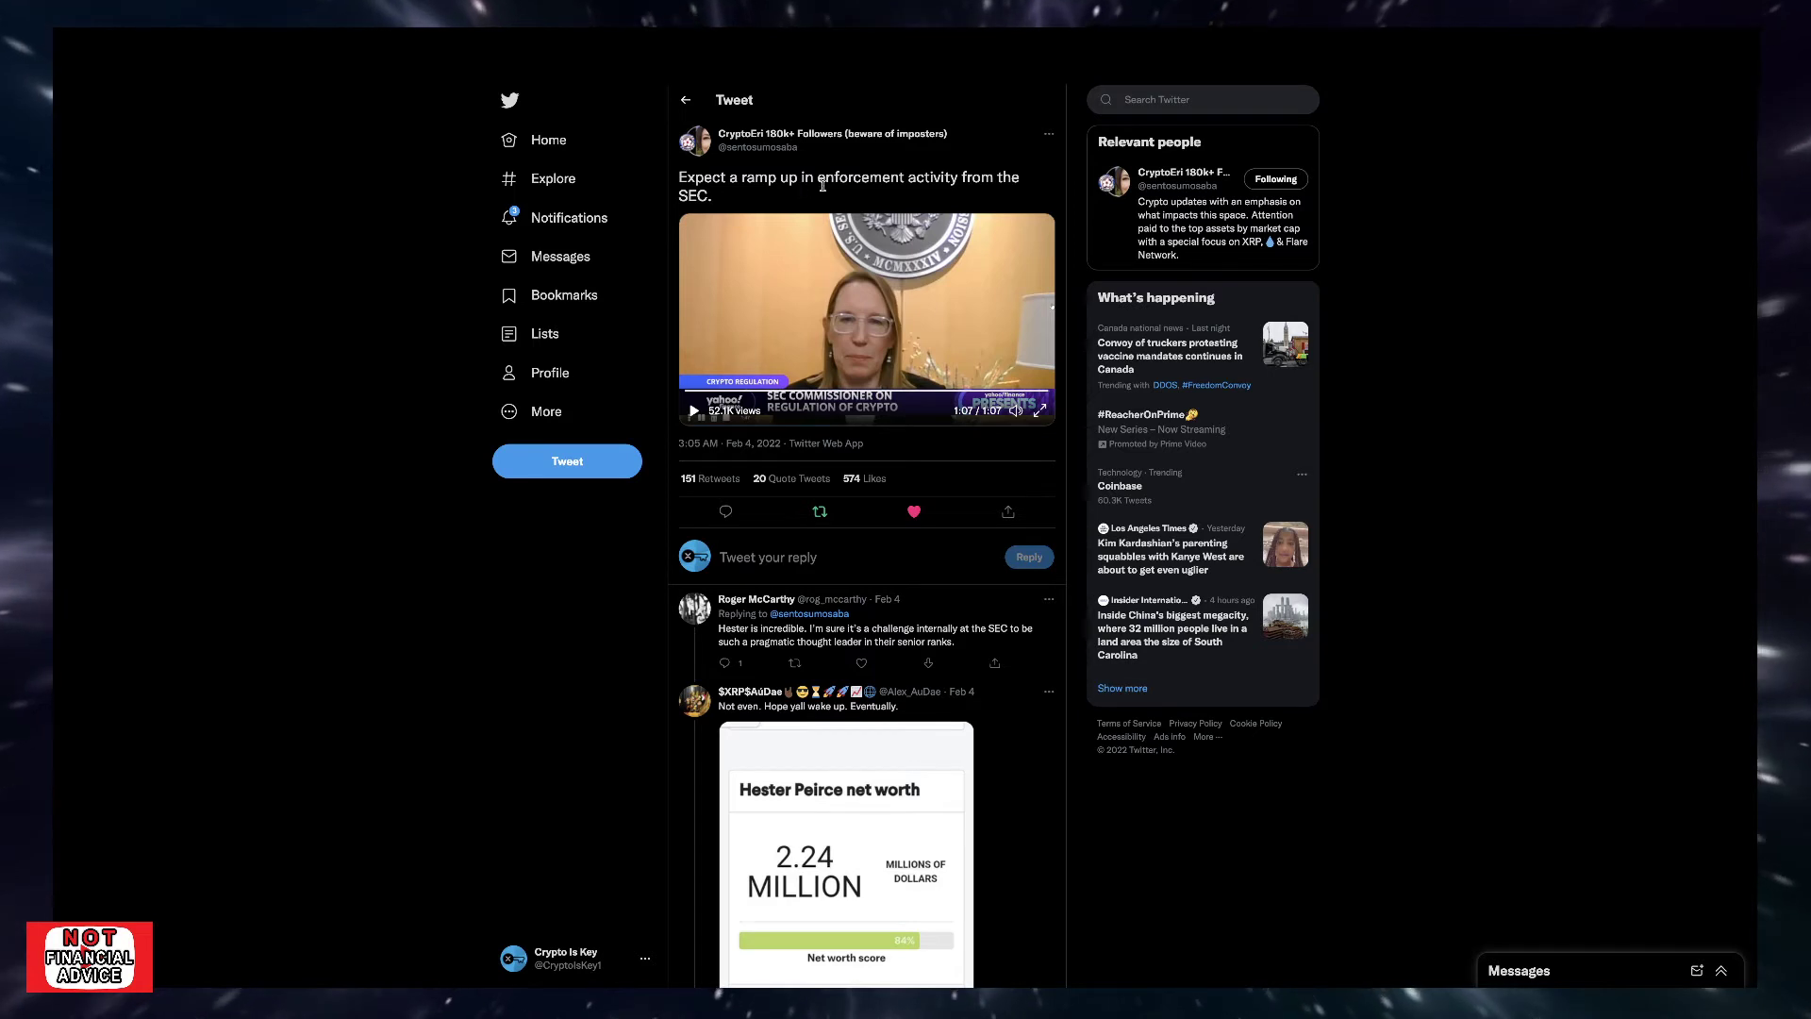
pyautogui.moveTo(756, 191)
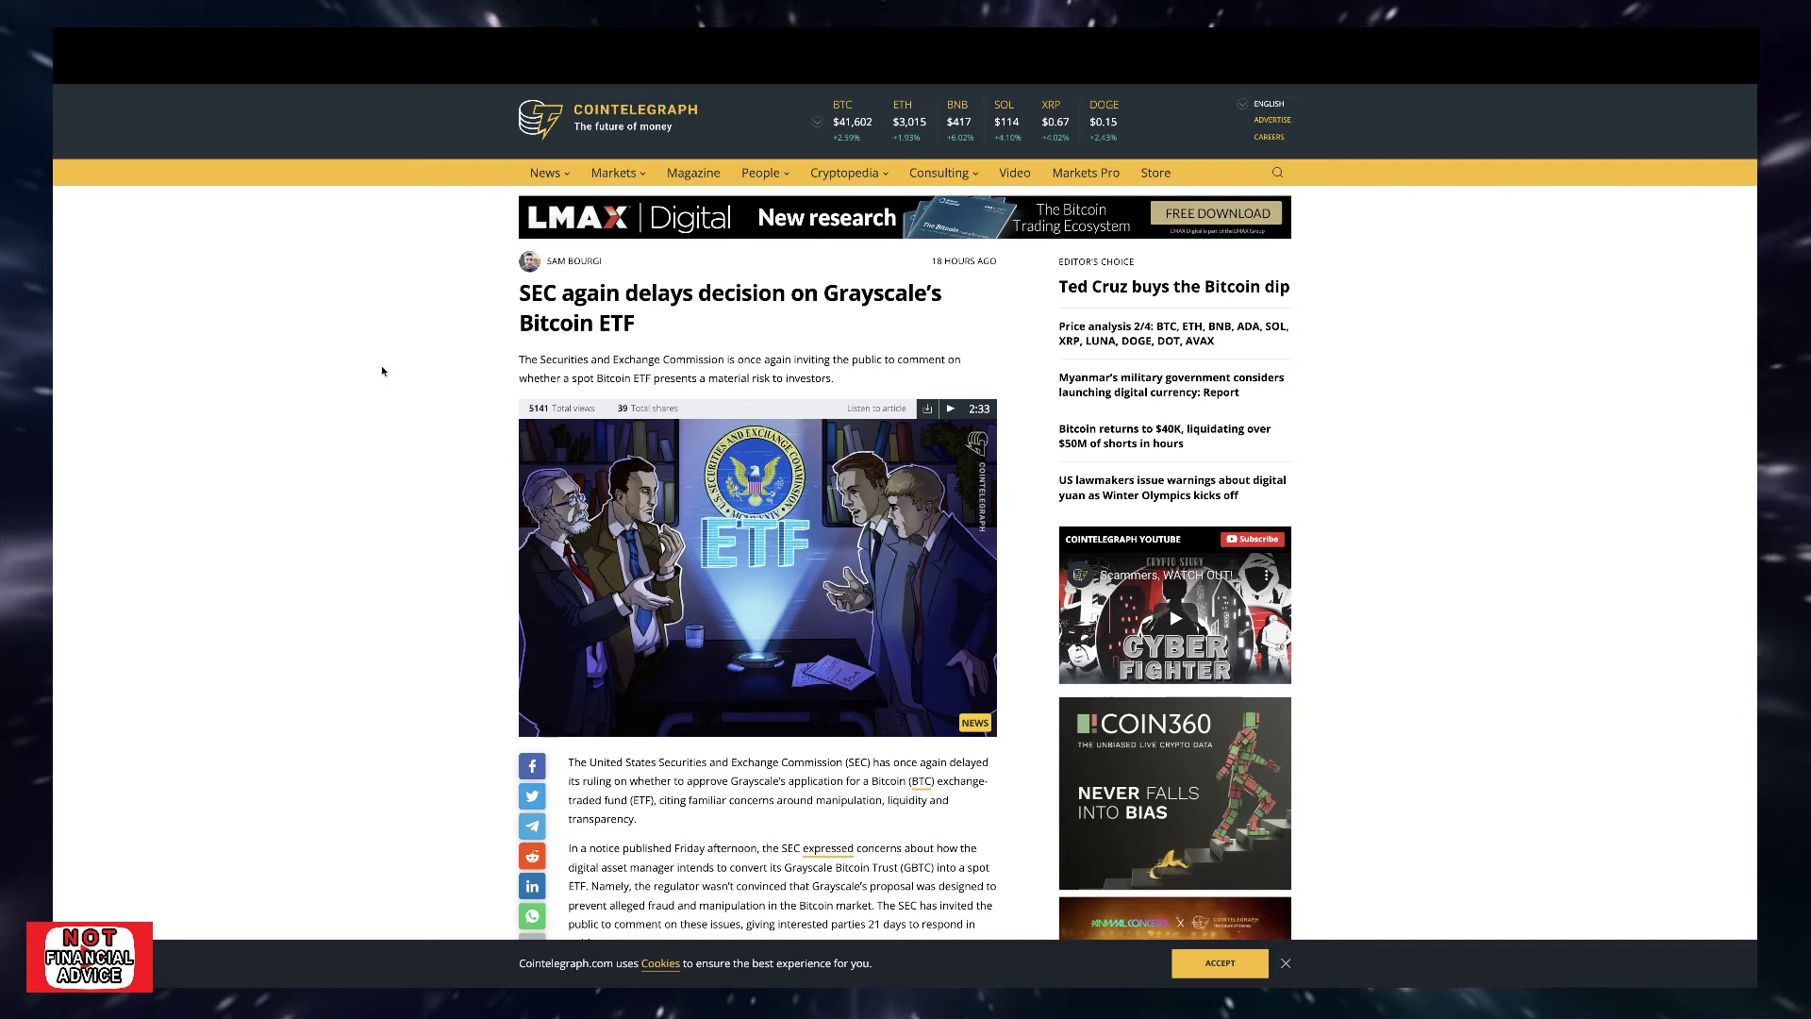
pyautogui.moveTo(837, 306)
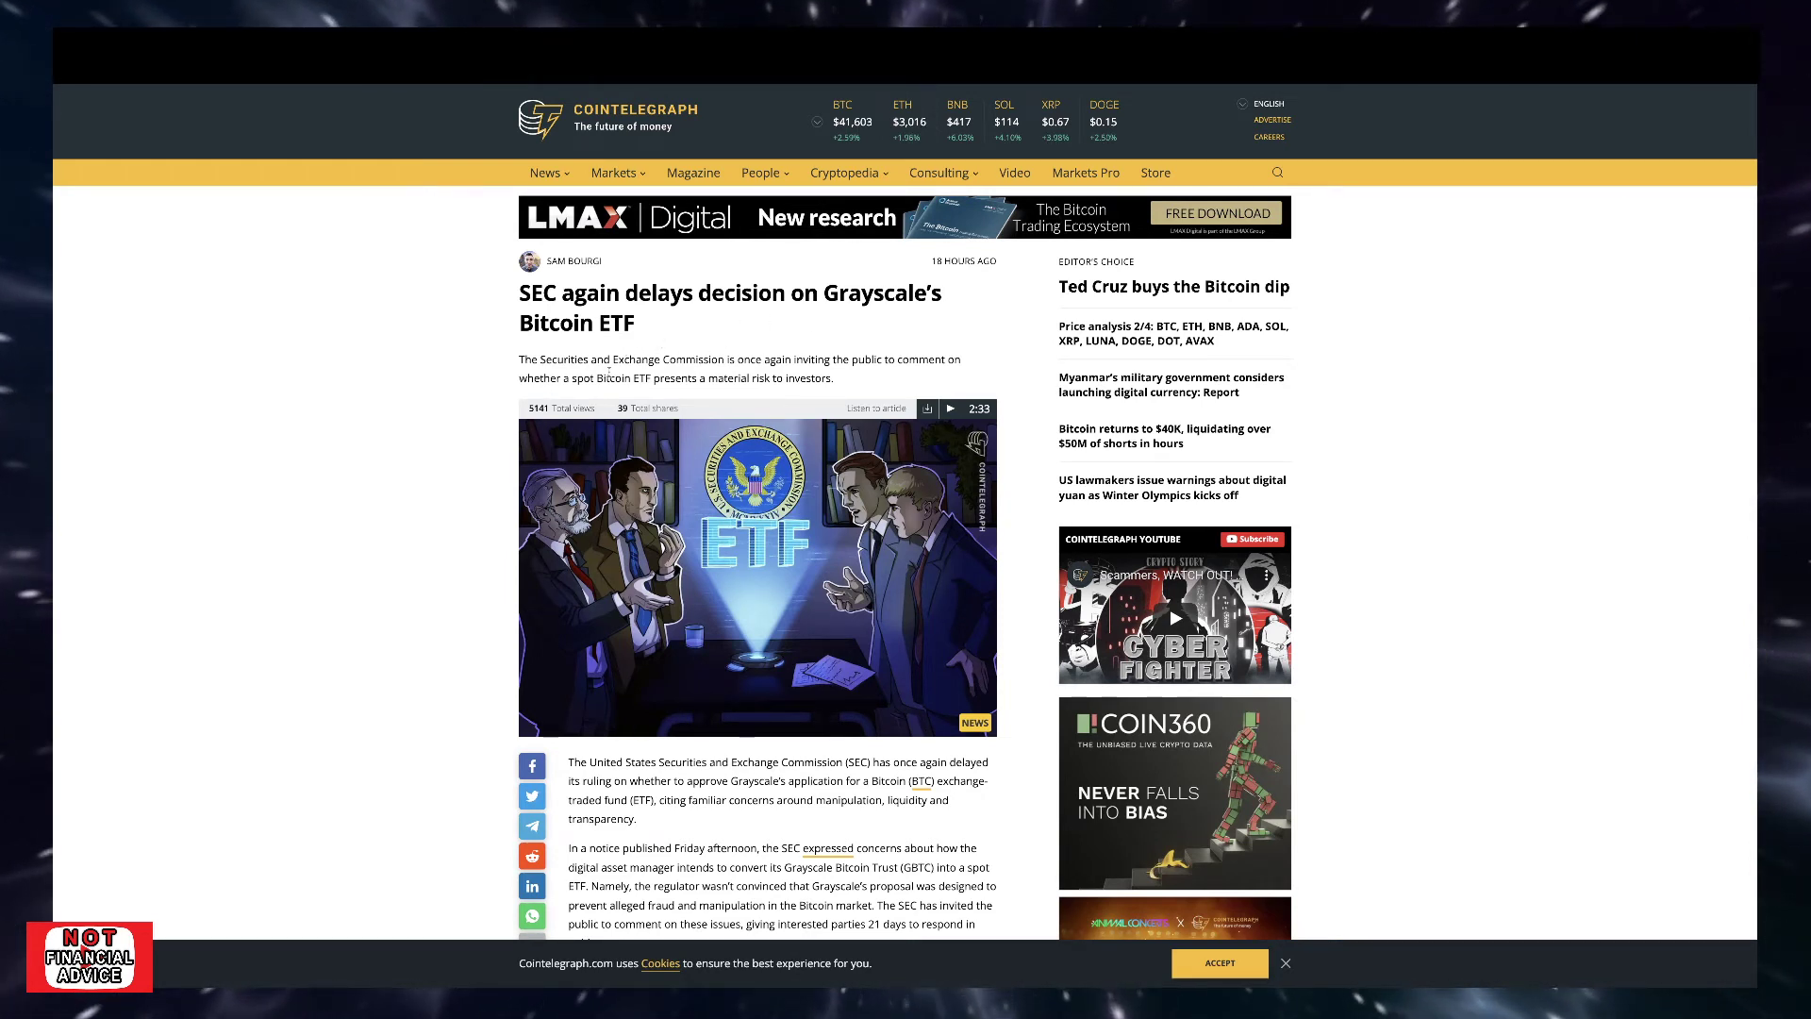
pyautogui.moveTo(844, 379)
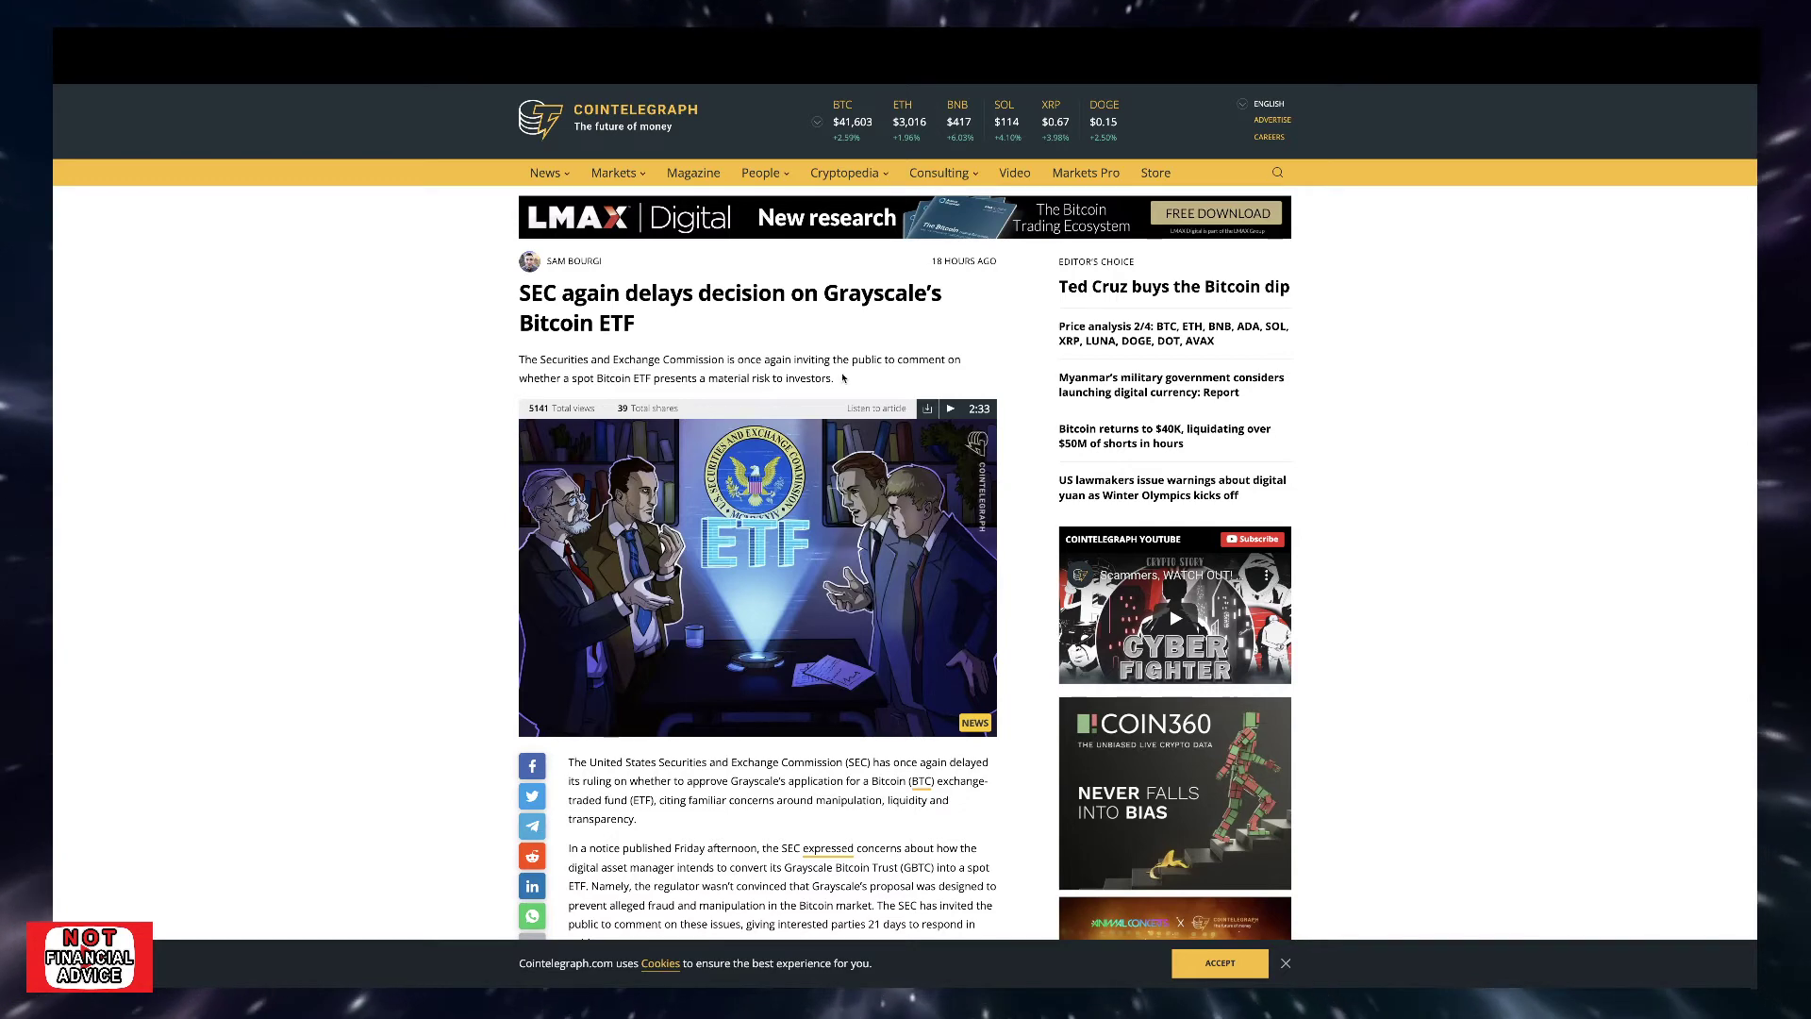
pyautogui.moveTo(633, 396)
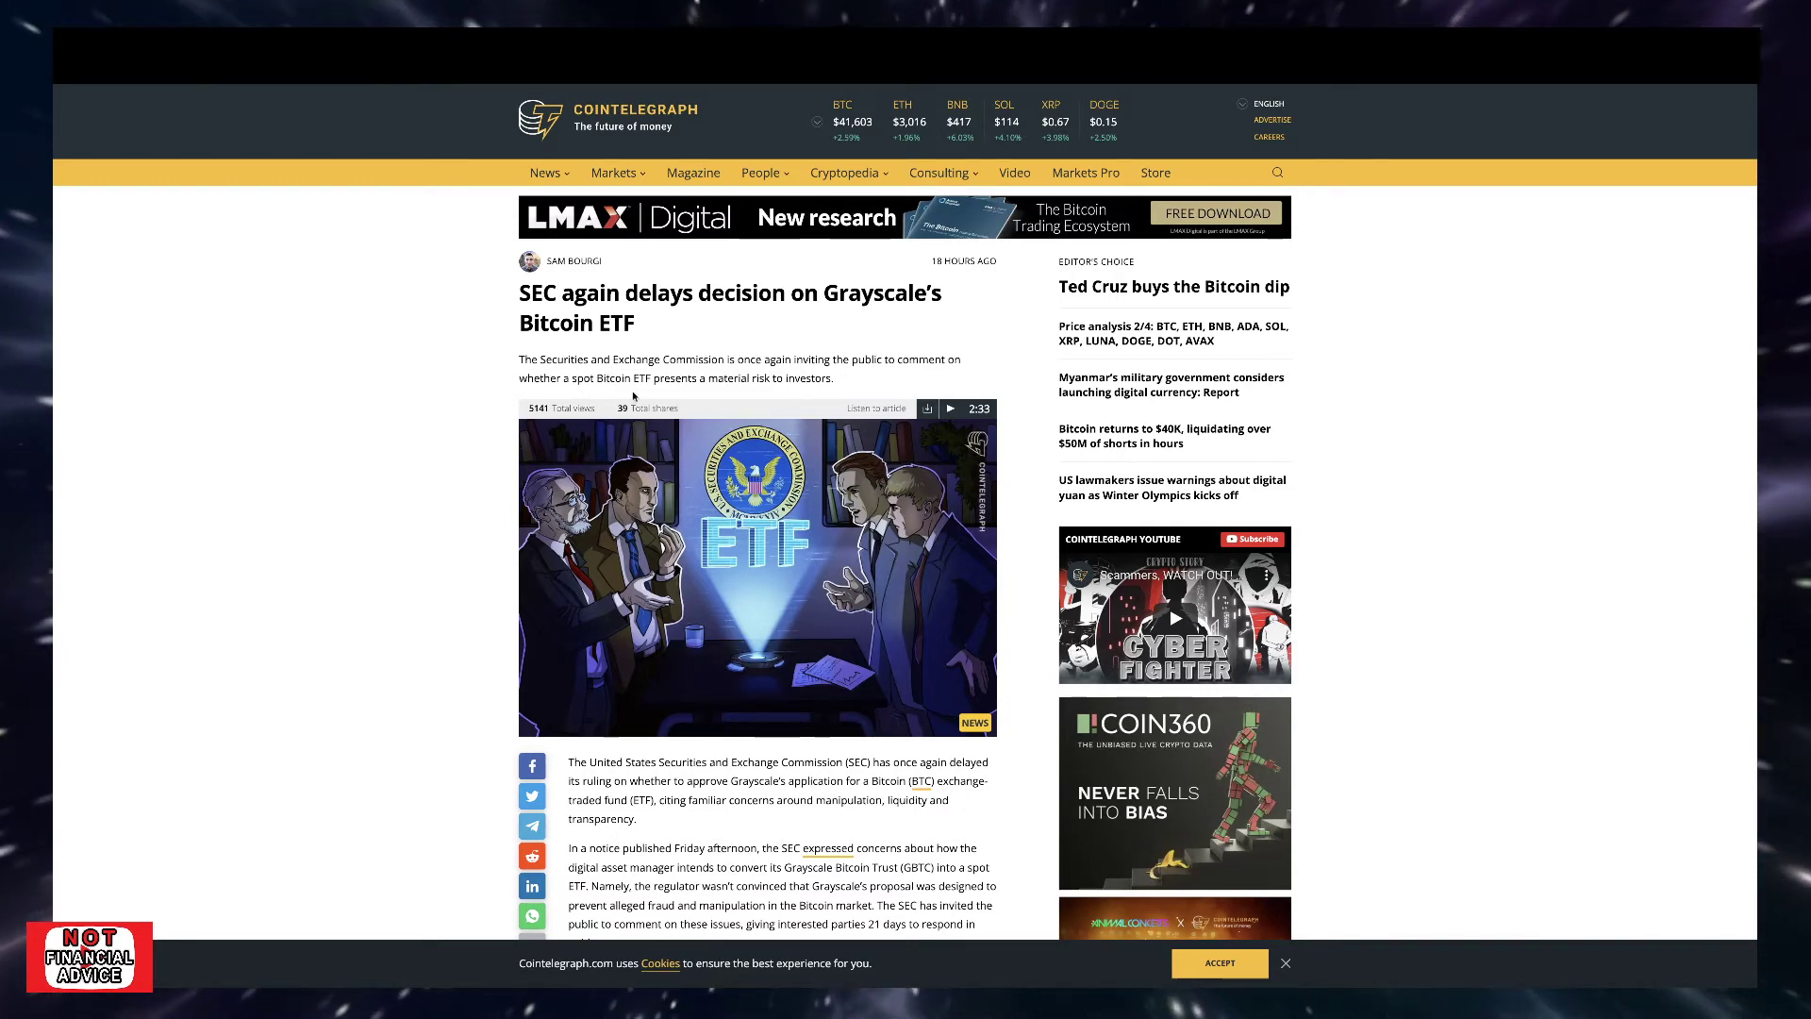
pyautogui.moveTo(786, 373)
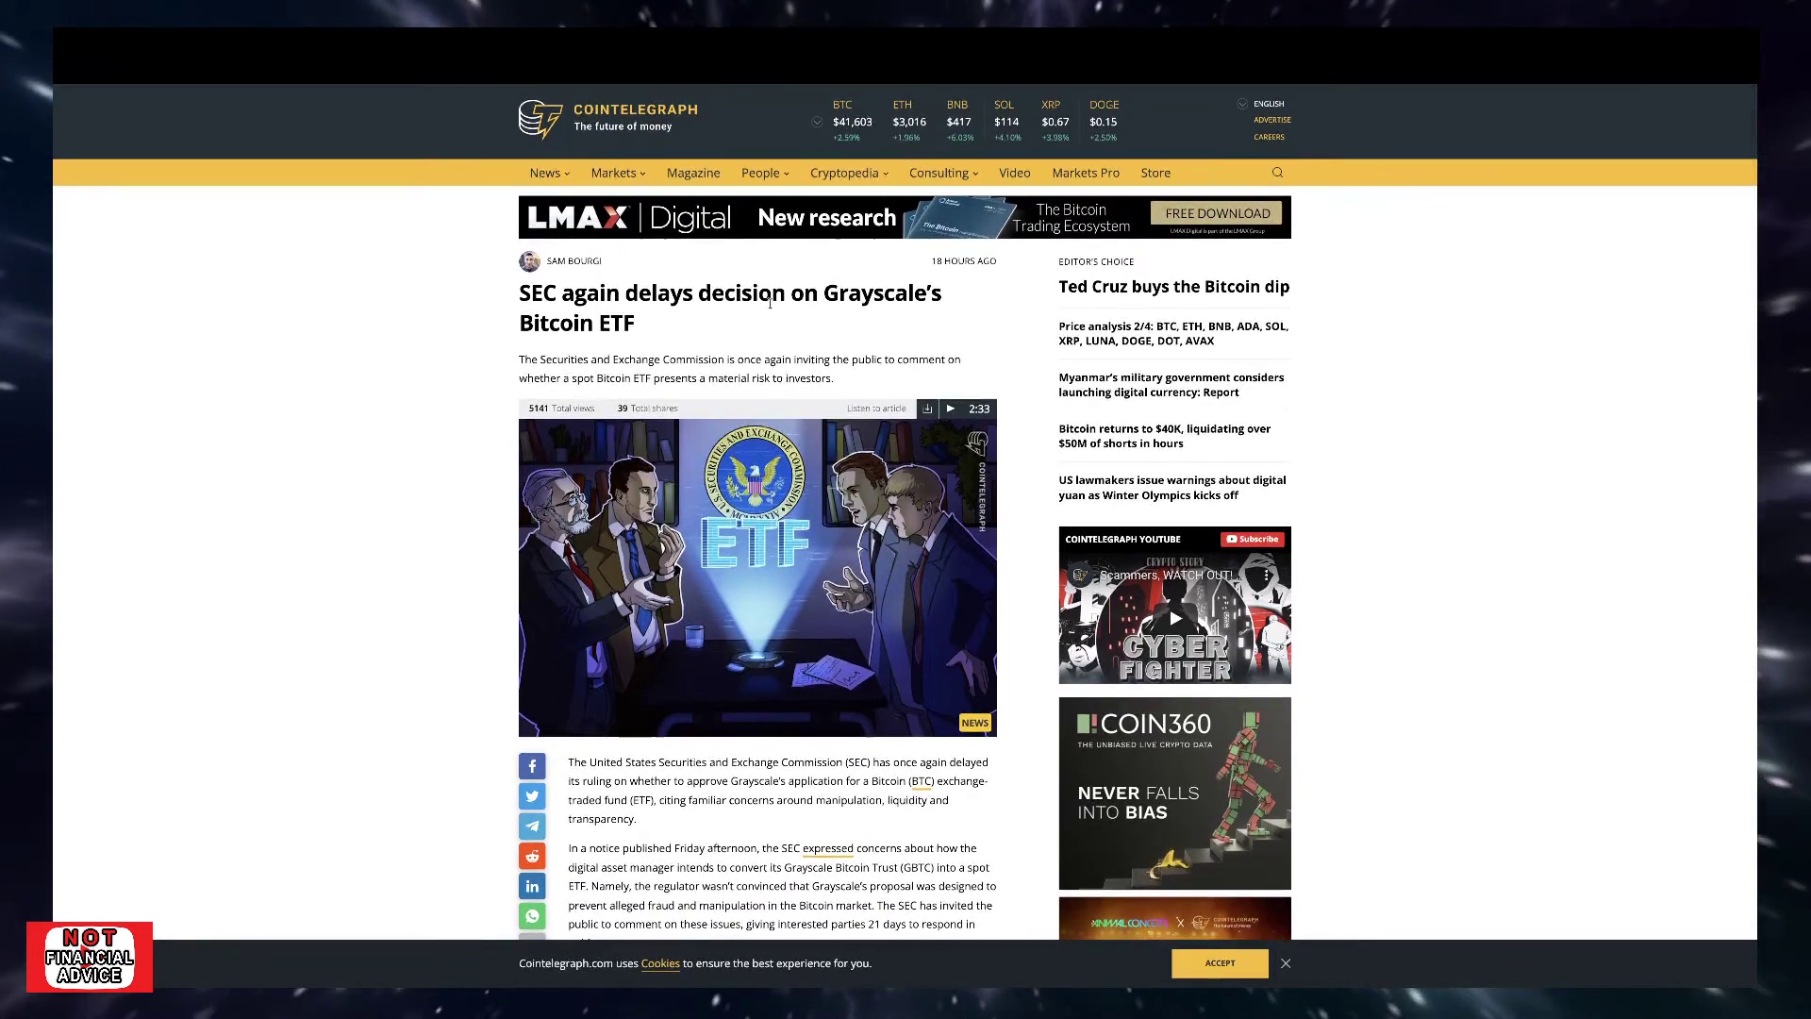
pyautogui.moveTo(669, 340)
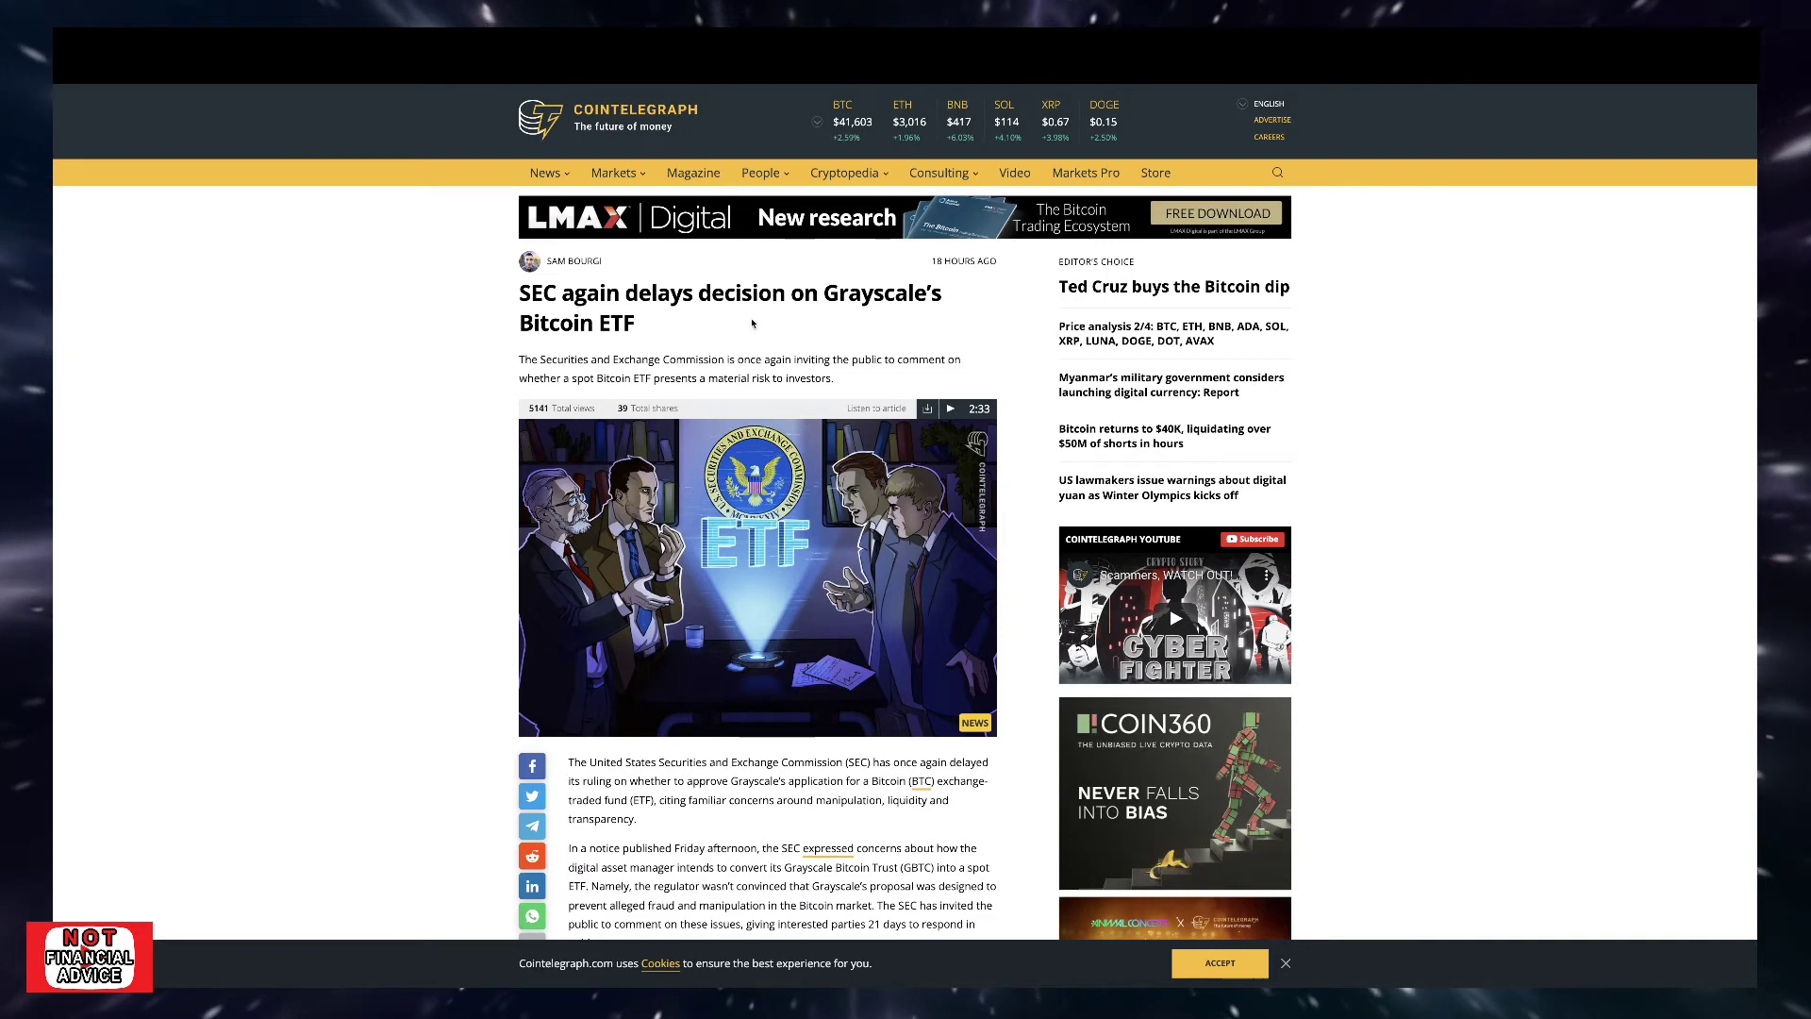
pyautogui.moveTo(719, 340)
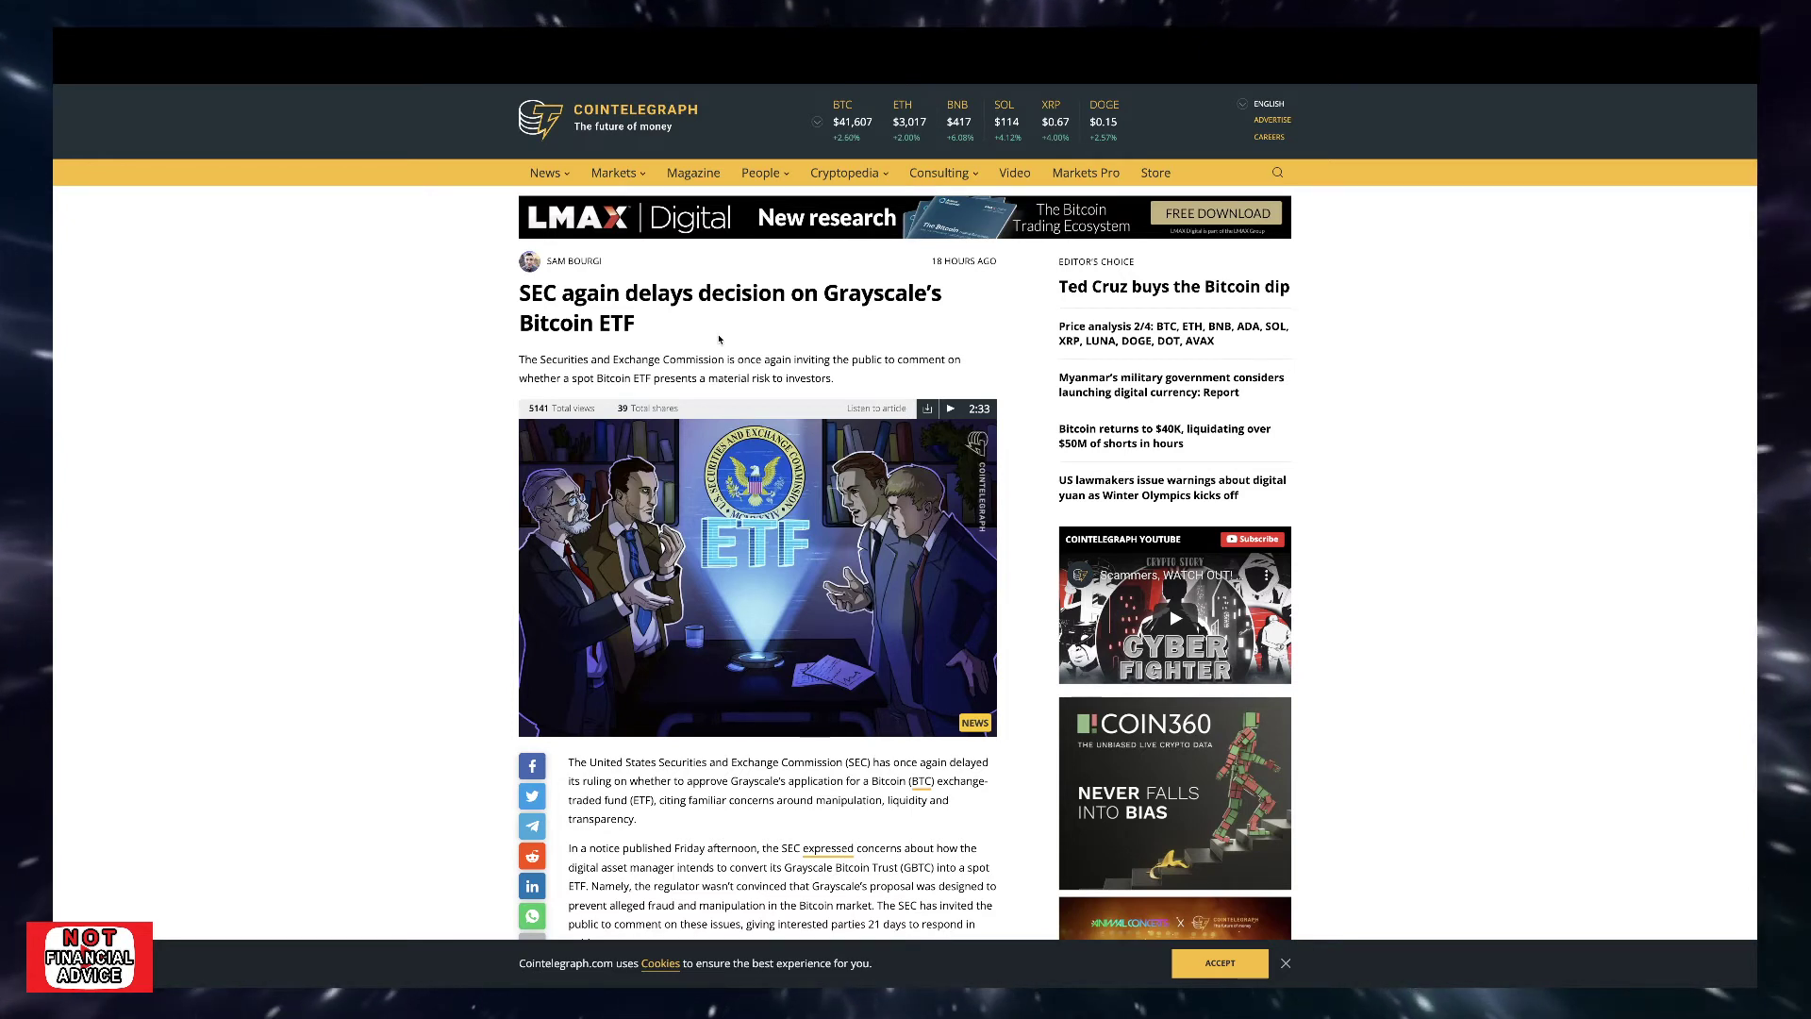
pyautogui.moveTo(713, 320)
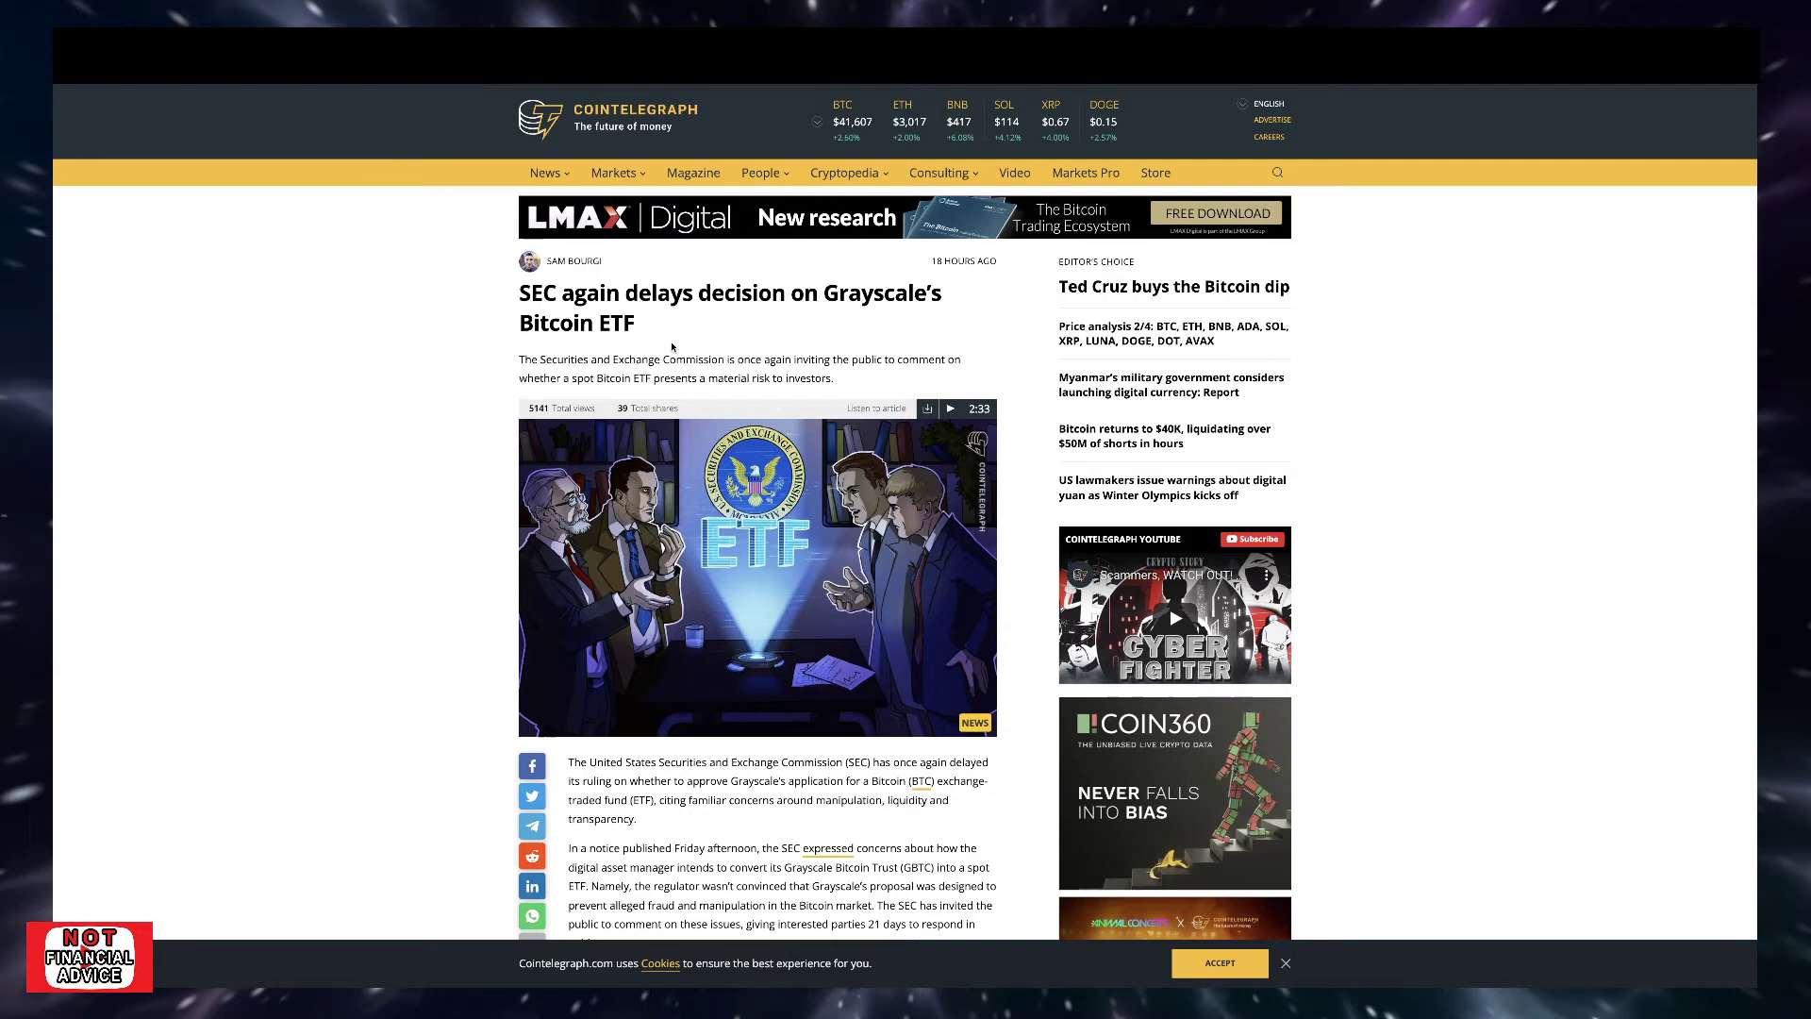
# Step: Double-click on the Cointelegraph article about Grayscale's Bitcoin ETF delay
pyautogui.doubleClick(727, 293)
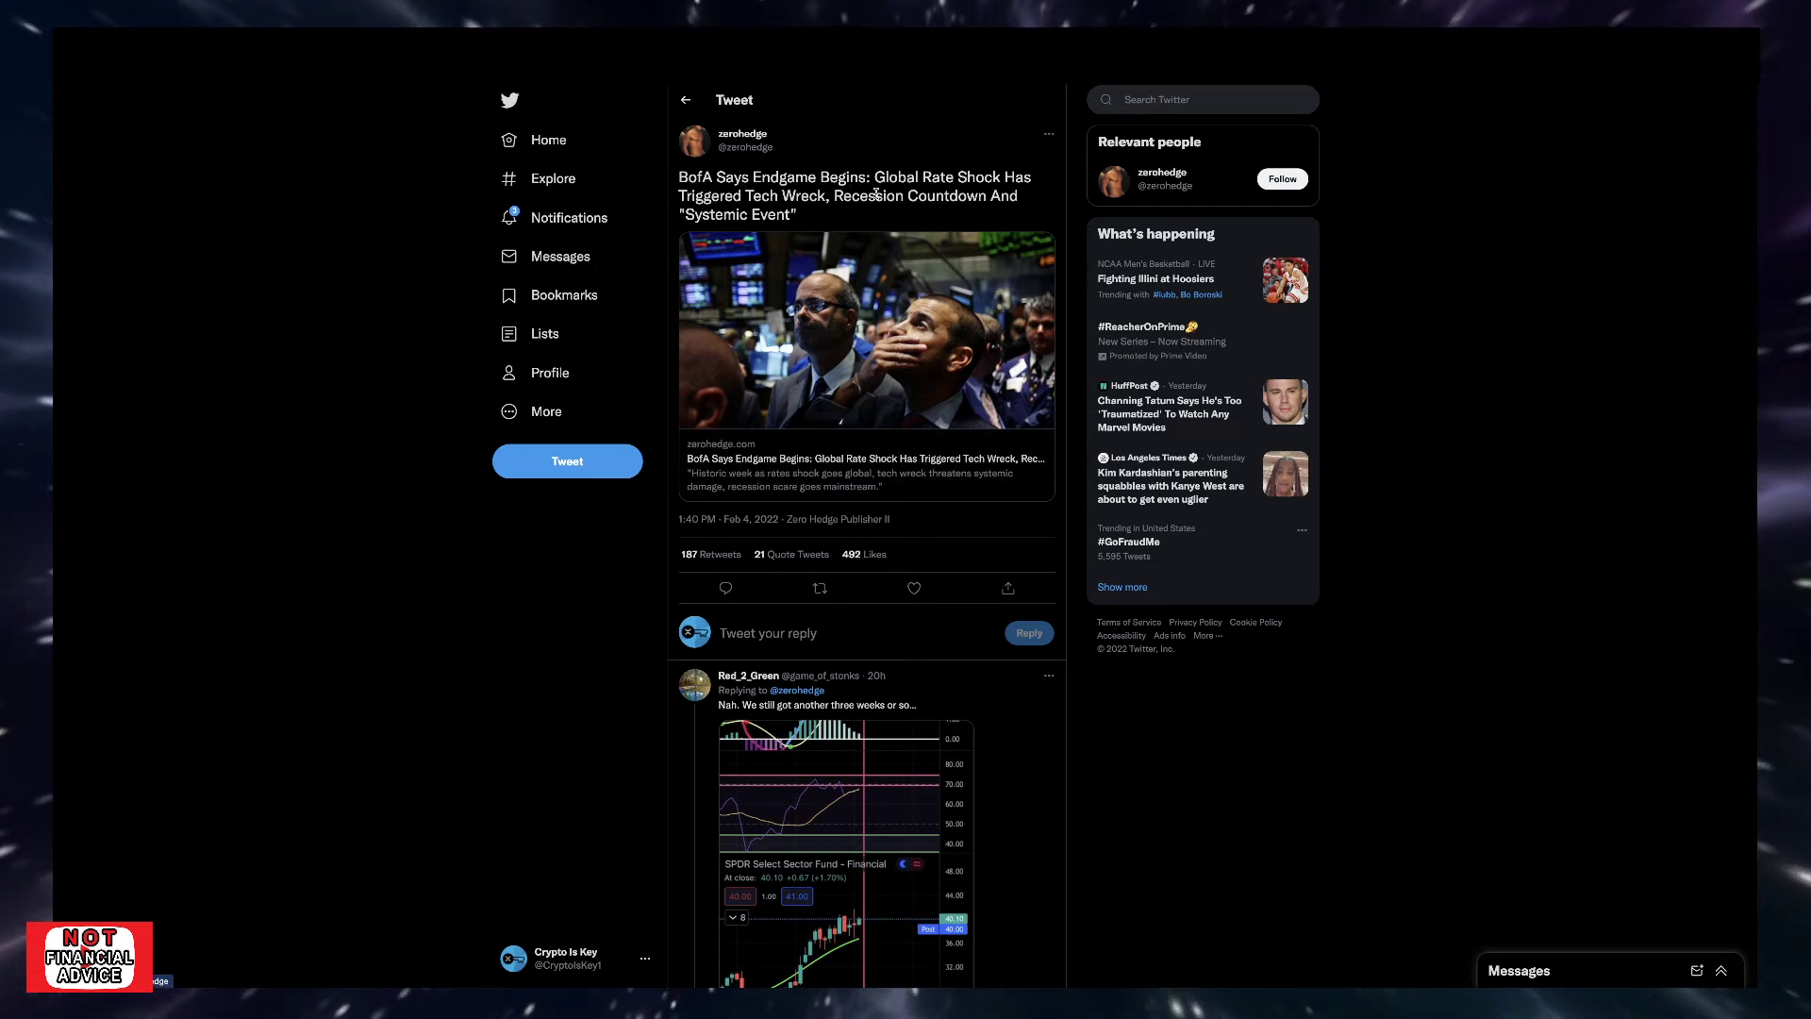
pyautogui.moveTo(747, 212)
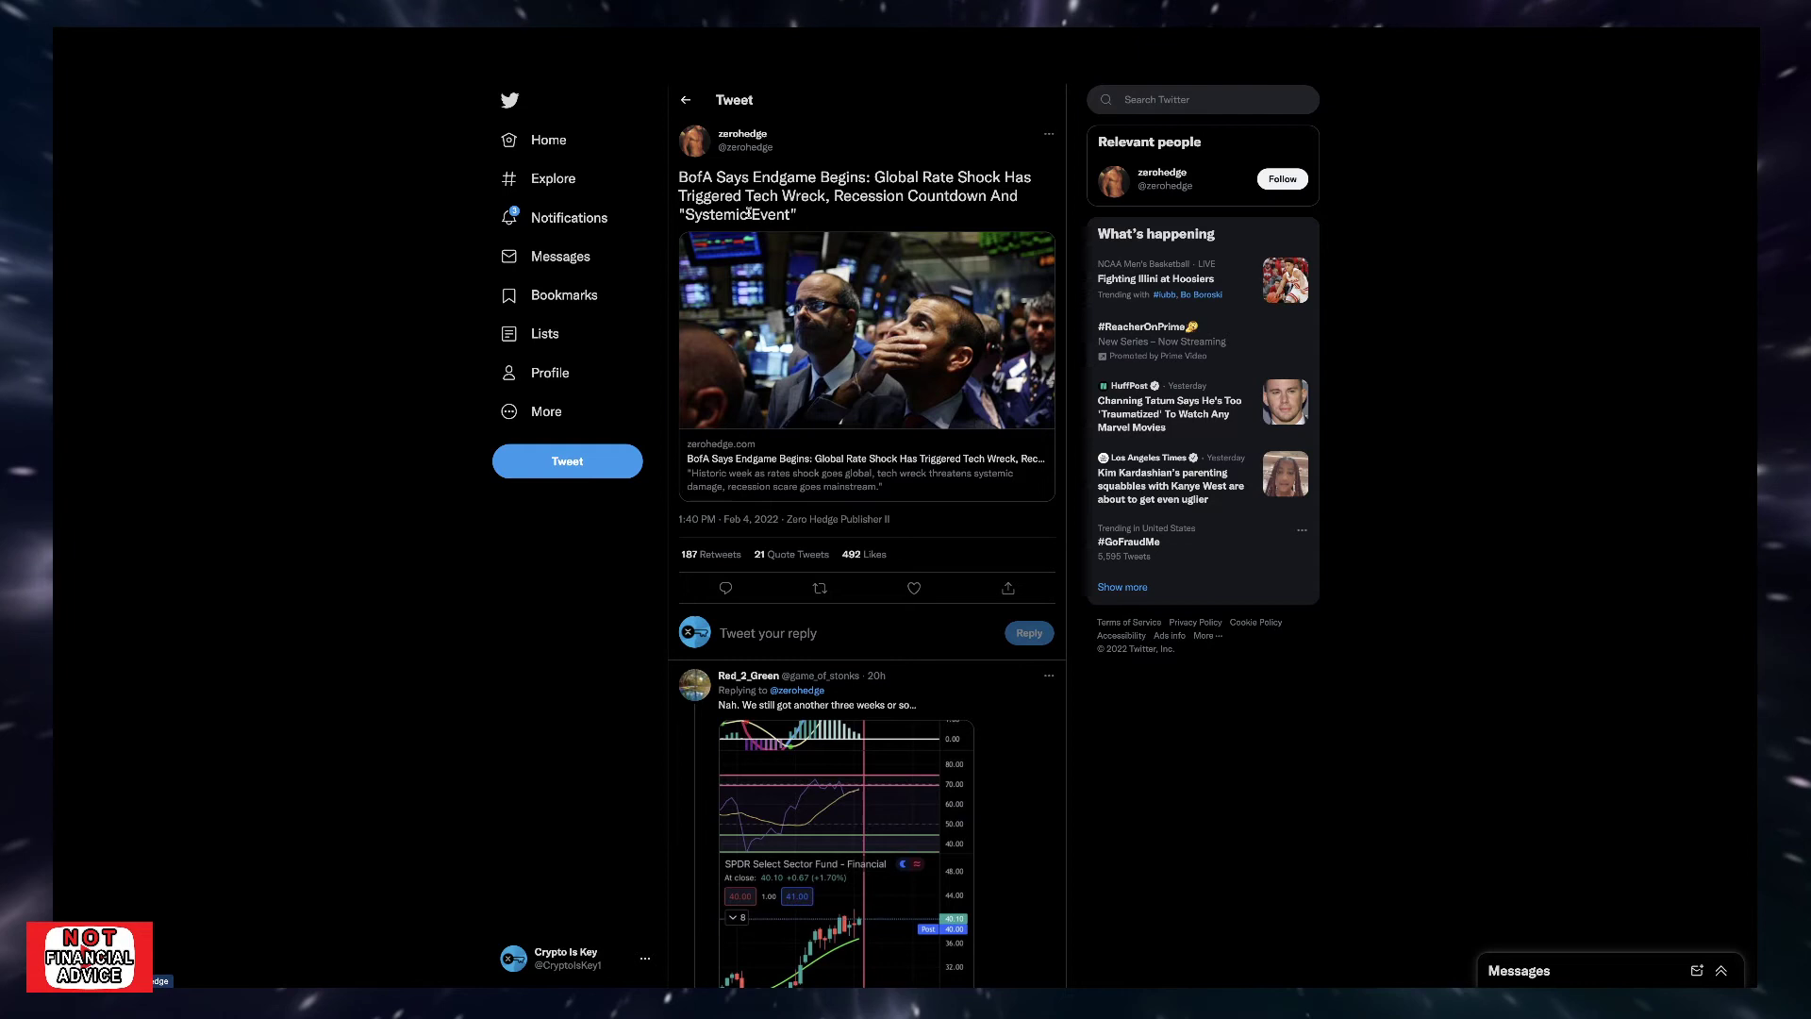
pyautogui.moveTo(881, 216)
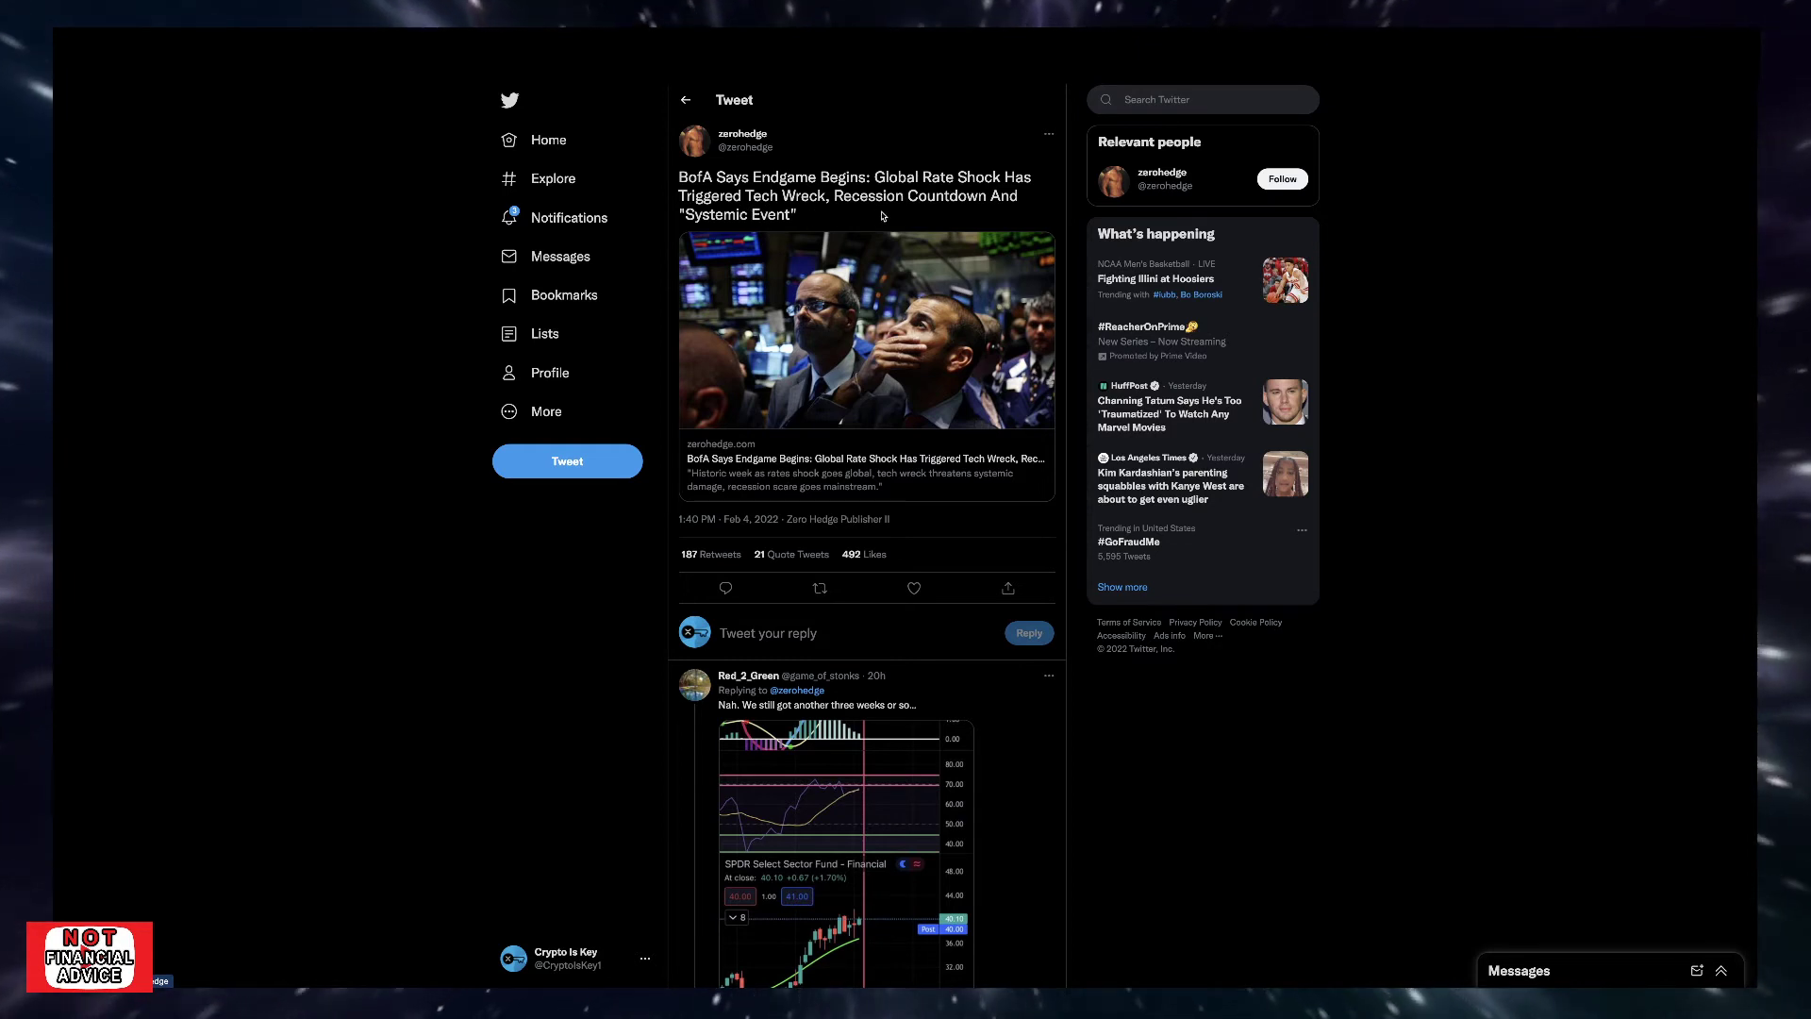
pyautogui.moveTo(745, 235)
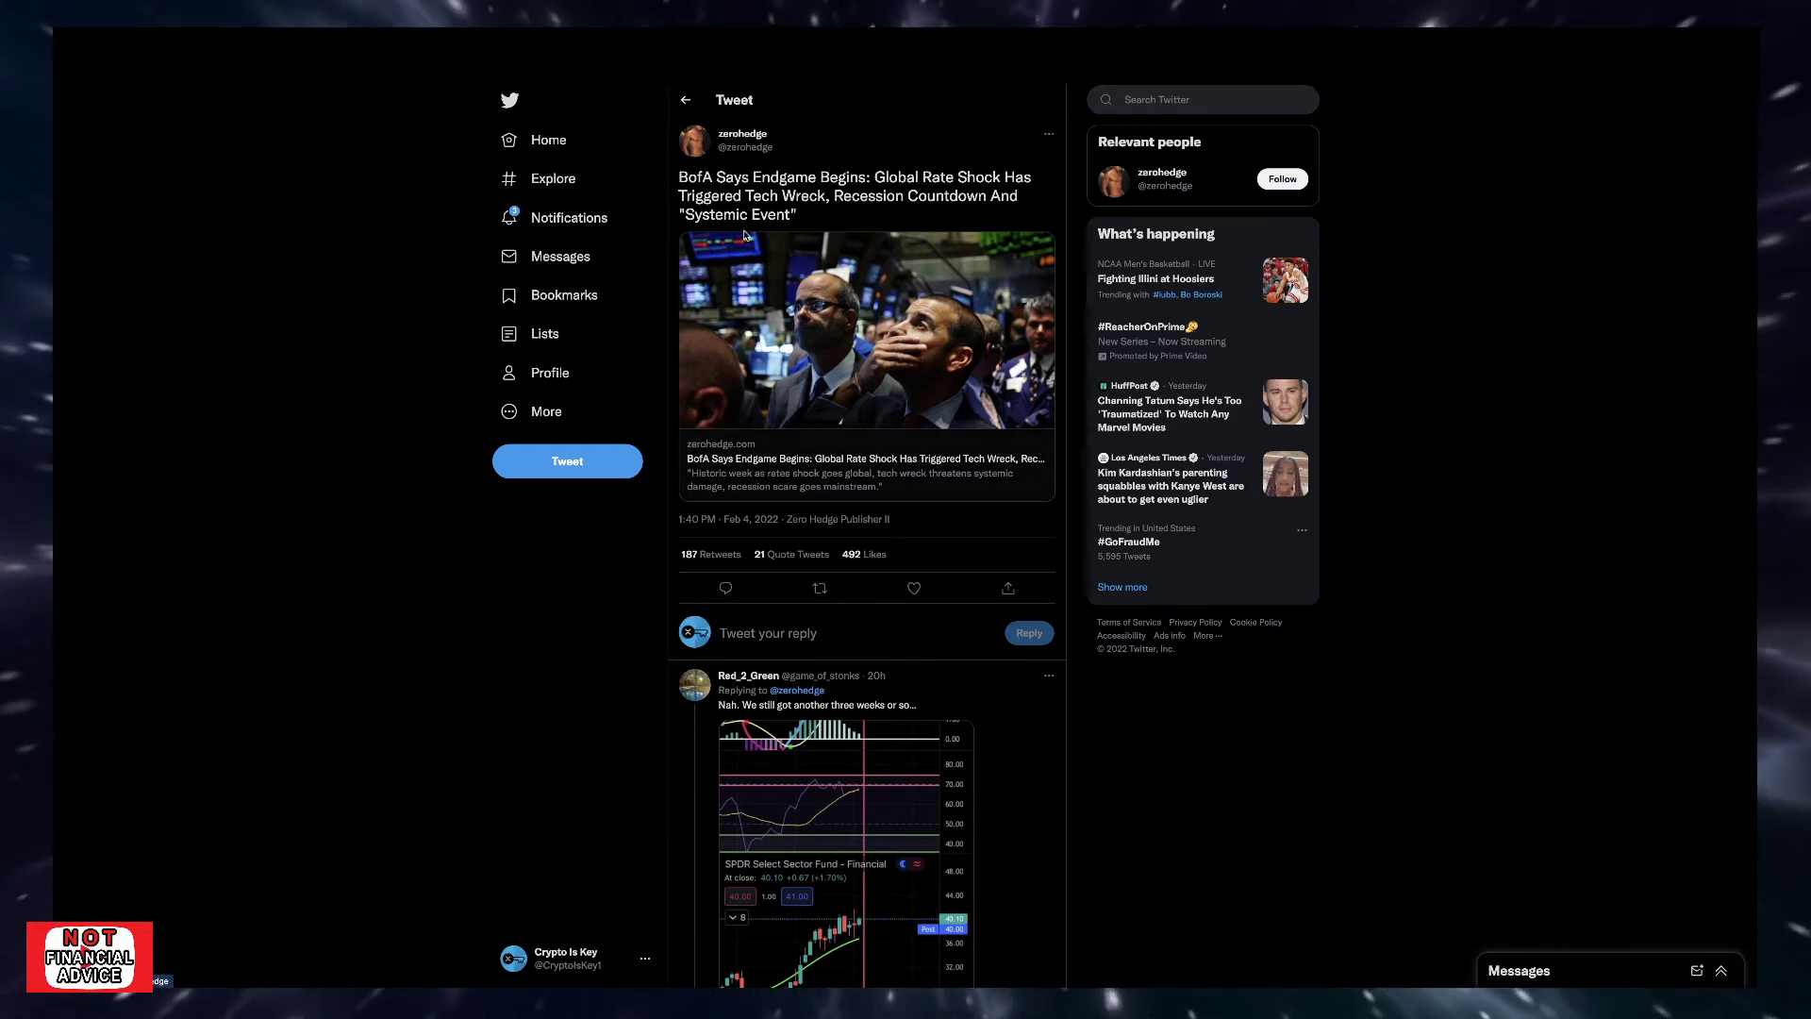
pyautogui.moveTo(814, 478)
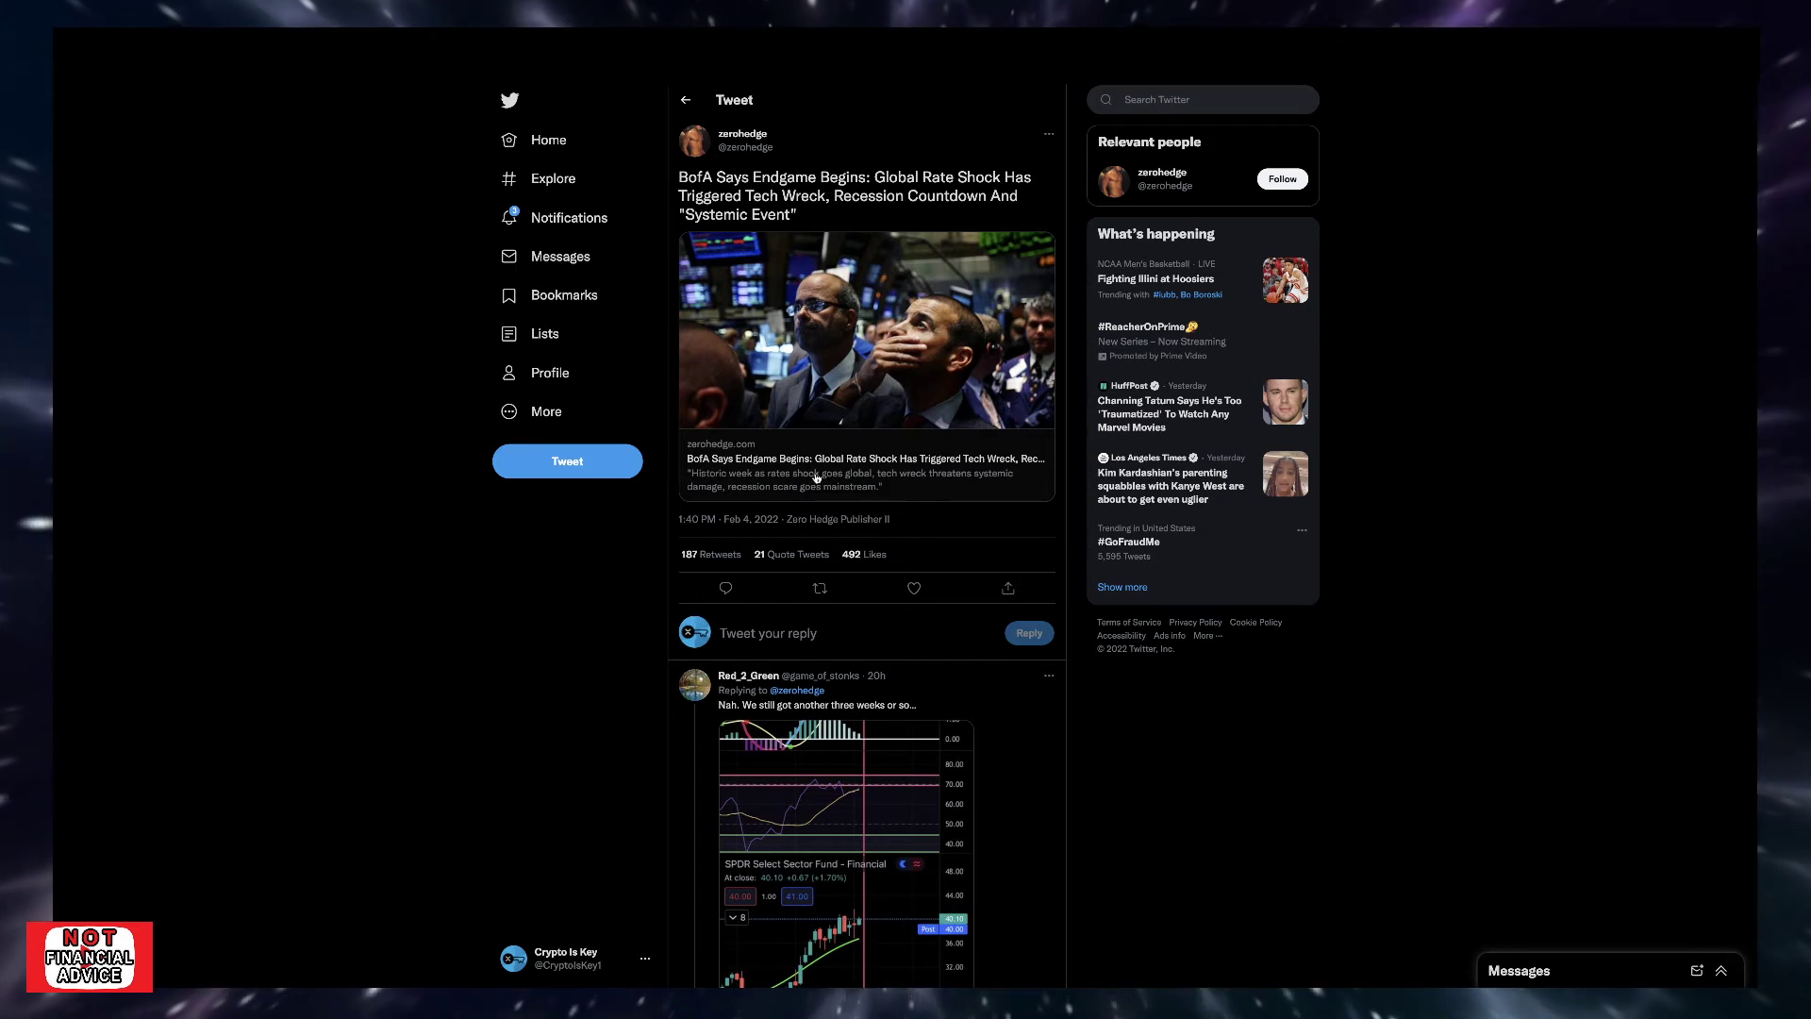
pyautogui.moveTo(716, 463)
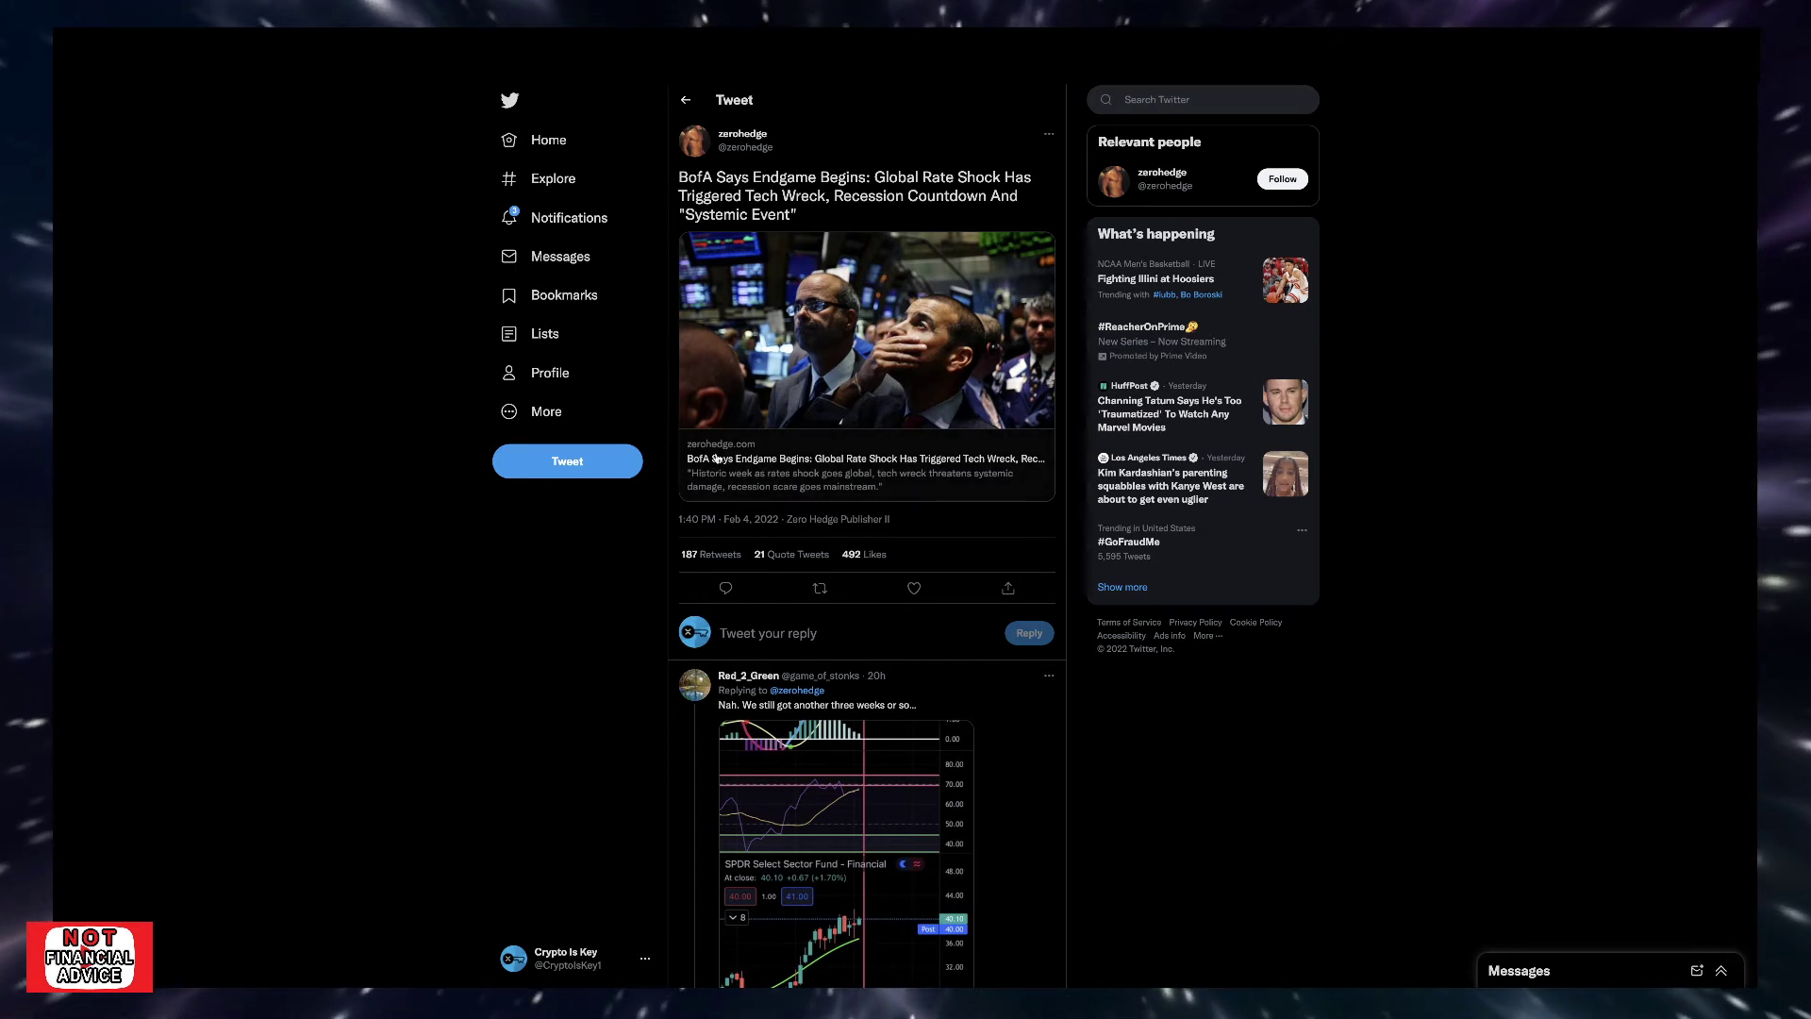
pyautogui.moveTo(654, 412)
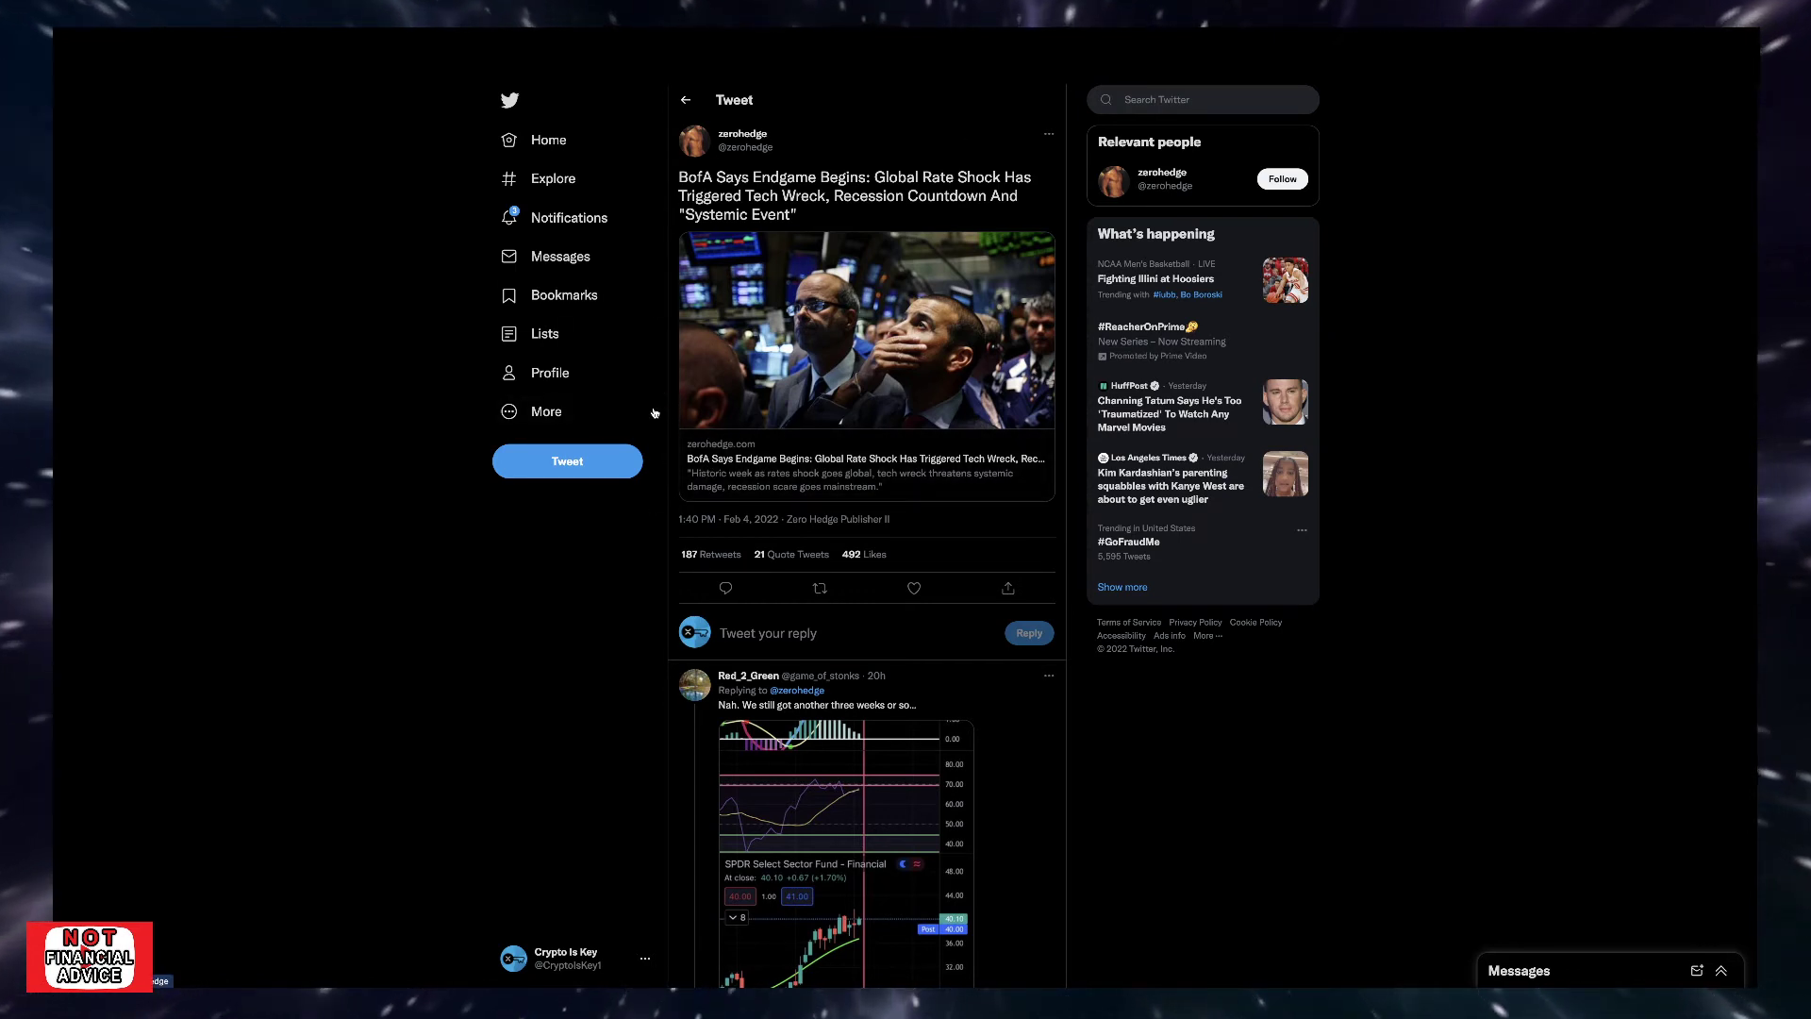
pyautogui.moveTo(662, 418)
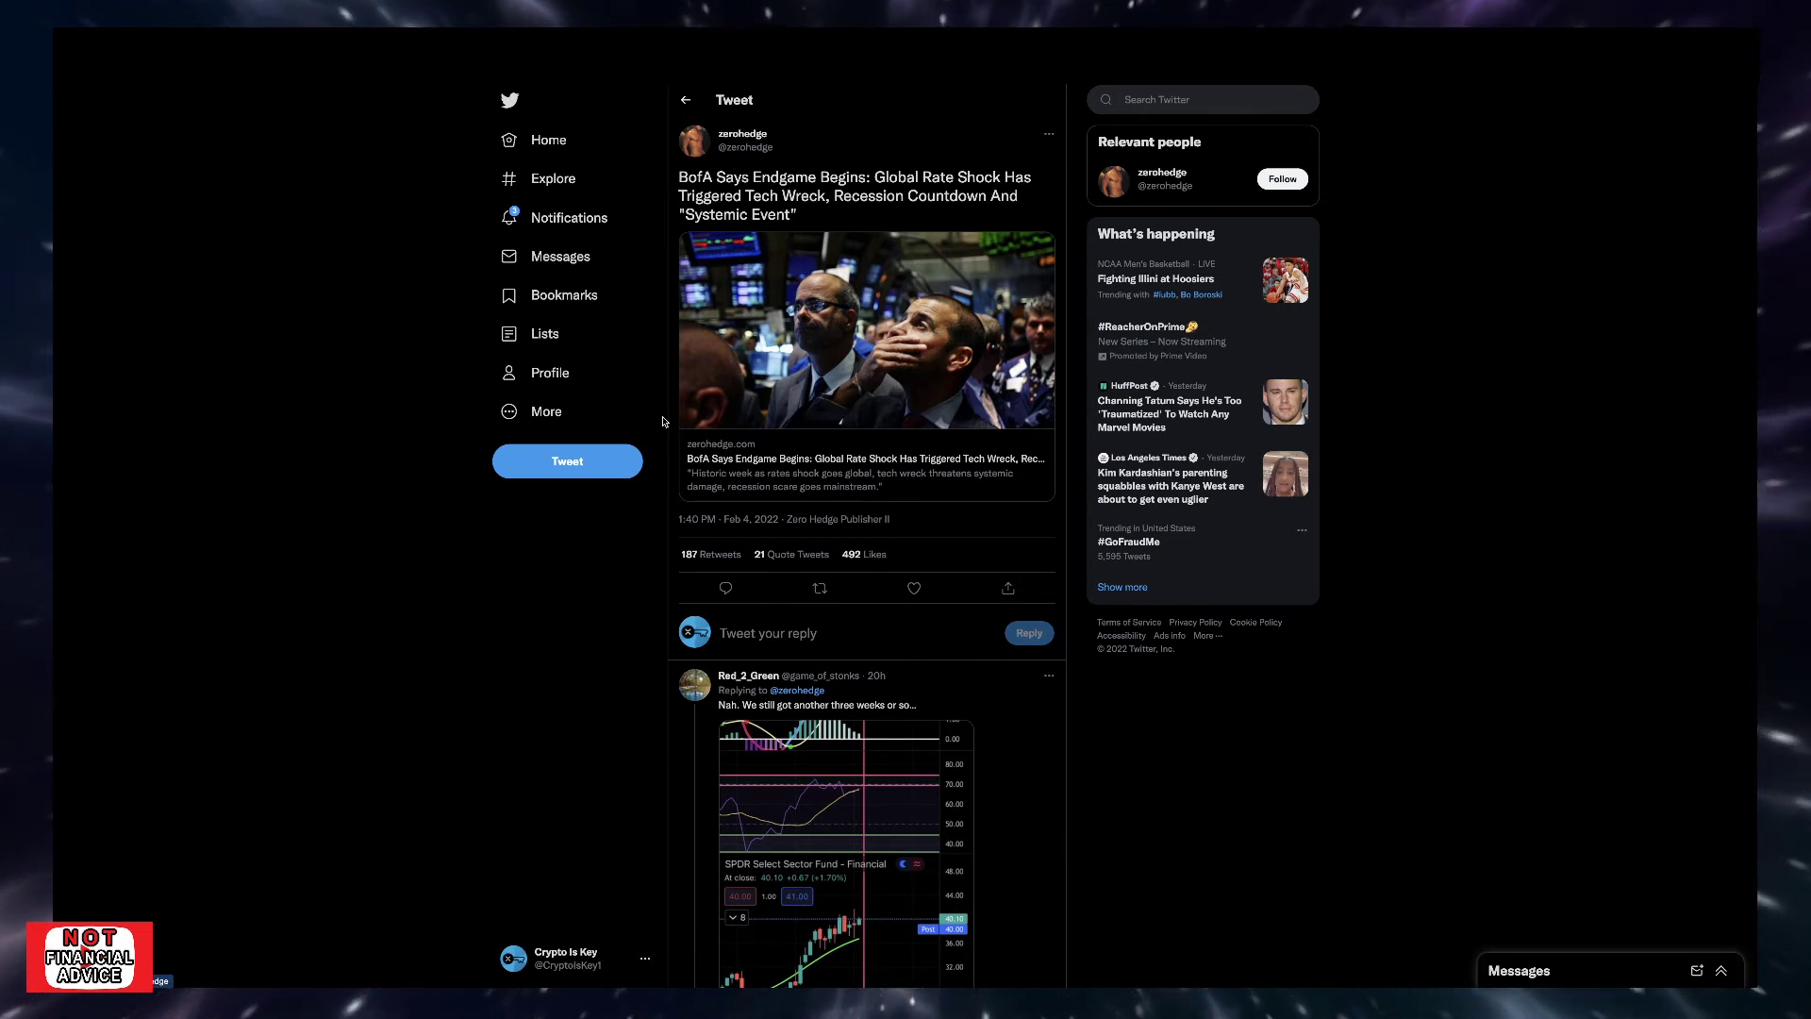
pyautogui.moveTo(818, 514)
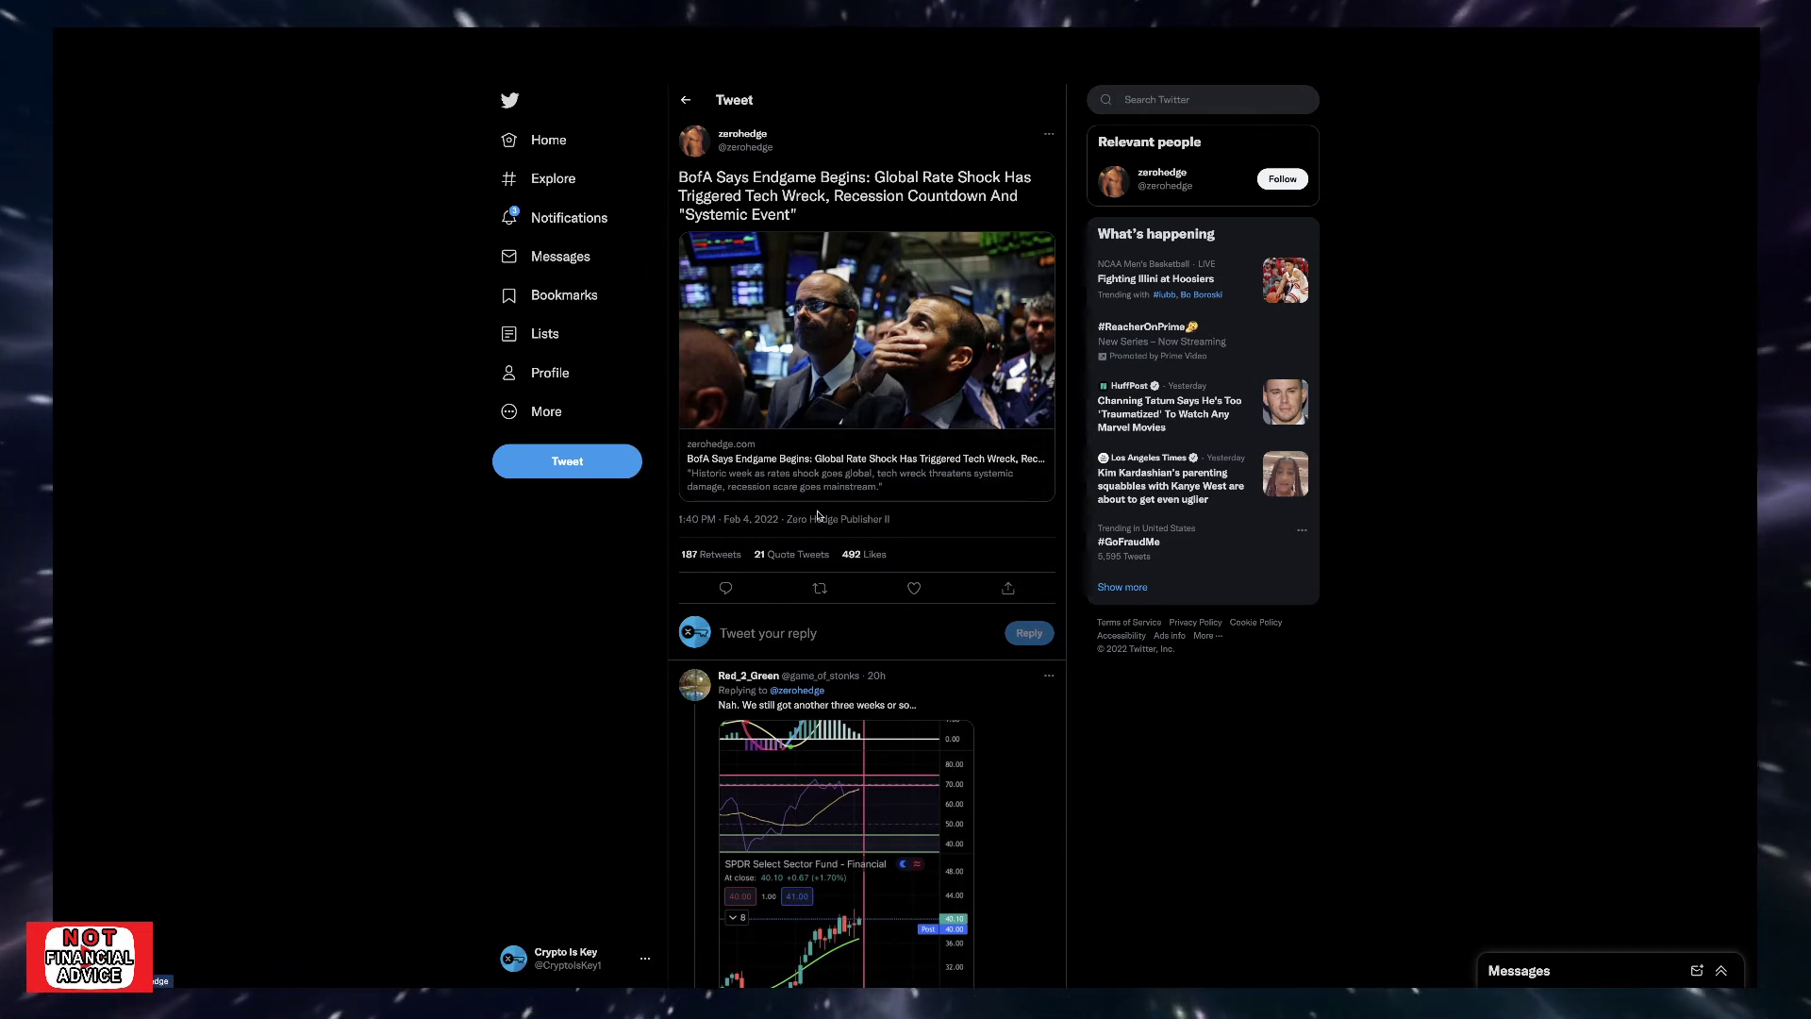
pyautogui.moveTo(988, 506)
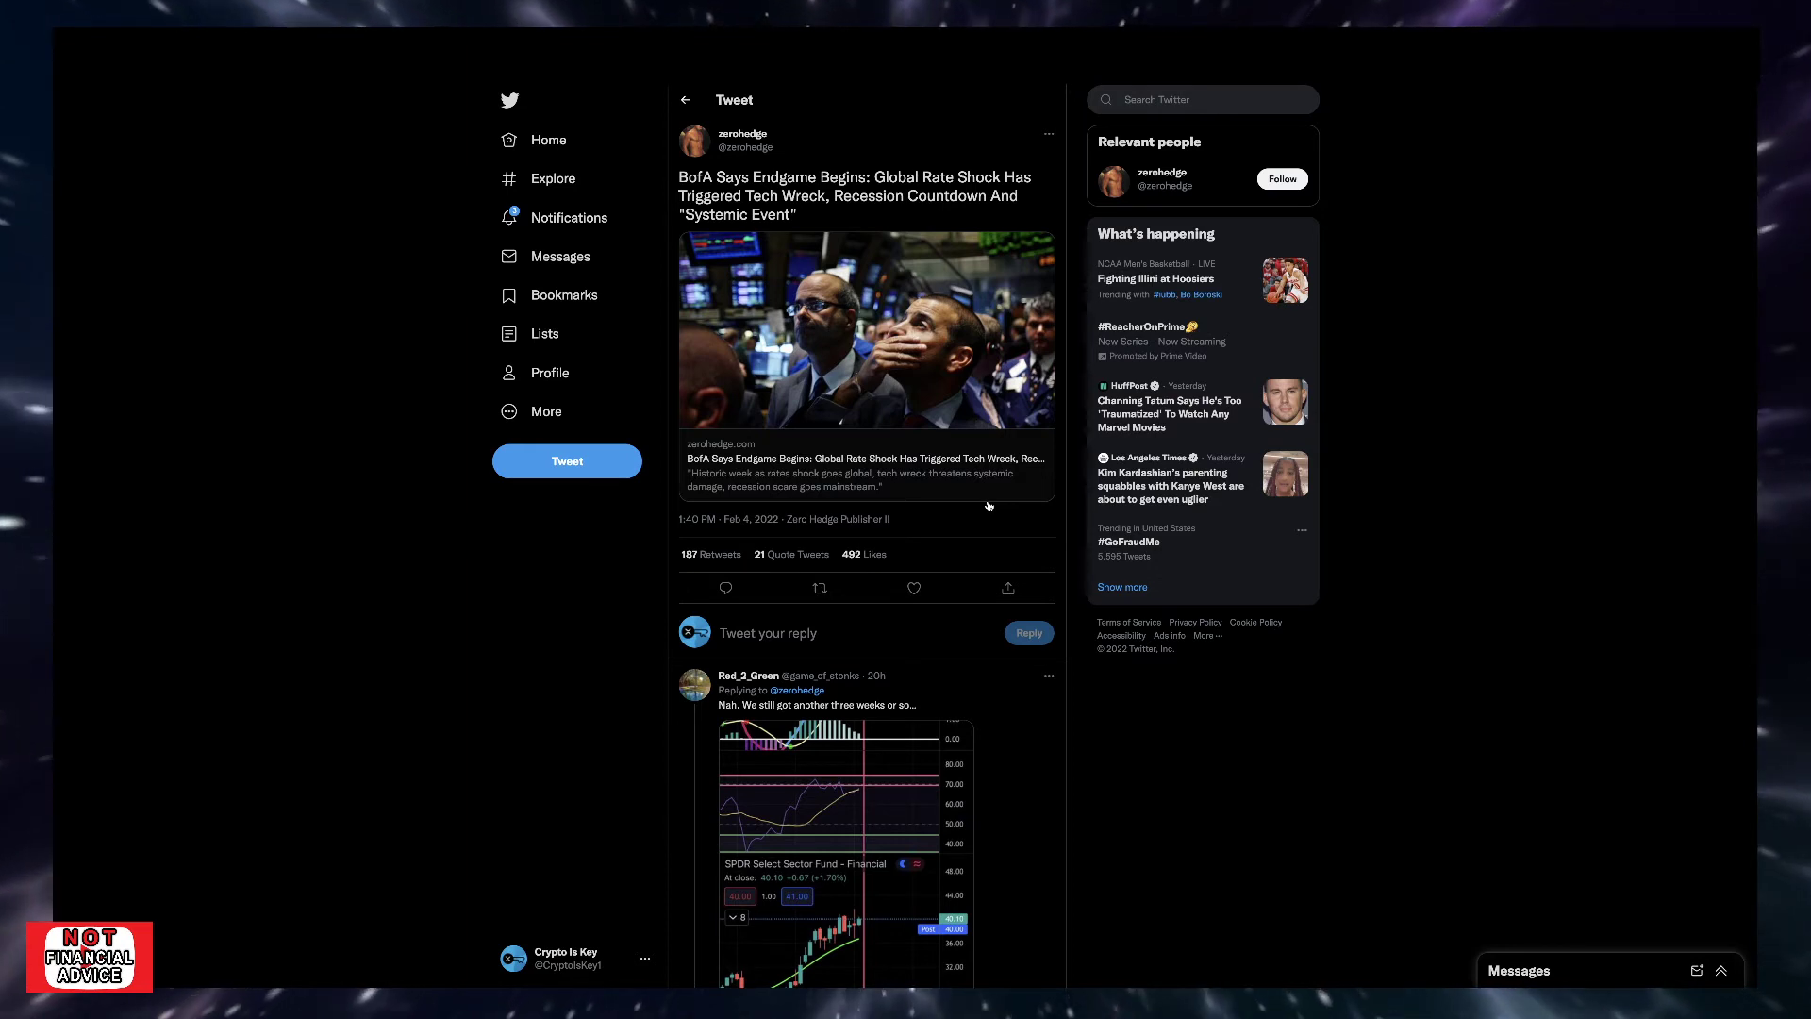
pyautogui.moveTo(967, 170)
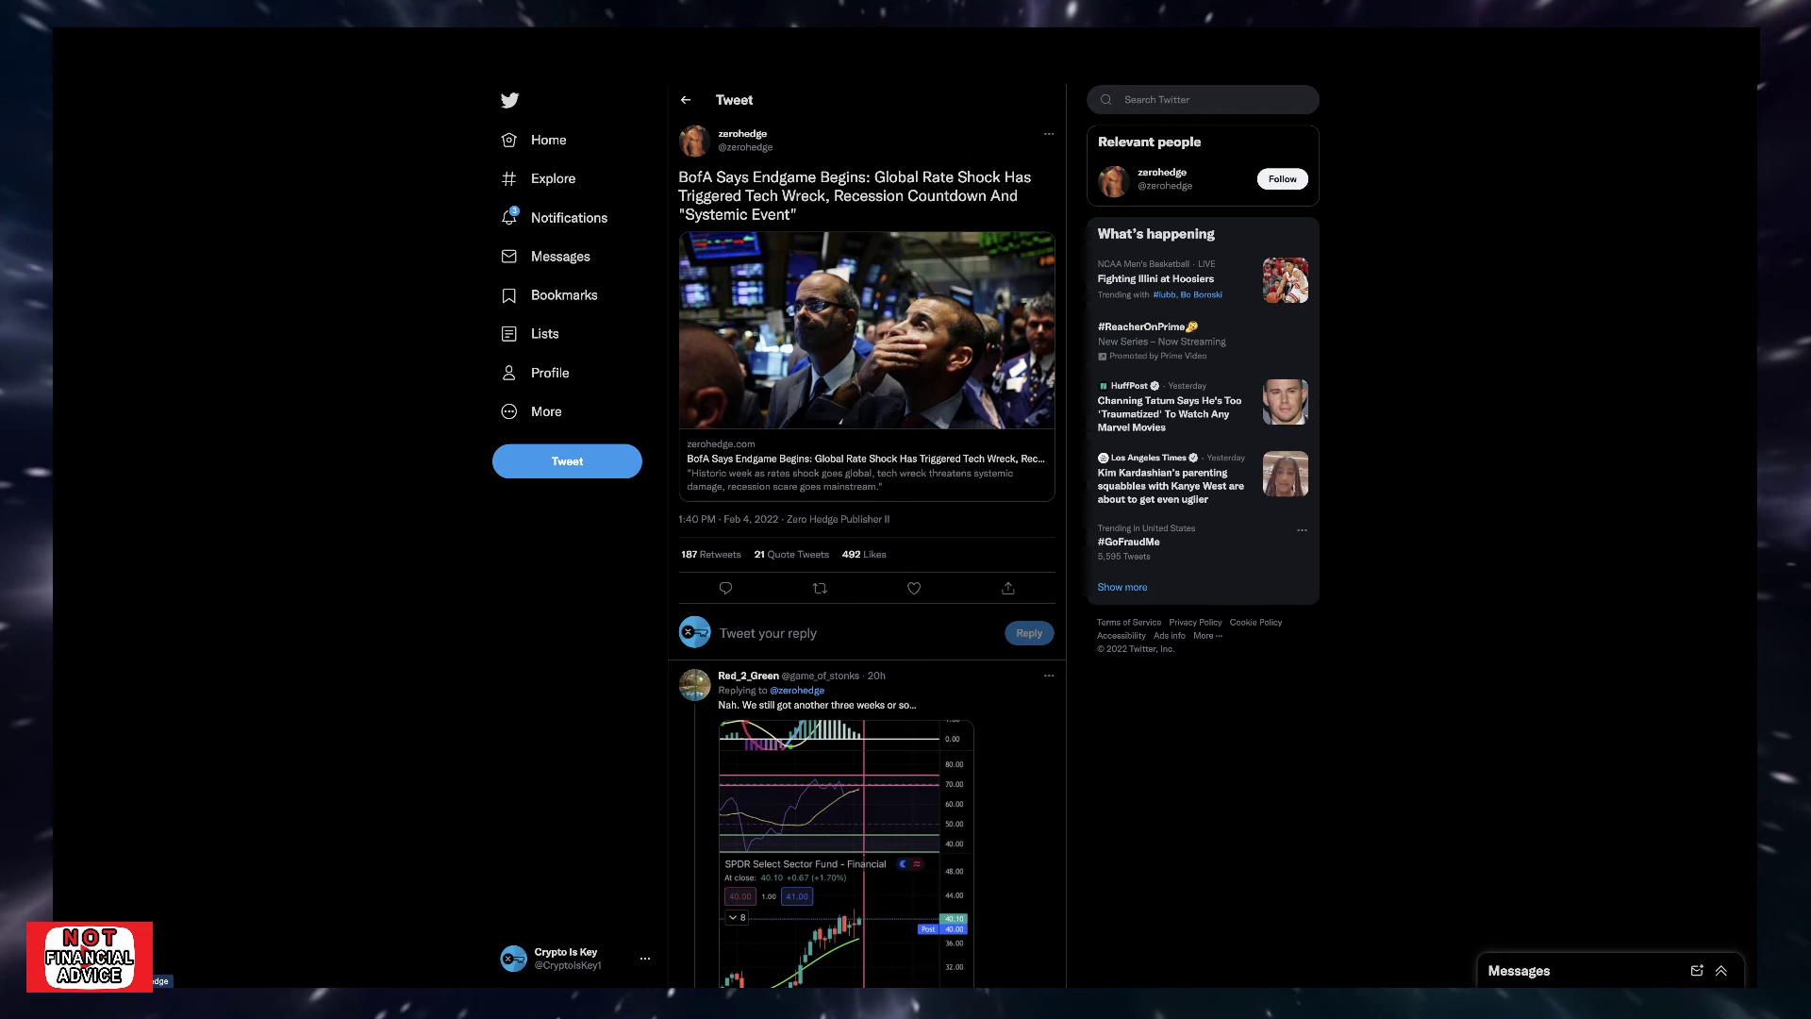
# Step: Click within zerohedge's 'BofA Says Endgame Begins' tweet page
pyautogui.click(912, 587)
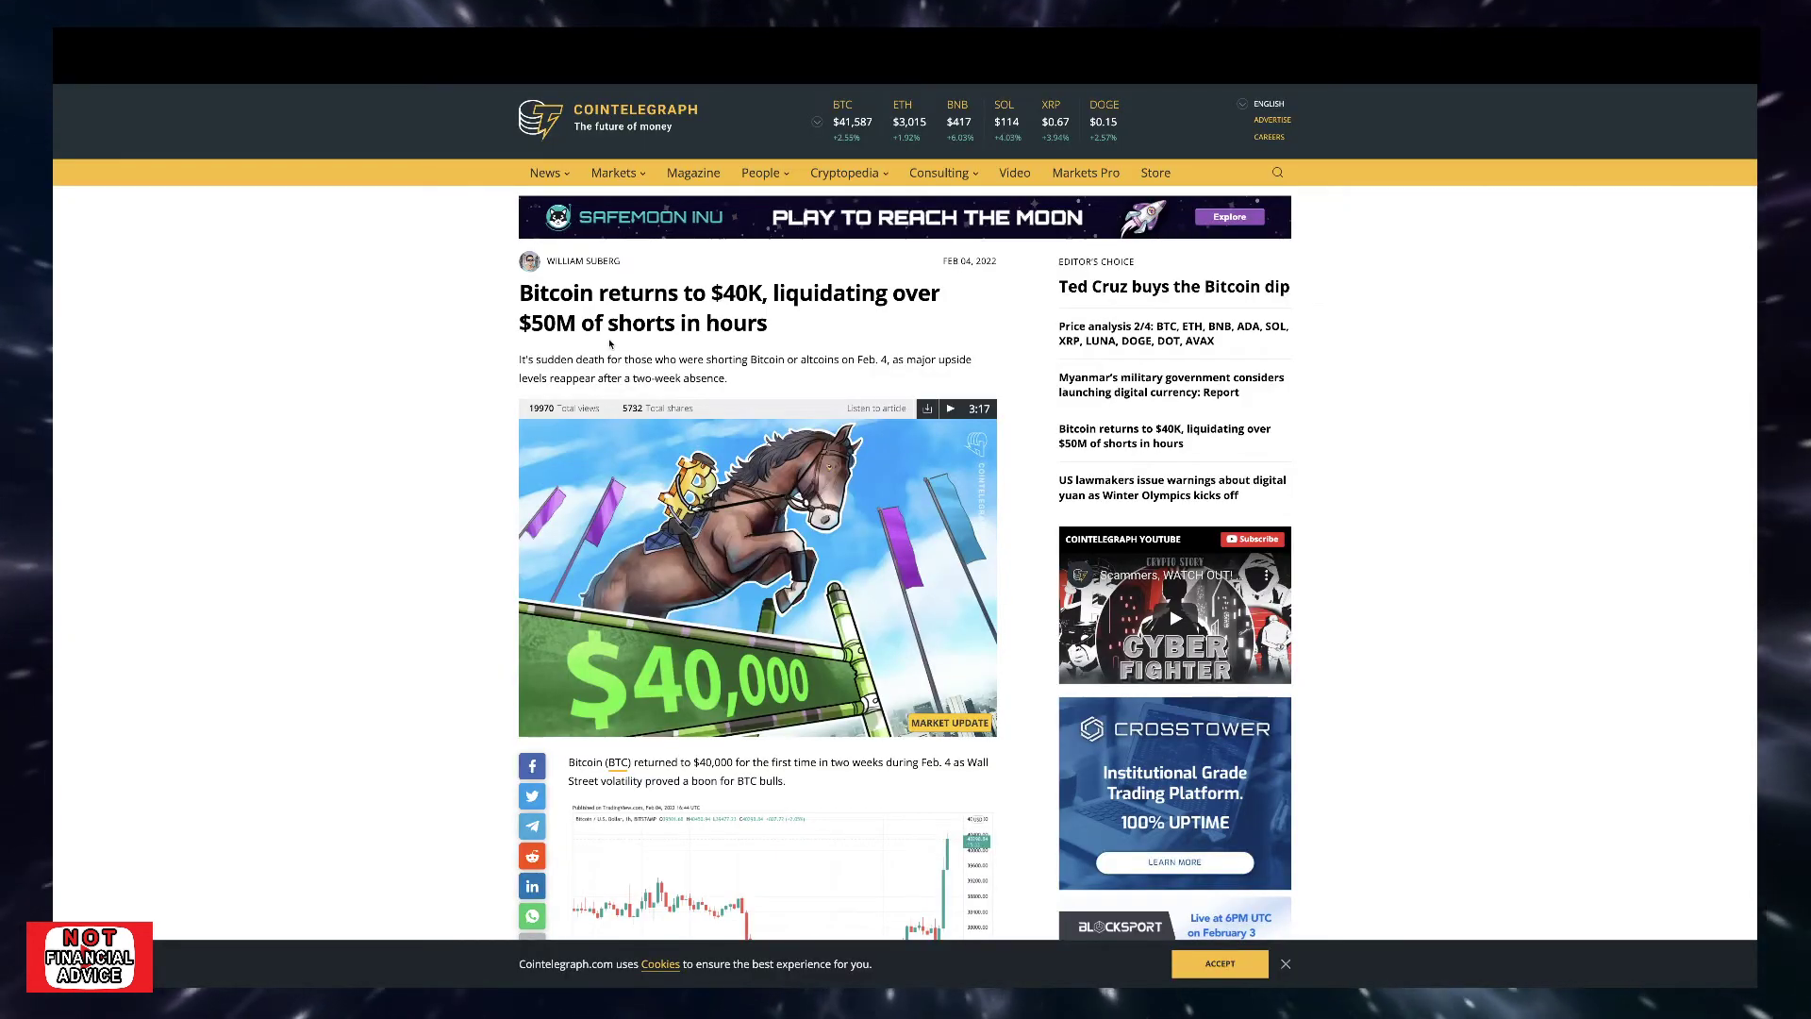
pyautogui.moveTo(951, 302)
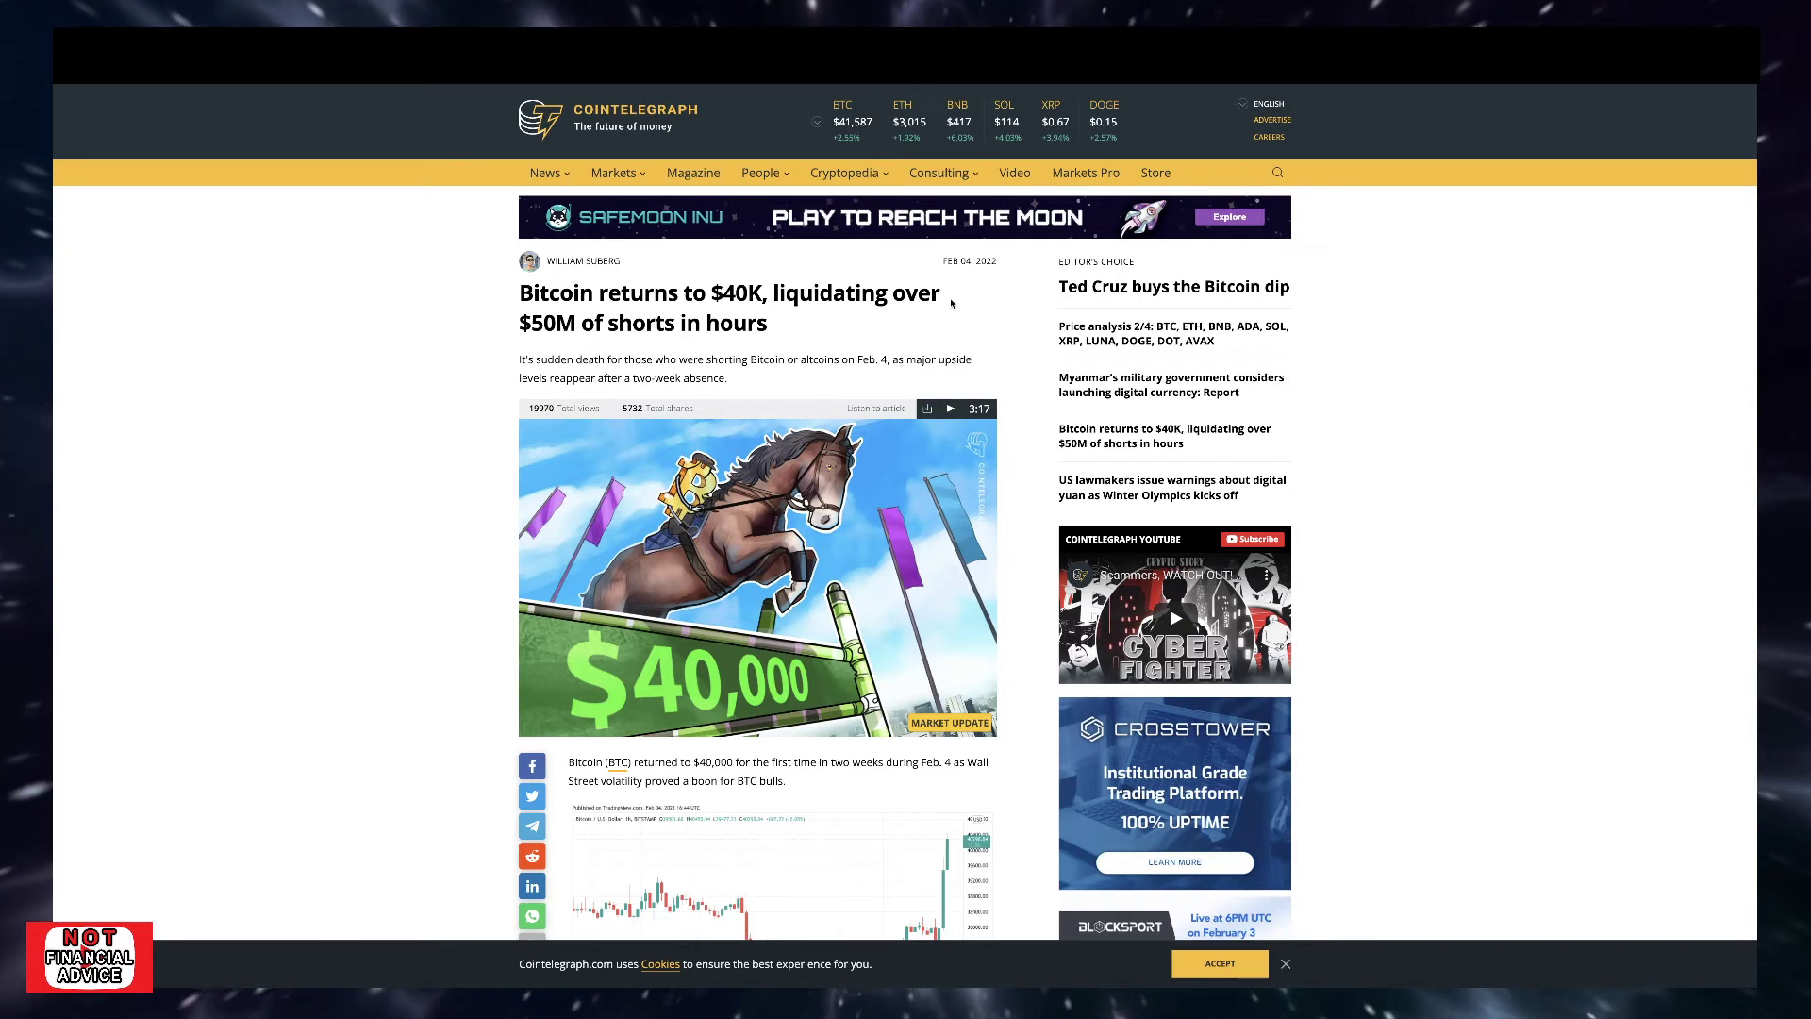
pyautogui.moveTo(750, 345)
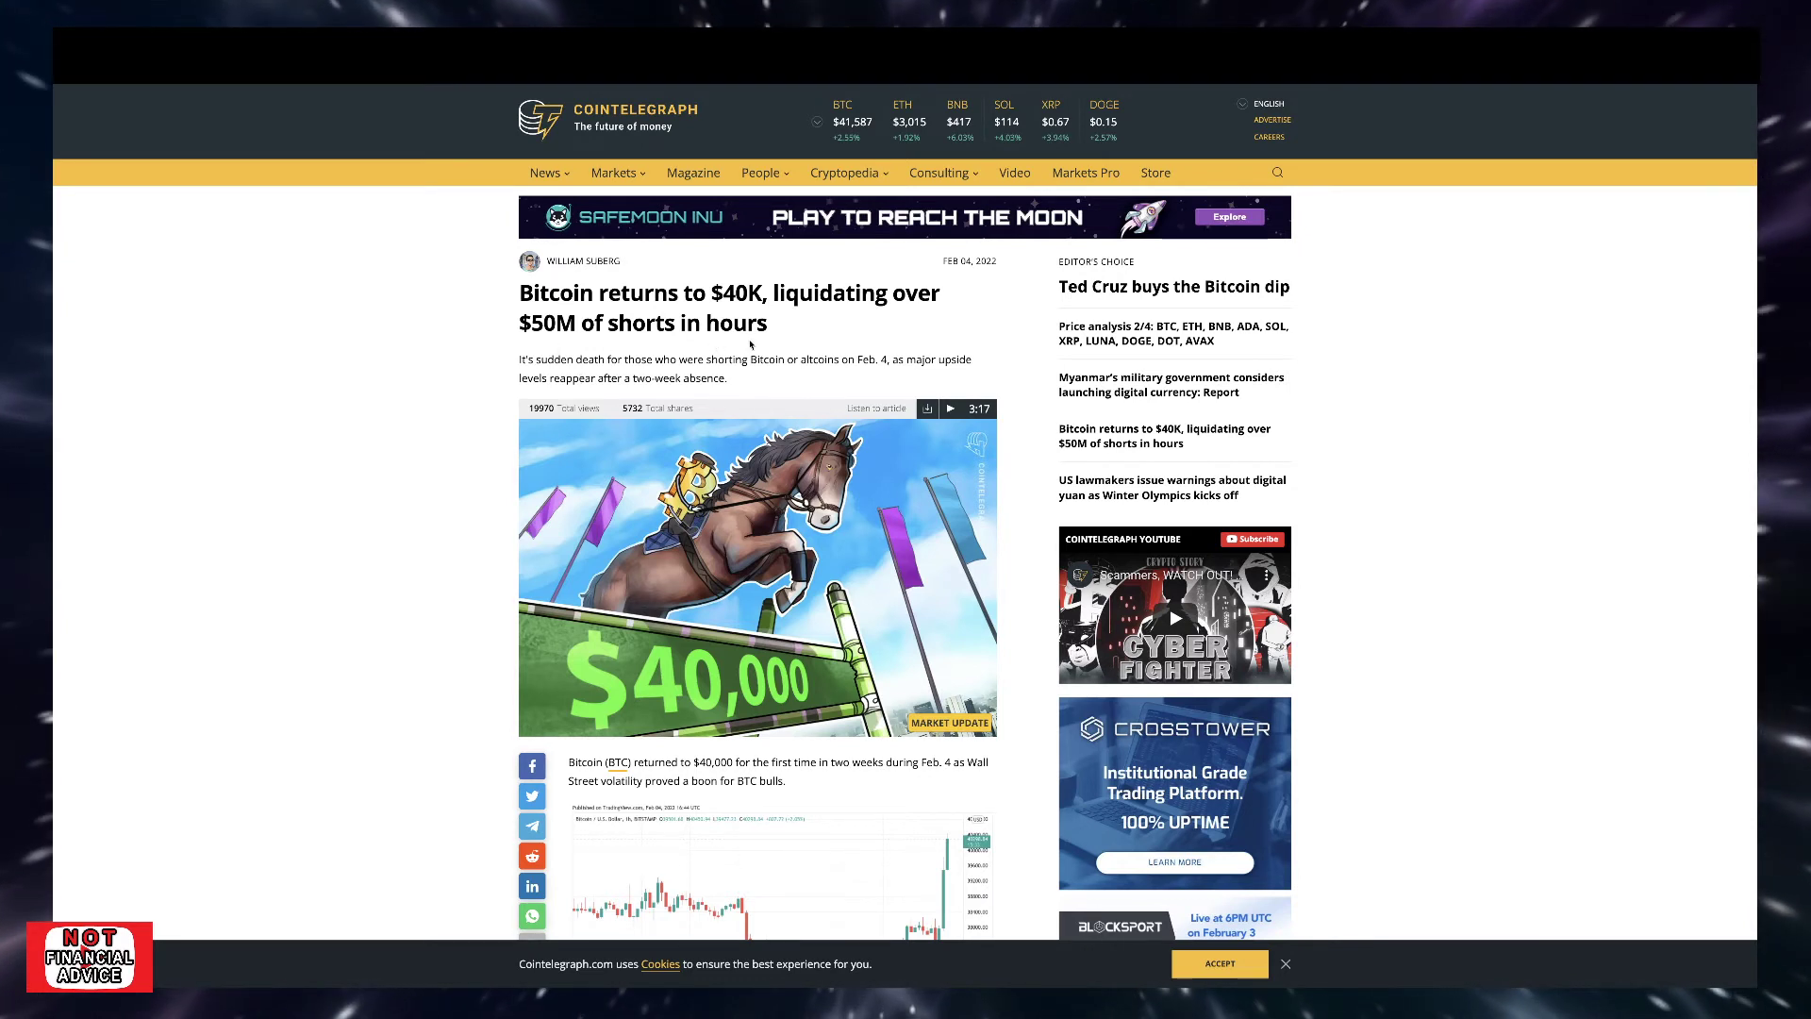
pyautogui.moveTo(966, 242)
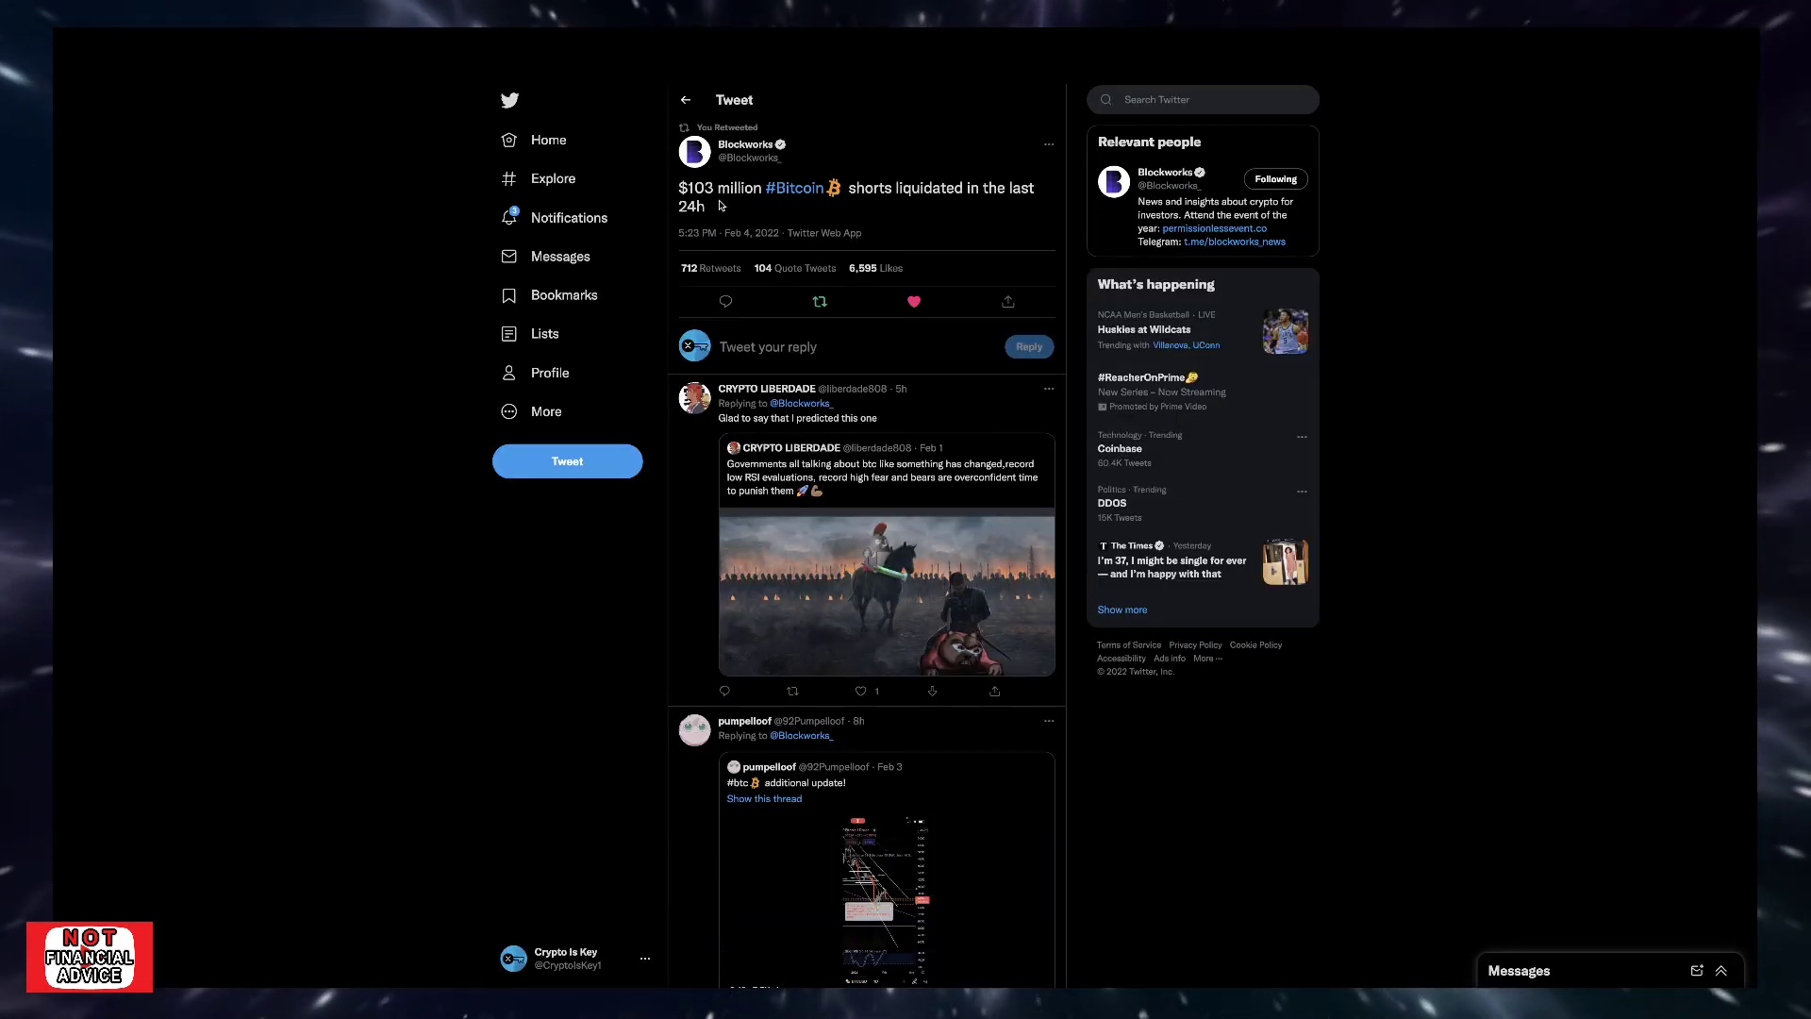
pyautogui.moveTo(767, 216)
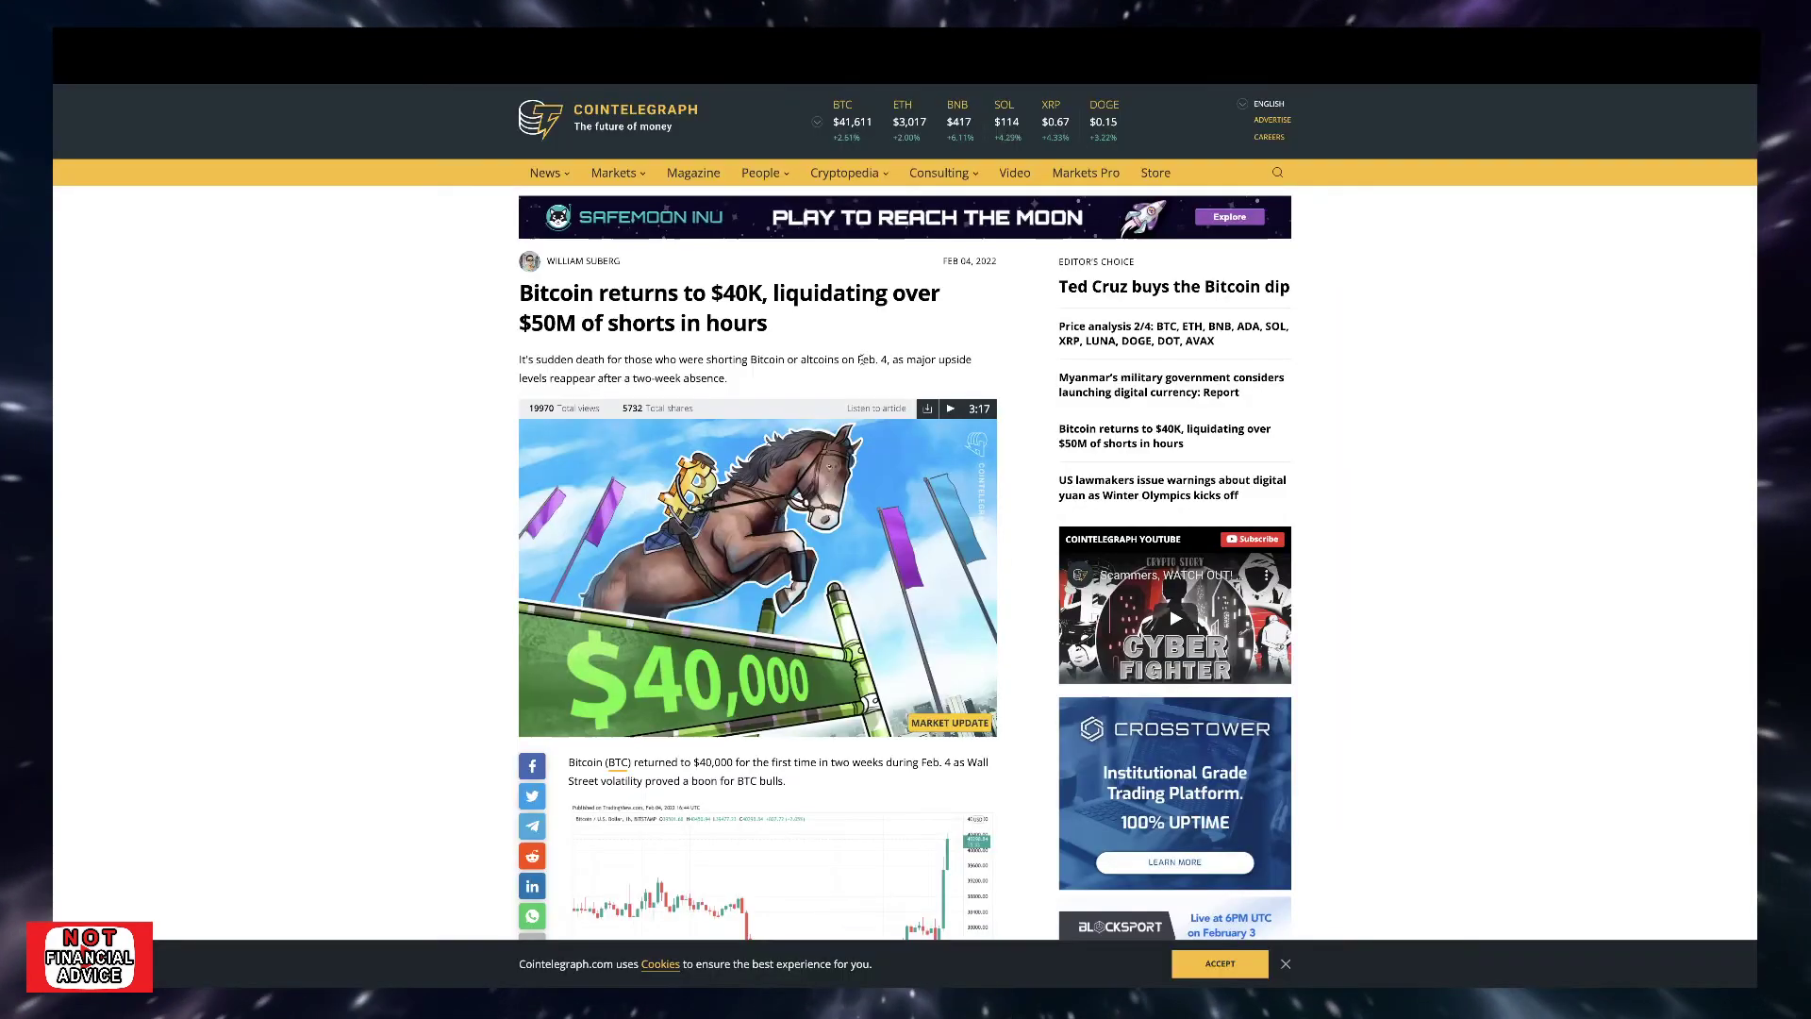
pyautogui.scroll(-3)
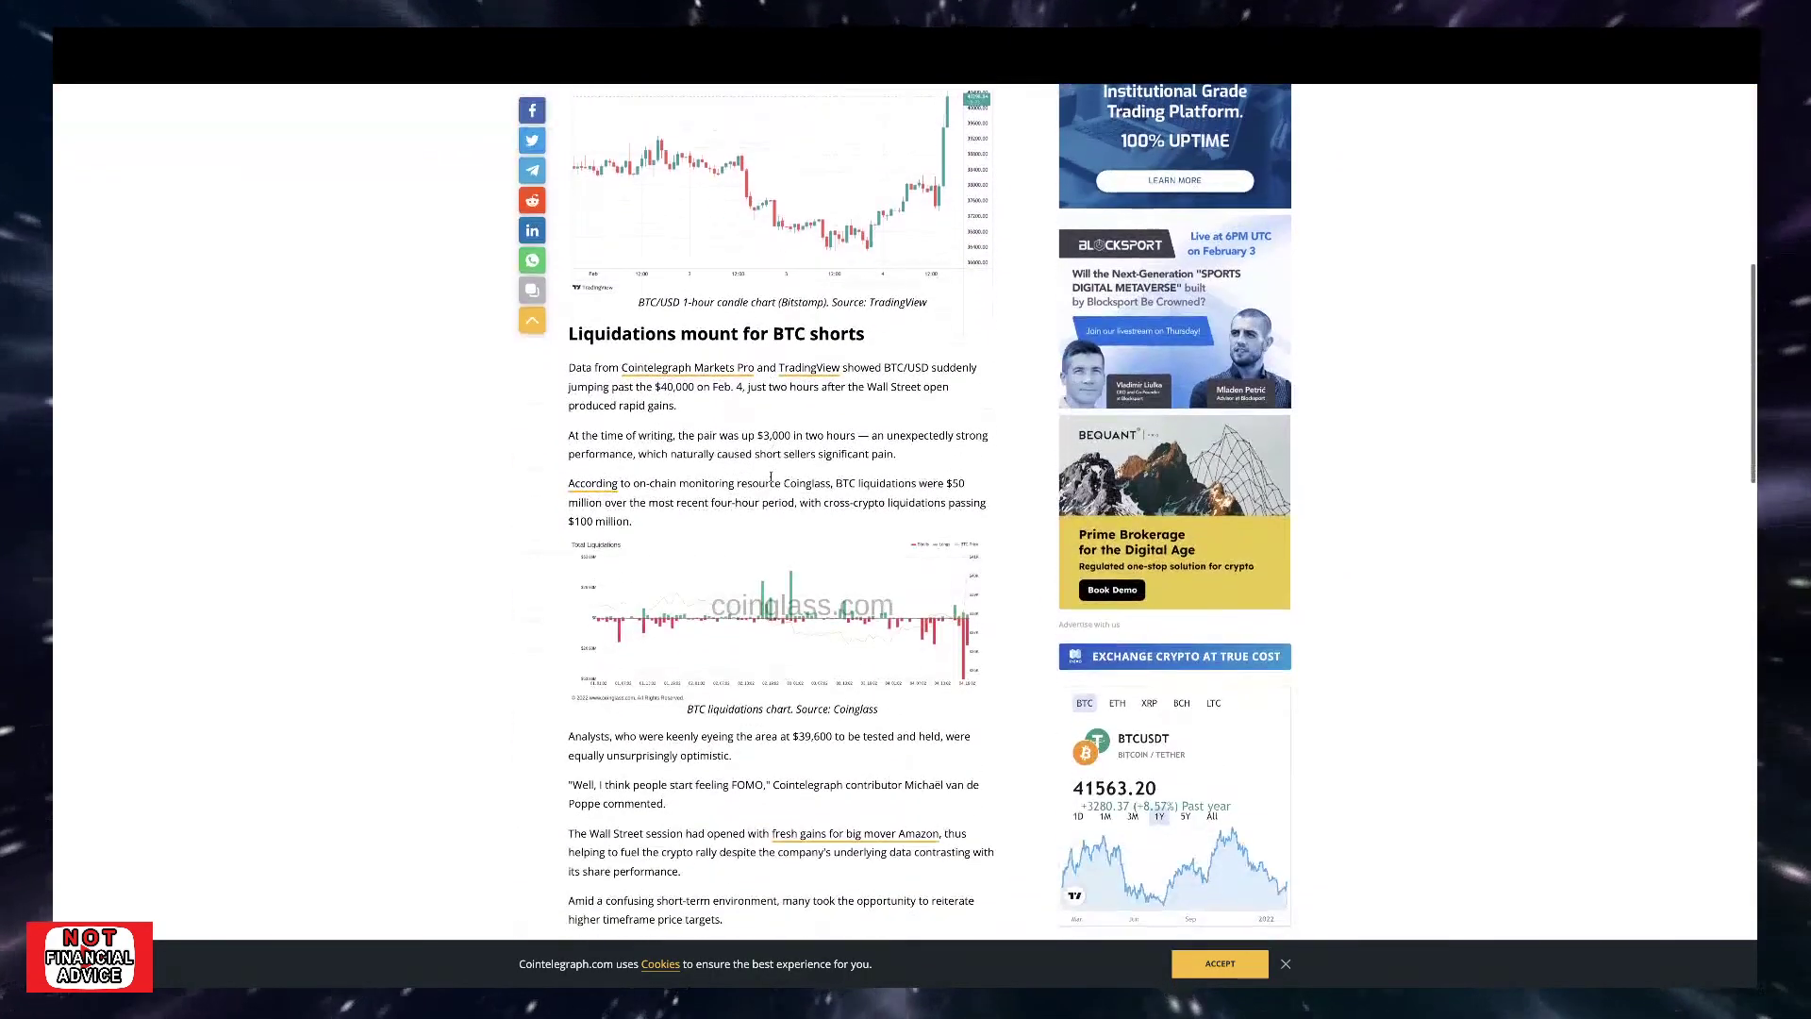
pyautogui.scroll(-3)
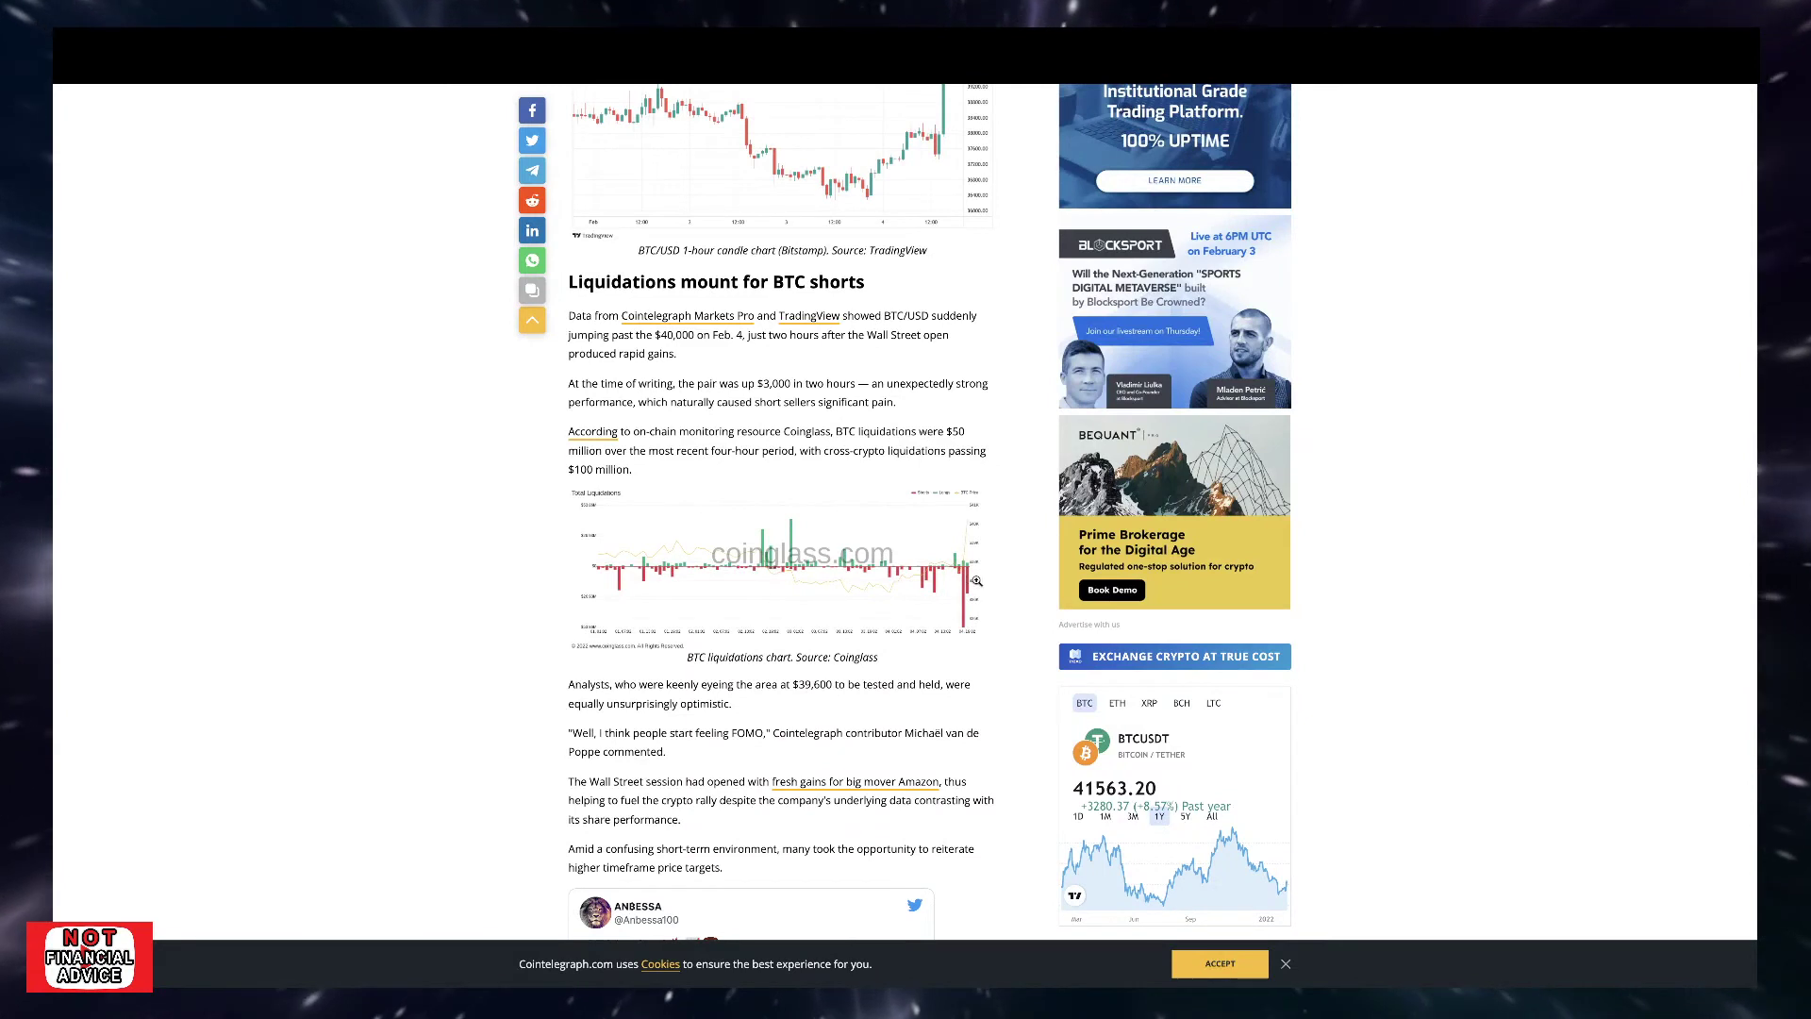
pyautogui.moveTo(774, 555)
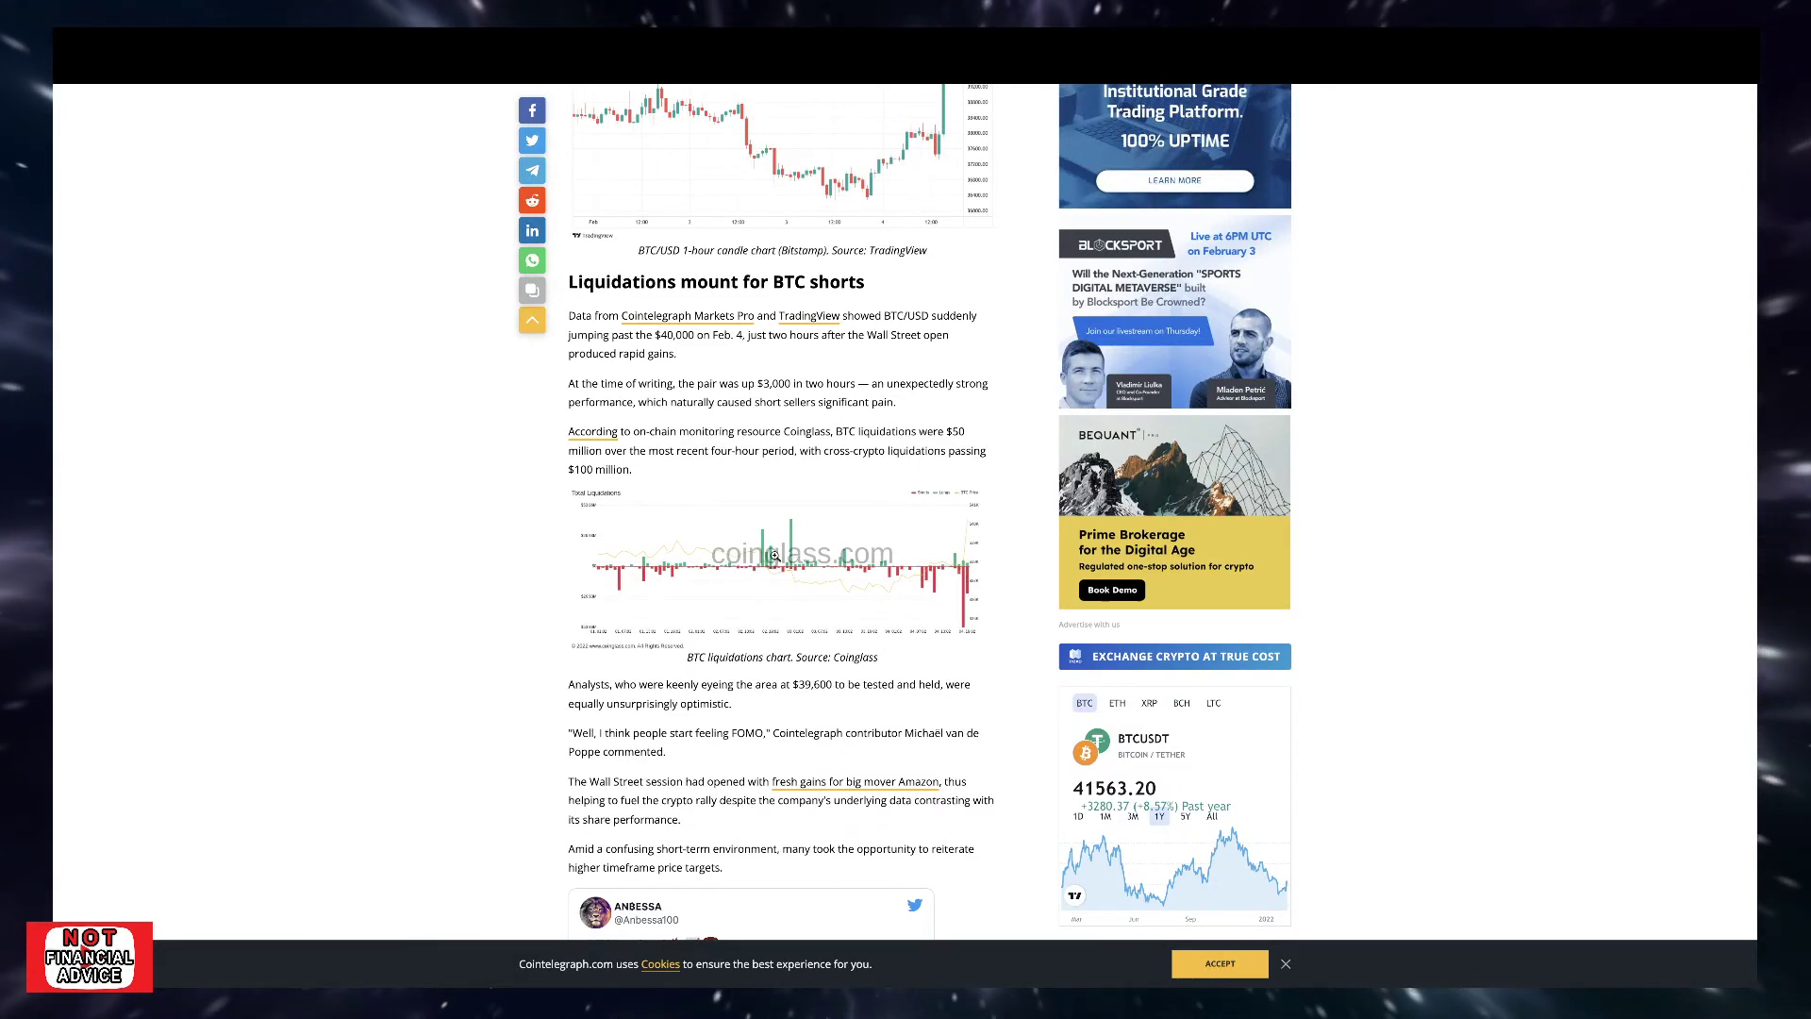
pyautogui.moveTo(930, 608)
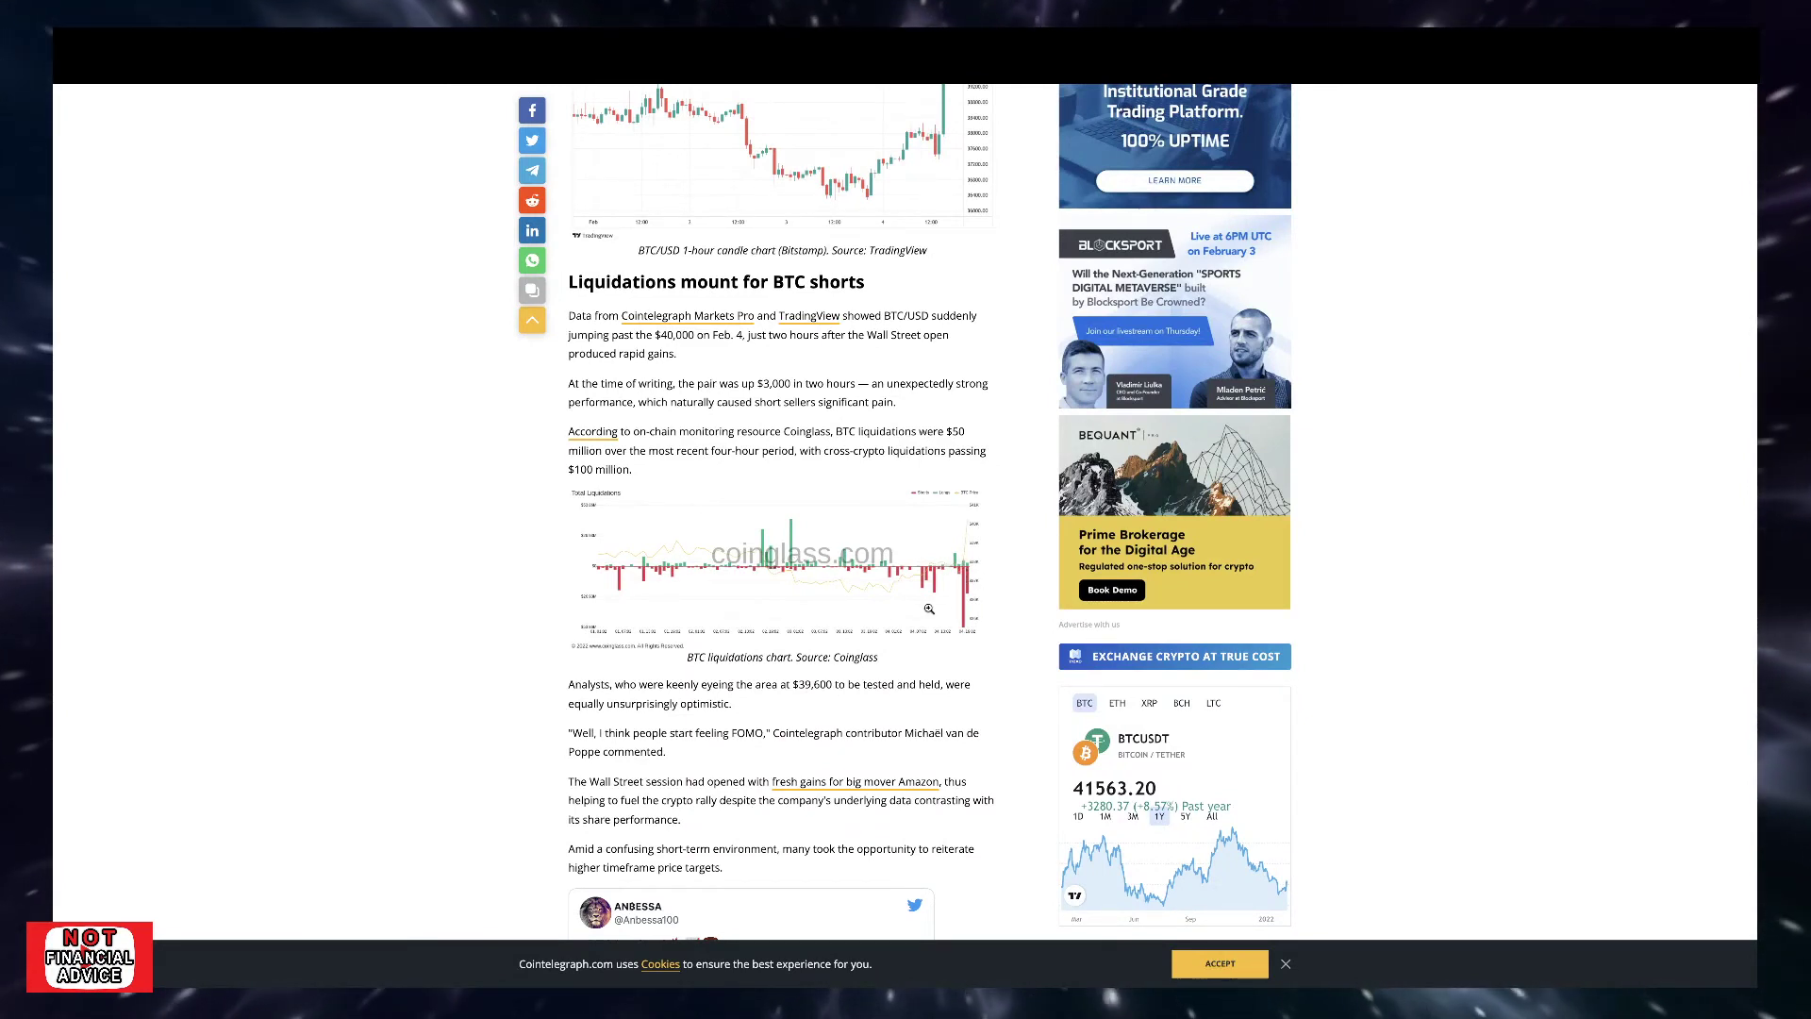
pyautogui.scroll(3)
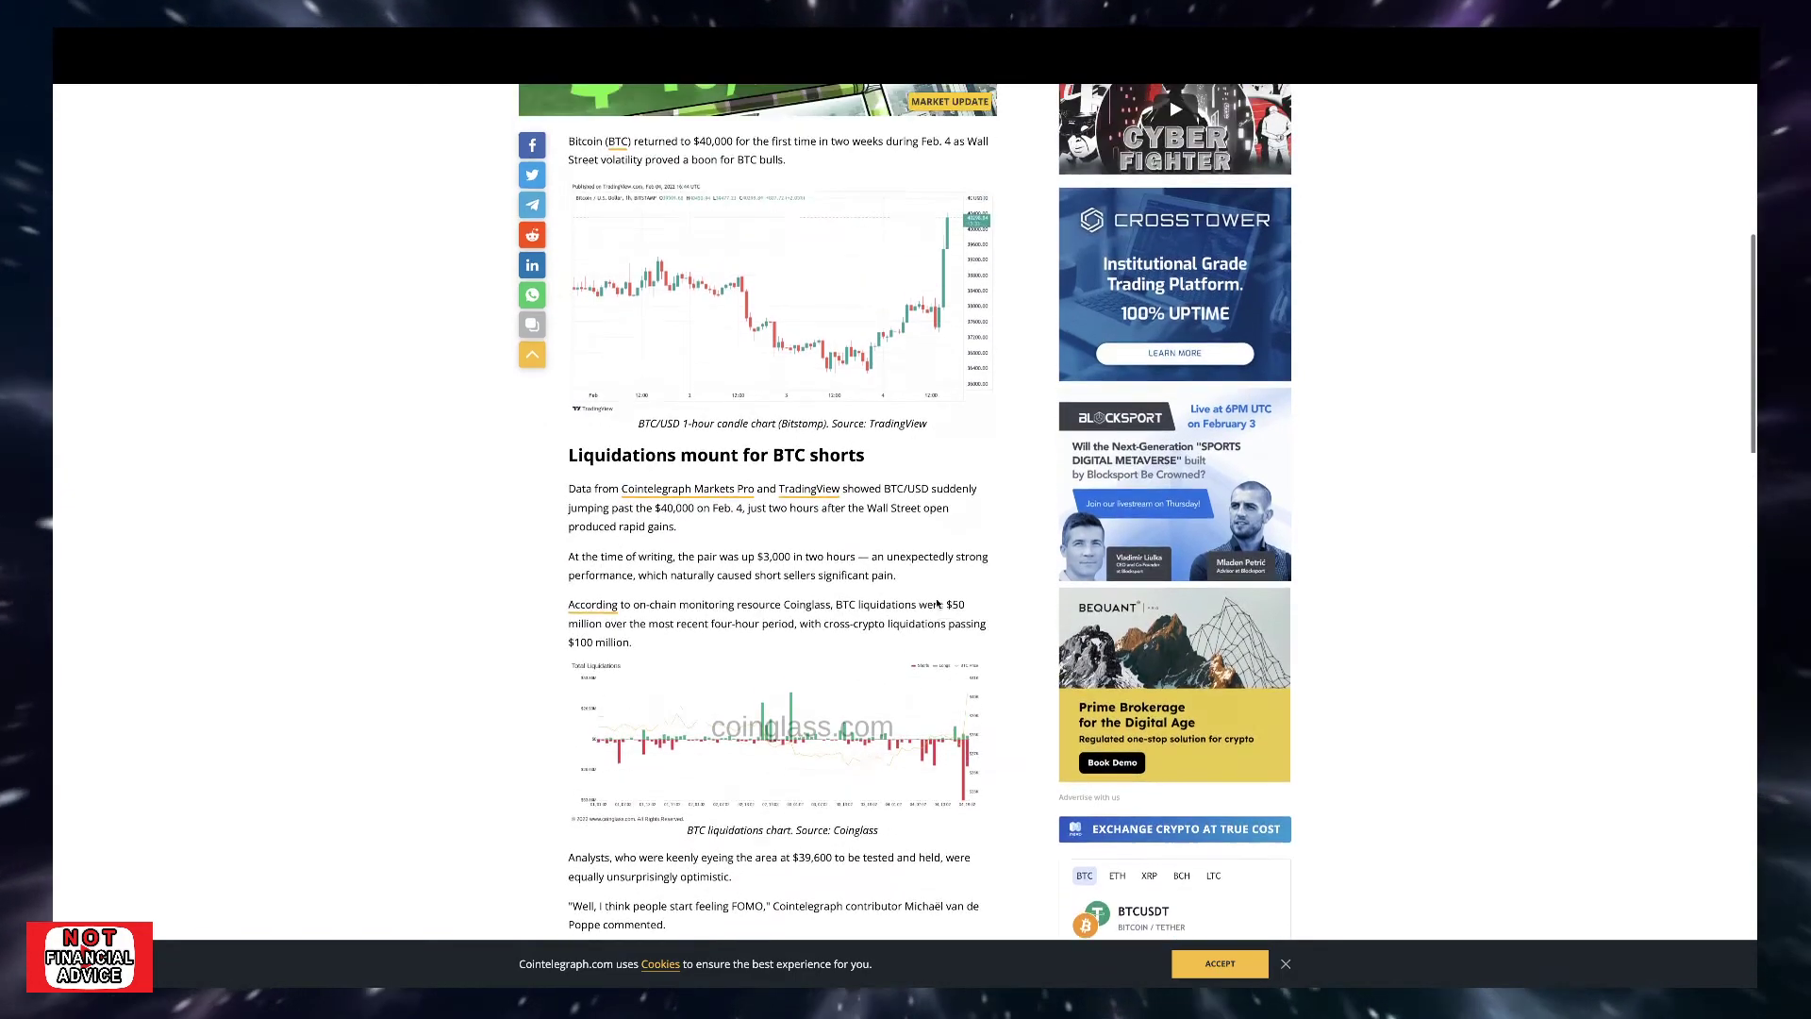
pyautogui.scroll(3)
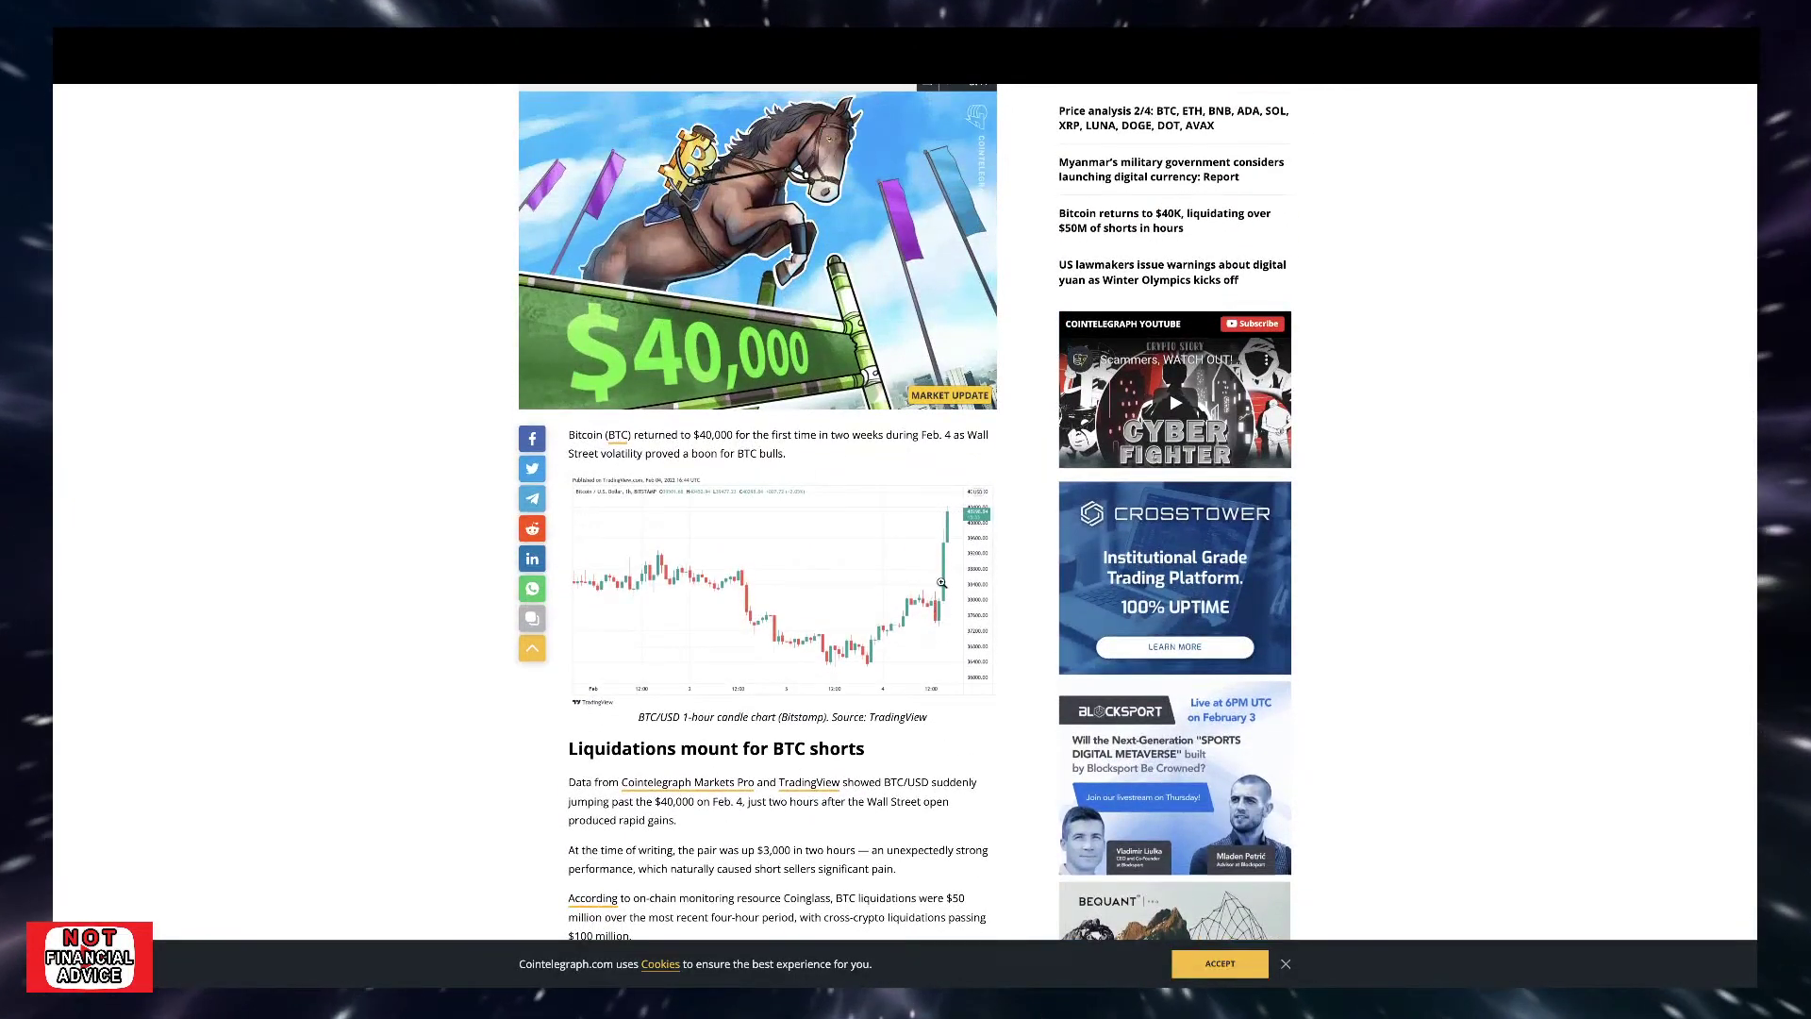
pyautogui.scroll(3)
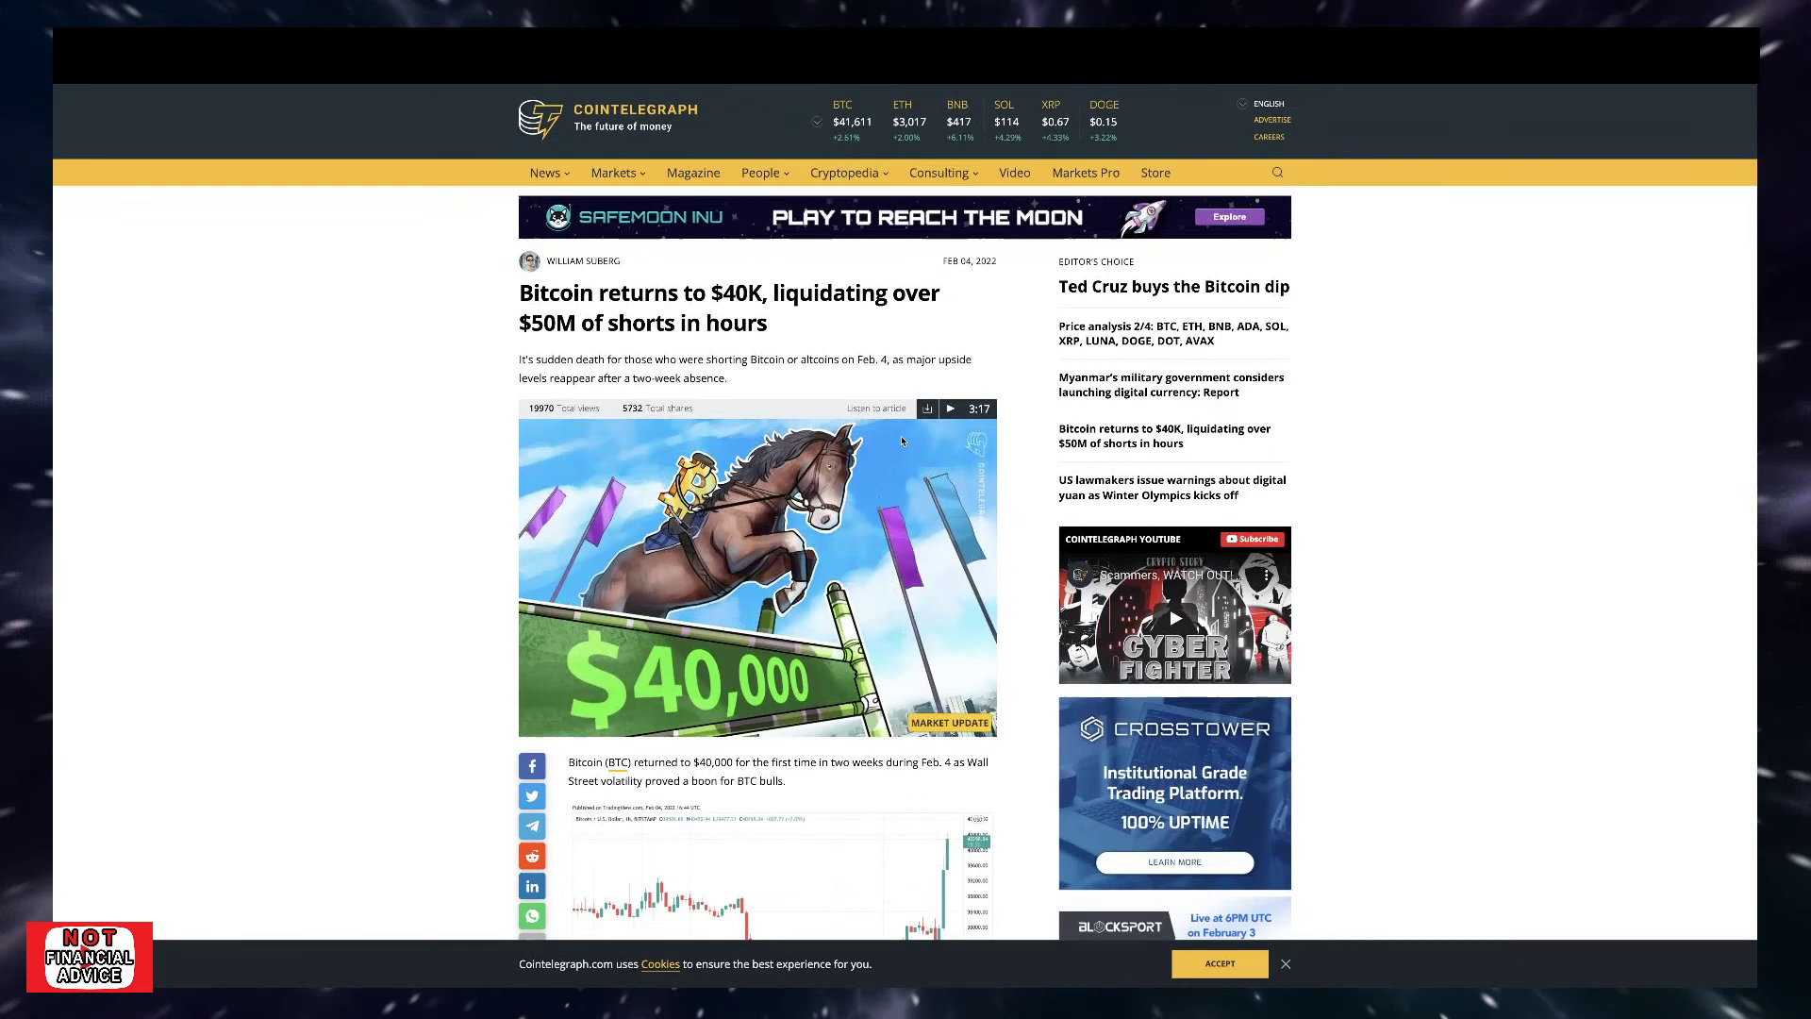
pyautogui.moveTo(904, 349)
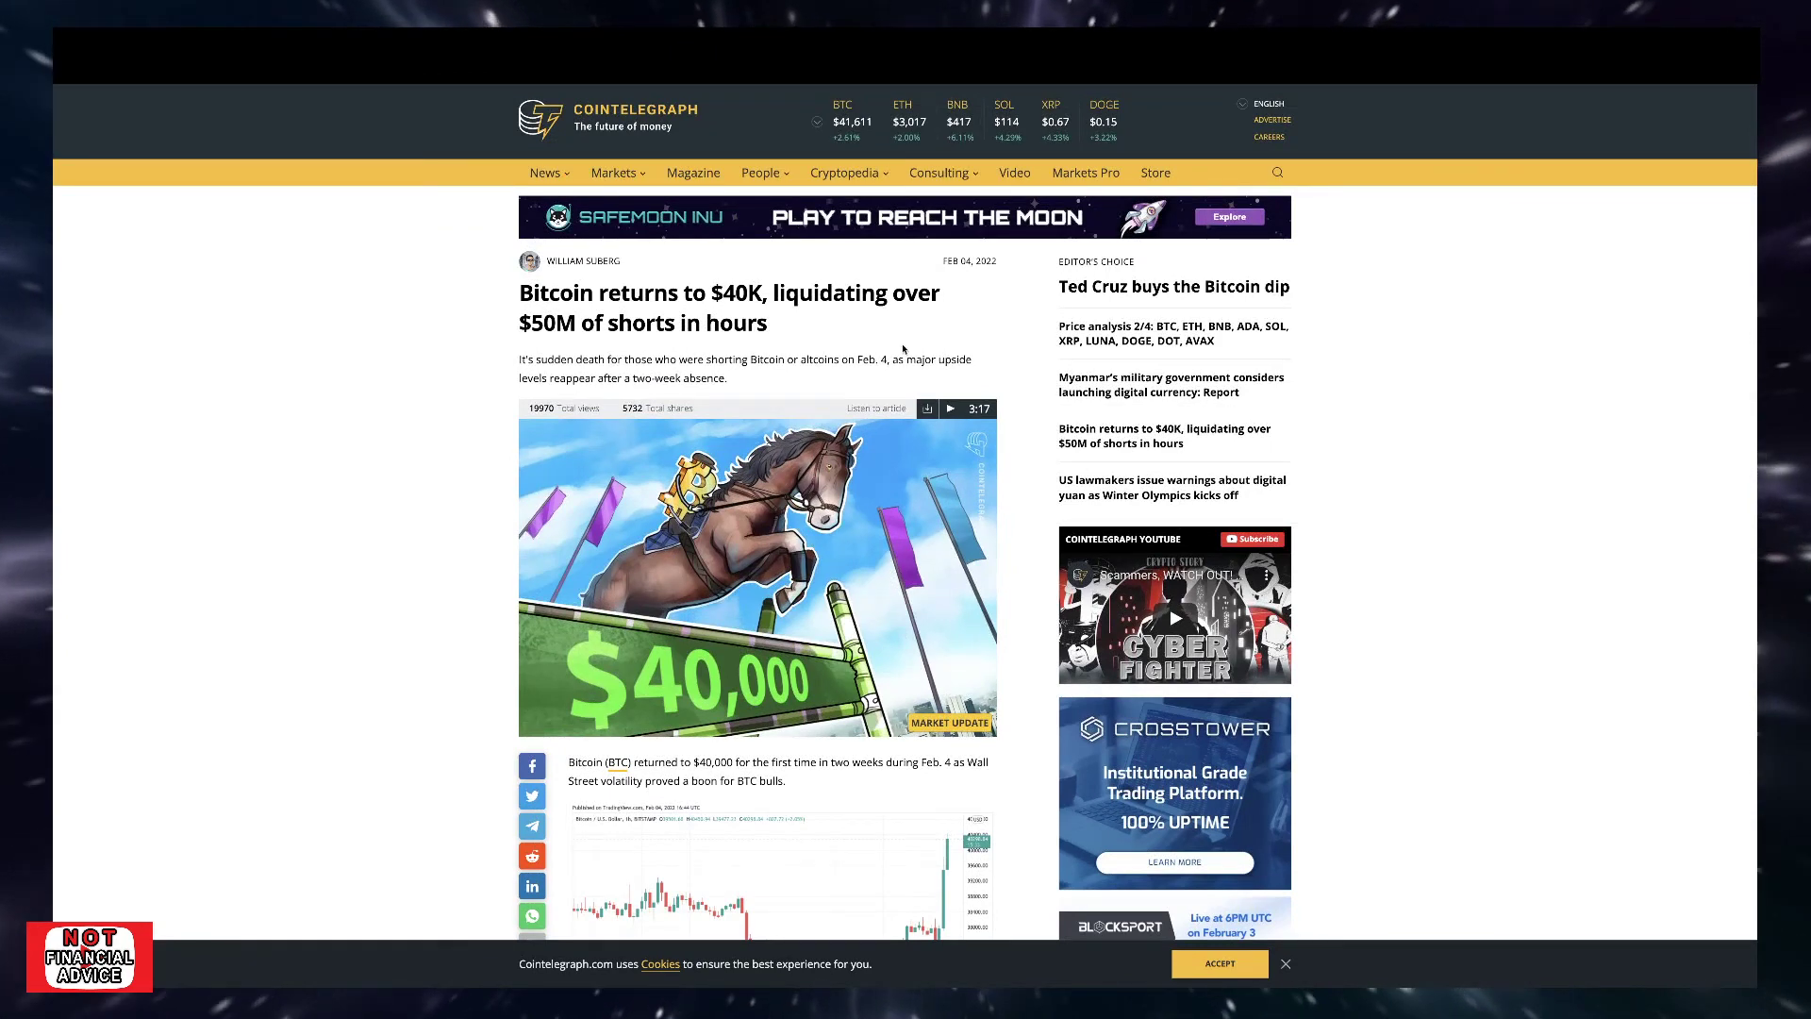
pyautogui.moveTo(413, 121)
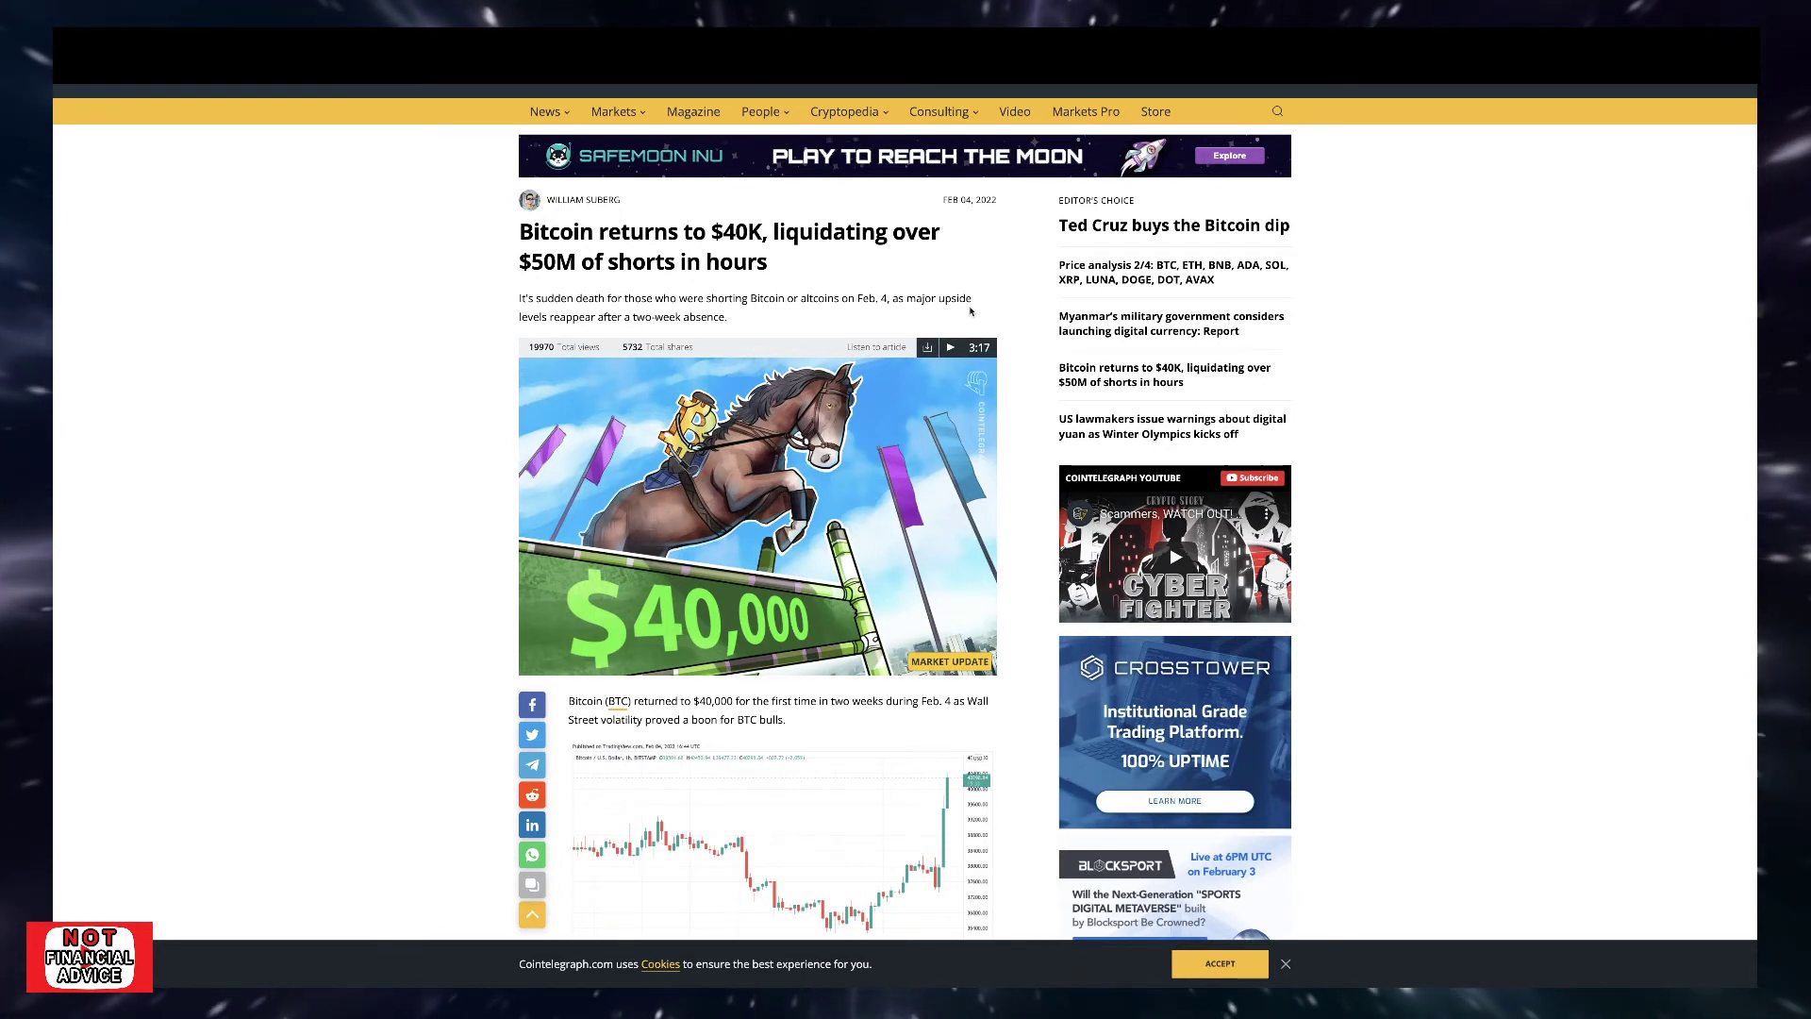
pyautogui.moveTo(725, 326)
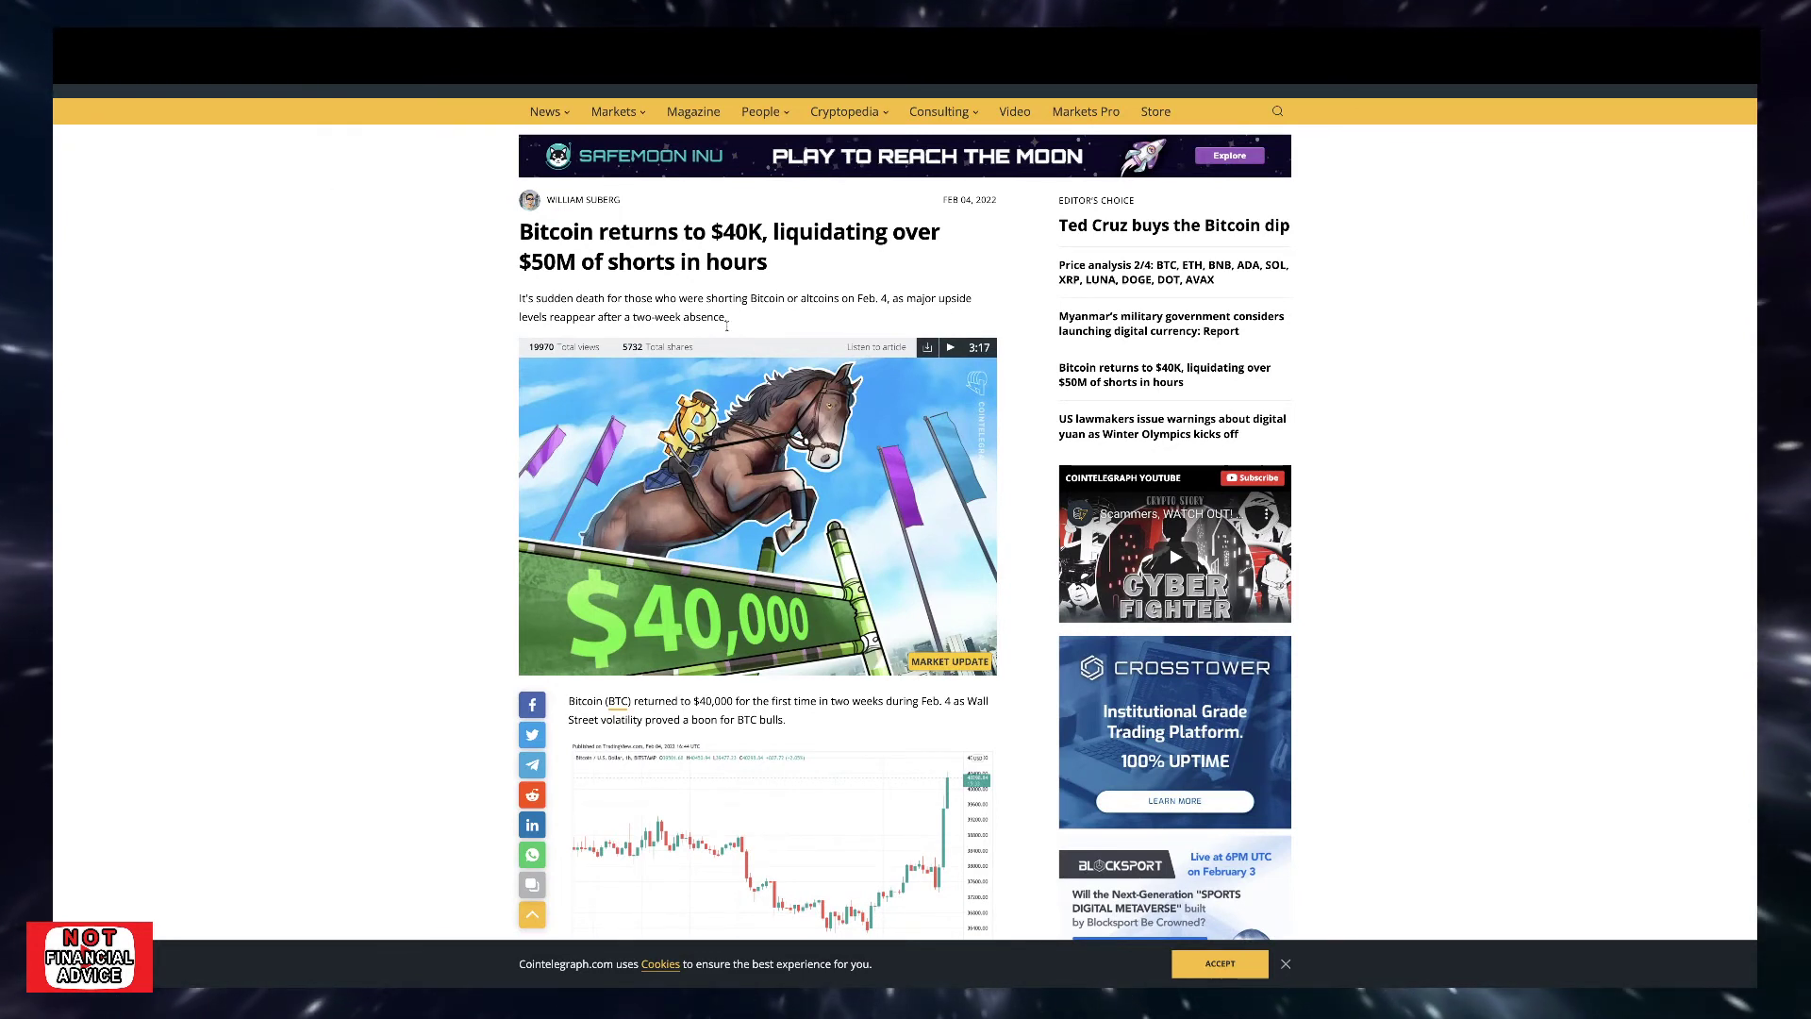
pyautogui.moveTo(991, 294)
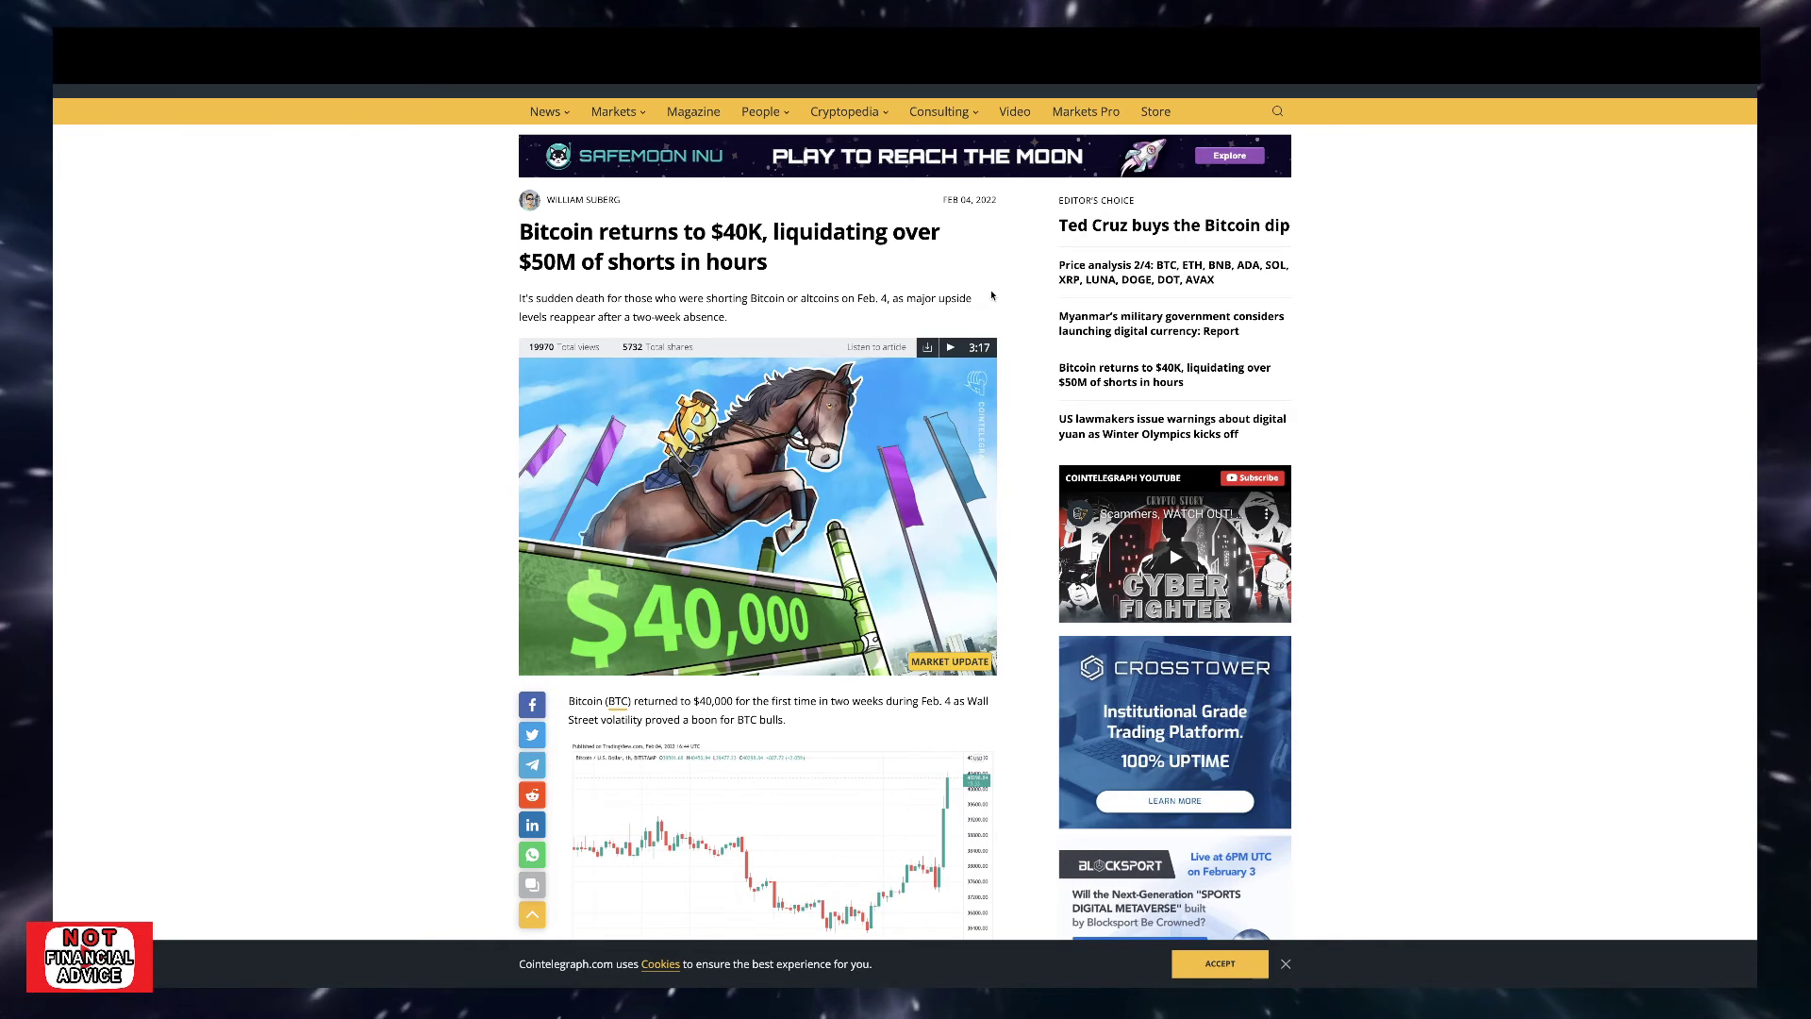
pyautogui.moveTo(970, 318)
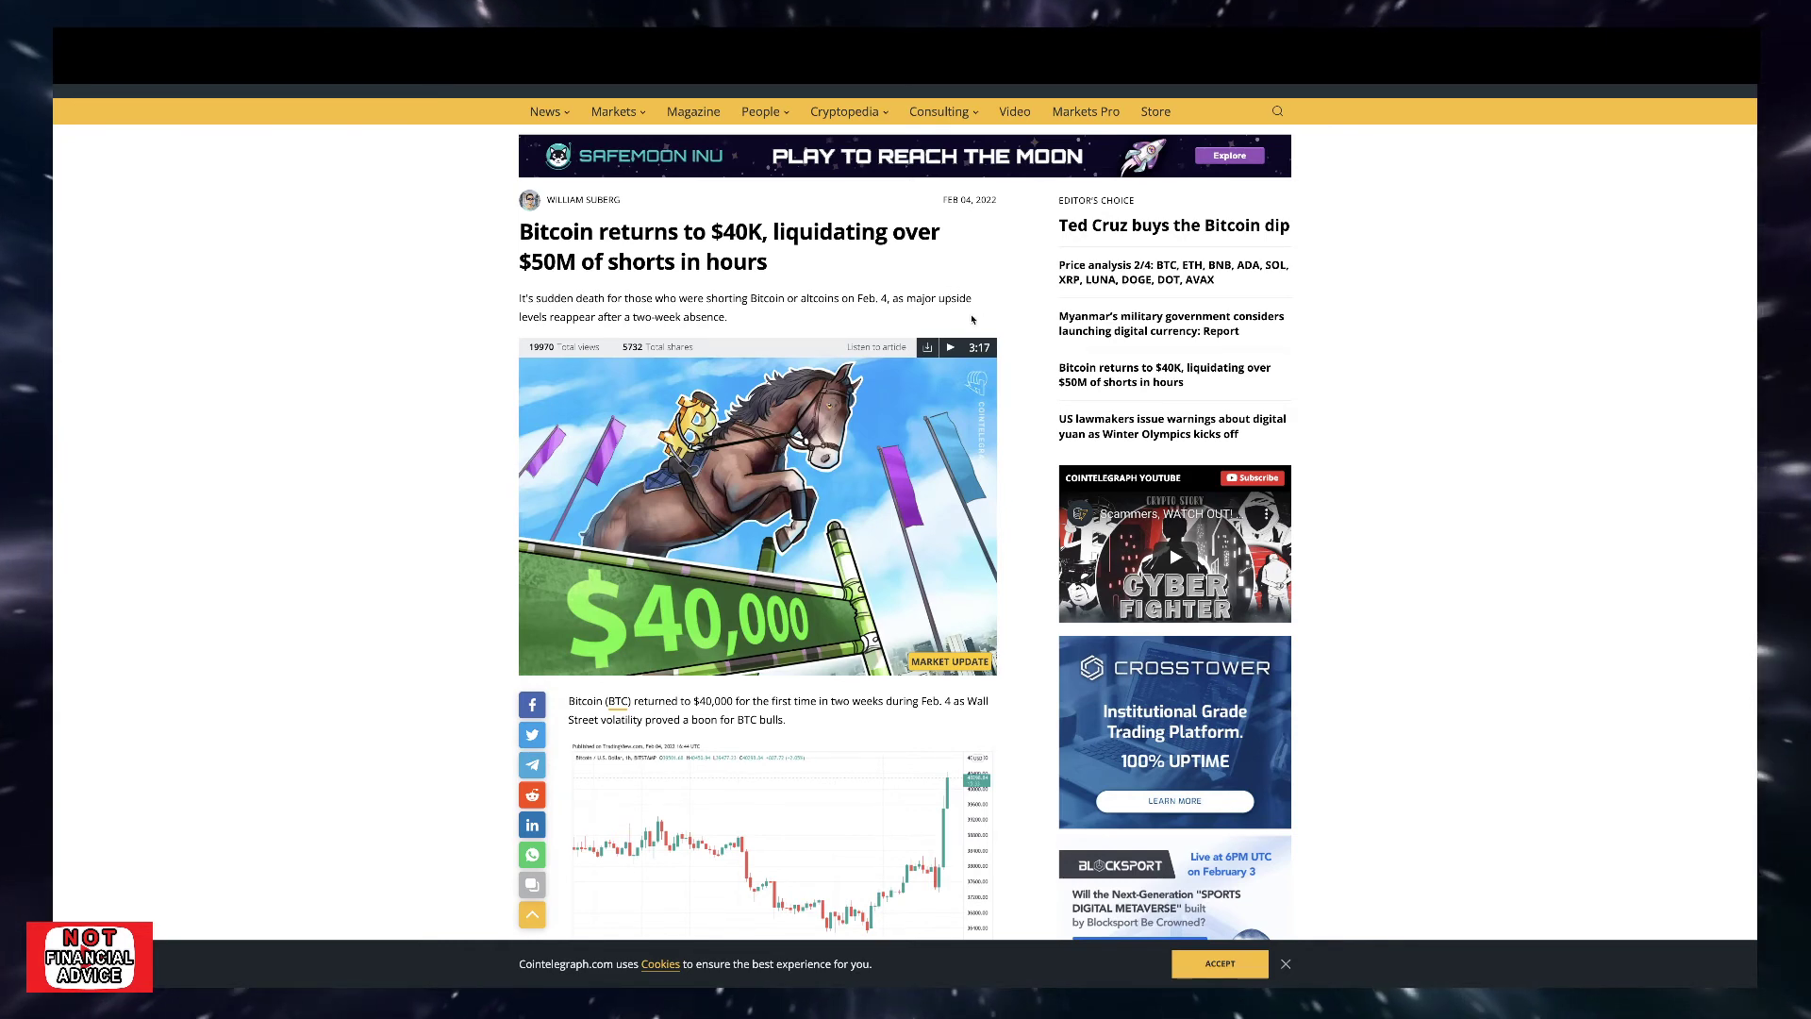
pyautogui.scroll(-3)
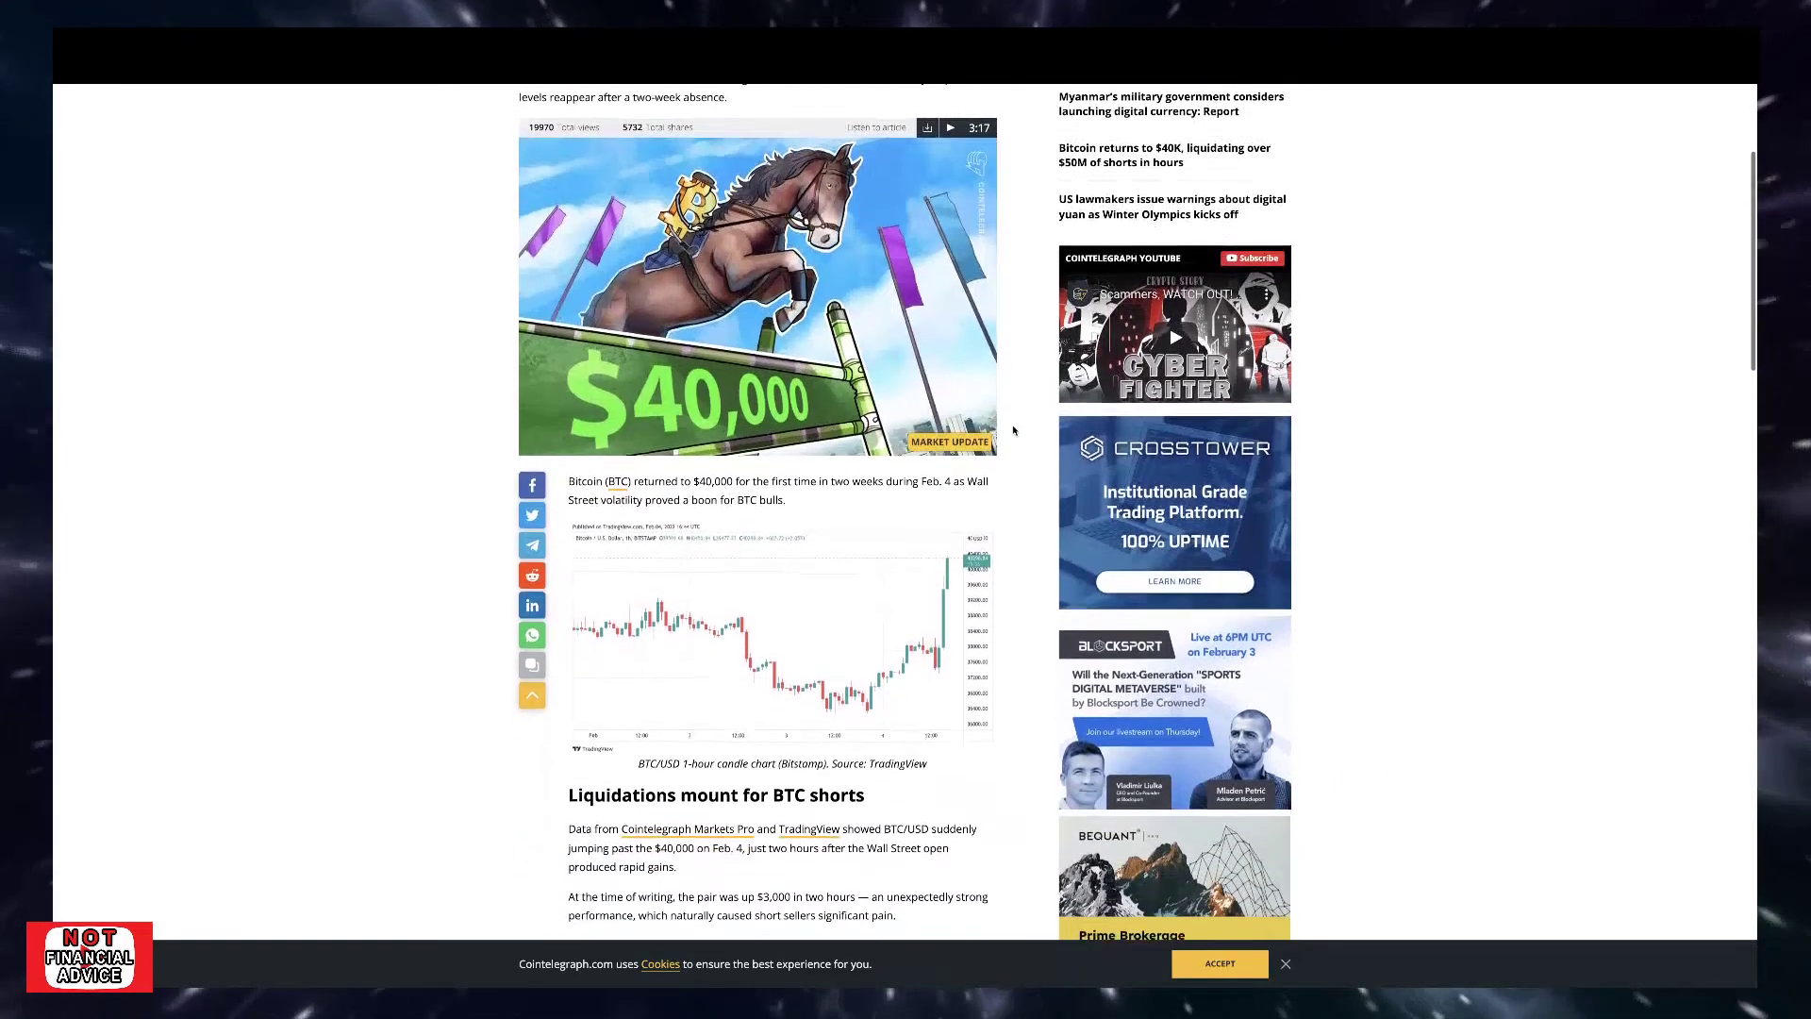
pyautogui.scroll(-3)
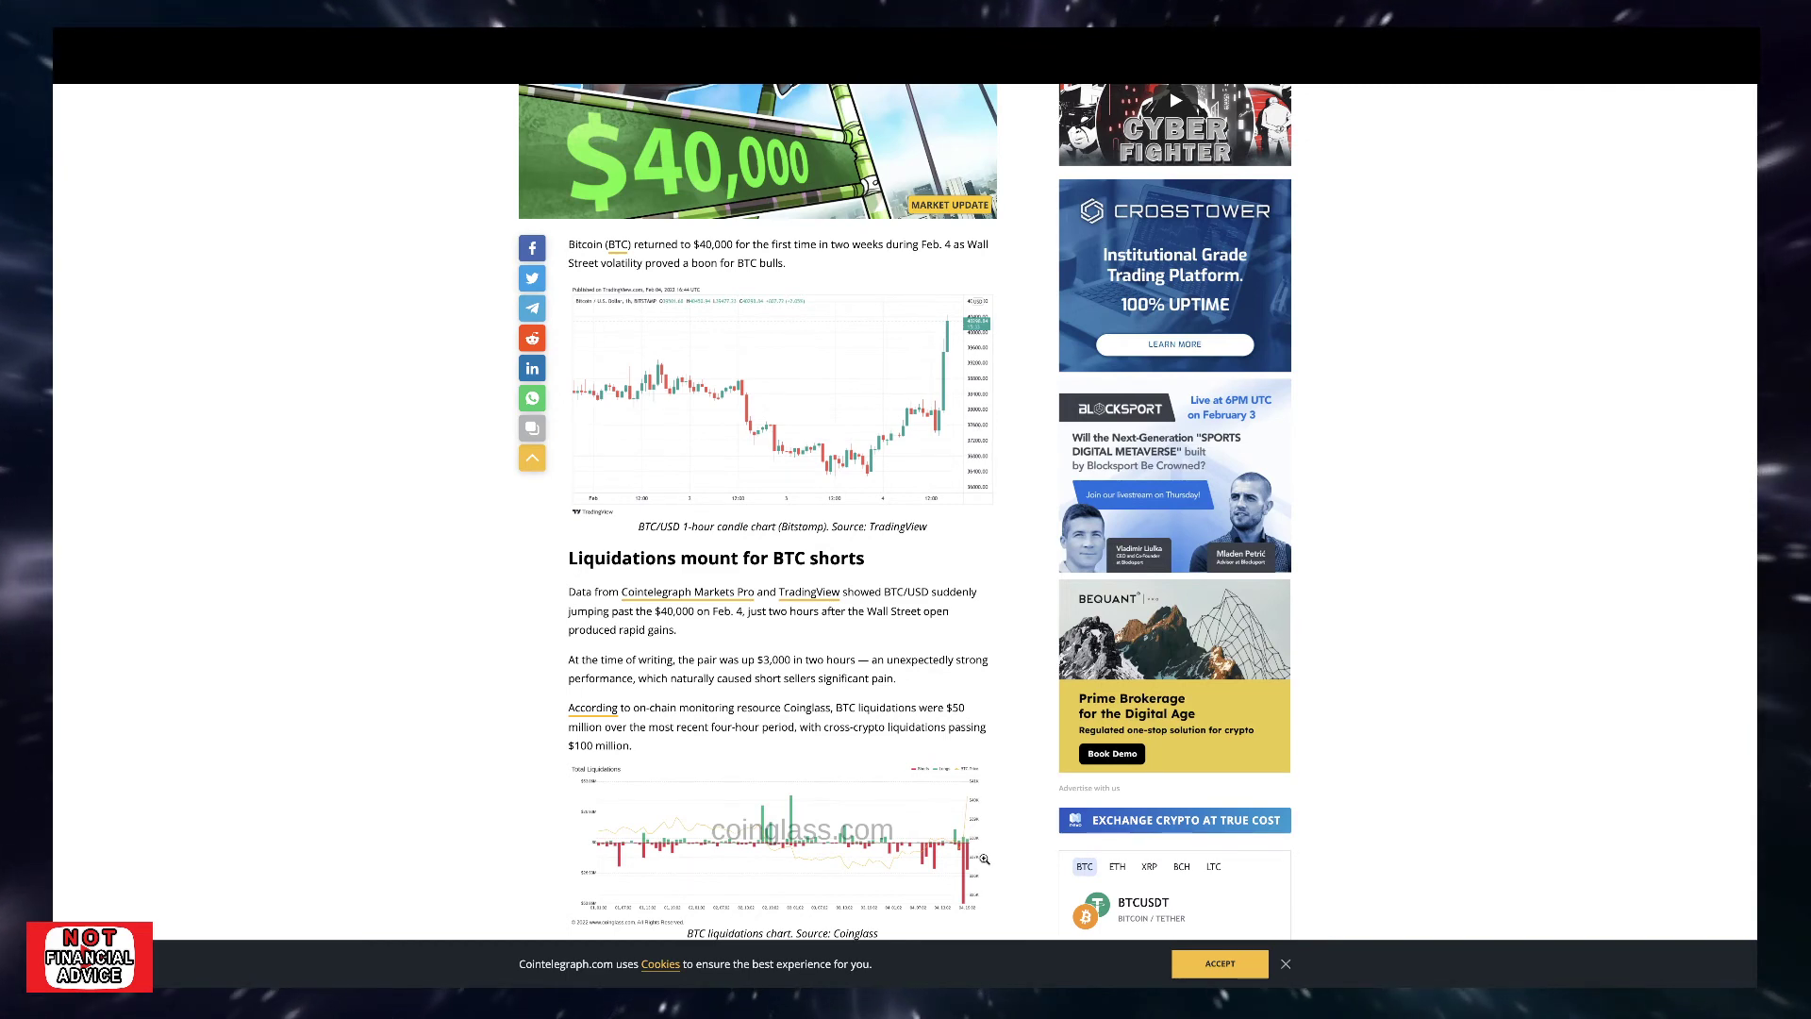
pyautogui.scroll(-3)
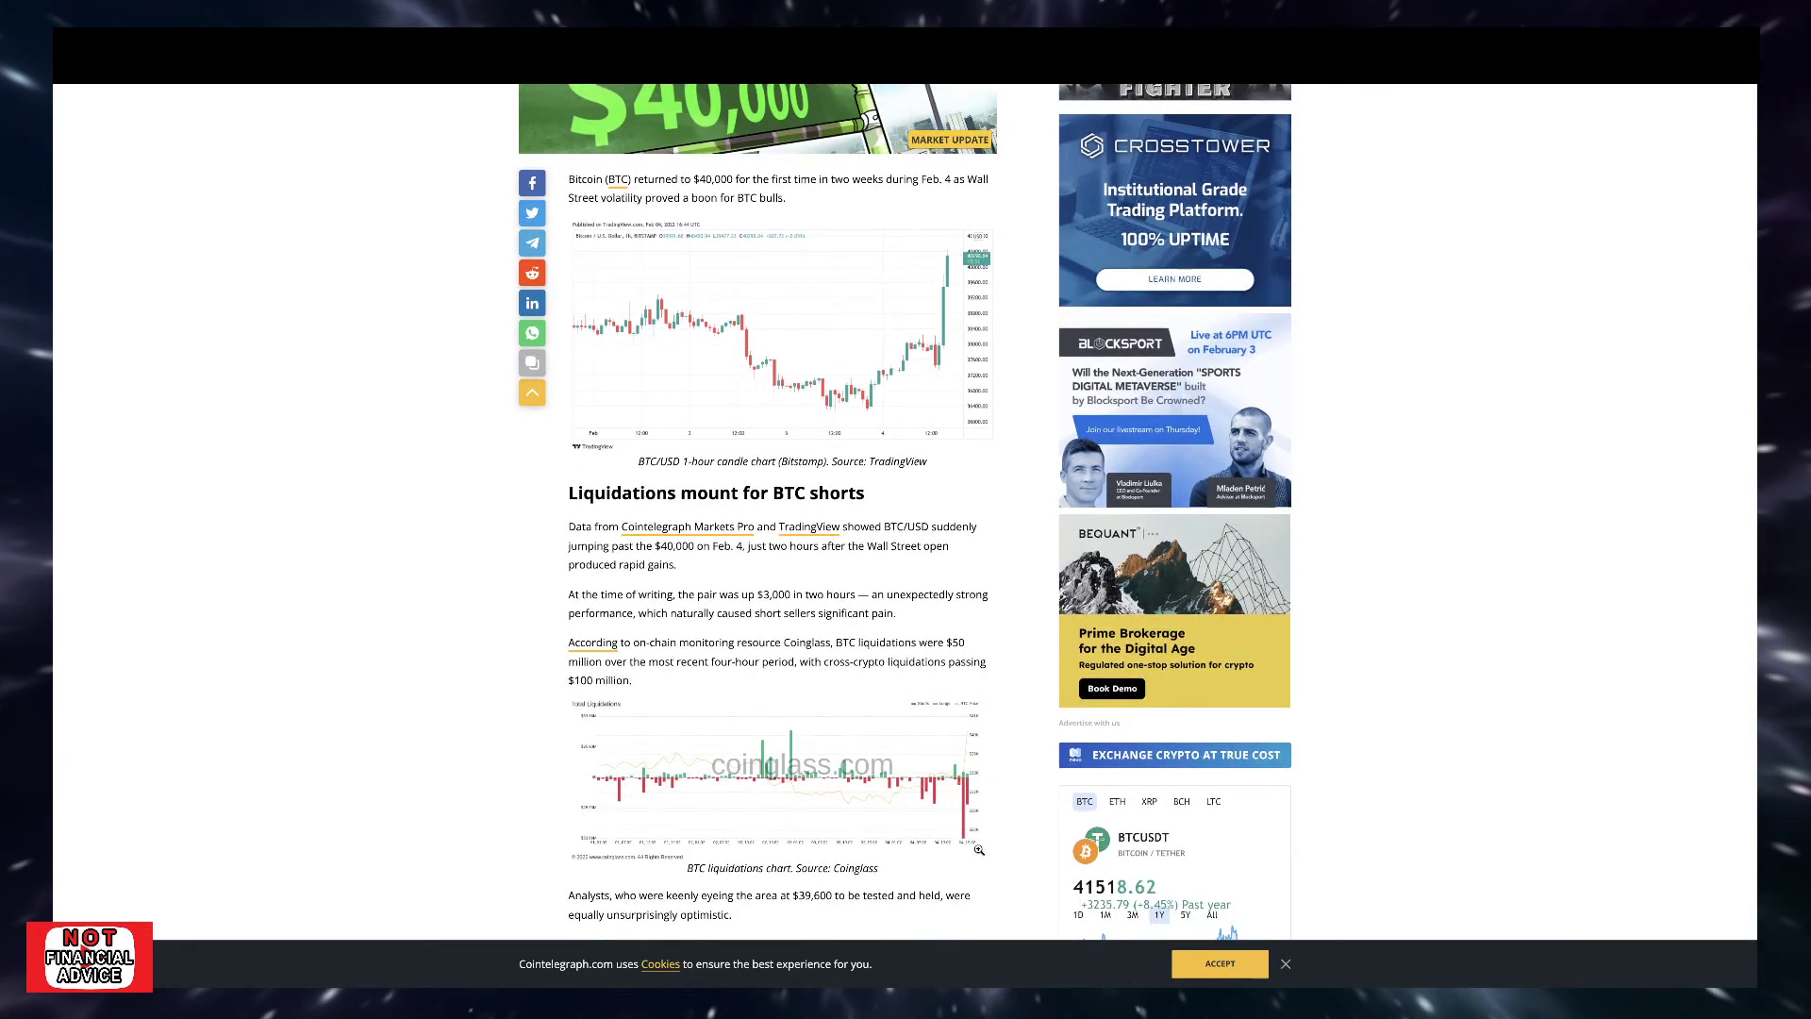
pyautogui.moveTo(974, 835)
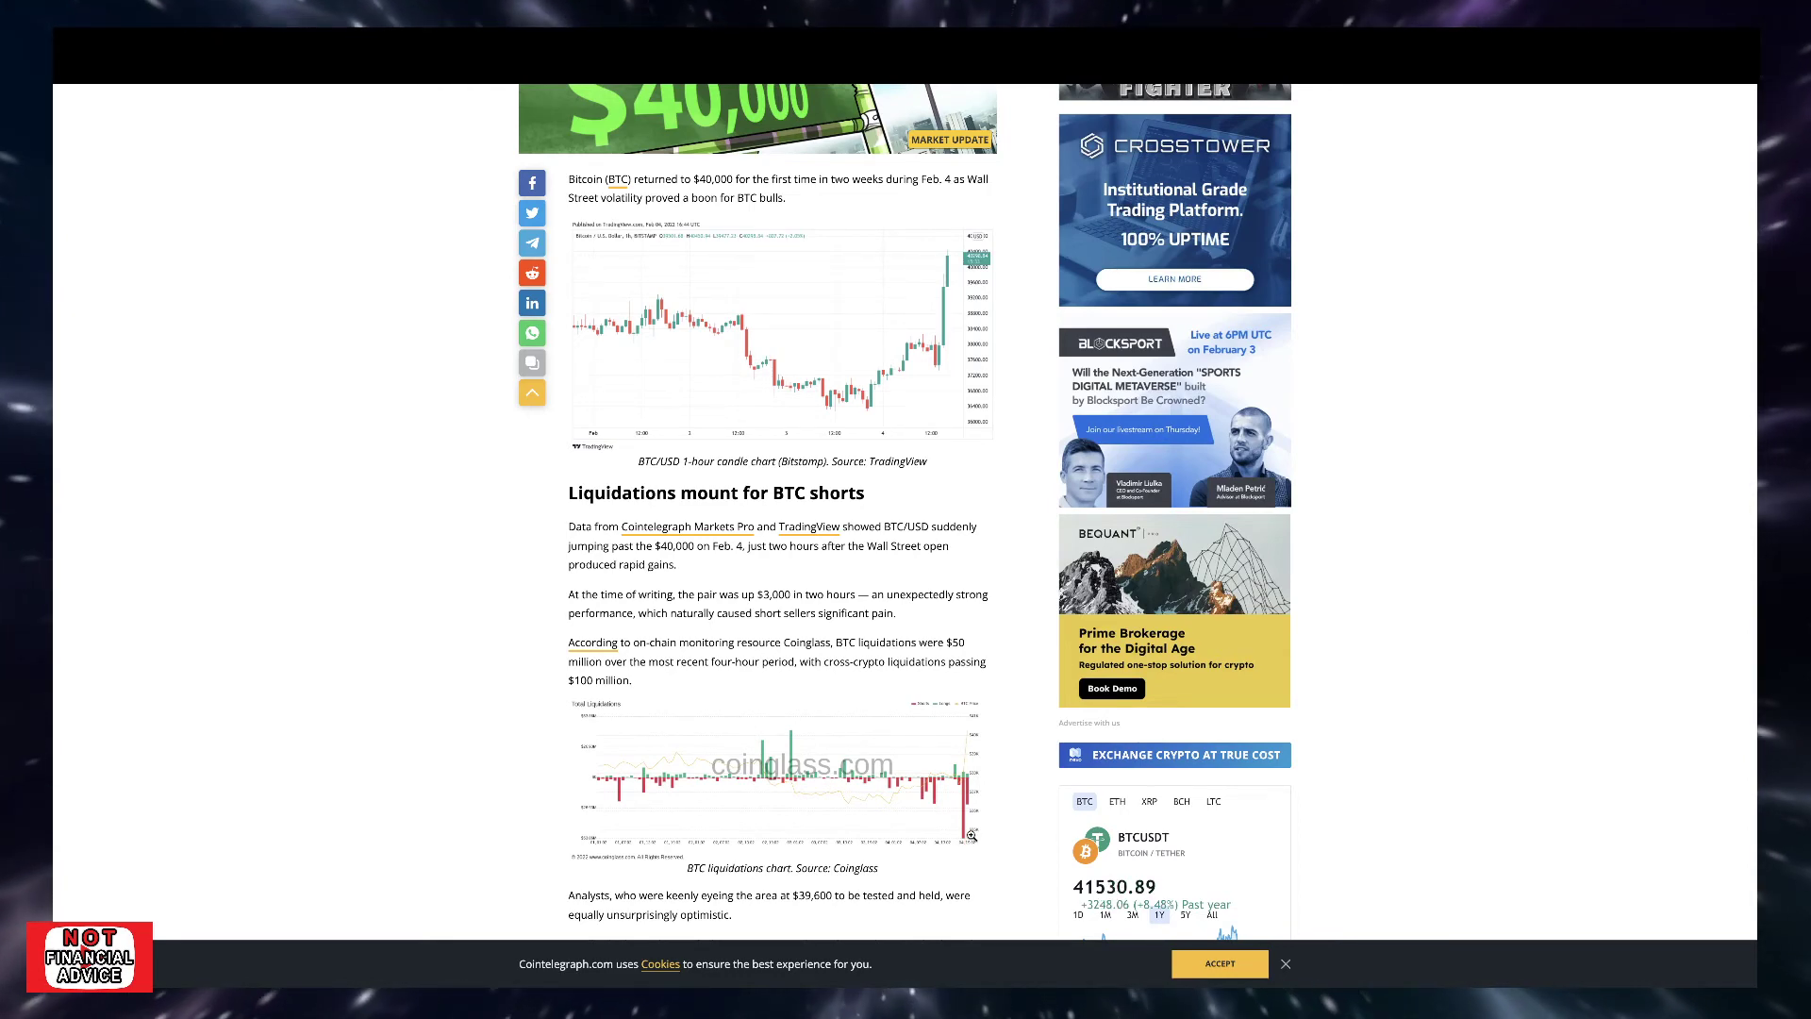
pyautogui.scroll(3)
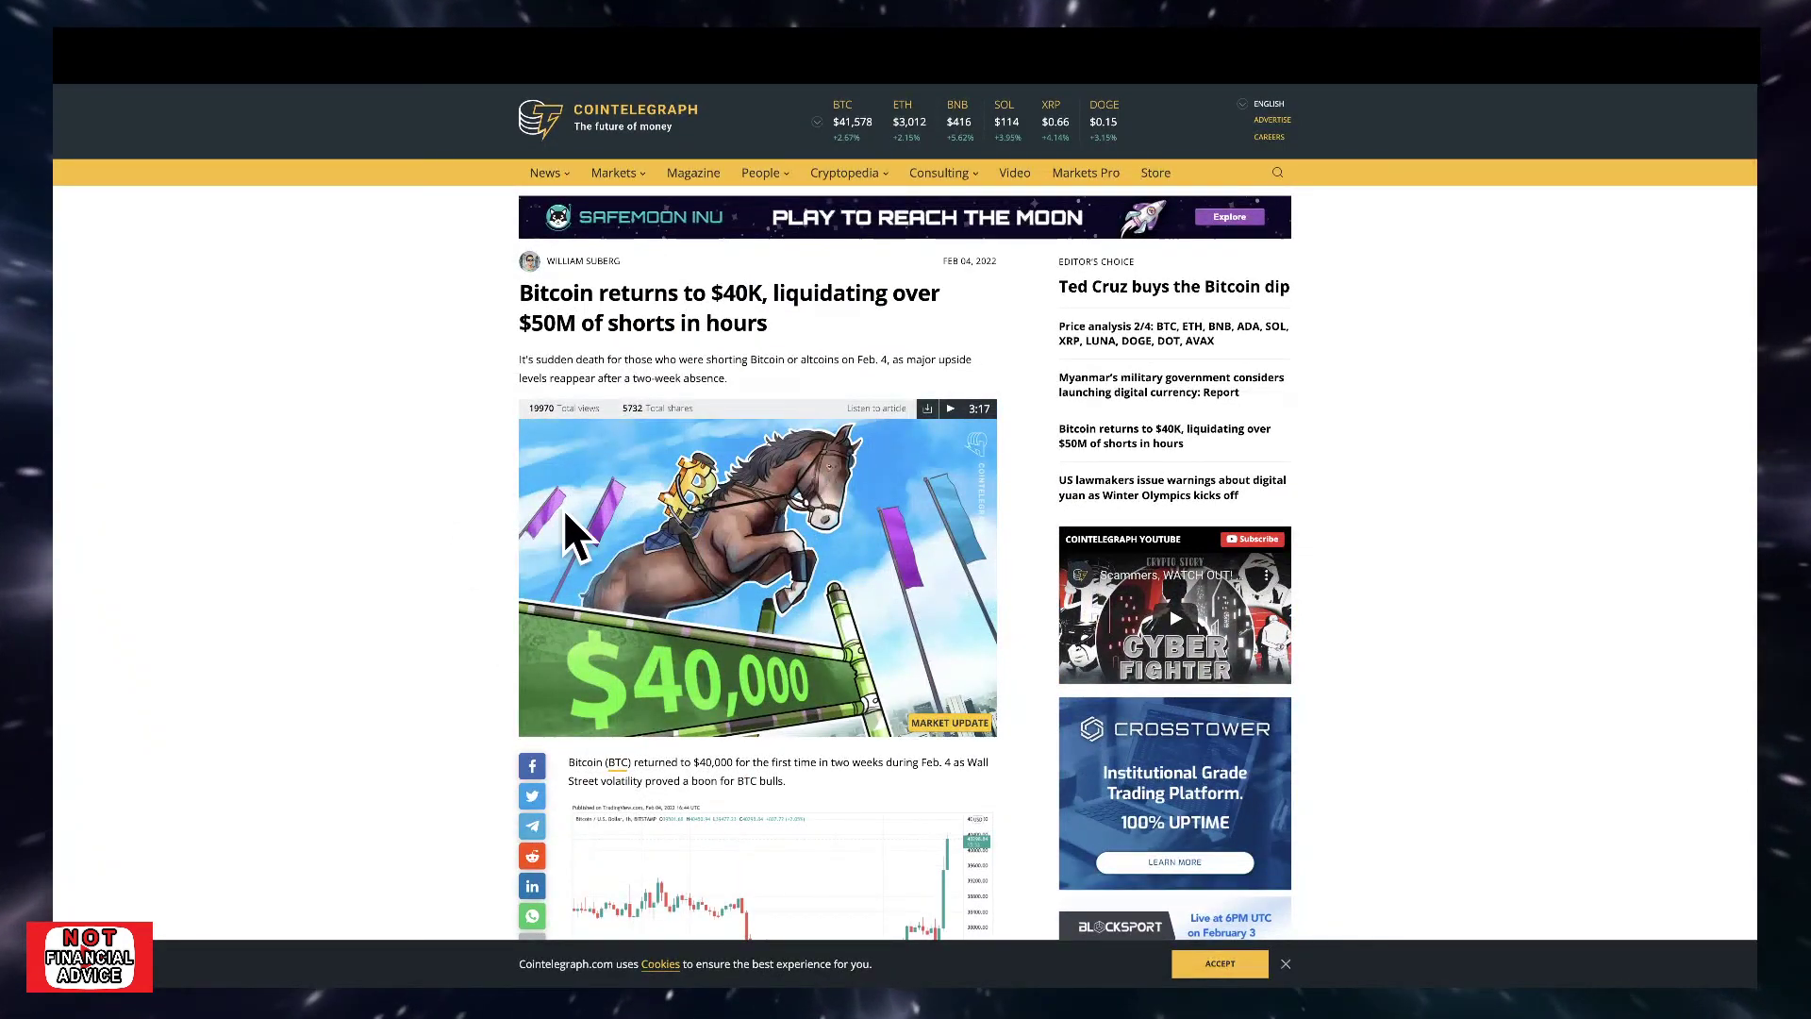
pyautogui.moveTo(634, 404)
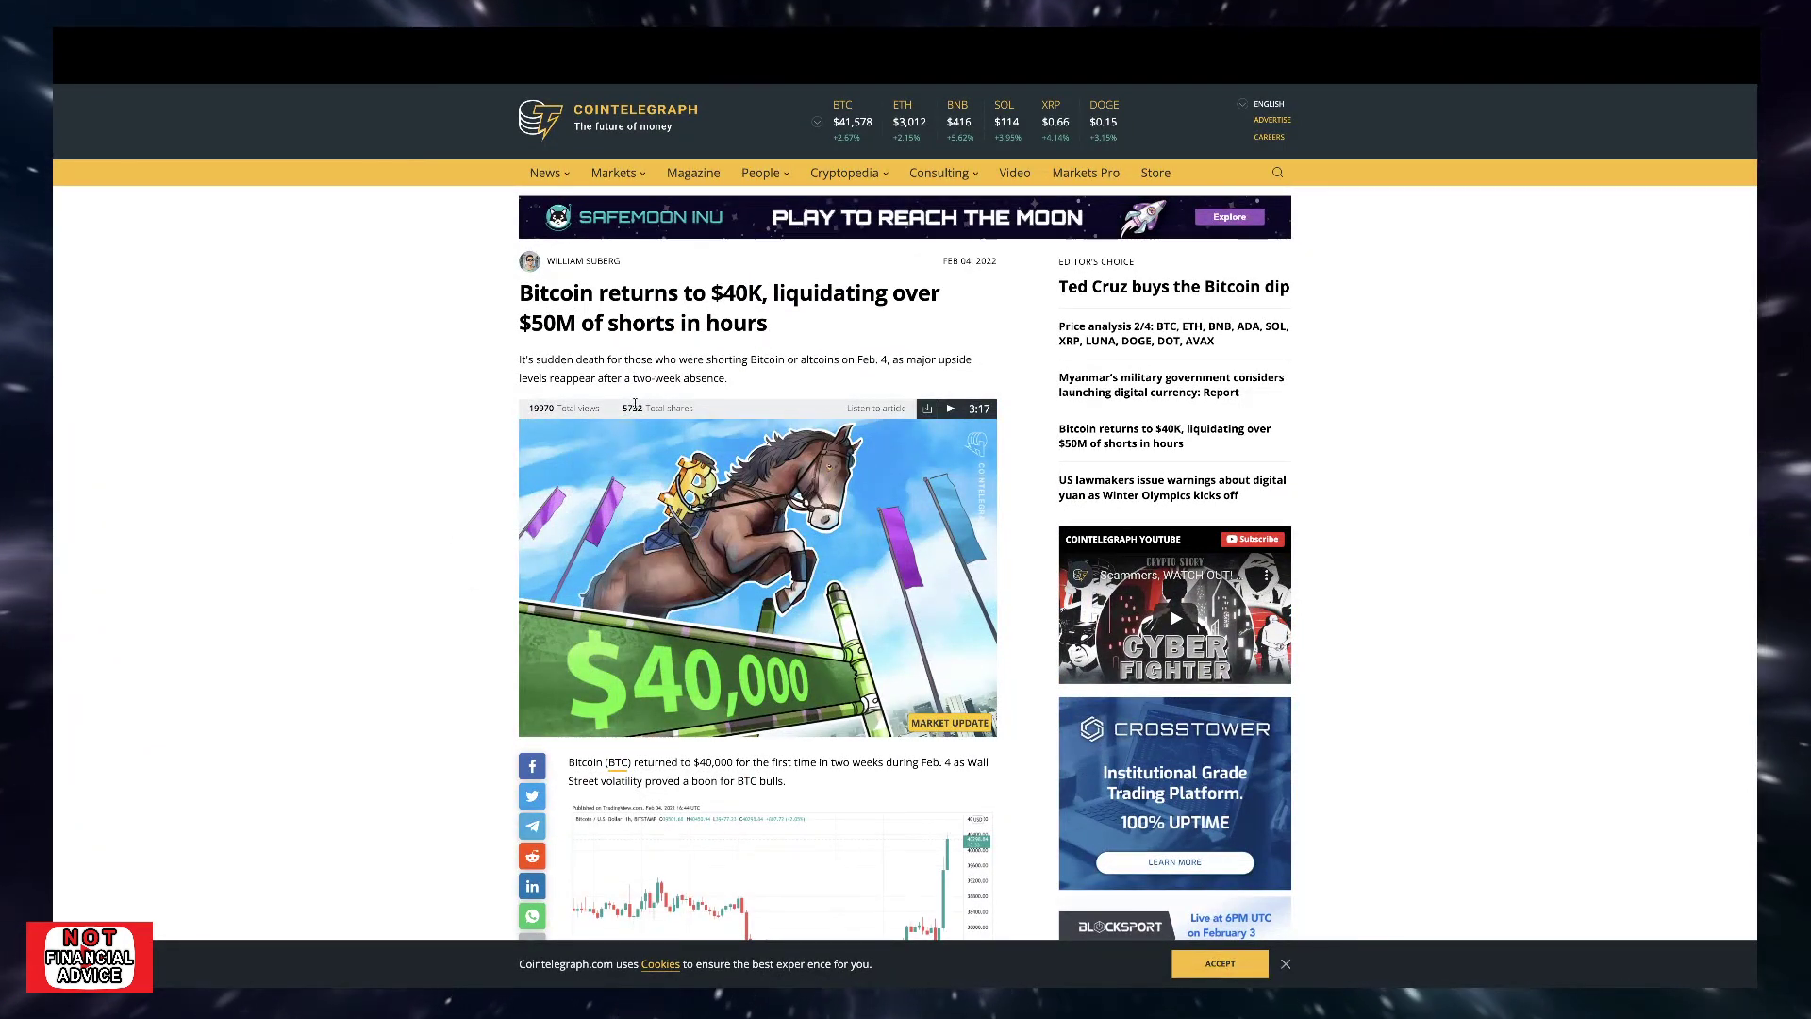
pyautogui.moveTo(794, 372)
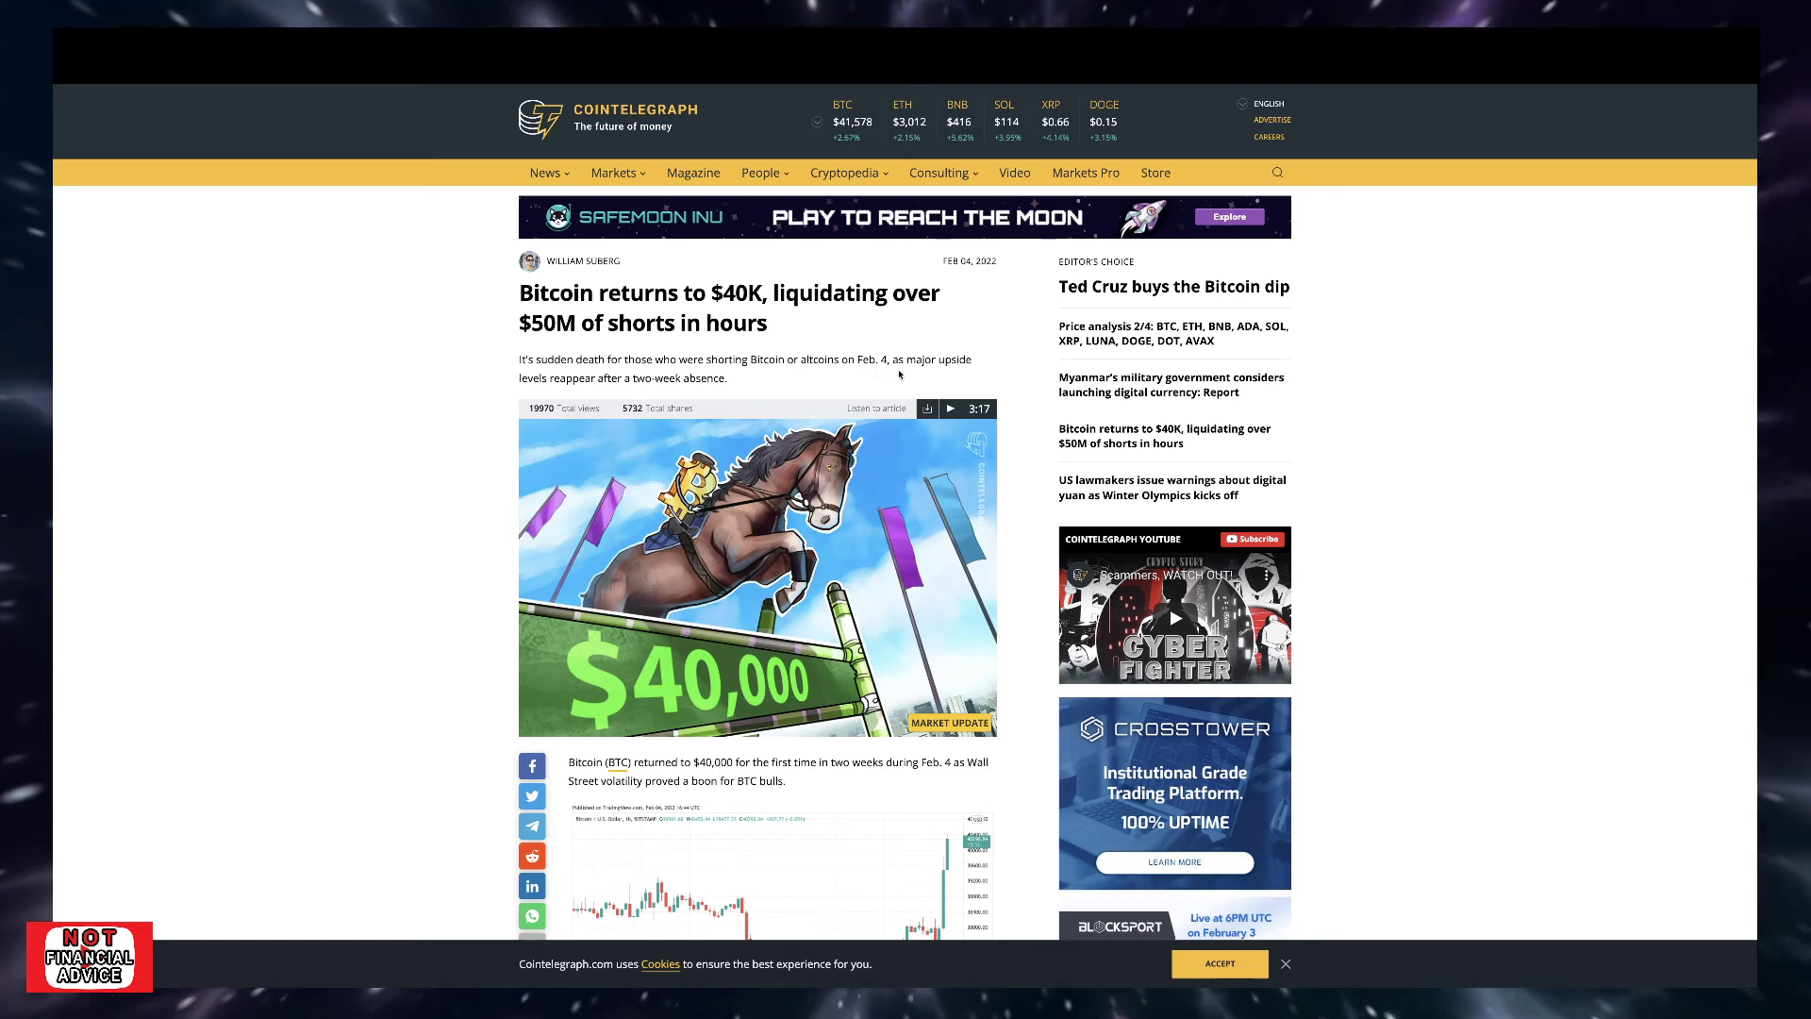
pyautogui.moveTo(581, 392)
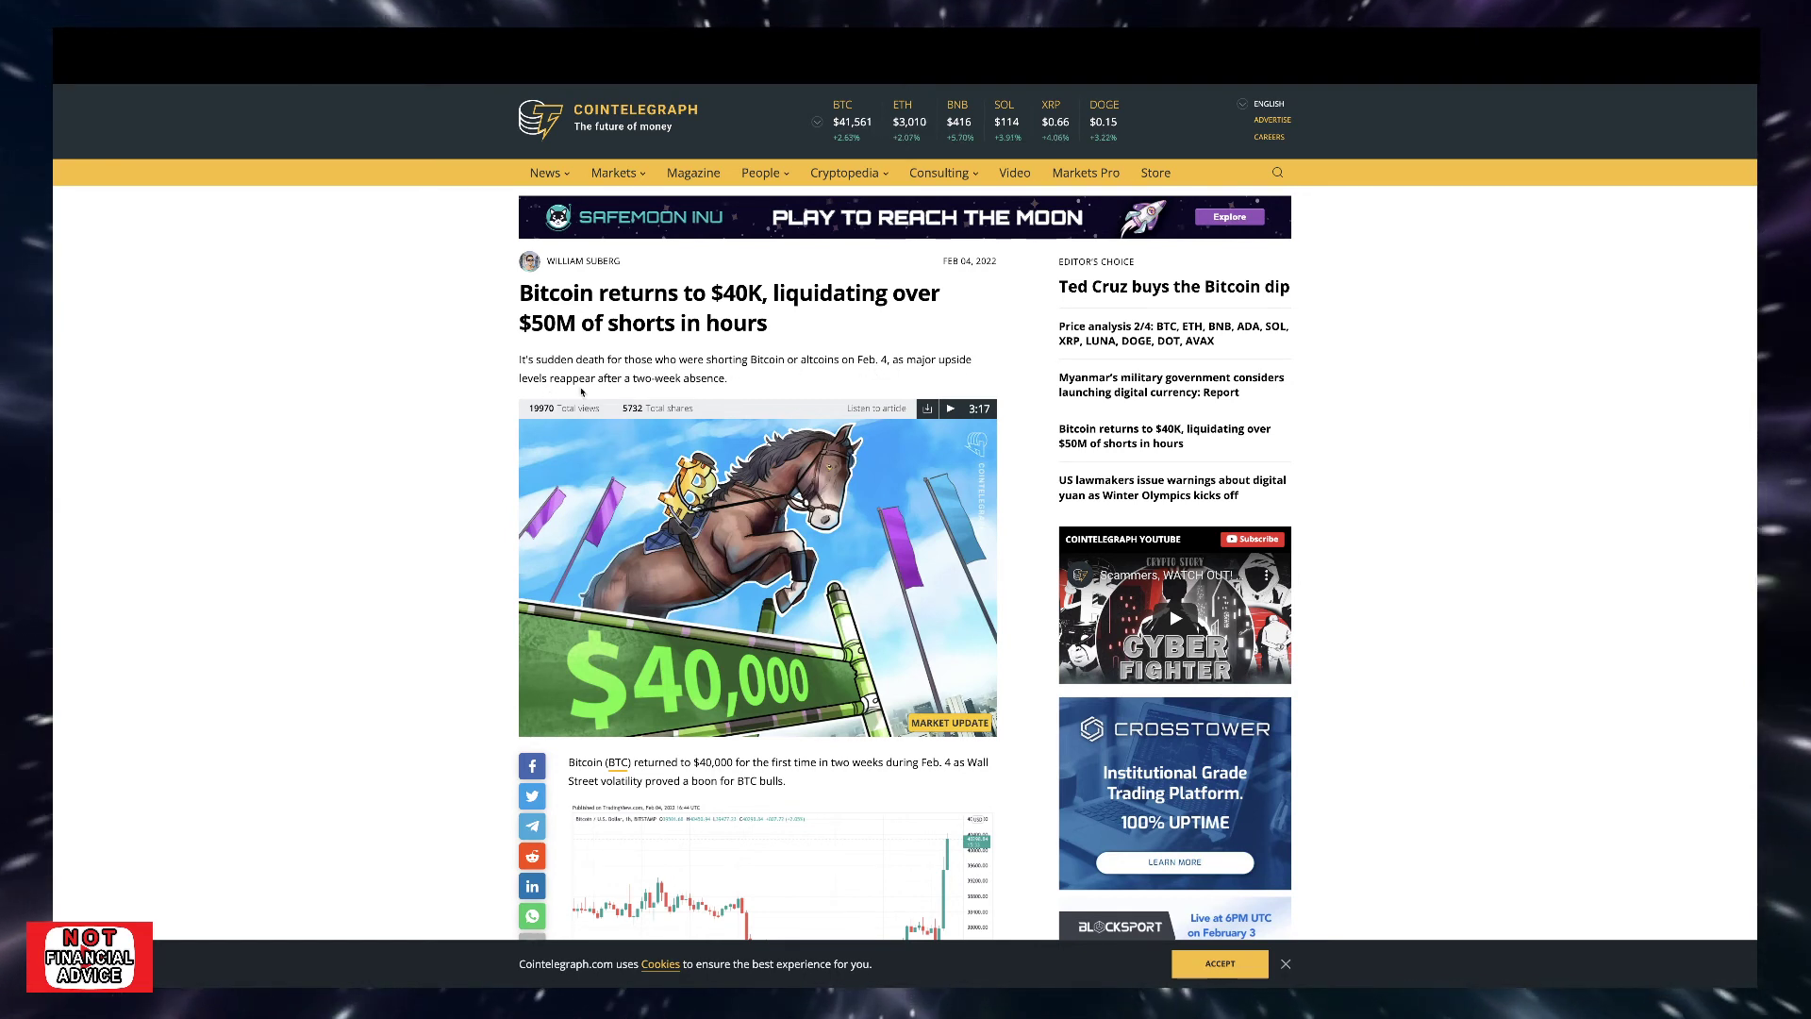
pyautogui.moveTo(872, 382)
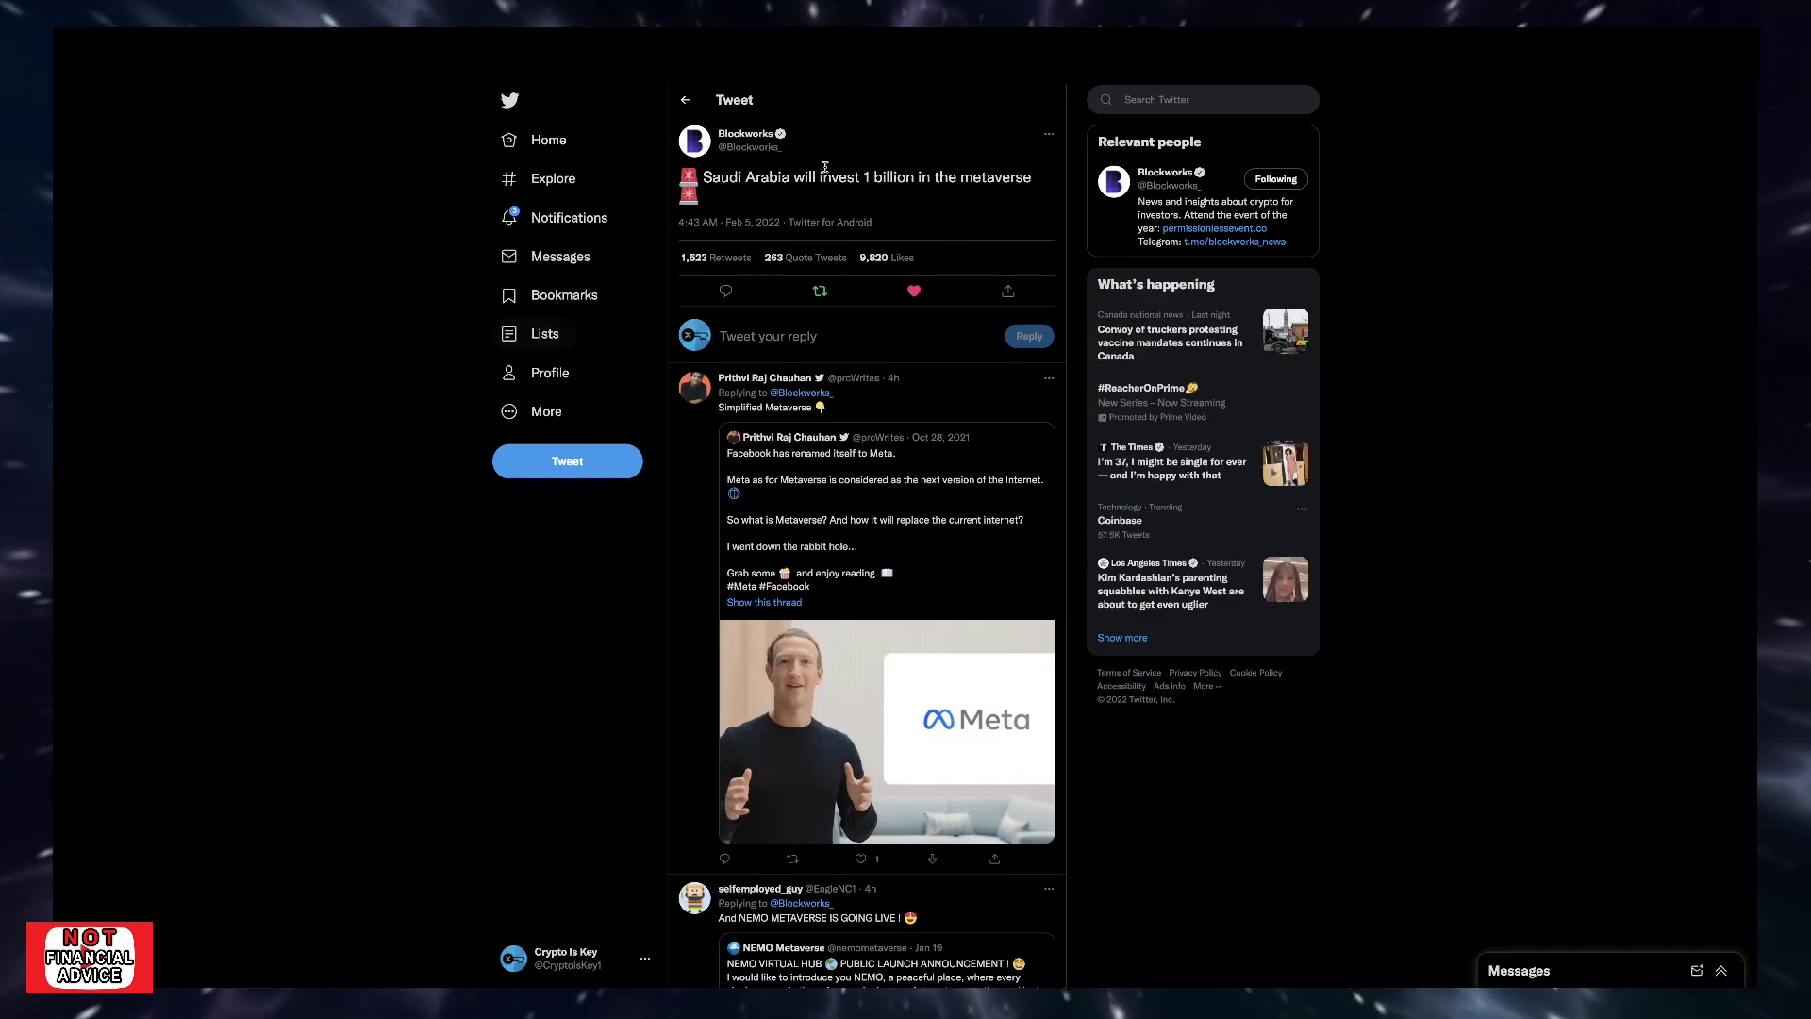
pyautogui.moveTo(899, 199)
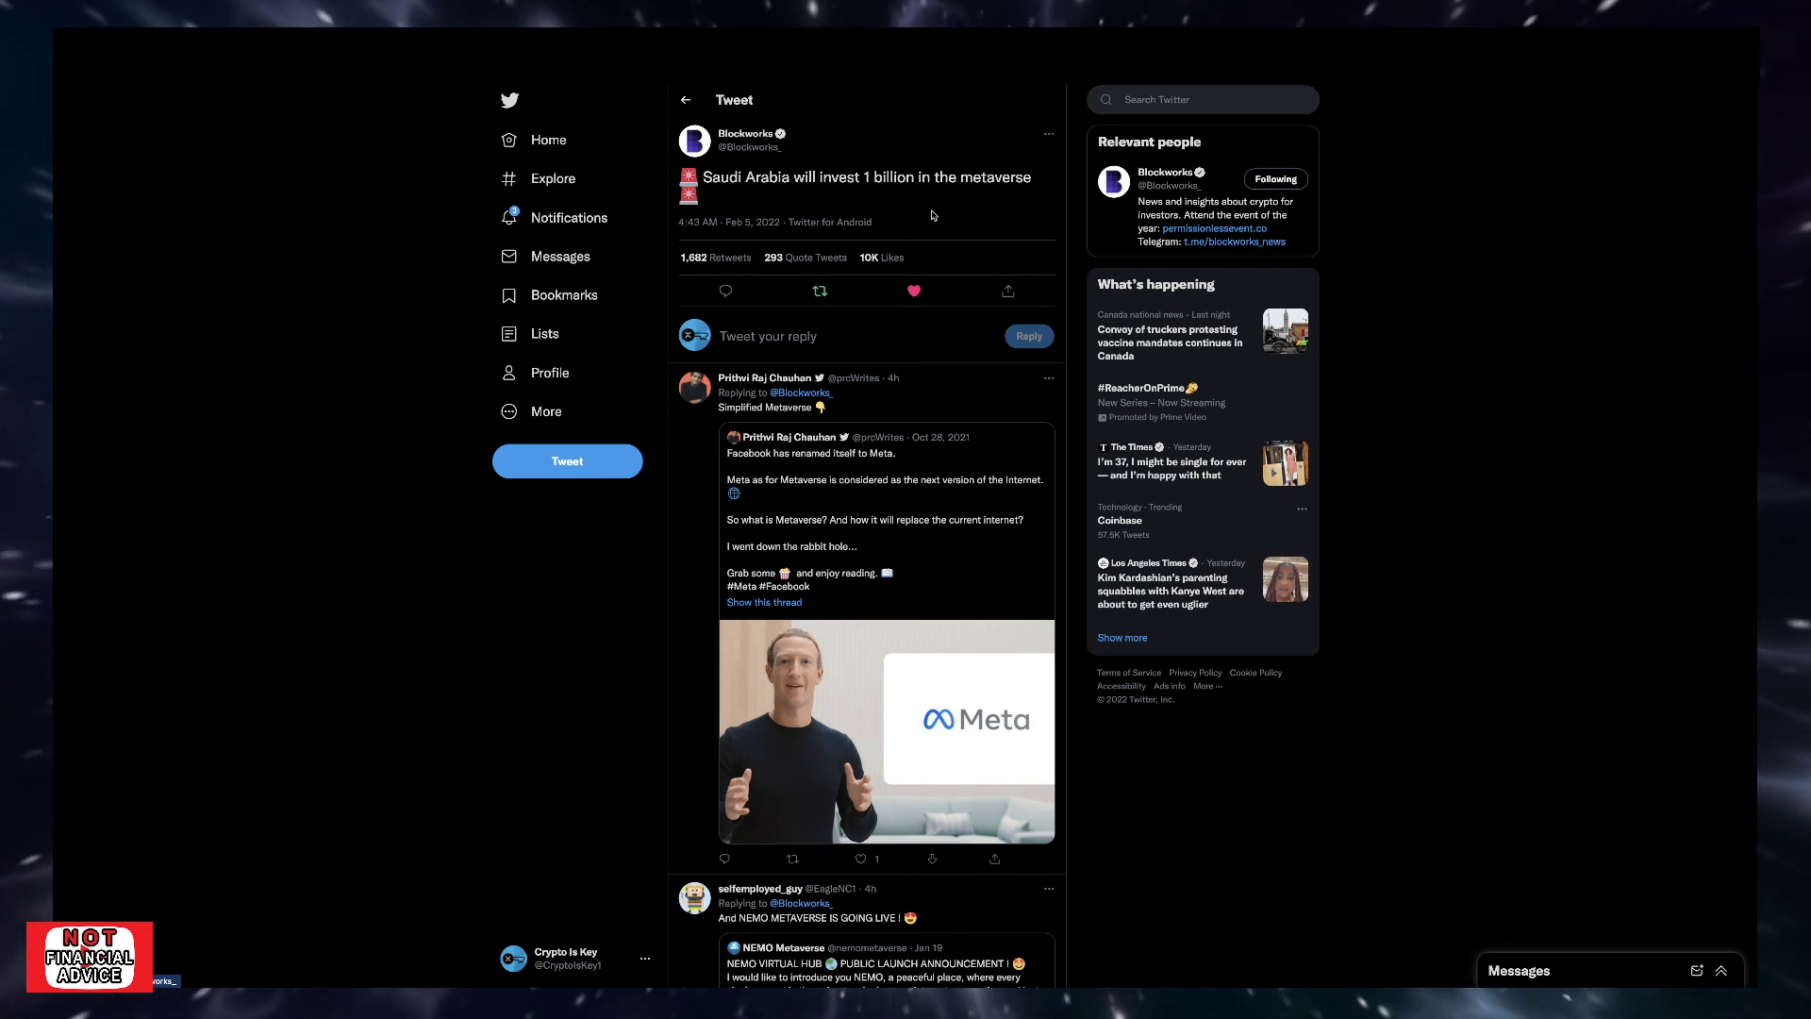
pyautogui.moveTo(922, 210)
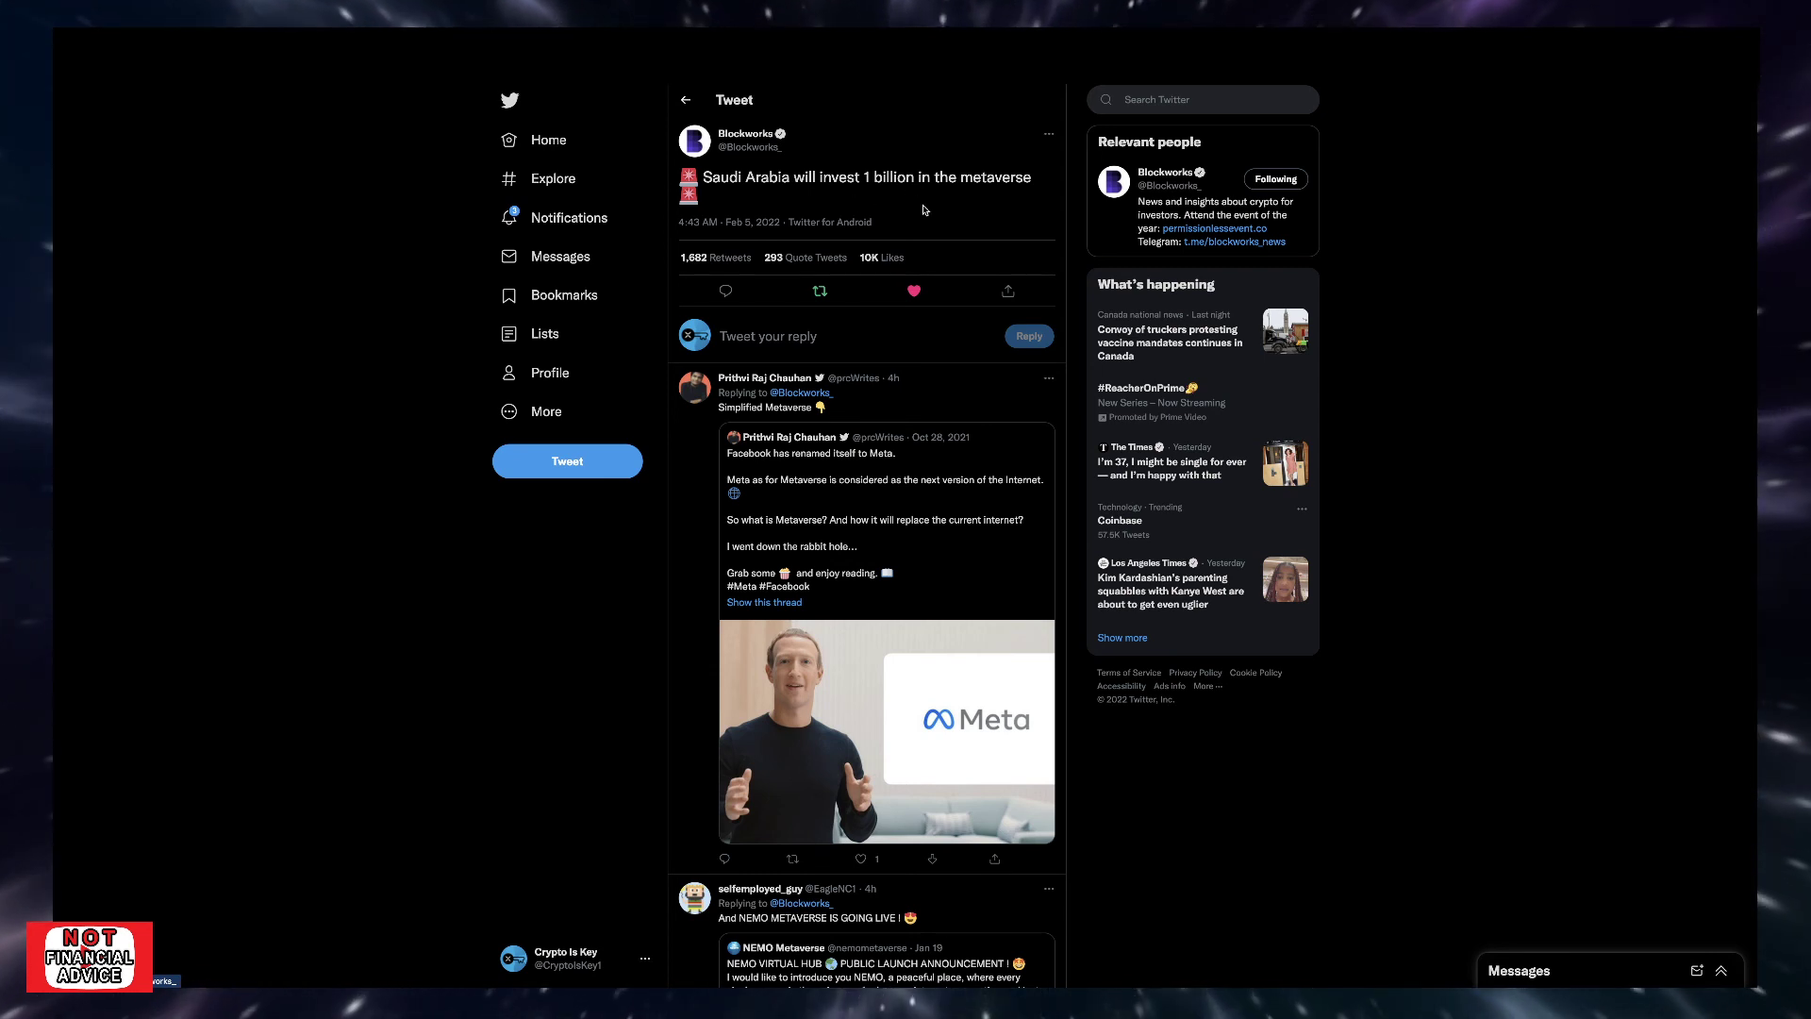
pyautogui.moveTo(1002, 207)
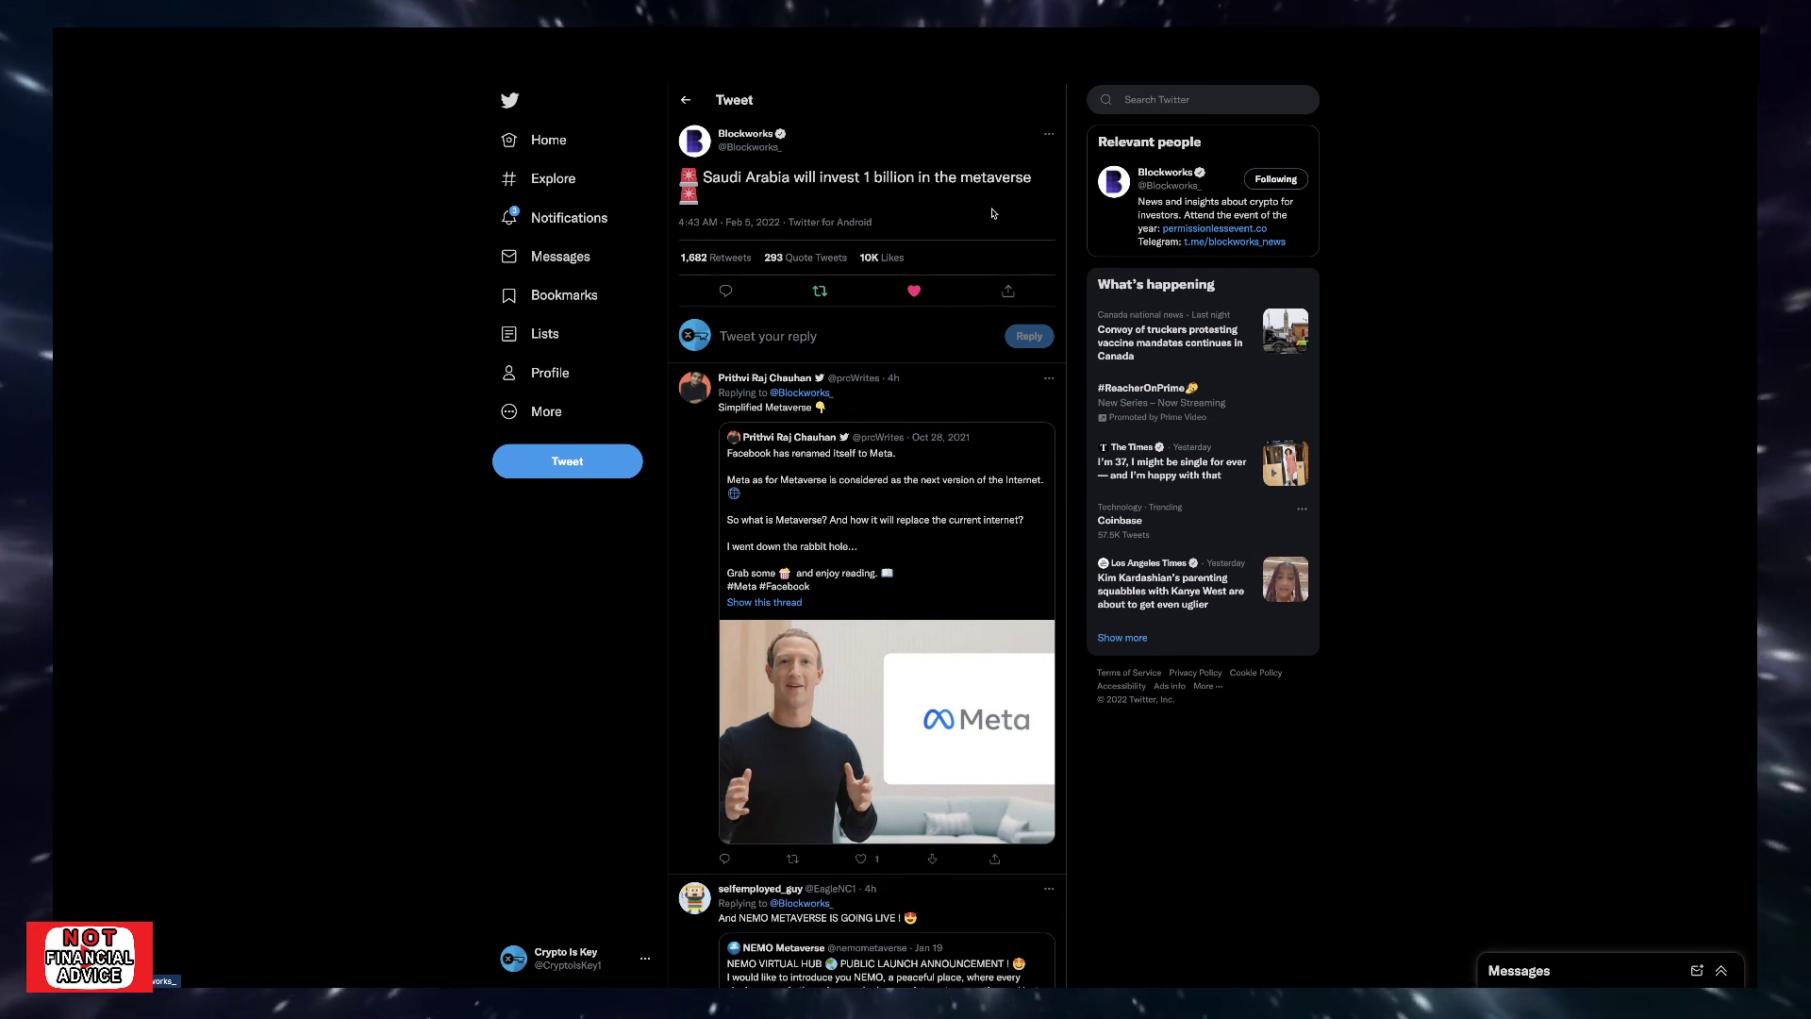
pyautogui.moveTo(1141, 281)
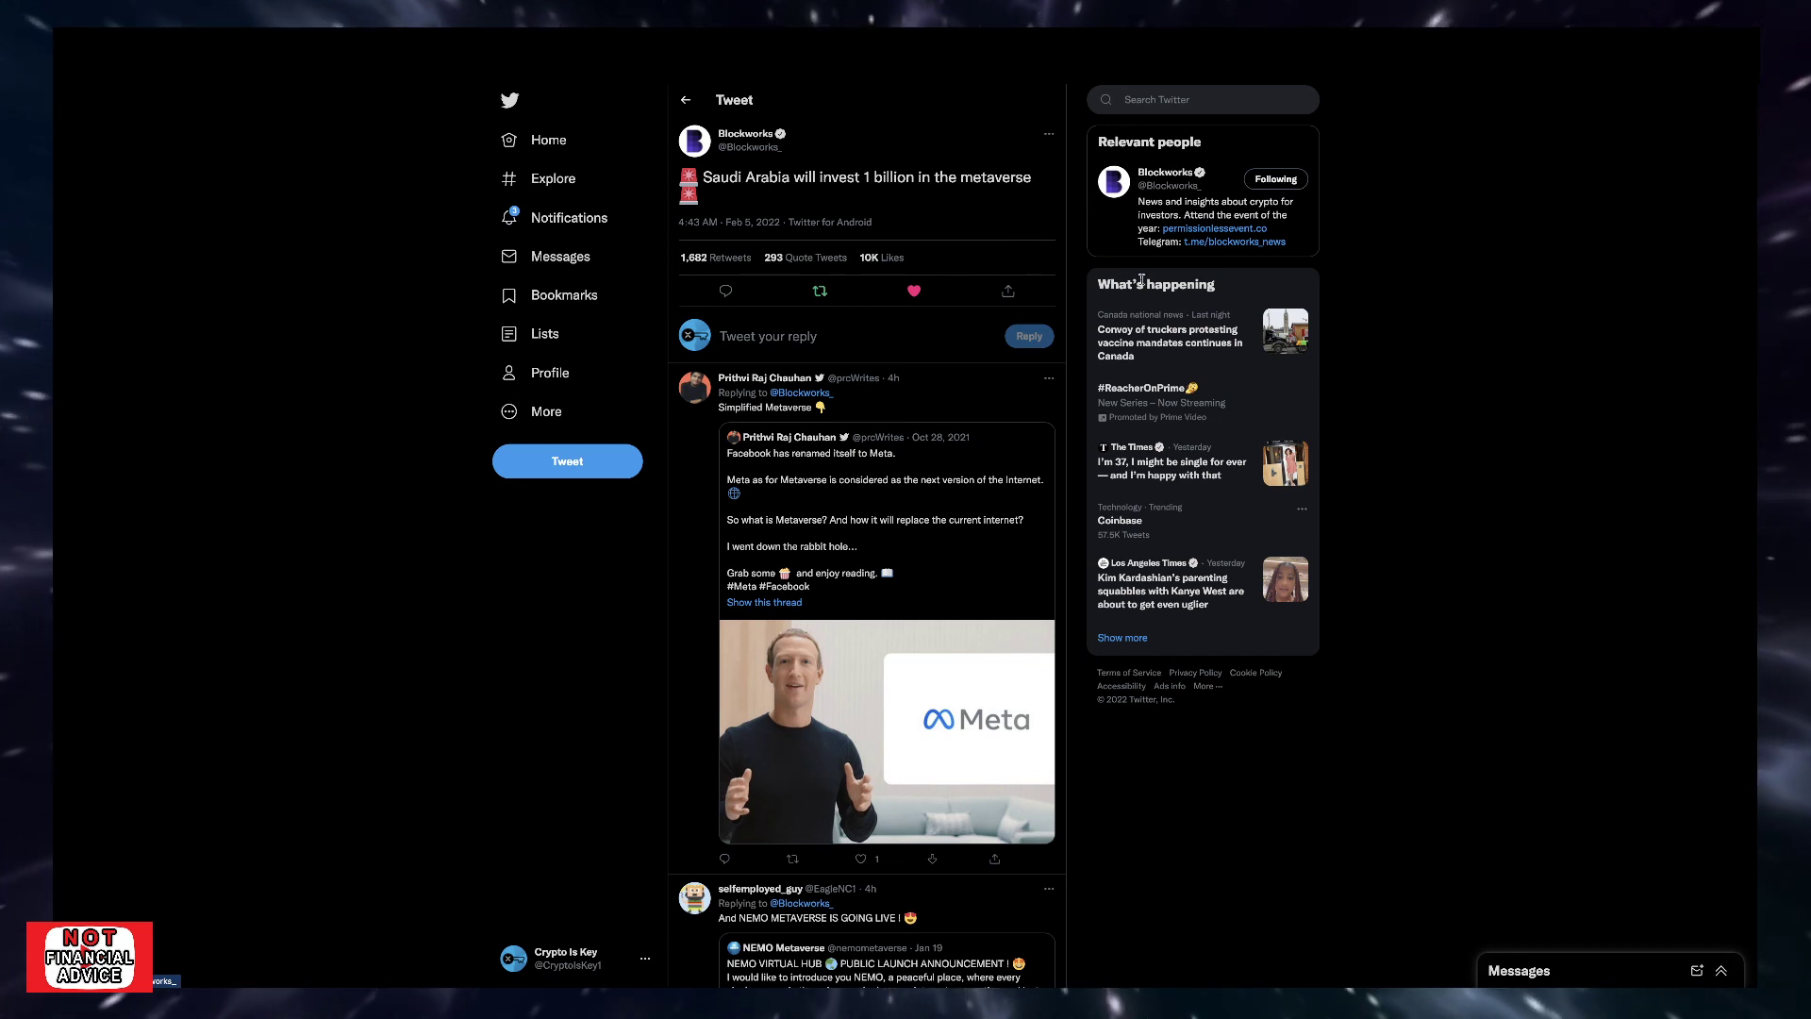